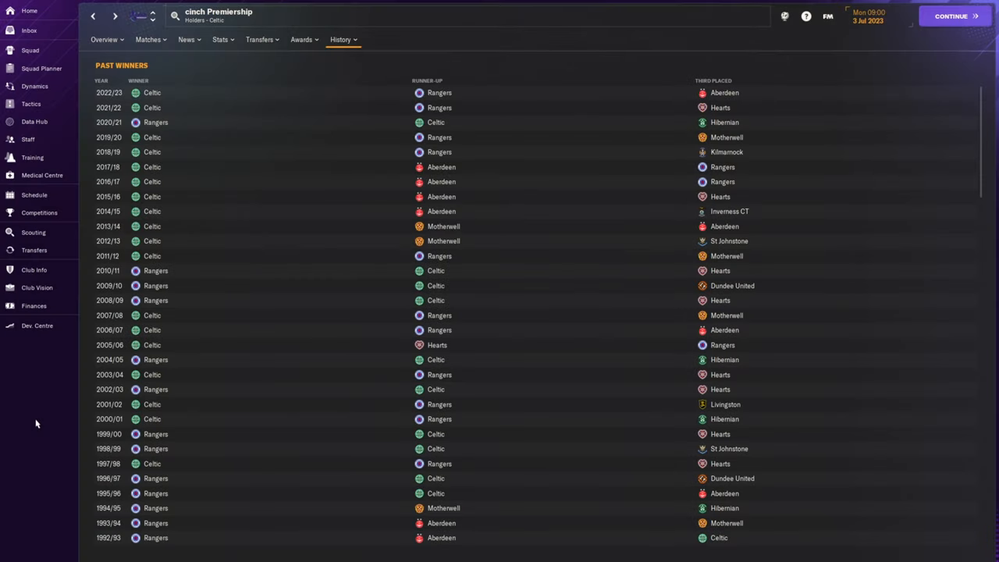
Step: Reach the club's competitions list via the Viaplay Cup page
{"action": "scroll", "scroll_direction": "down", "scroll_amount": 3}
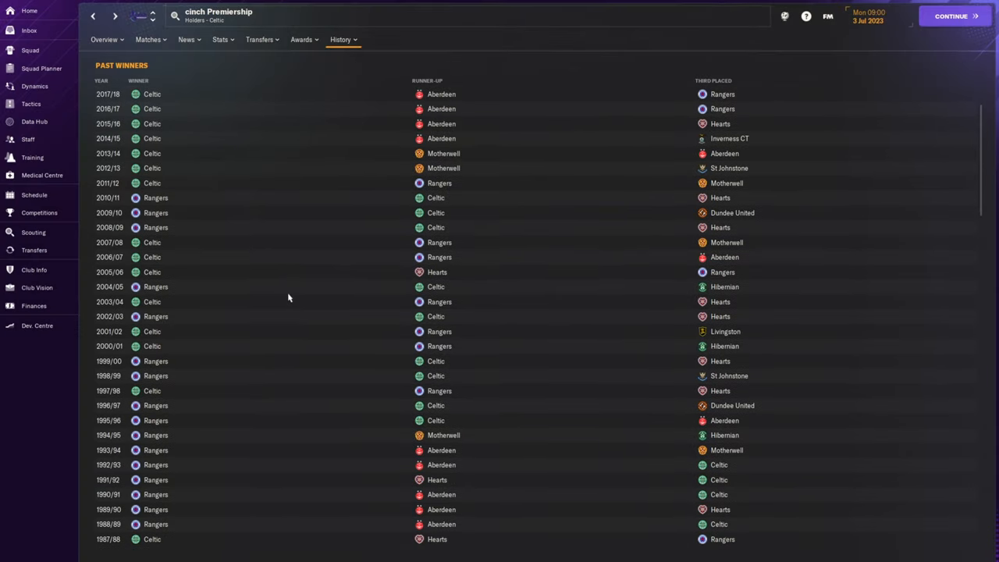
{"action": "scroll", "scroll_direction": "down", "scroll_amount": 3}
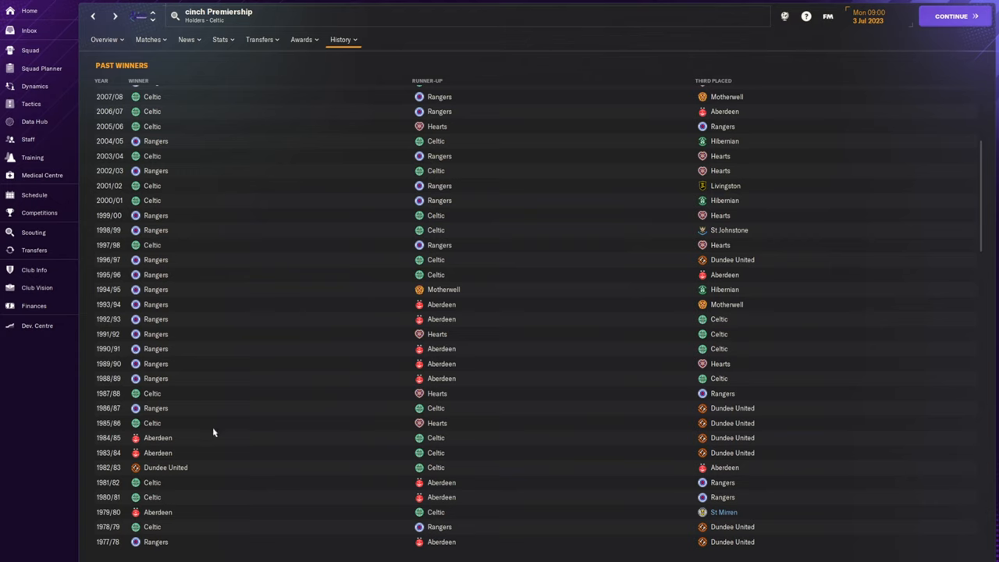
{"action": "mouse_move", "coordinate": [197, 443]}
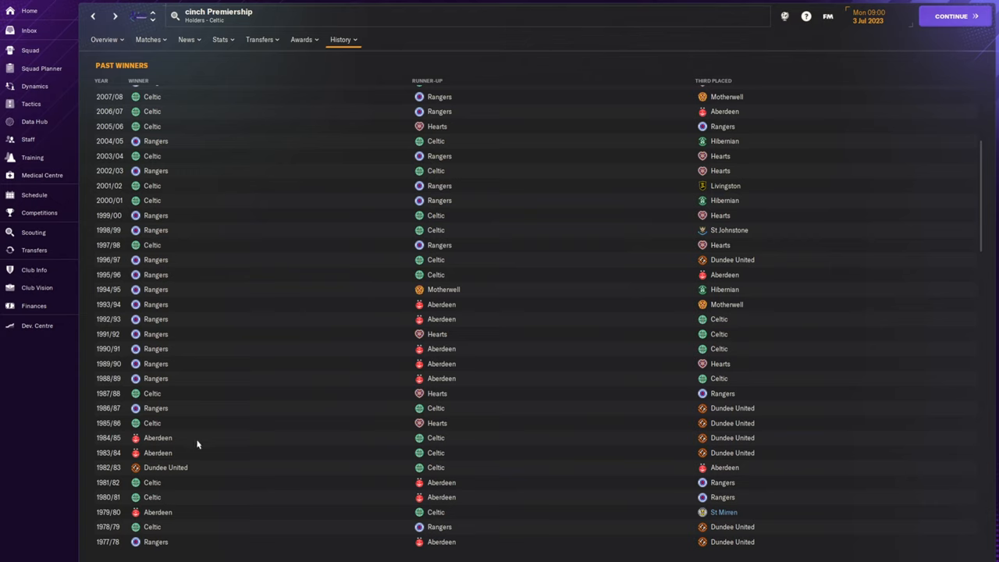
{"action": "mouse_move", "coordinate": [156, 437]}
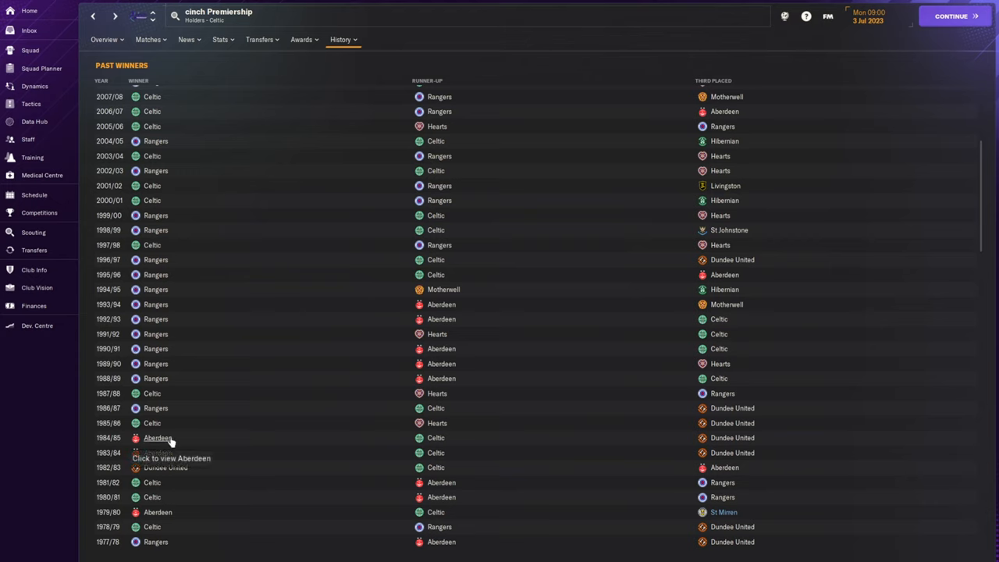
{"action": "mouse_move", "coordinate": [222, 453]}
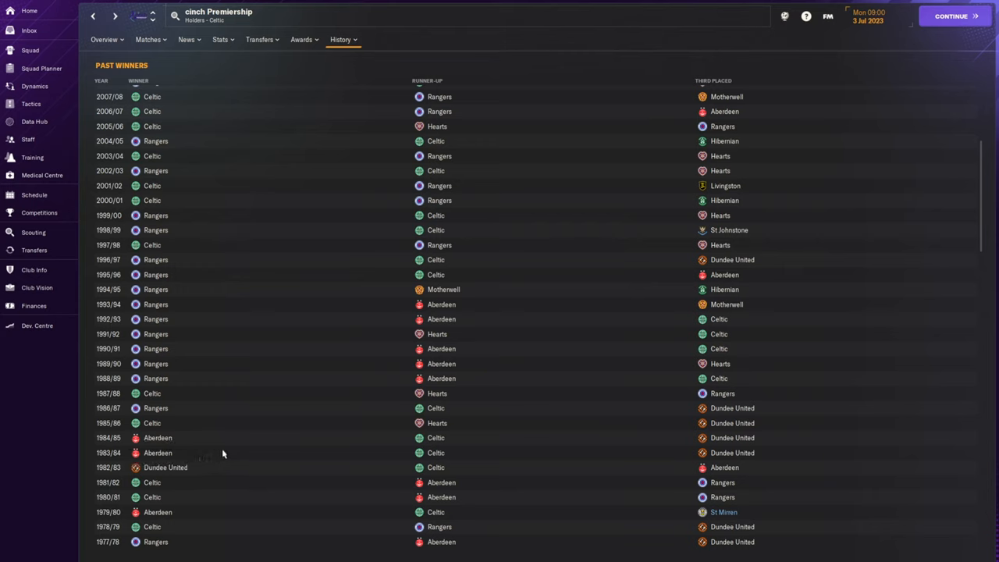
{"action": "mouse_move", "coordinate": [218, 453]}
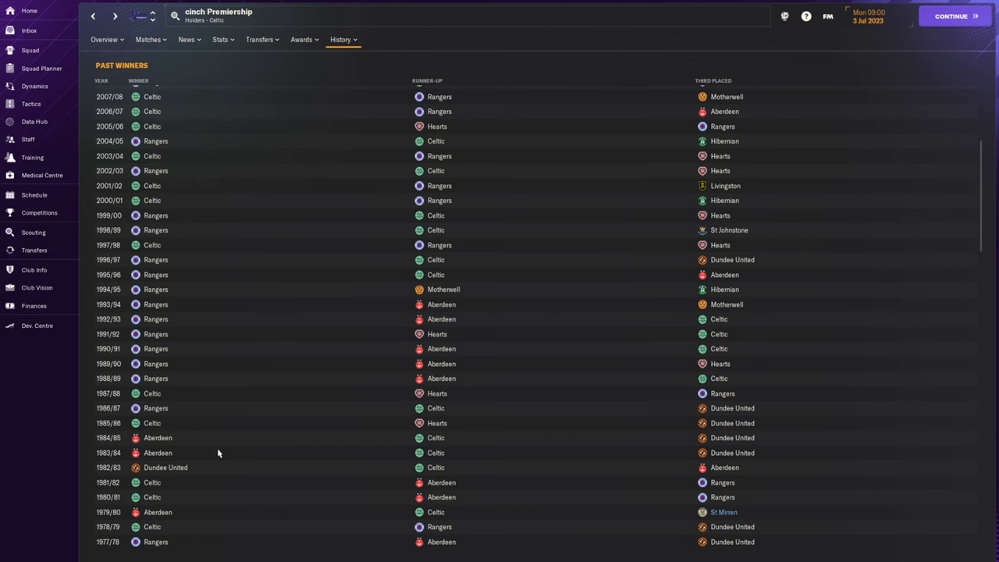
{"action": "scroll", "scroll_direction": "up", "scroll_amount": 3}
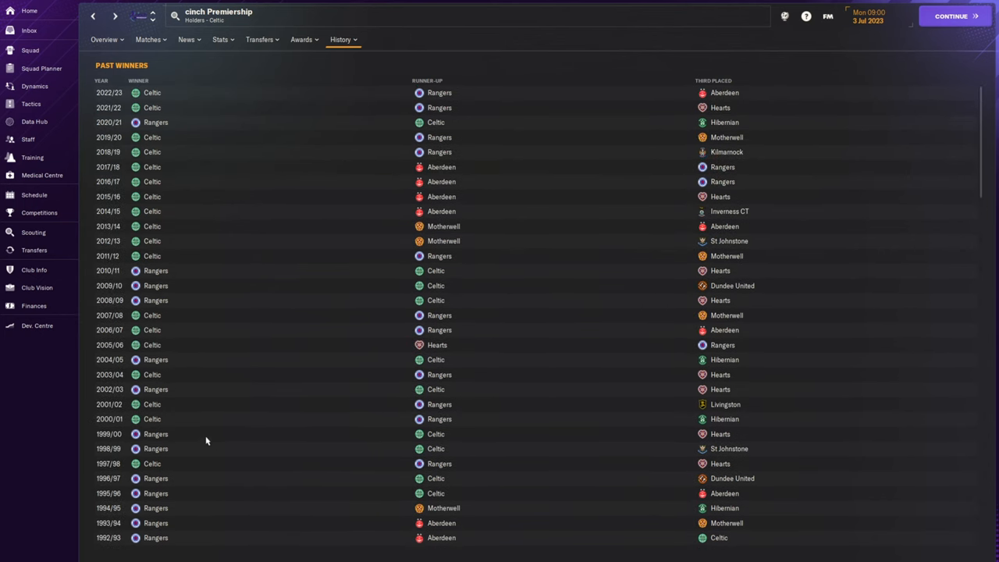
{"action": "mouse_move", "coordinate": [66, 406]}
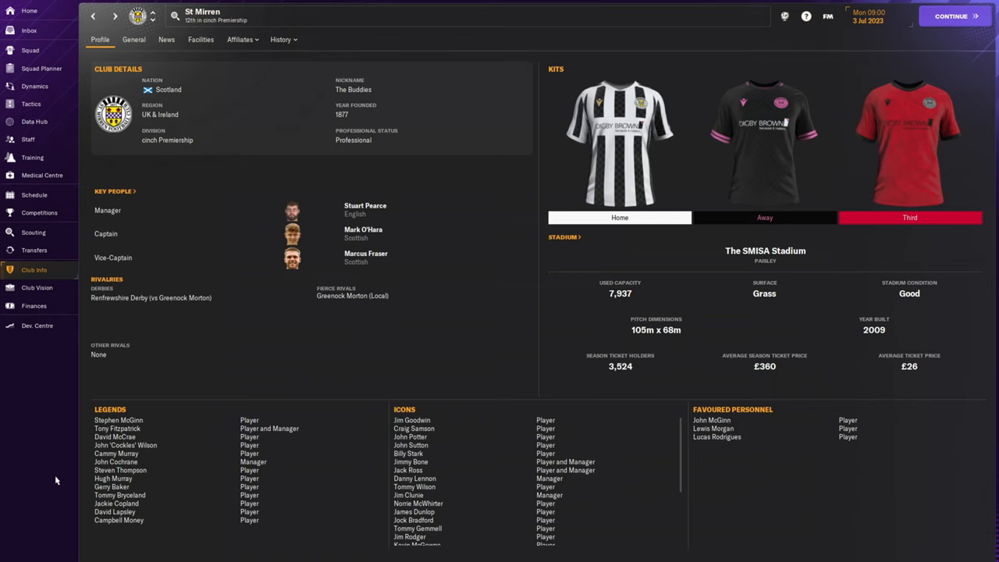
{"action": "left_click", "coordinate": [39, 212]}
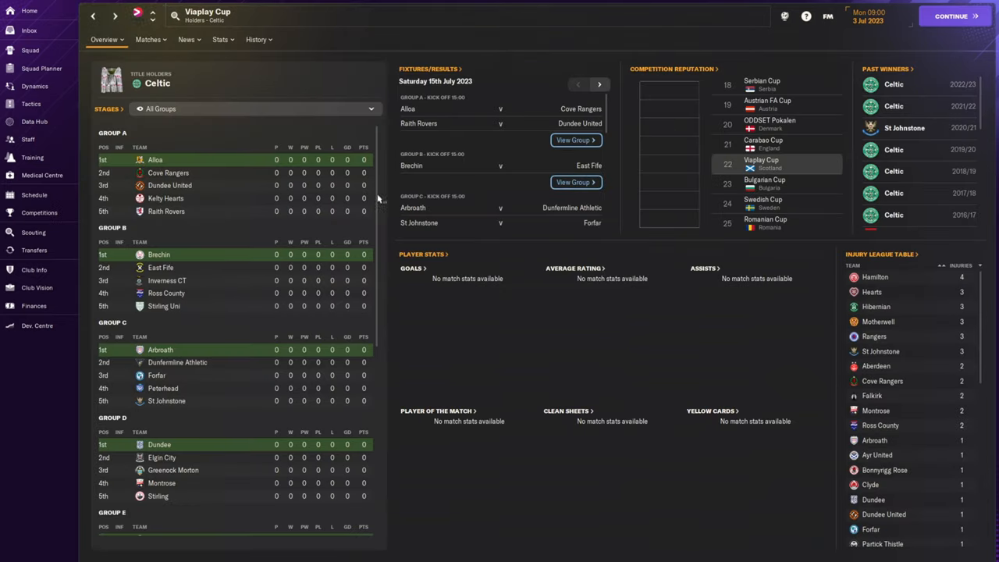
{"action": "scroll", "scroll_direction": "down", "scroll_amount": 3}
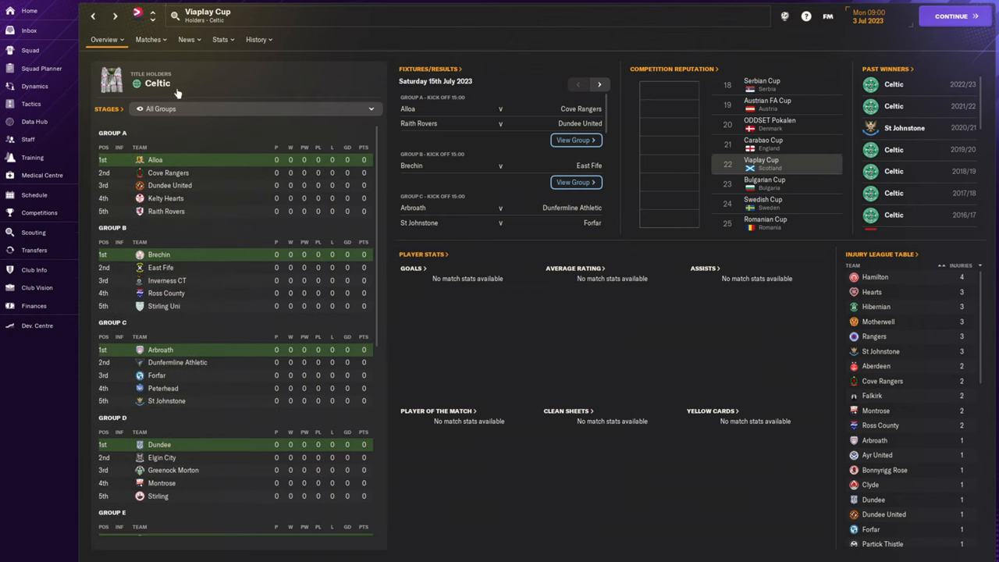
{"action": "left_click", "coordinate": [39, 212]}
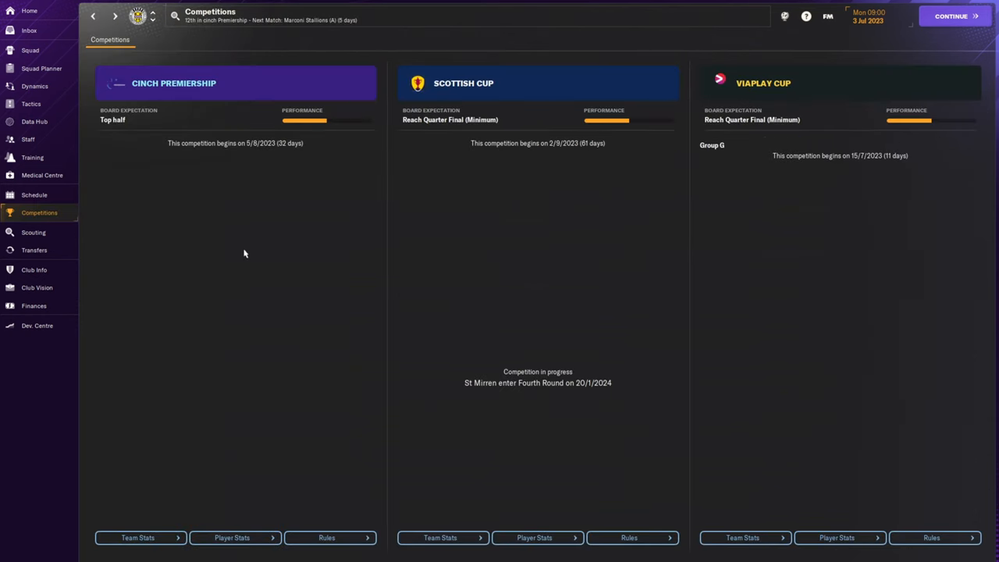
{"action": "mouse_move", "coordinate": [370, 106]}
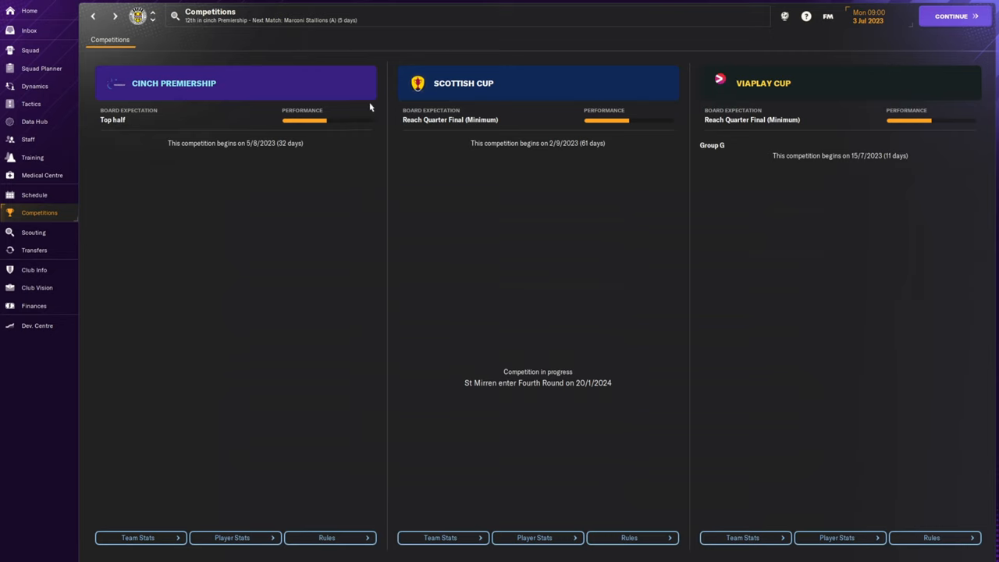
{"action": "mouse_move", "coordinate": [448, 93]}
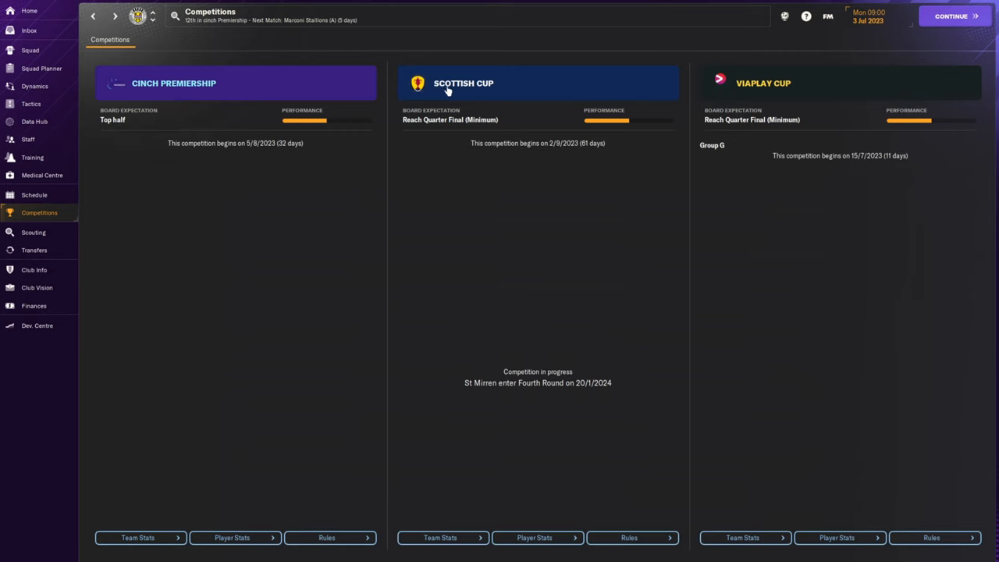
Step: Bring up the Scottish Cup overview with Celtic as holders
{"action": "left_click", "coordinate": [469, 83]}
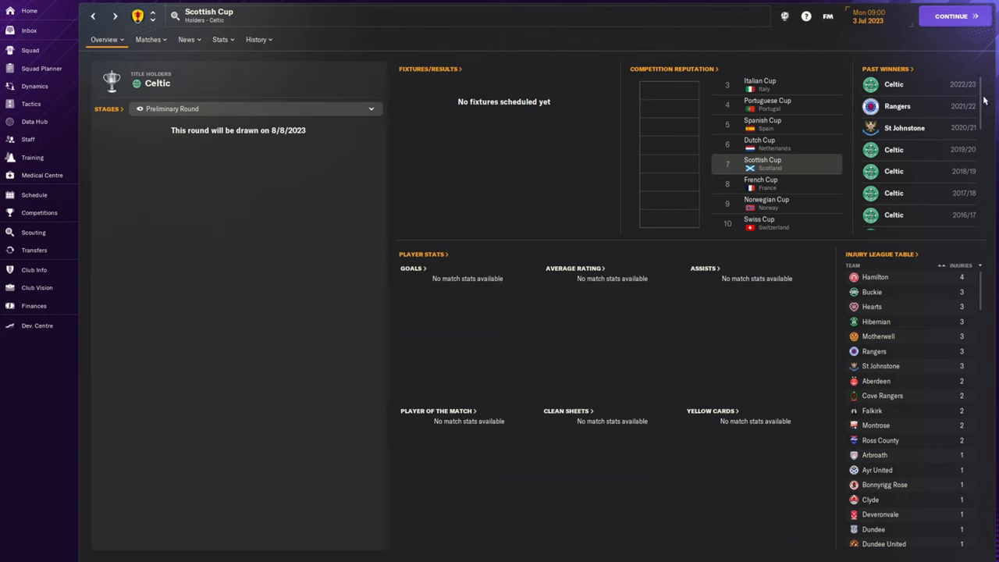
{"action": "scroll", "scroll_direction": "down", "scroll_amount": 3}
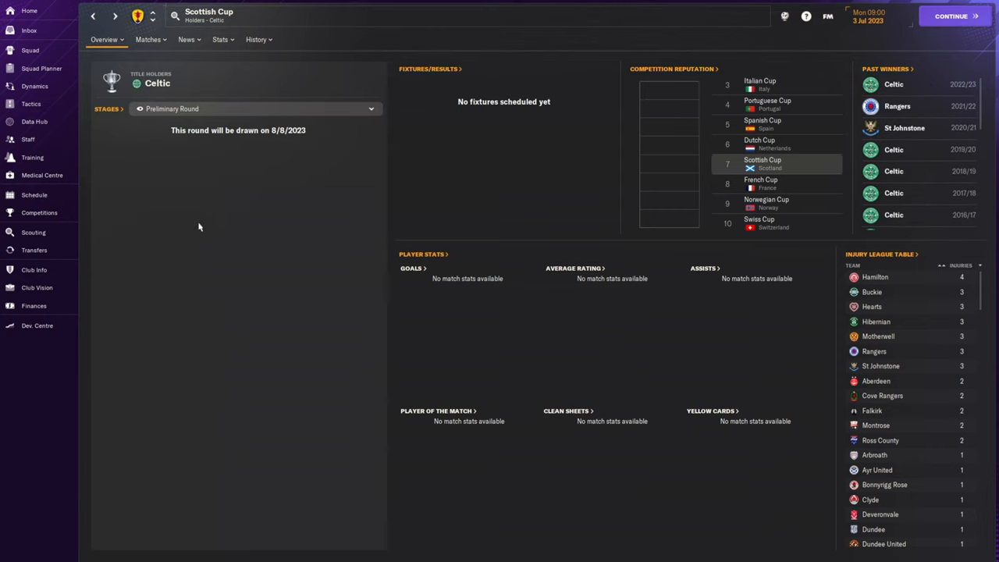
{"action": "mouse_move", "coordinate": [28, 11]}
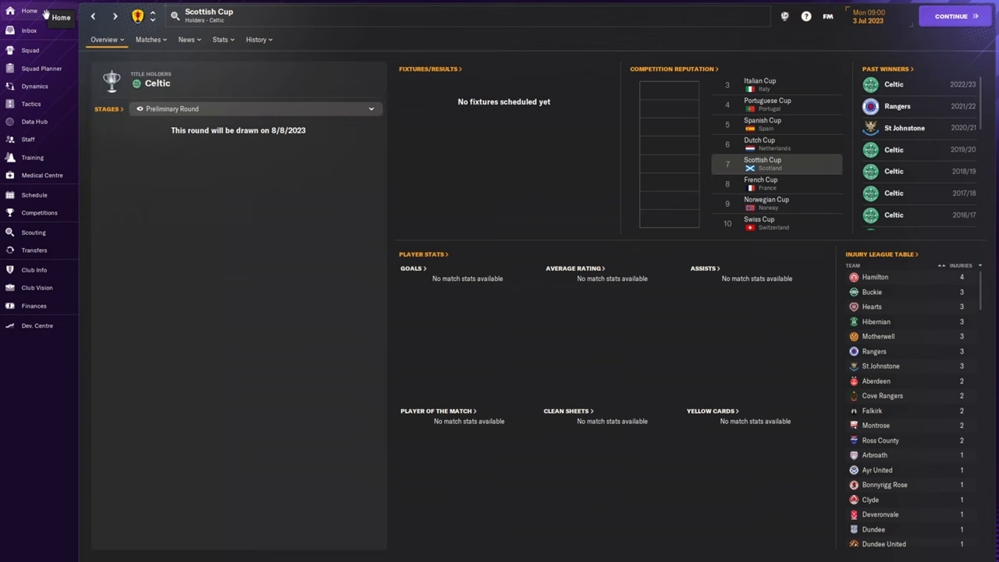
Step: Return to the main overview and bring up Ravel Morrison's St Mirren player profile
{"action": "left_click", "coordinate": [34, 304]}
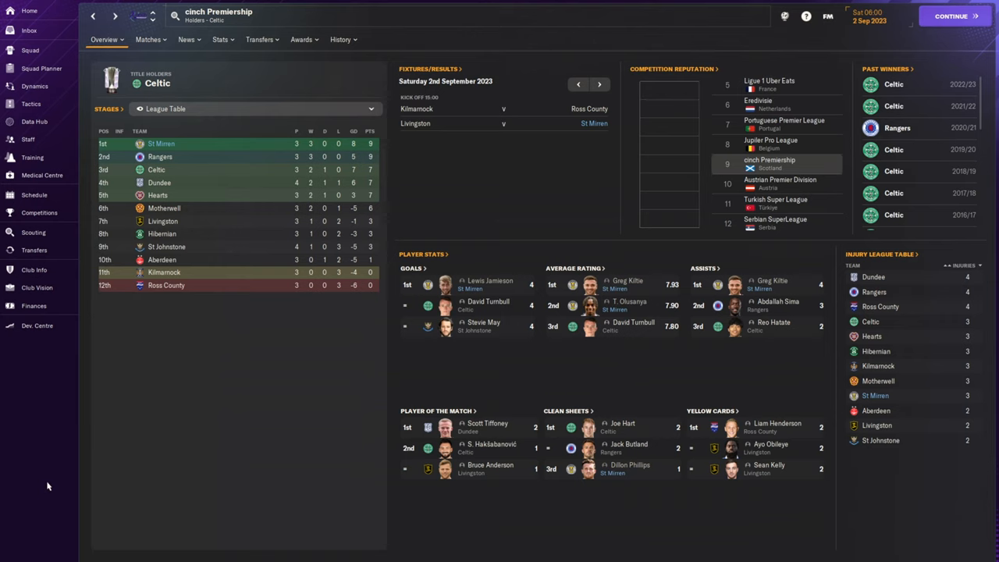
{"action": "mouse_move", "coordinate": [309, 156]}
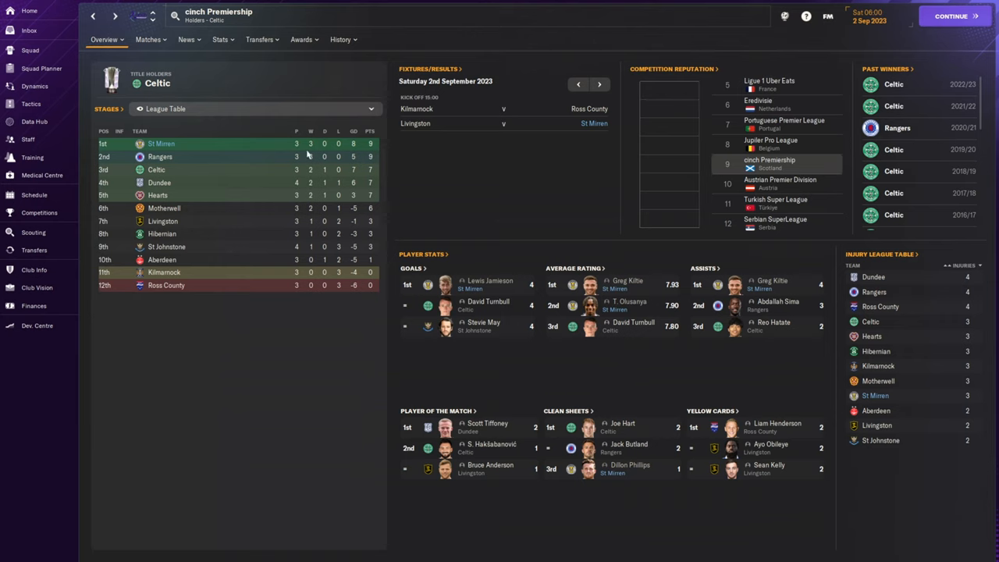
{"action": "mouse_move", "coordinate": [310, 143]}
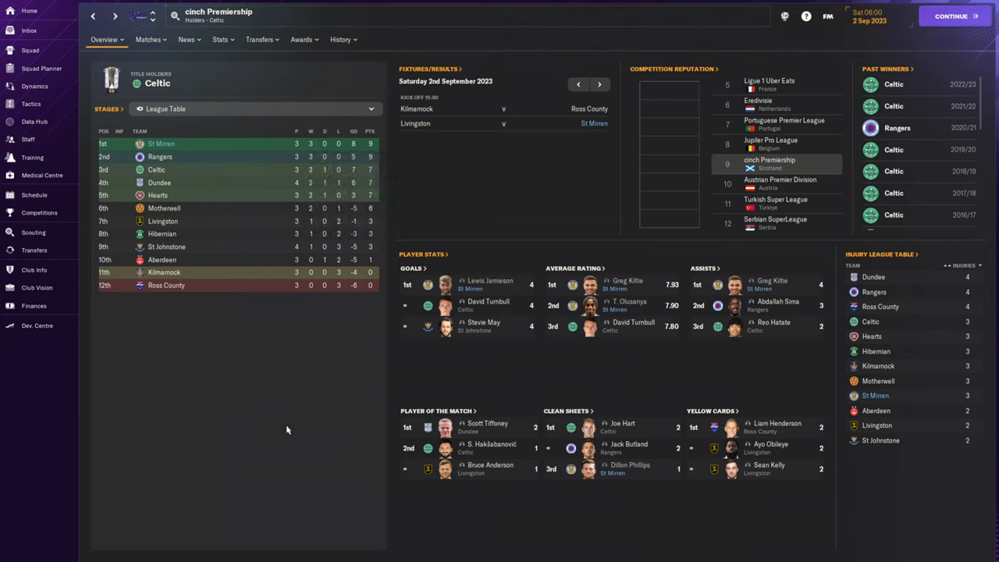
{"action": "mouse_move", "coordinate": [280, 424]}
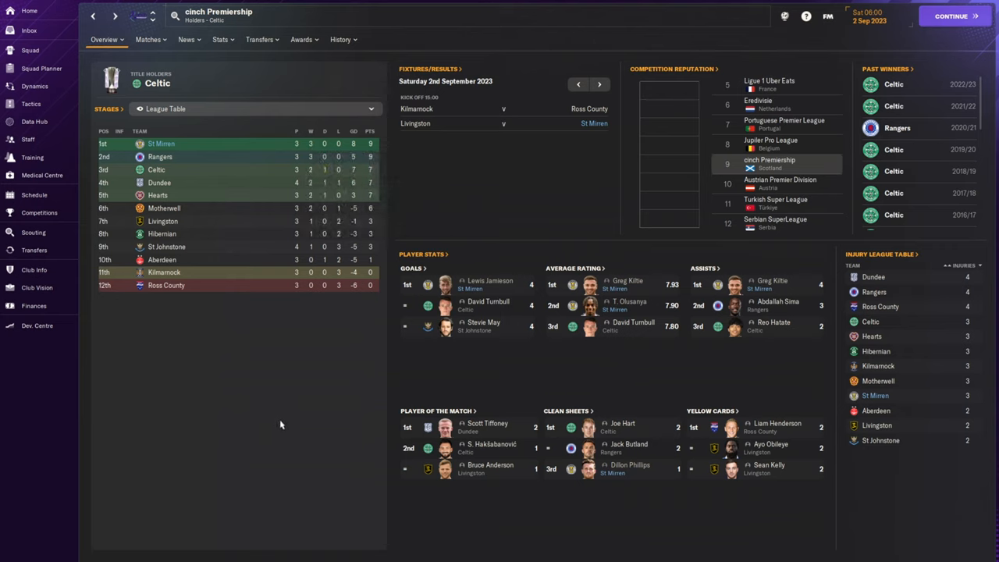
{"action": "mouse_move", "coordinate": [274, 421]}
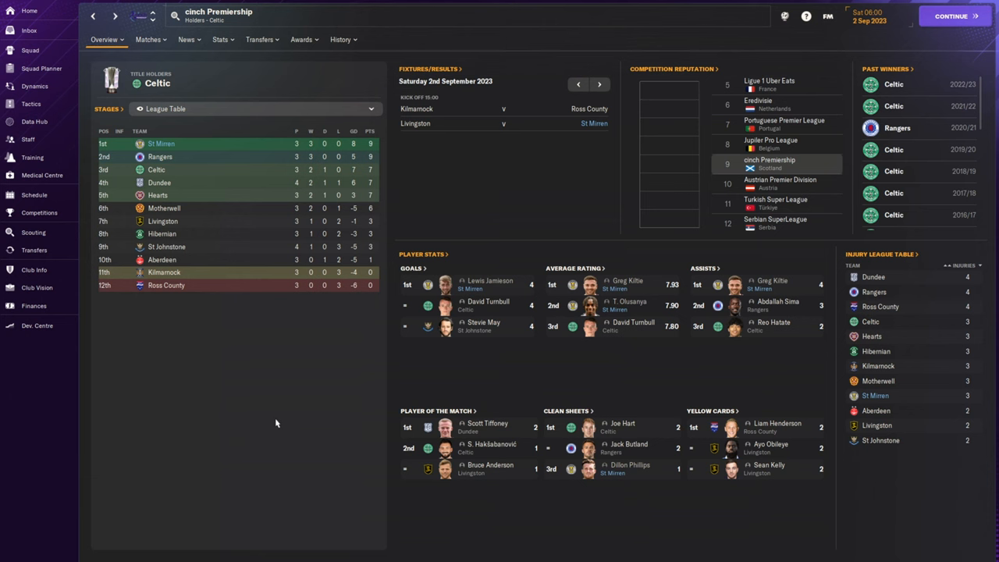
{"action": "left_click", "coordinate": [626, 465]}
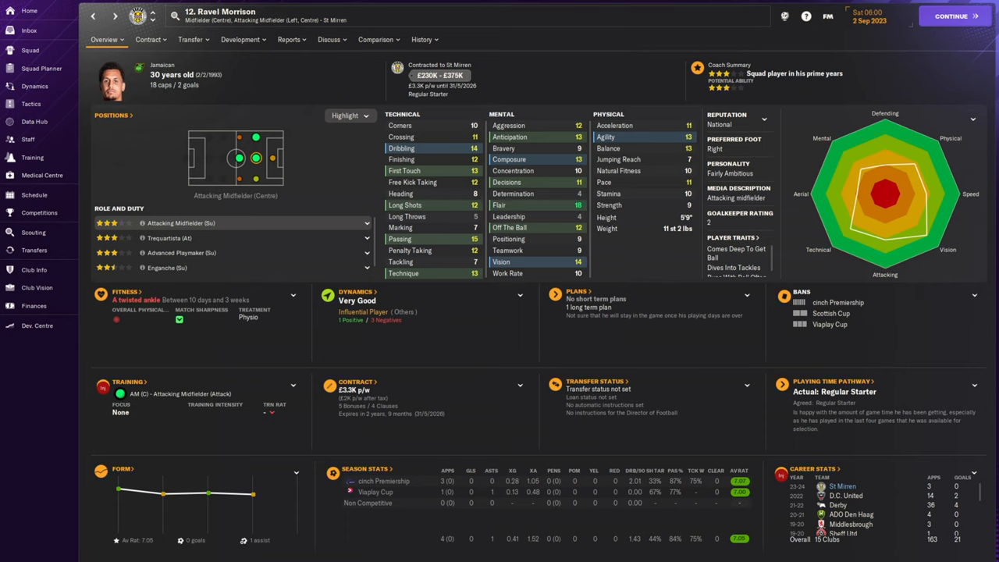
{"action": "mouse_move", "coordinate": [400, 138]}
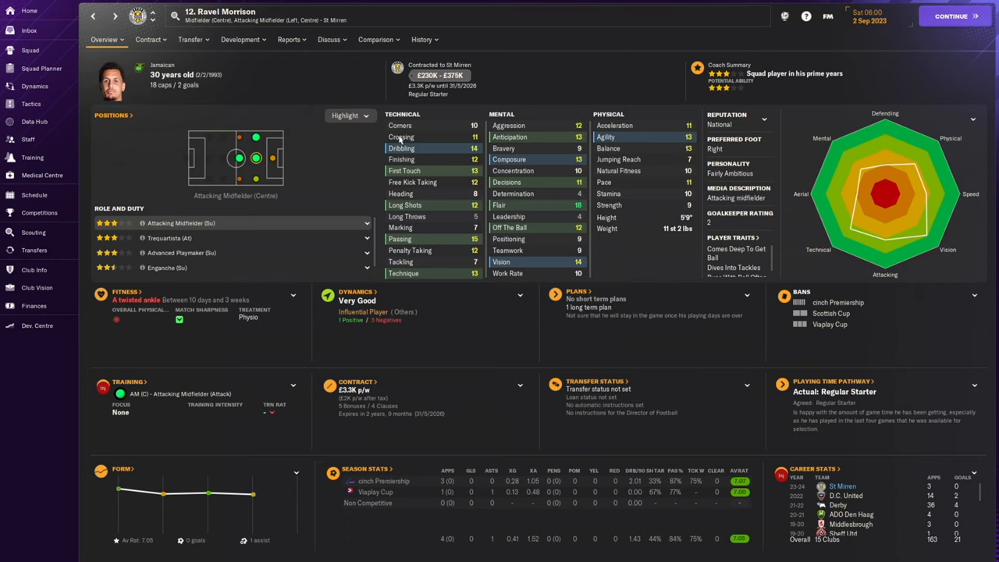
Step: Review Ravel Morrison's career history, then return to his overview
{"action": "left_click", "coordinate": [418, 39]}
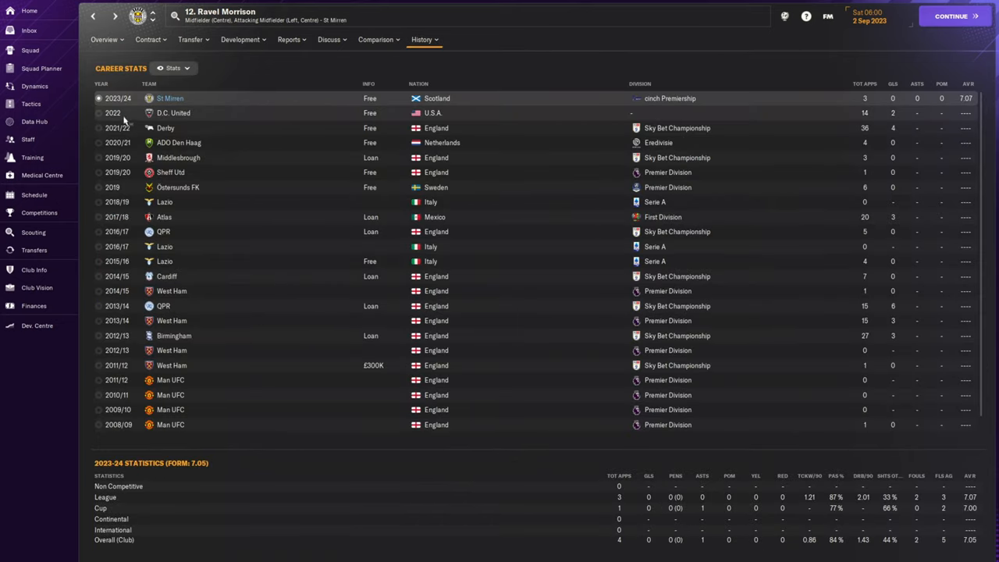
{"action": "mouse_move", "coordinate": [147, 39]}
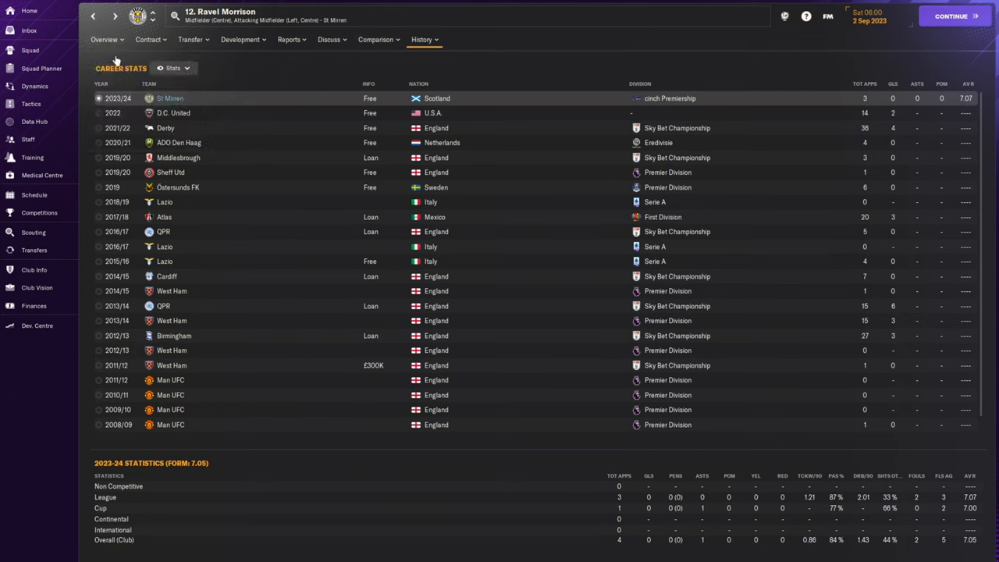
{"action": "left_click", "coordinate": [103, 39]}
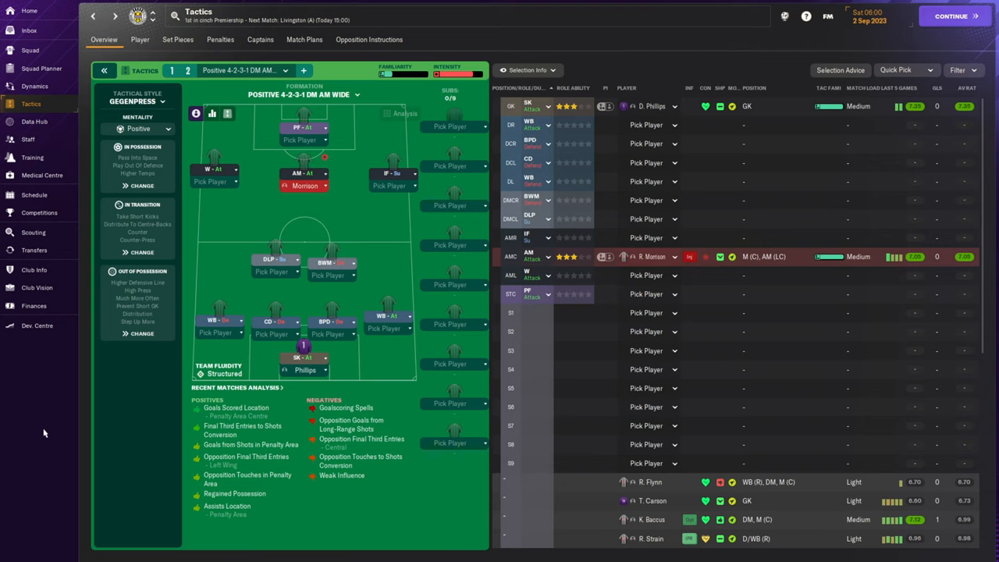
{"action": "mouse_move", "coordinate": [971, 239]}
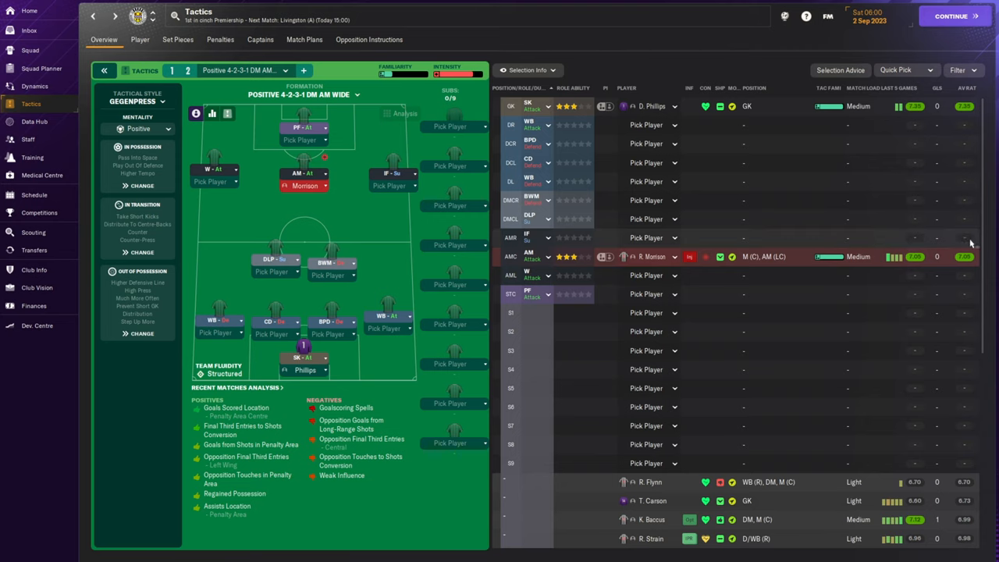
{"action": "scroll", "scroll_direction": "down", "scroll_amount": 3}
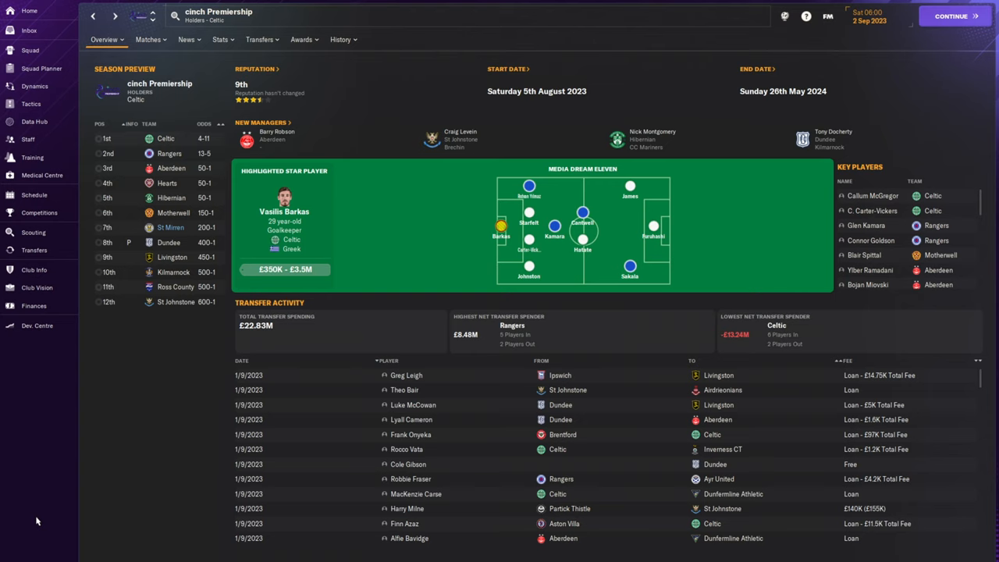
{"action": "mouse_move", "coordinate": [34, 496]}
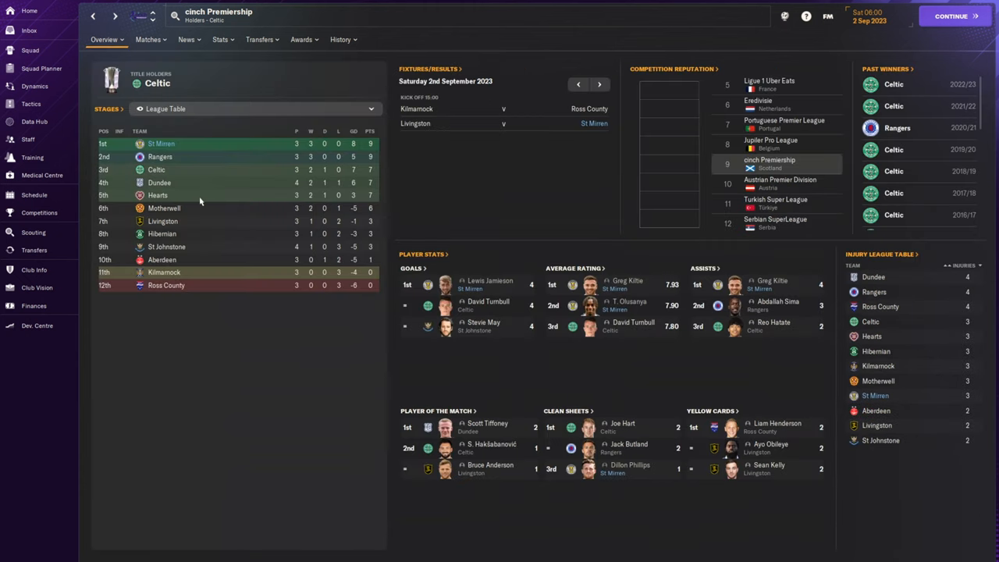
{"action": "mouse_move", "coordinate": [184, 196]}
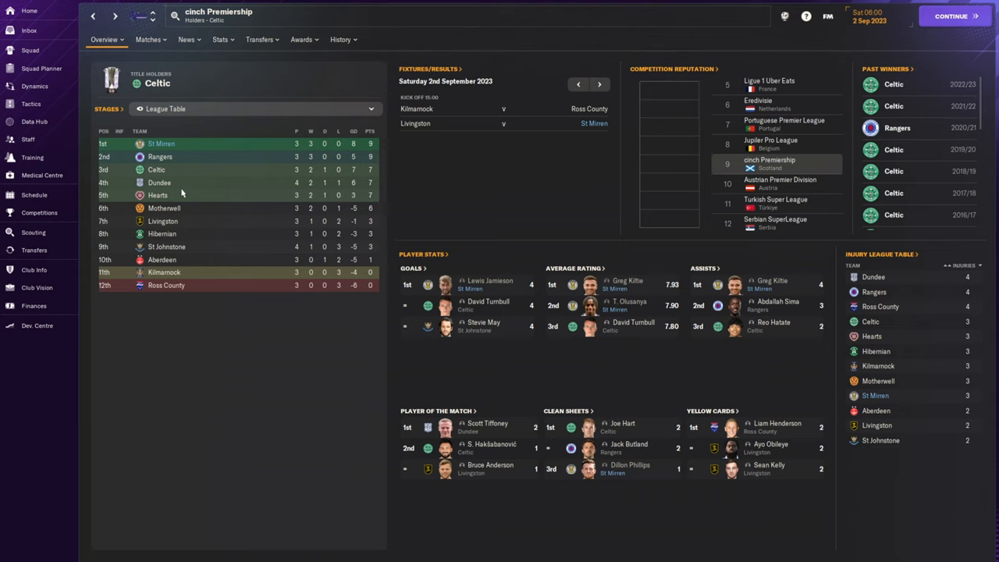
{"action": "mouse_move", "coordinate": [200, 366]}
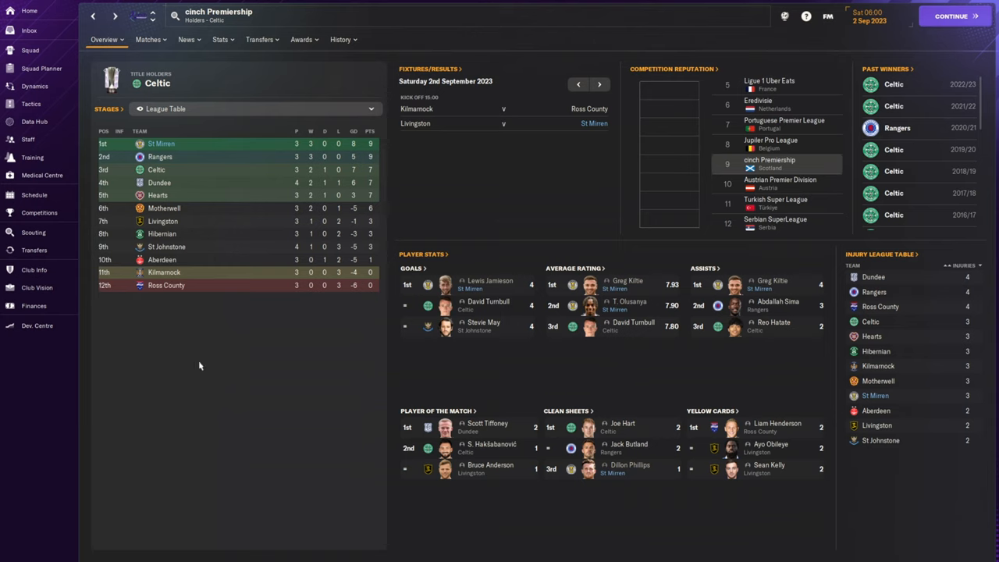
{"action": "mouse_move", "coordinate": [140, 398]}
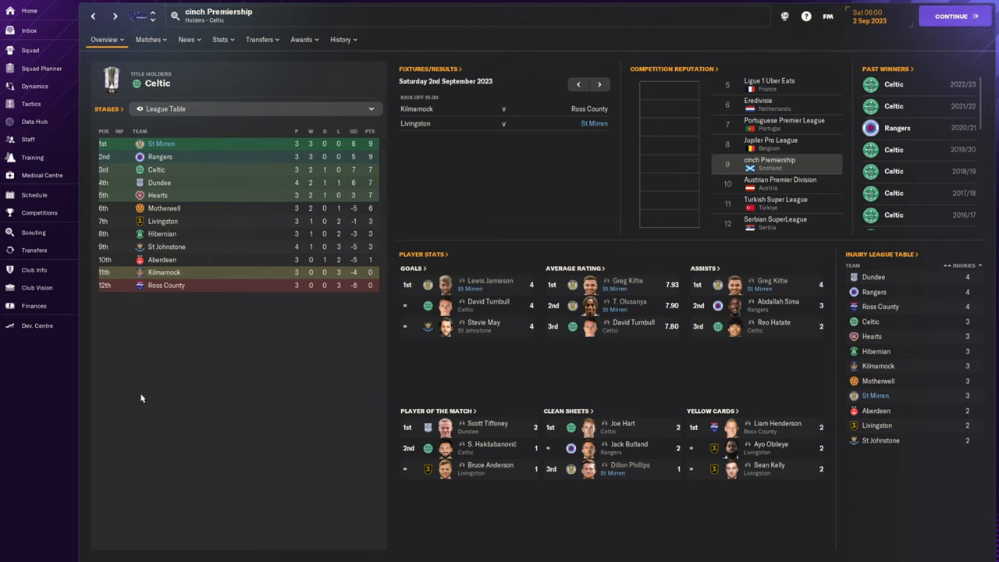
{"action": "mouse_move", "coordinate": [143, 390]}
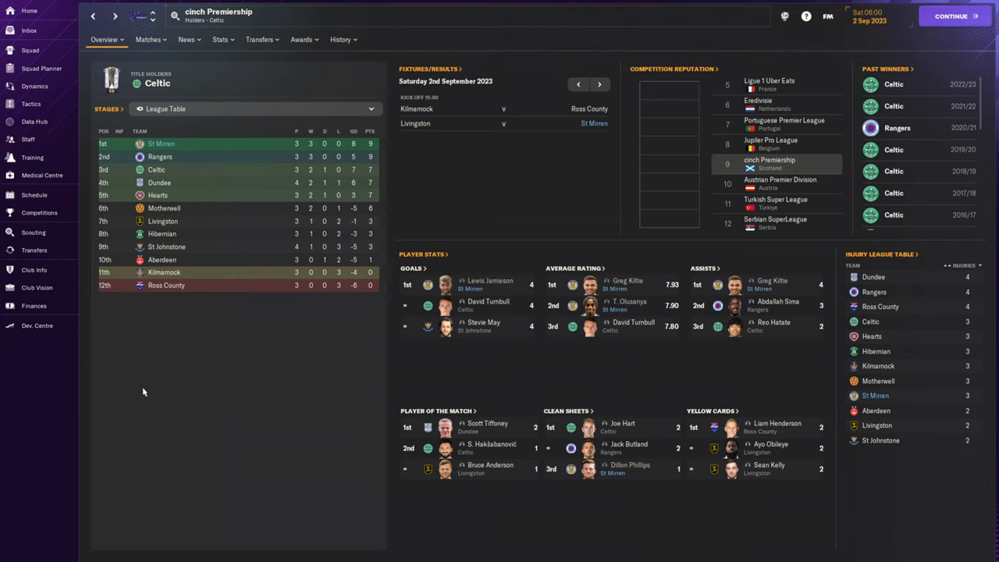
{"action": "mouse_move", "coordinate": [148, 403]}
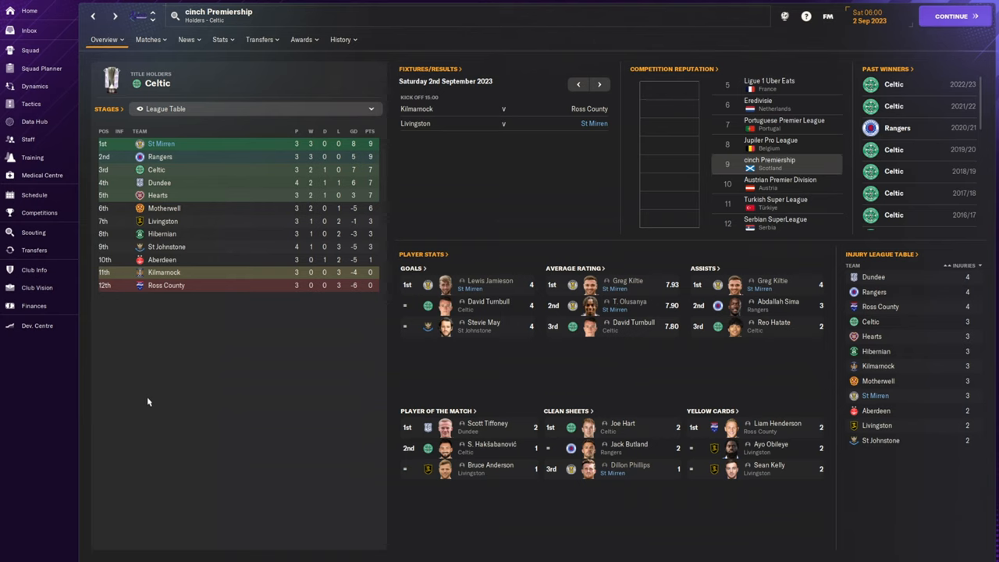
{"action": "mouse_move", "coordinate": [144, 403]}
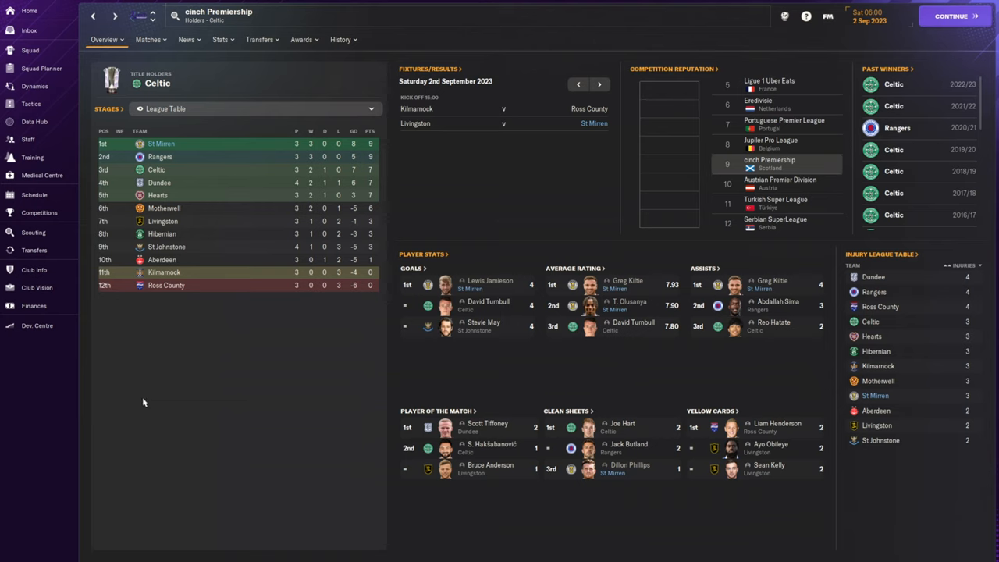
{"action": "mouse_move", "coordinate": [148, 443]}
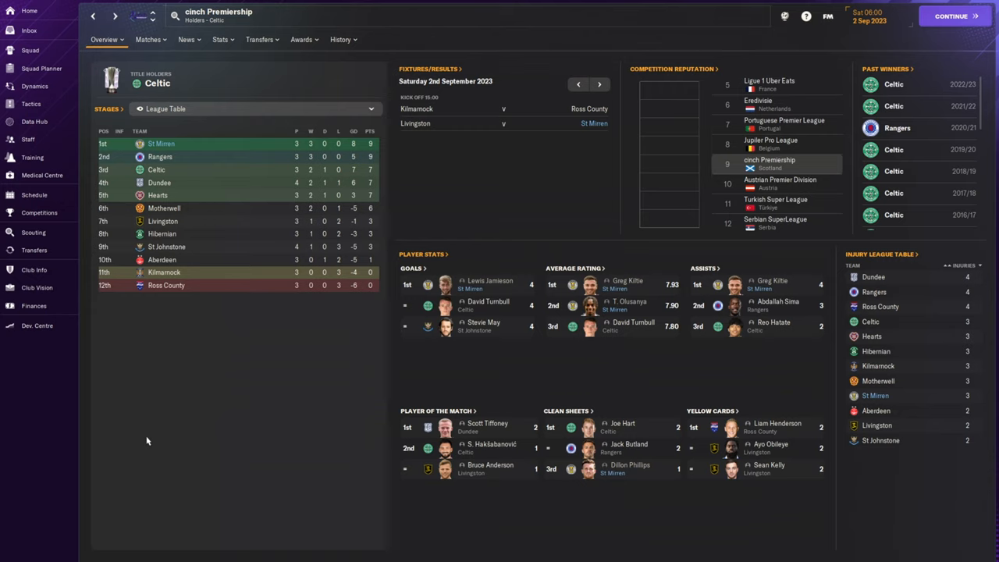
{"action": "mouse_move", "coordinate": [148, 440]}
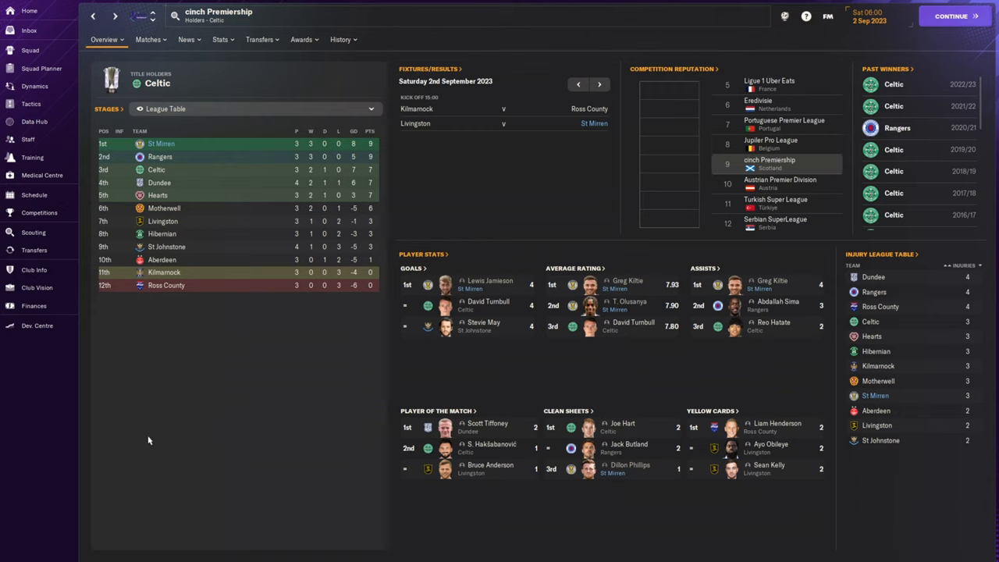
{"action": "mouse_move", "coordinate": [158, 447]}
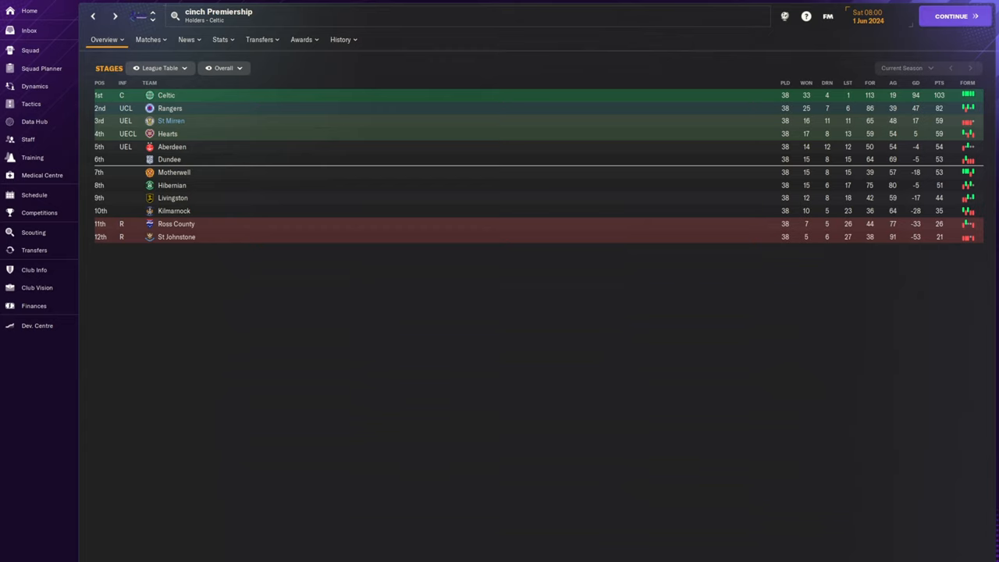
{"action": "mouse_move", "coordinate": [747, 275]}
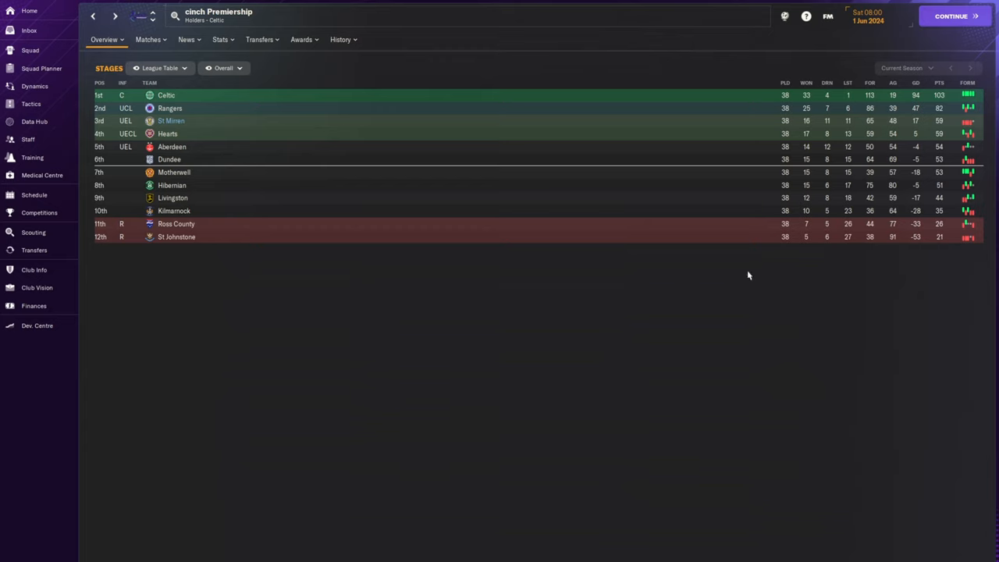
{"action": "mouse_move", "coordinate": [783, 372]}
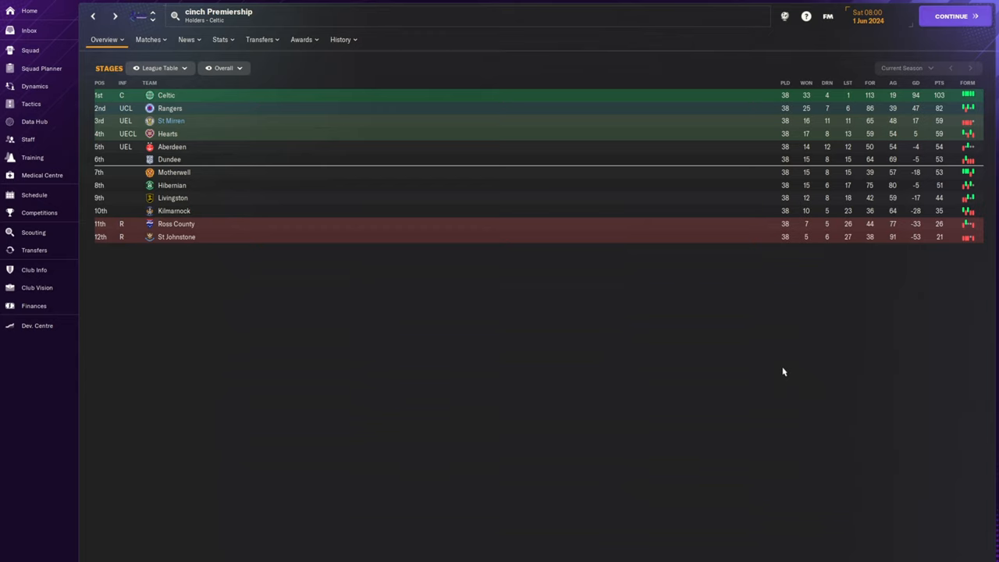
{"action": "mouse_move", "coordinate": [309, 382]}
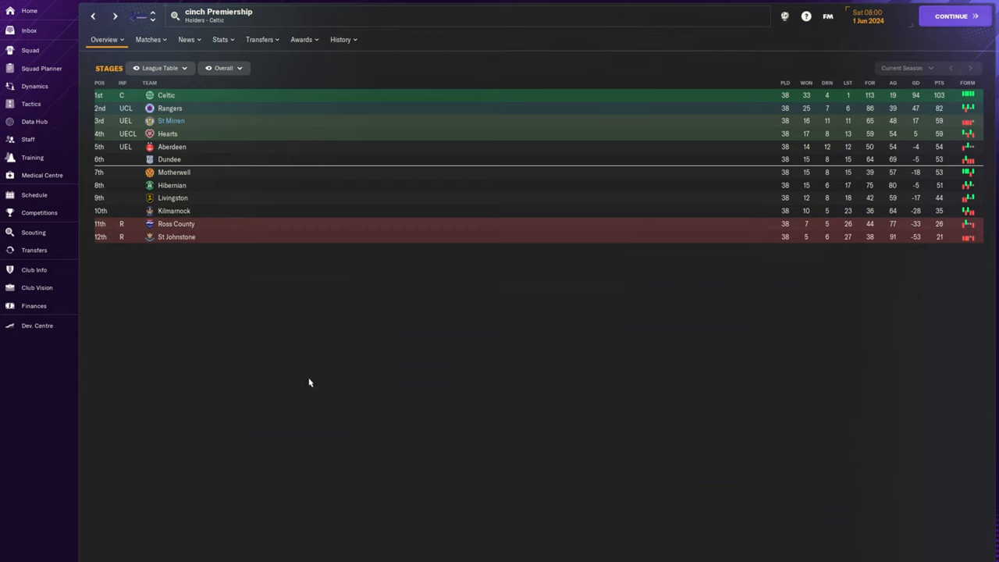
{"action": "mouse_move", "coordinate": [309, 381]}
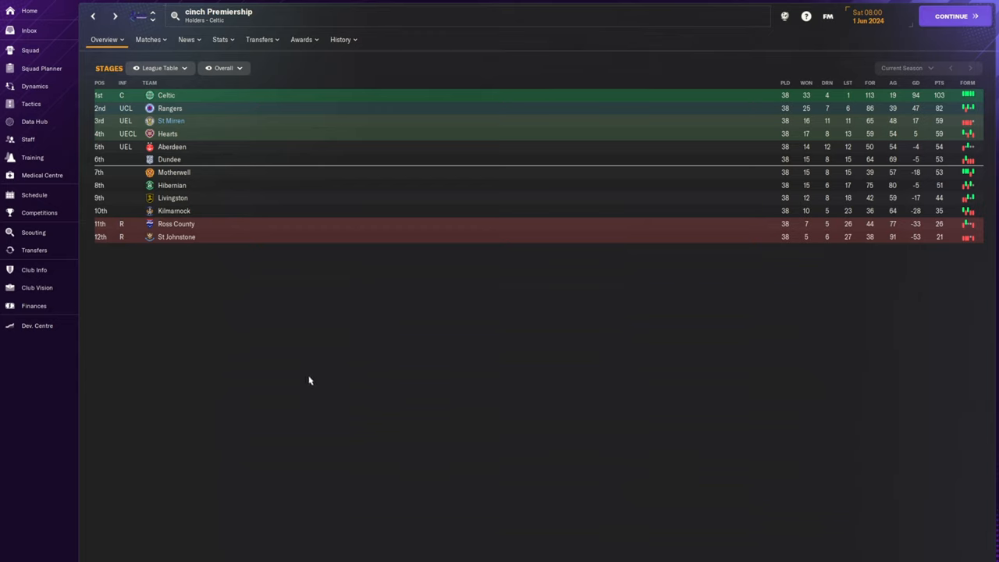
{"action": "mouse_move", "coordinate": [47, 212]}
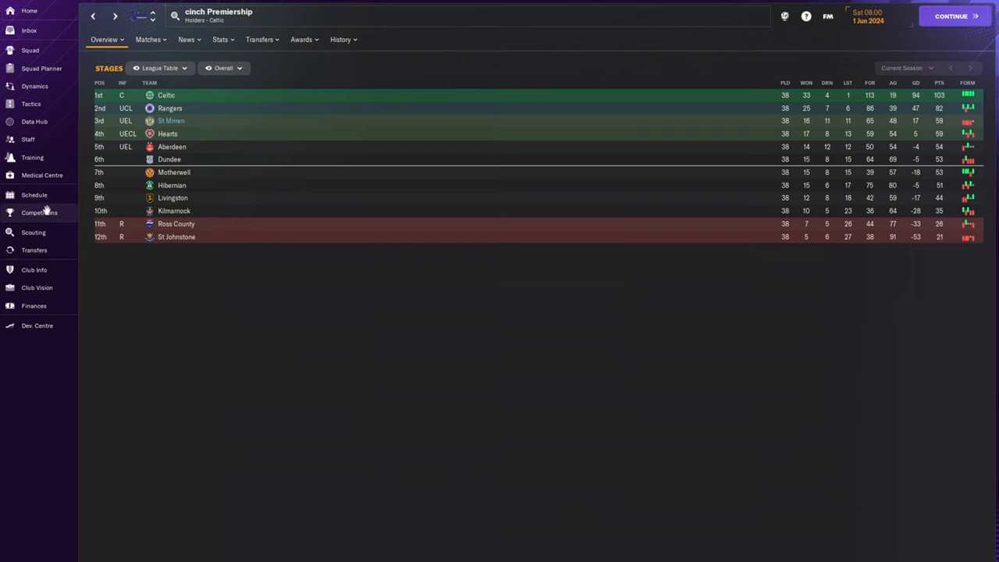
Step: Check the Viaplay Cup details from the club's competitions overview
{"action": "left_click", "coordinate": [39, 212]}
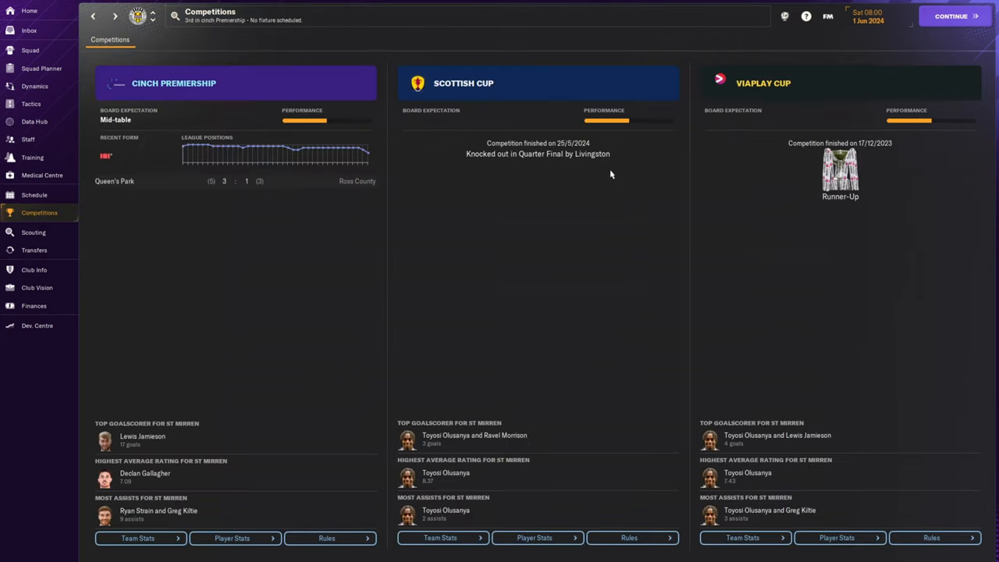
{"action": "mouse_move", "coordinate": [771, 87]}
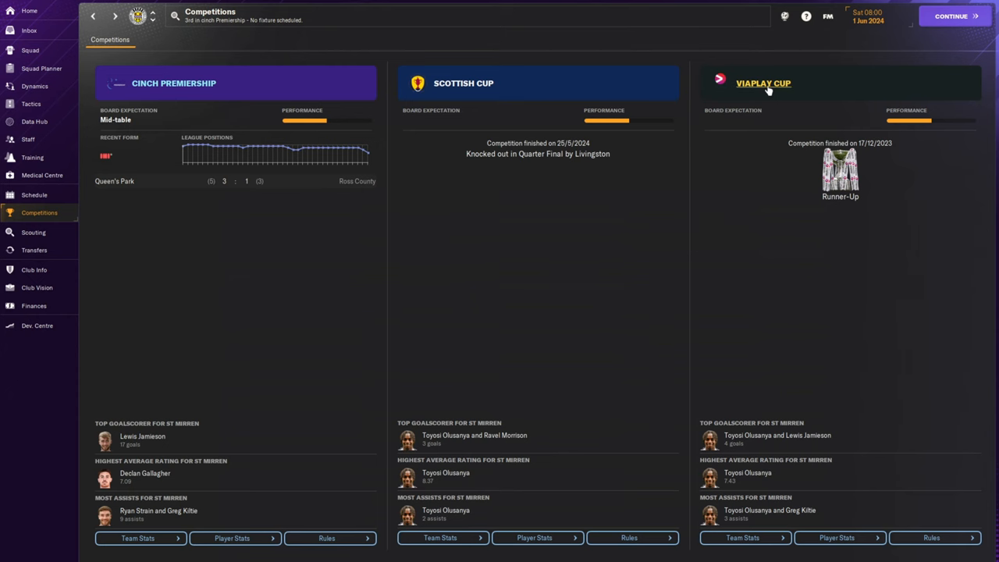
{"action": "left_click", "coordinate": [768, 83]}
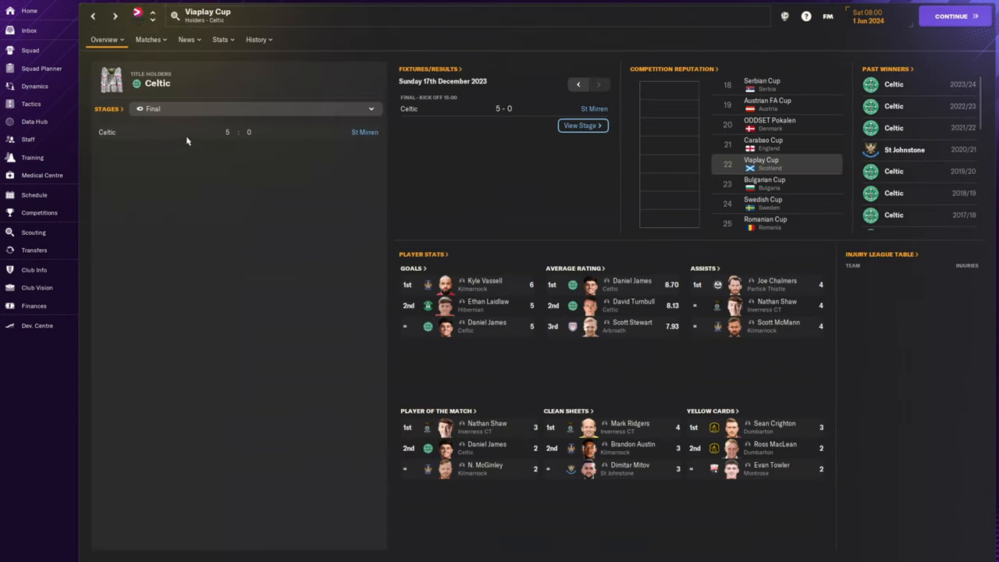
{"action": "mouse_move", "coordinate": [197, 225]}
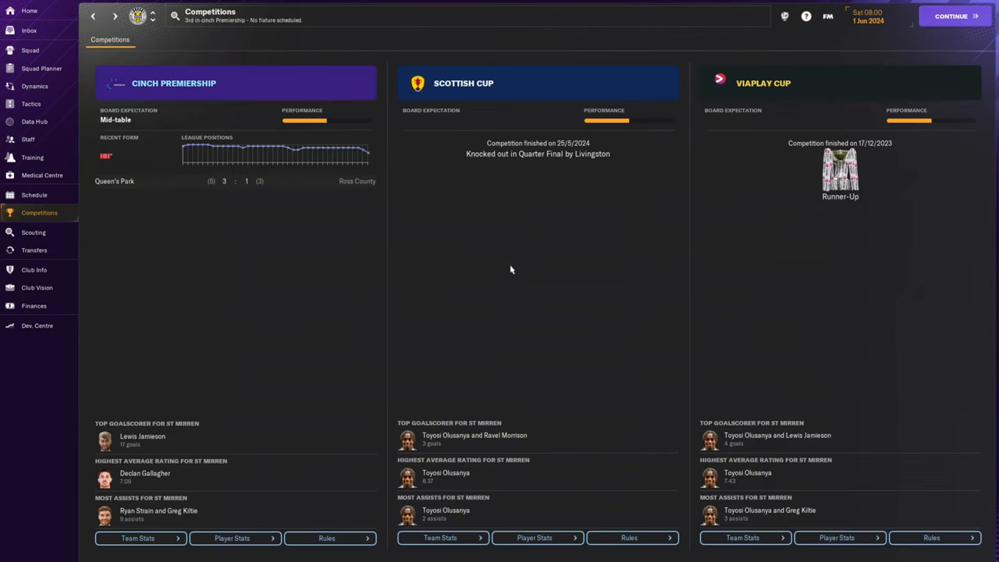
{"action": "mouse_move", "coordinate": [356, 153]}
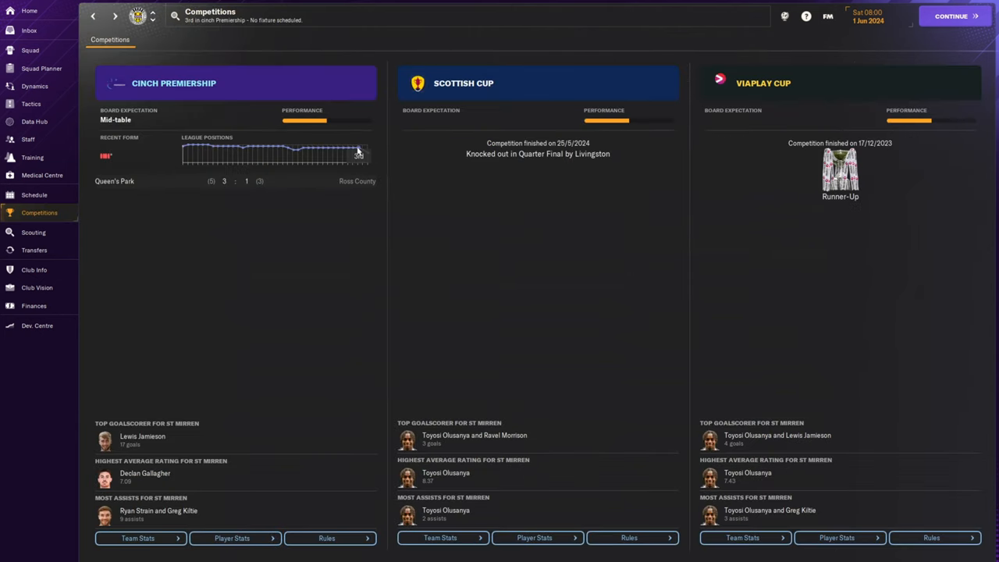
{"action": "mouse_move", "coordinate": [368, 157]}
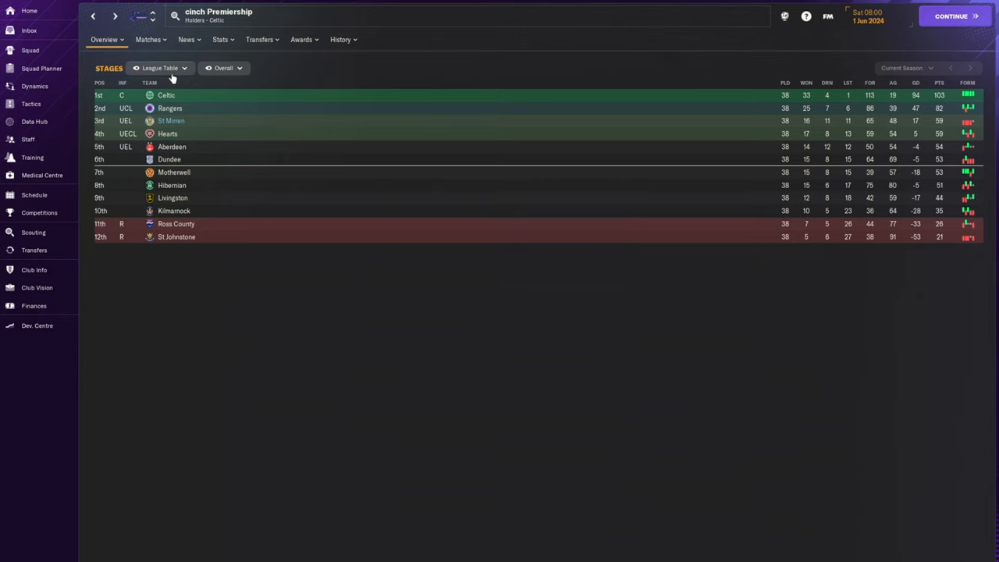
Step: View the league position history chart and the final-day Aberdeen match details
{"action": "left_click", "coordinate": [159, 68]}
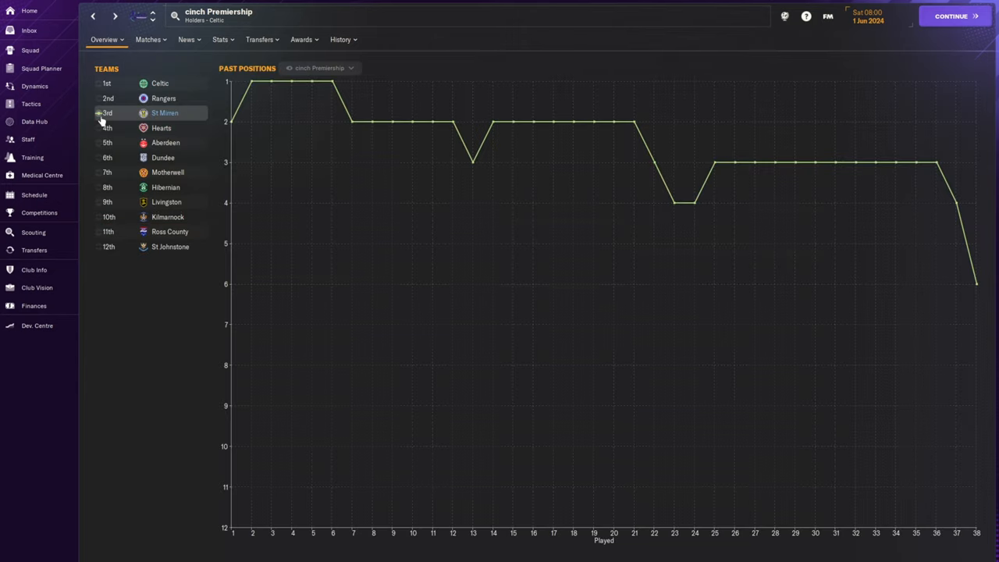
{"action": "mouse_move", "coordinate": [977, 283]}
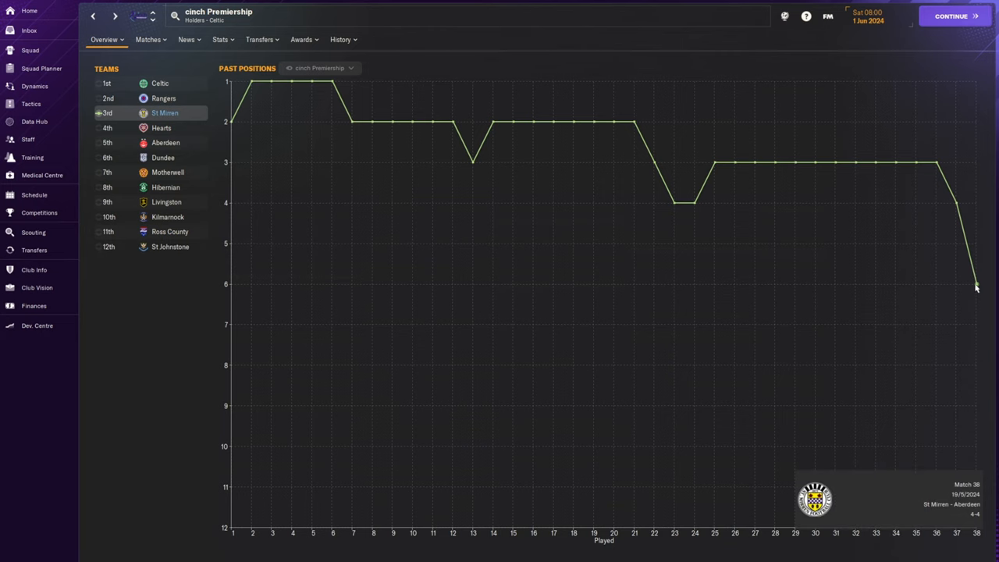
{"action": "left_click", "coordinate": [35, 194]}
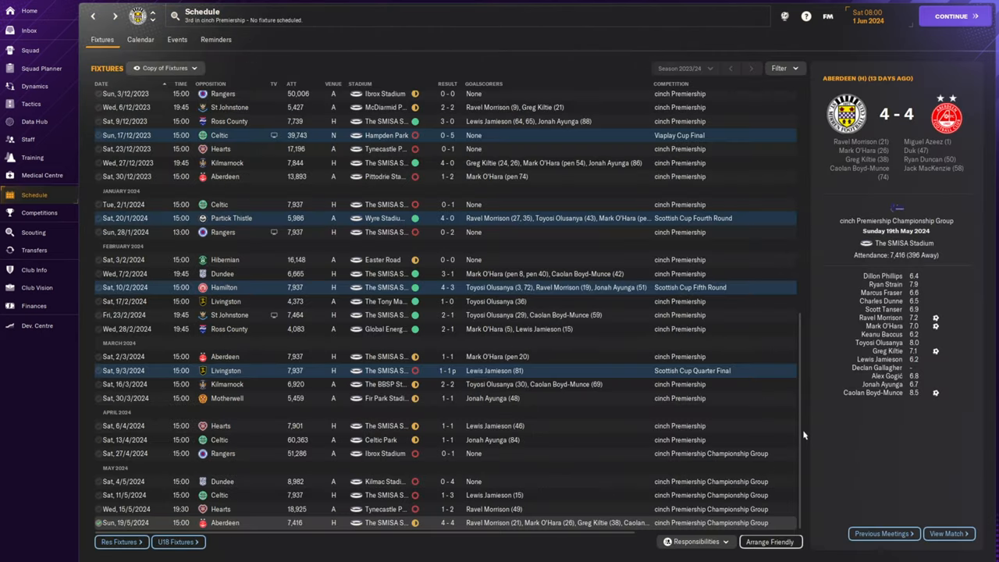
{"action": "mouse_move", "coordinate": [612, 391]}
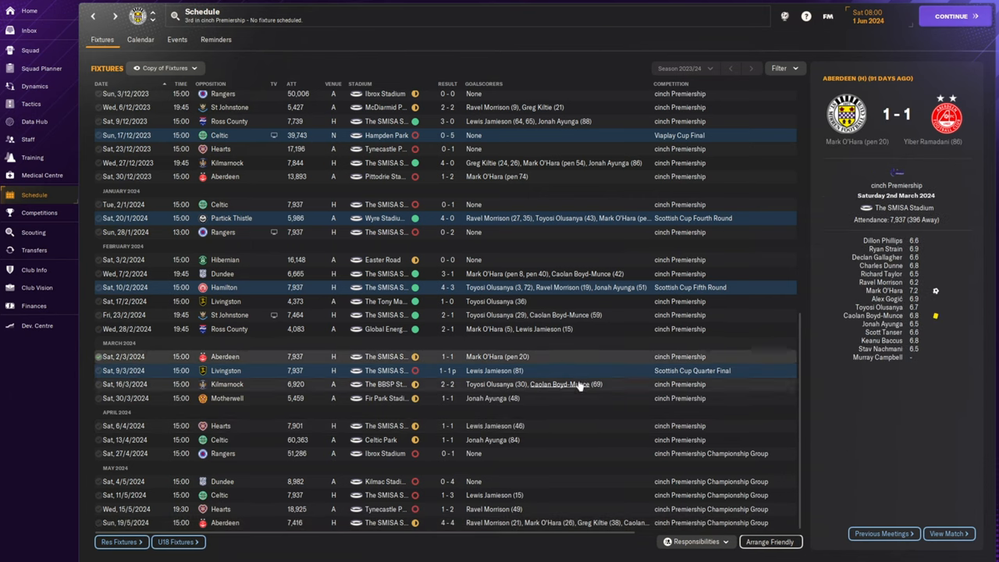
{"action": "mouse_move", "coordinate": [580, 477]}
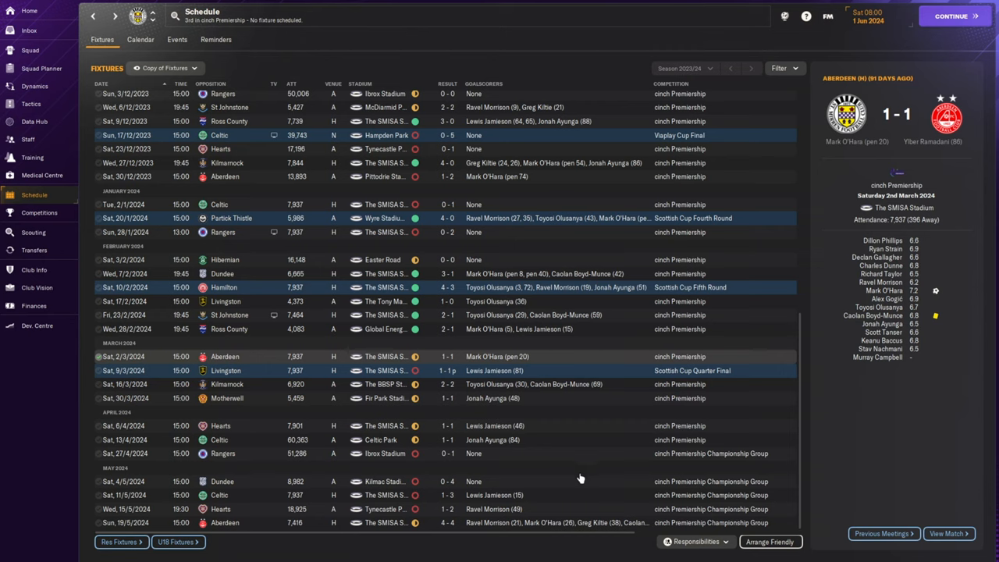
{"action": "mouse_move", "coordinate": [786, 479]}
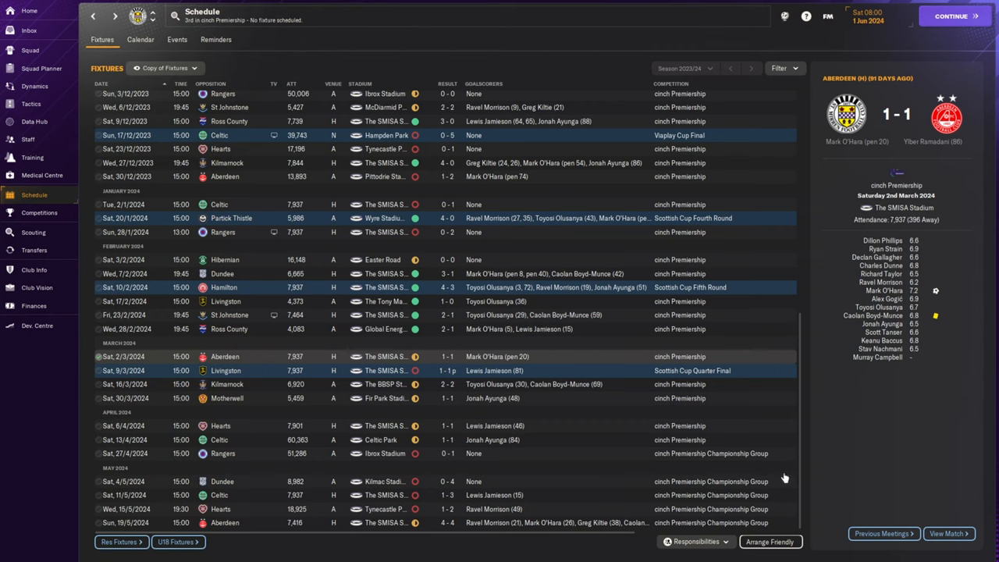
{"action": "mouse_move", "coordinate": [779, 524]}
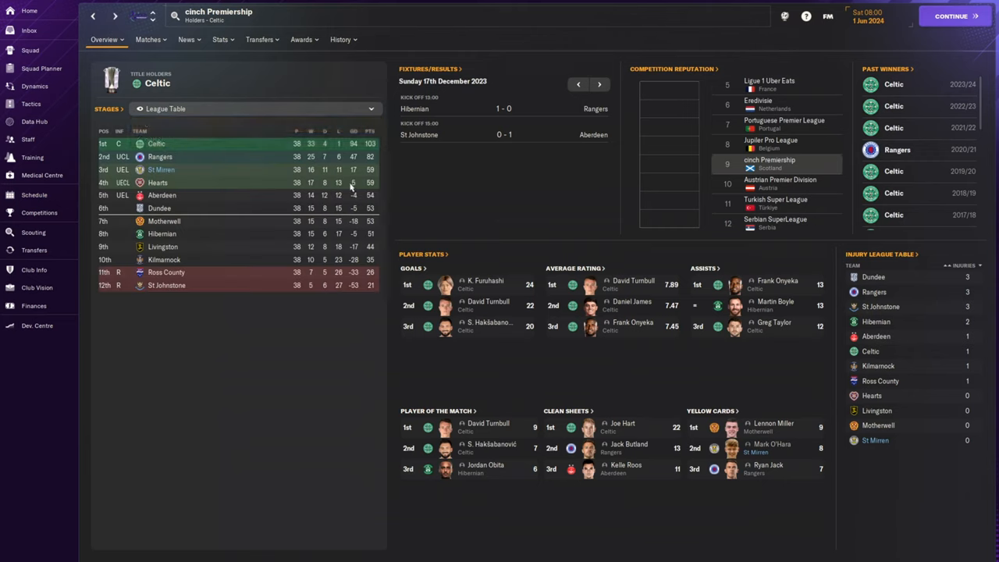
{"action": "mouse_move", "coordinate": [360, 174]}
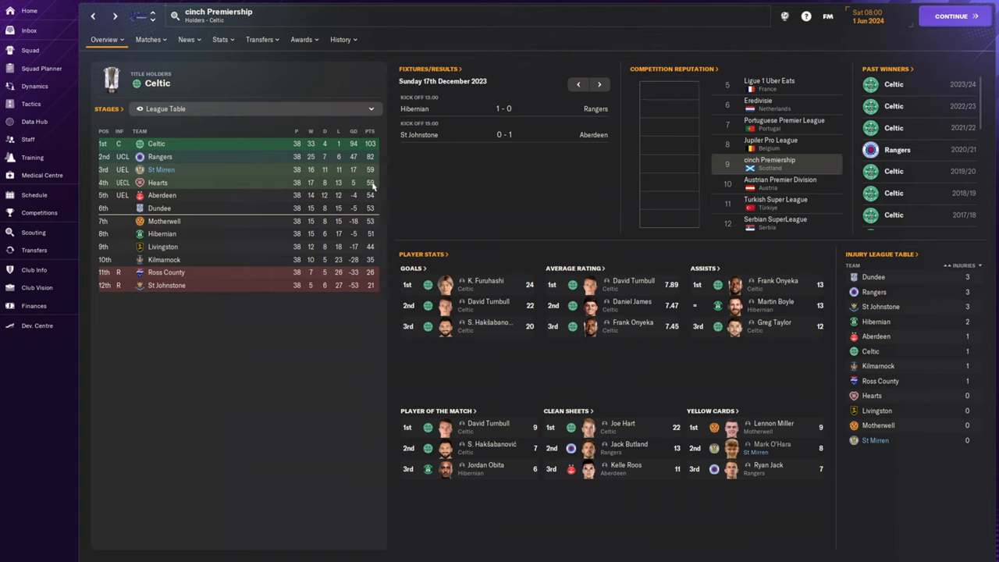
{"action": "mouse_move", "coordinate": [339, 203]}
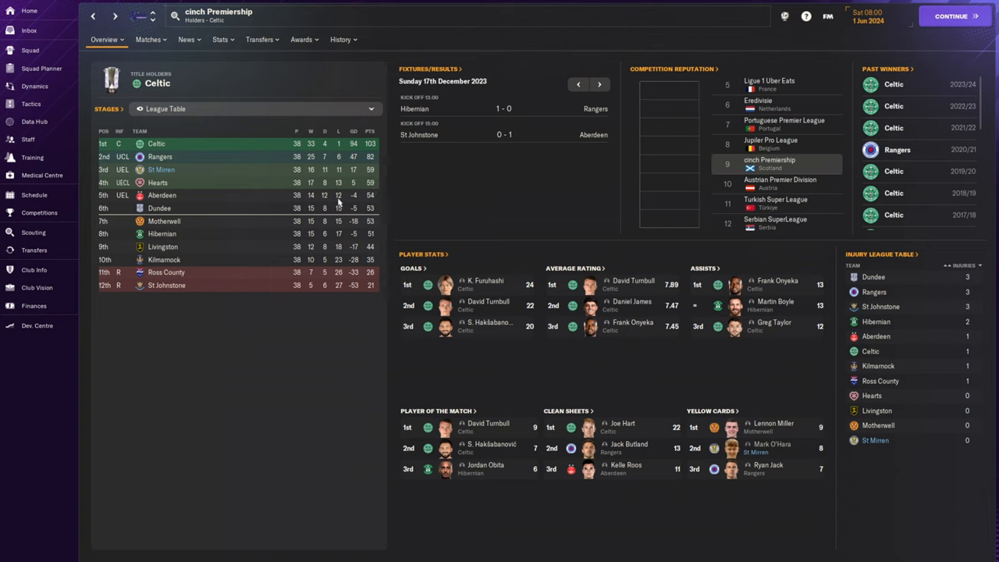
{"action": "mouse_move", "coordinate": [493, 178]}
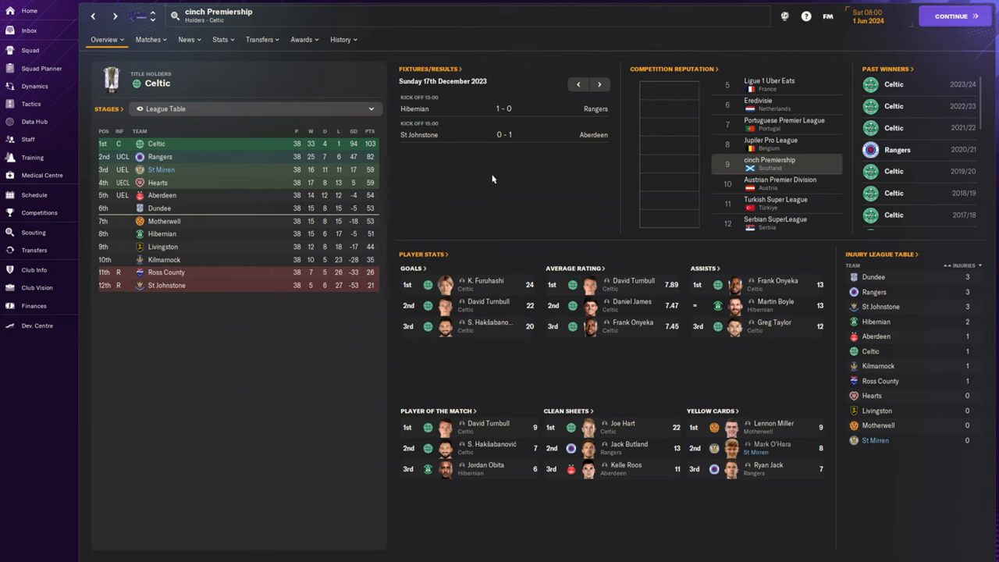
{"action": "mouse_move", "coordinate": [487, 180]}
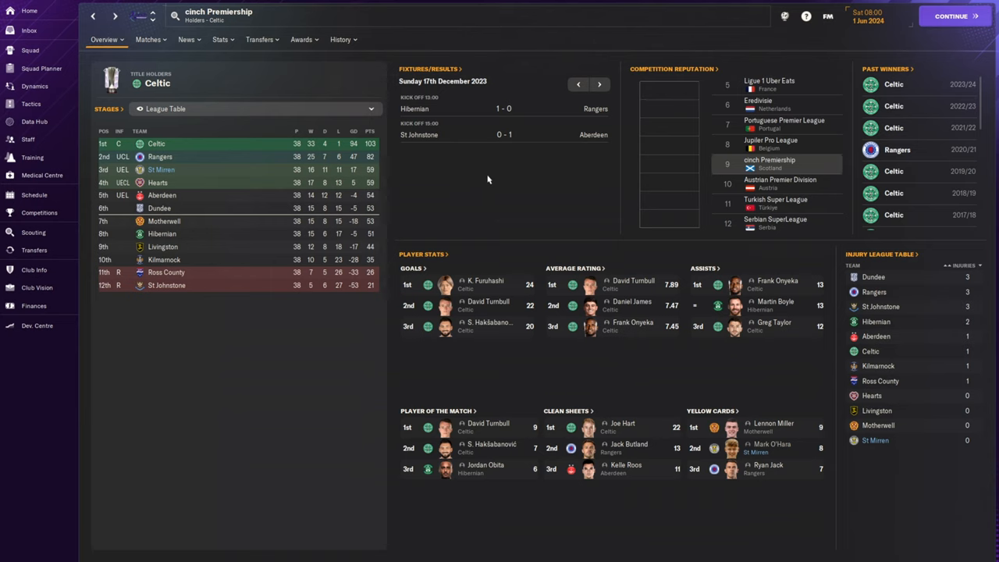
{"action": "mouse_move", "coordinate": [248, 476]}
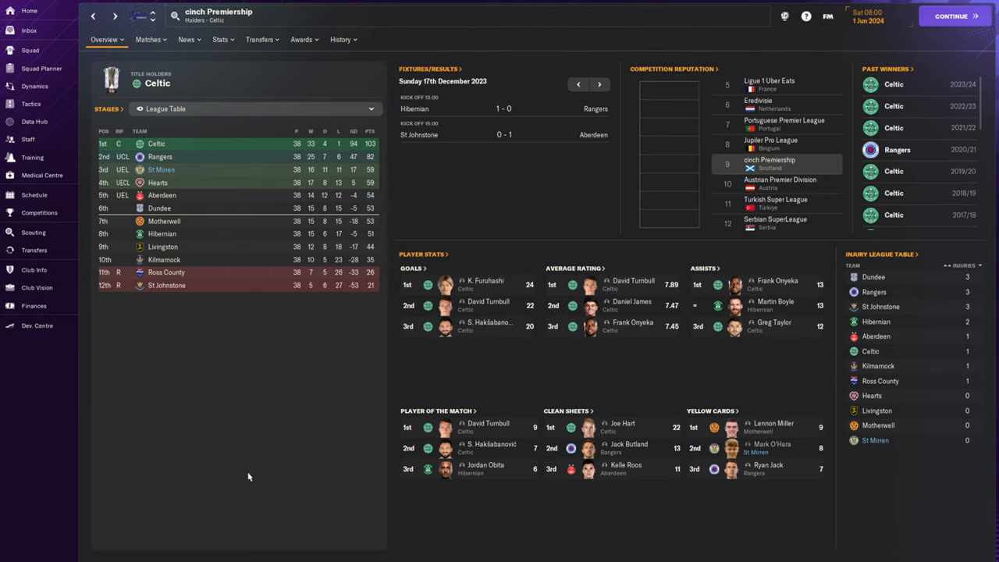
{"action": "mouse_move", "coordinate": [469, 381]}
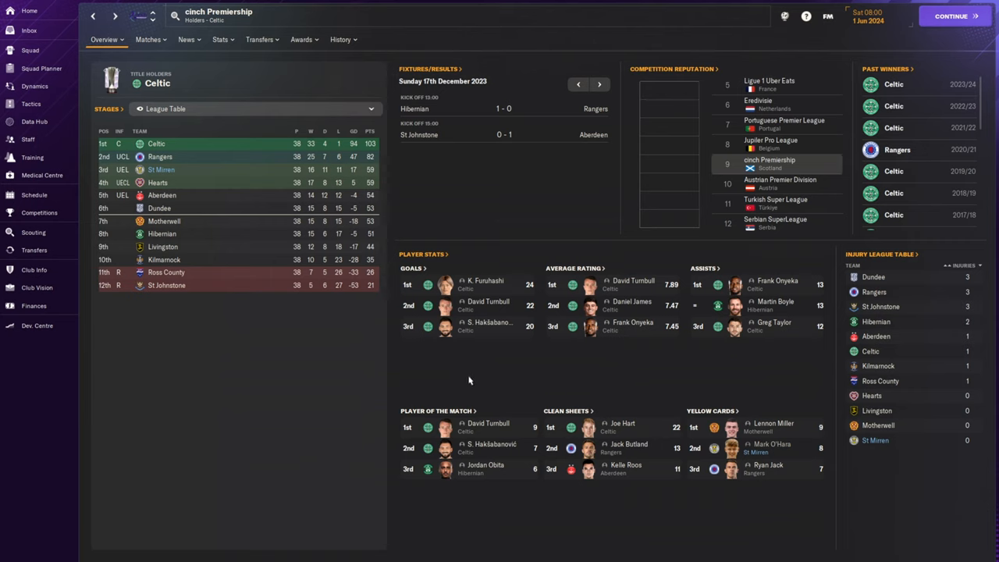
{"action": "mouse_move", "coordinate": [496, 290]}
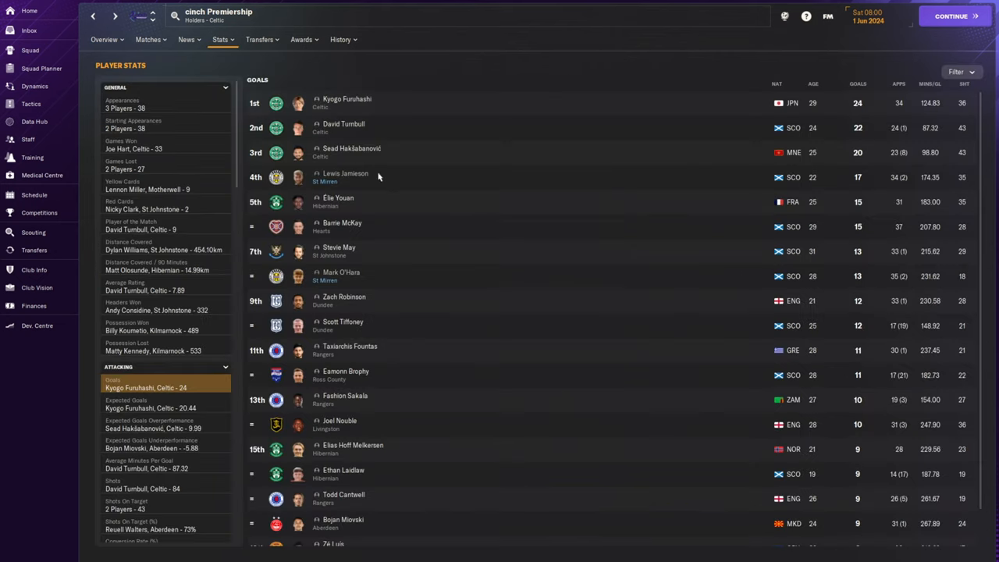
Step: Show the cinch Premiership player stats ranked by goals scored
{"action": "left_click", "coordinate": [343, 173]}
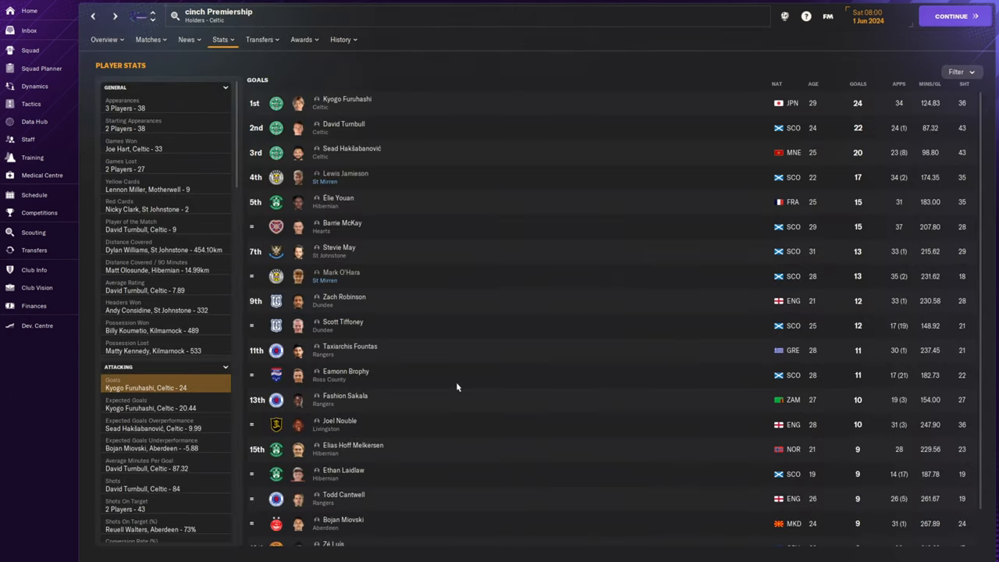
{"action": "mouse_move", "coordinate": [468, 409]}
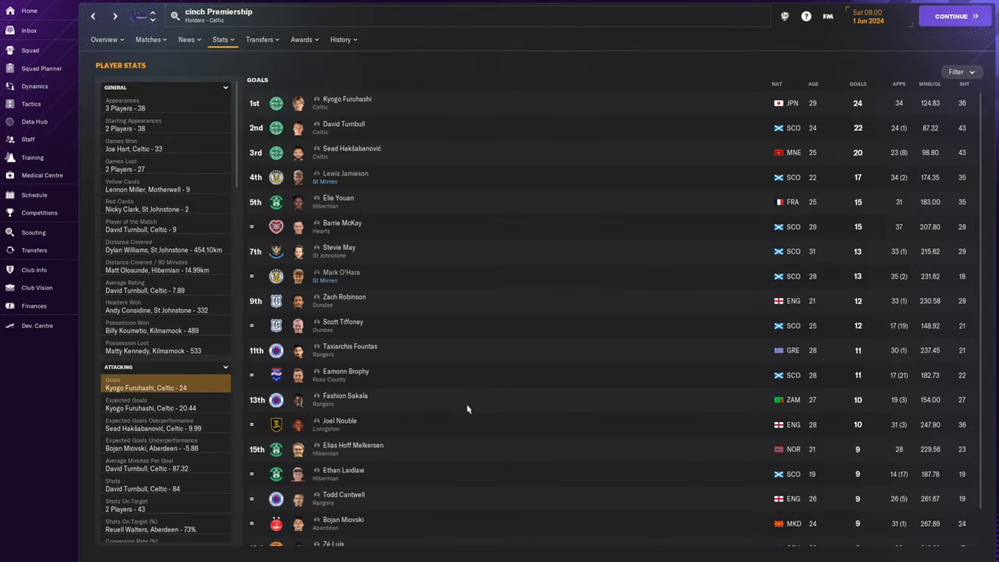
{"action": "mouse_move", "coordinate": [53, 409]}
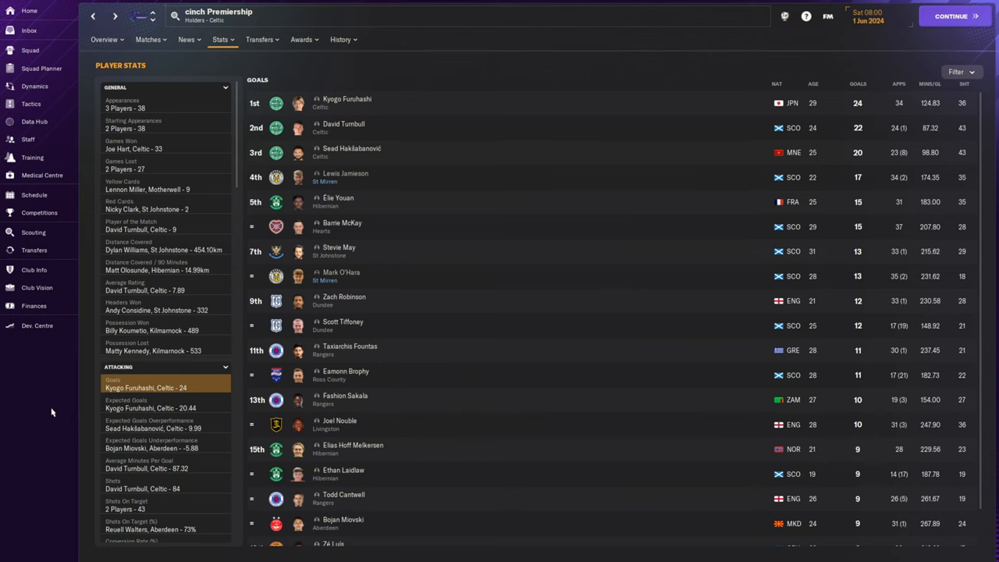
Step: Check the club finances, then return to the St Mirren home overview
{"action": "left_click", "coordinate": [33, 306]}
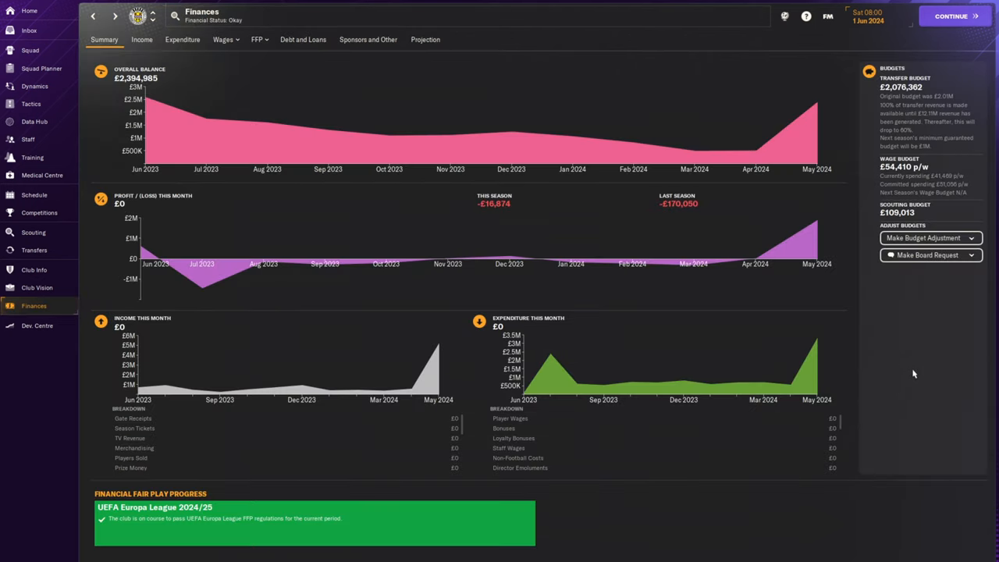
{"action": "mouse_move", "coordinate": [915, 372]}
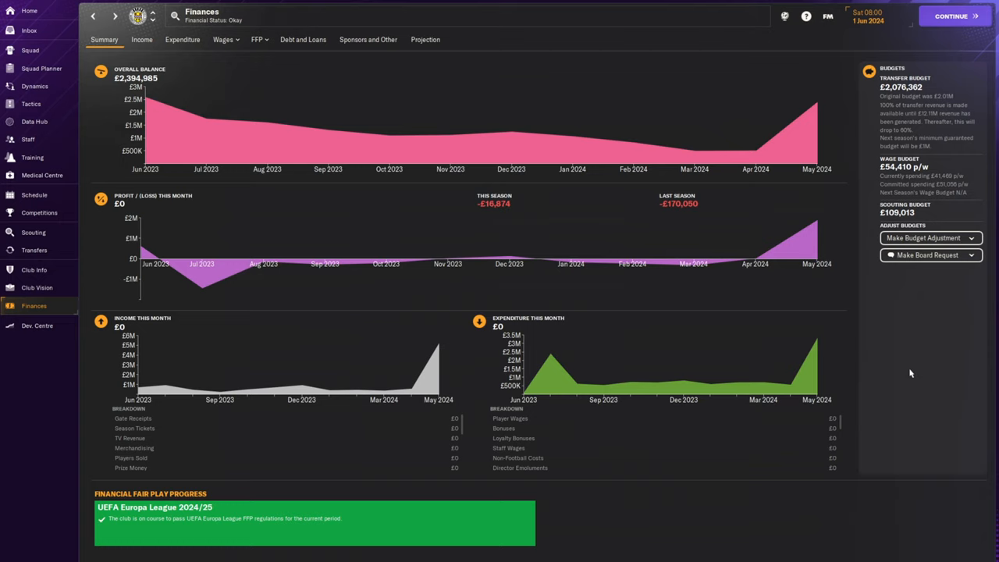
{"action": "left_click", "coordinate": [28, 13]}
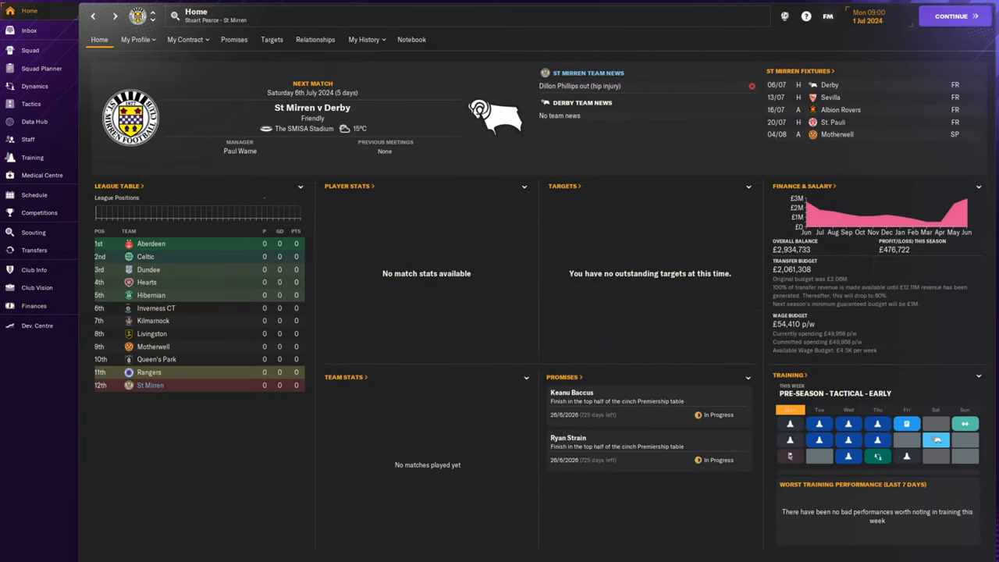
{"action": "mouse_move", "coordinate": [267, 465]}
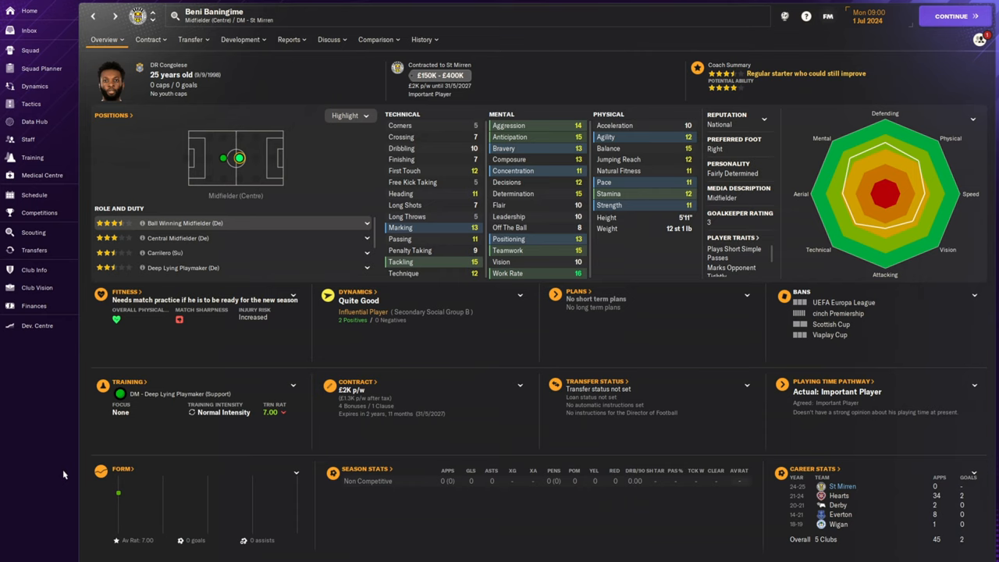
{"action": "mouse_move", "coordinate": [62, 478]}
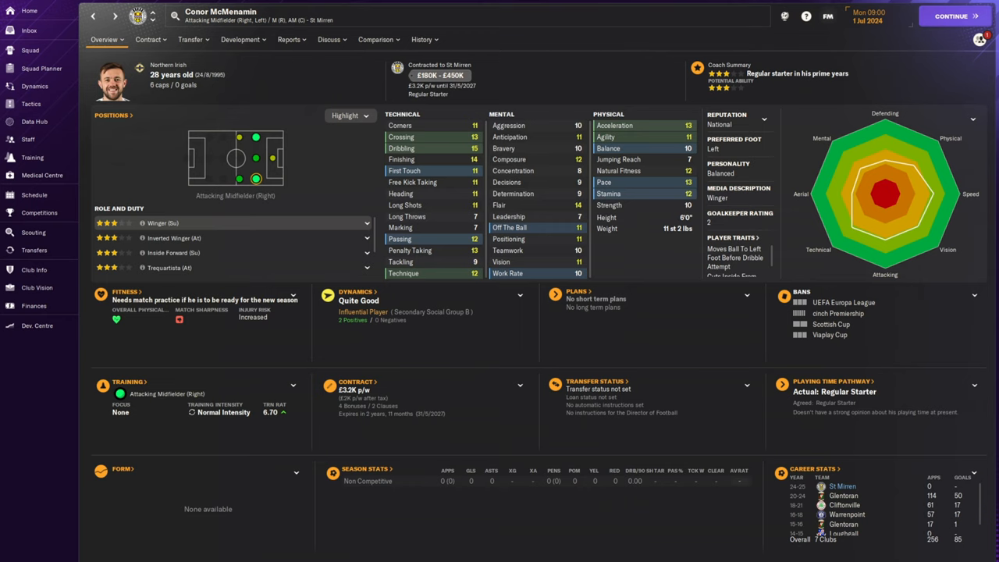
{"action": "mouse_move", "coordinate": [869, 494]}
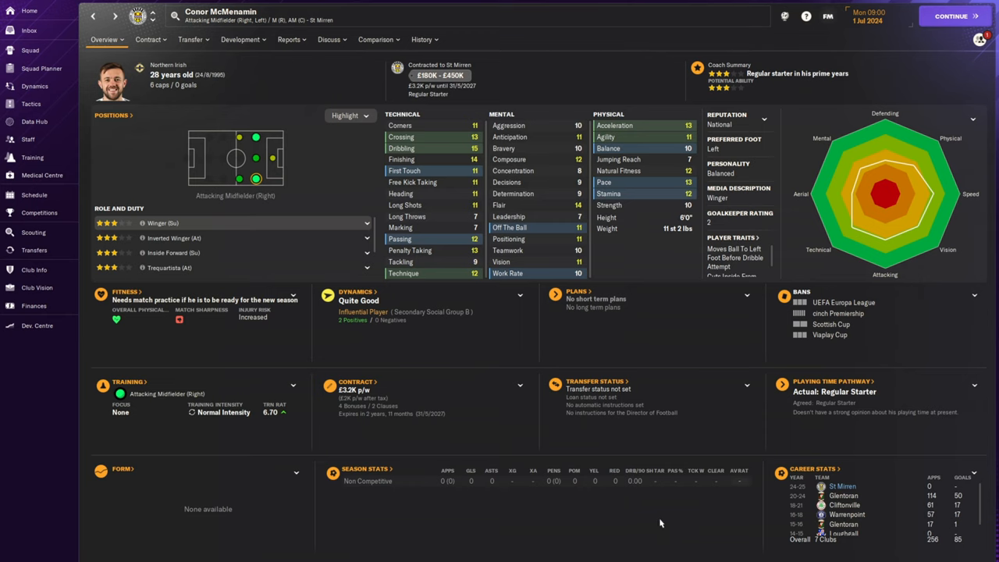
Step: Review Conor McMenamin's career history of past clubs, then his overview
{"action": "scroll", "scroll_direction": "down", "scroll_amount": 3}
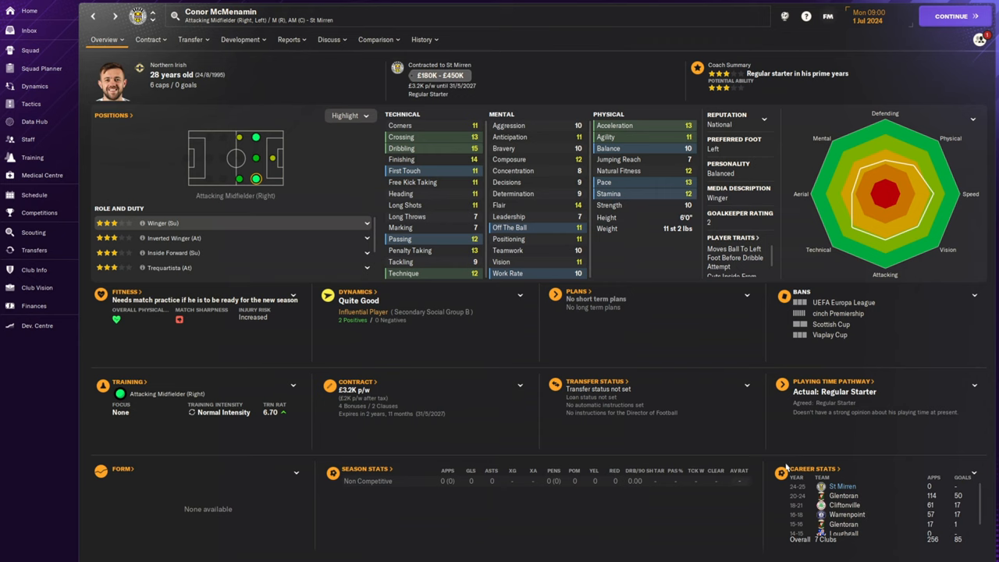
{"action": "left_click", "coordinate": [421, 39]}
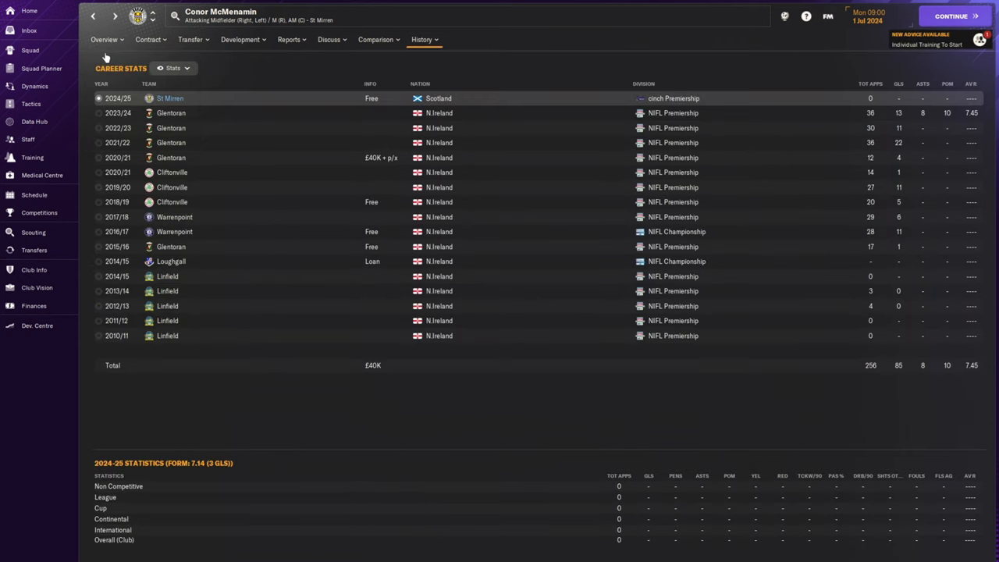
{"action": "left_click", "coordinate": [103, 39]}
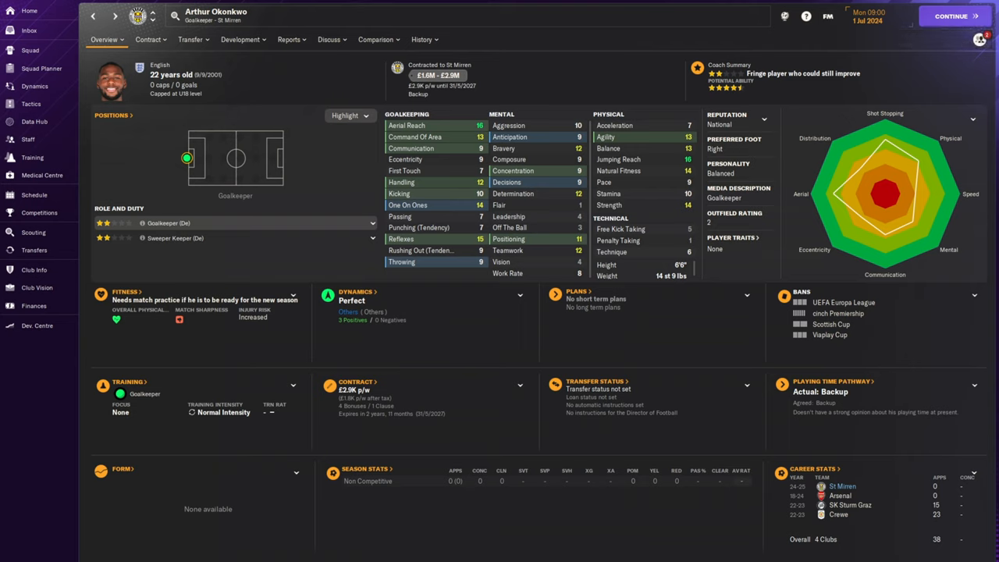
{"action": "mouse_move", "coordinate": [227, 390]}
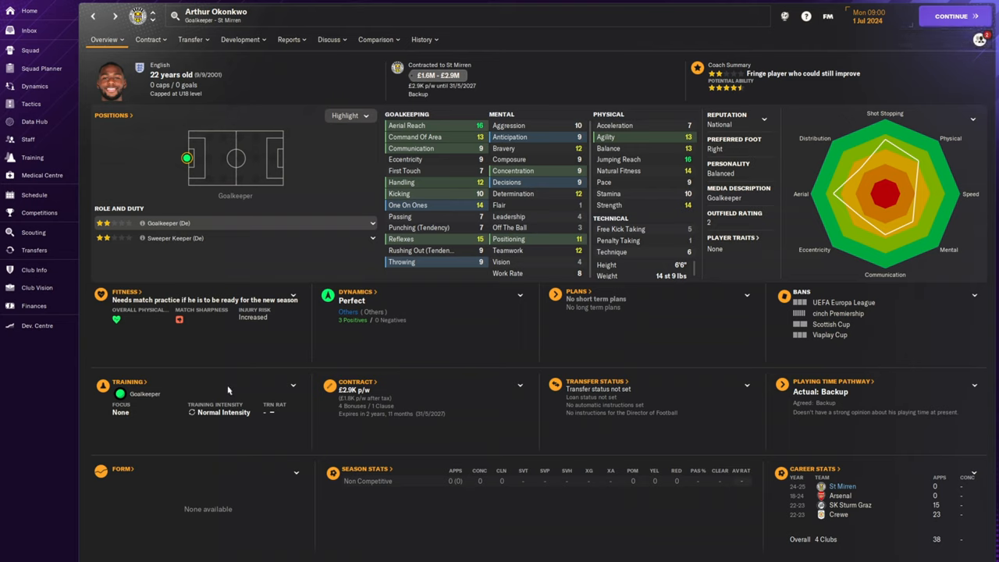
{"action": "mouse_move", "coordinate": [74, 406]}
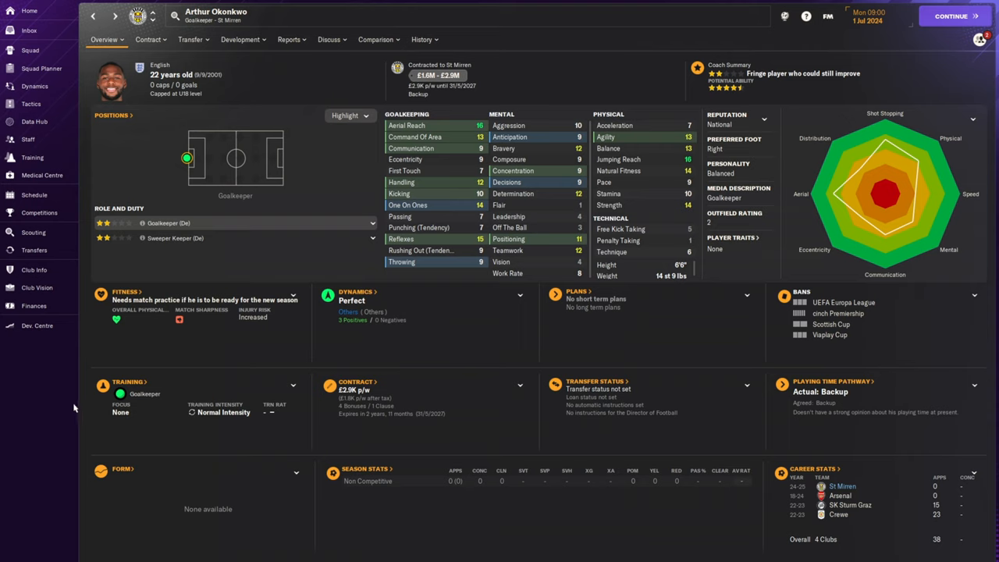
{"action": "mouse_move", "coordinate": [69, 406]}
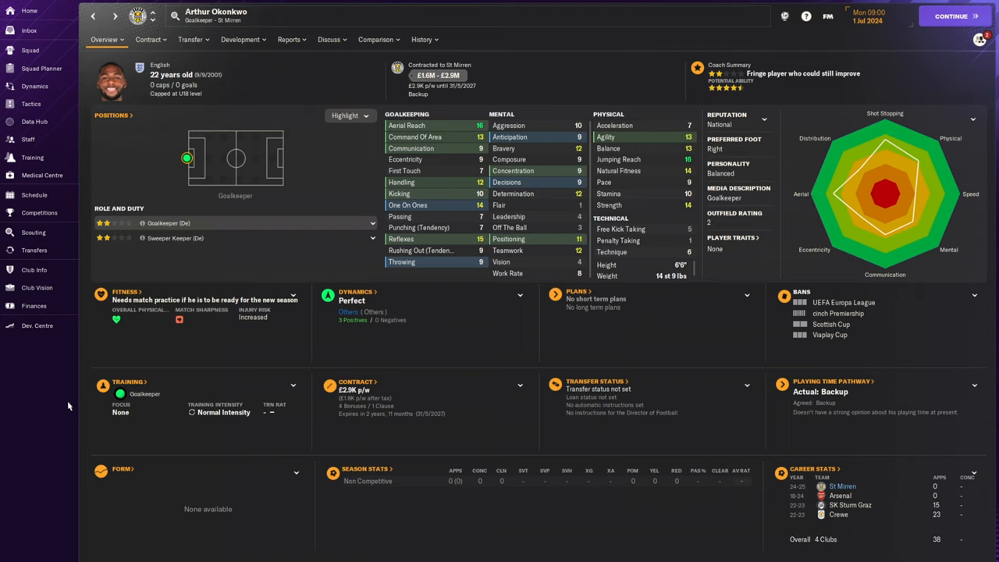
Step: Bring up the club finances summary with the £2,934,733 balance
{"action": "left_click", "coordinate": [33, 306]}
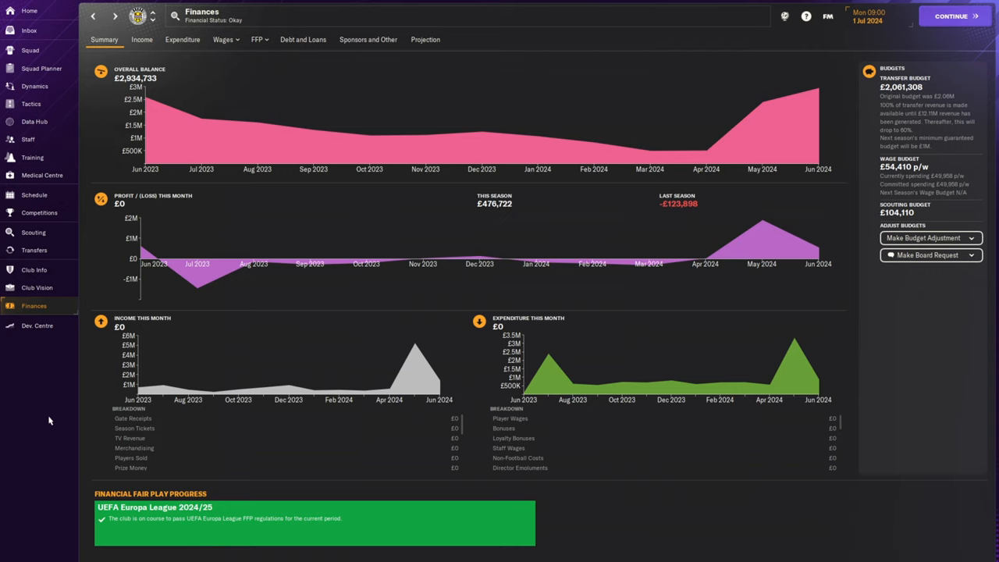
{"action": "mouse_move", "coordinate": [43, 410]}
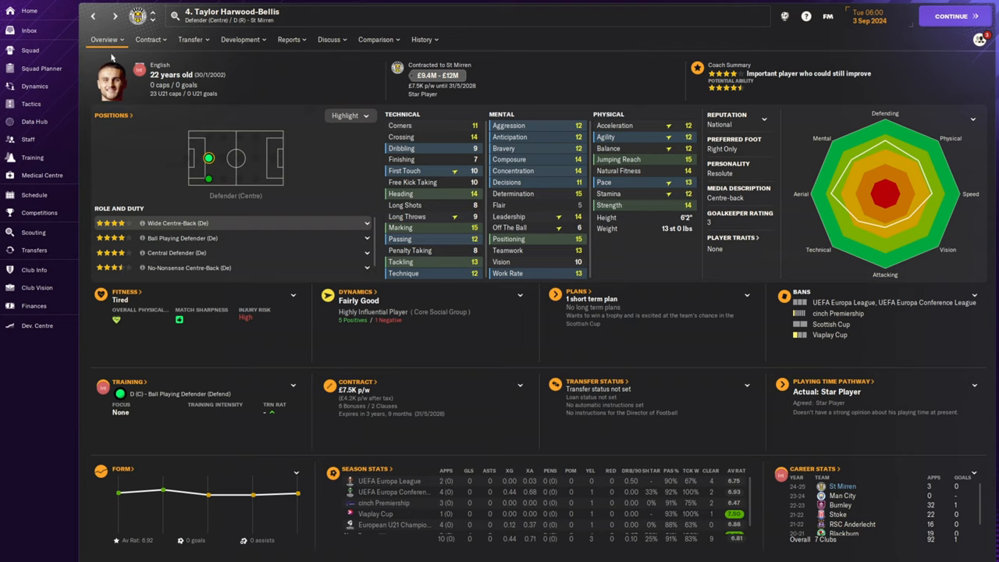
Step: Show Taylor Harwood-Bellis's £7,500-per-week contract, then return to his overview
{"action": "left_click", "coordinate": [149, 39]}
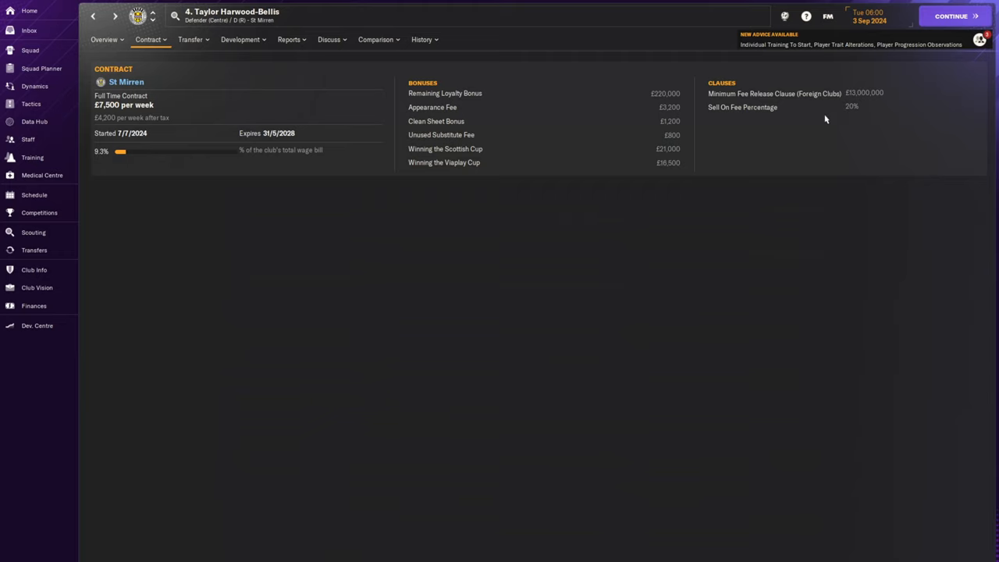
{"action": "mouse_move", "coordinate": [871, 96]}
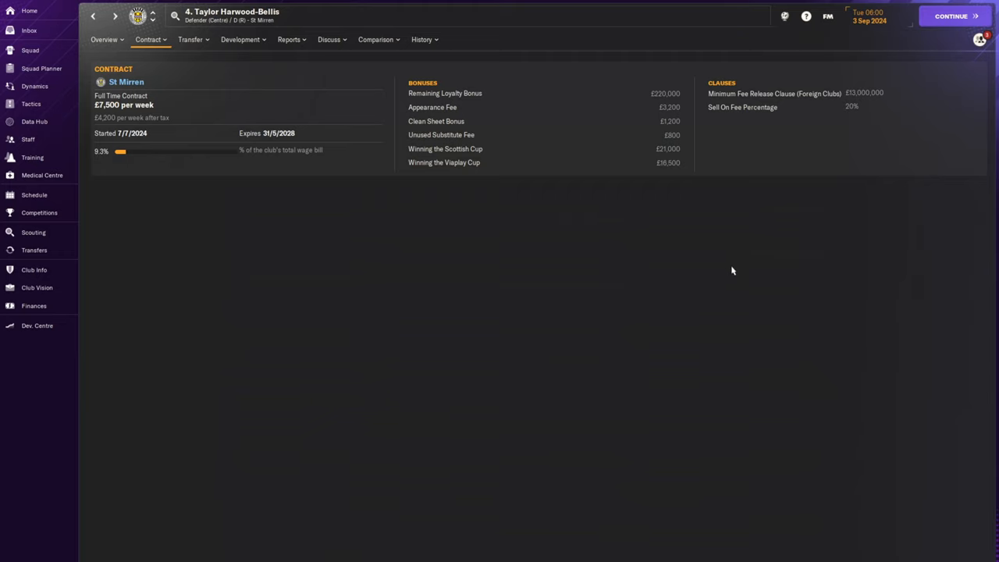
{"action": "mouse_move", "coordinate": [706, 296]}
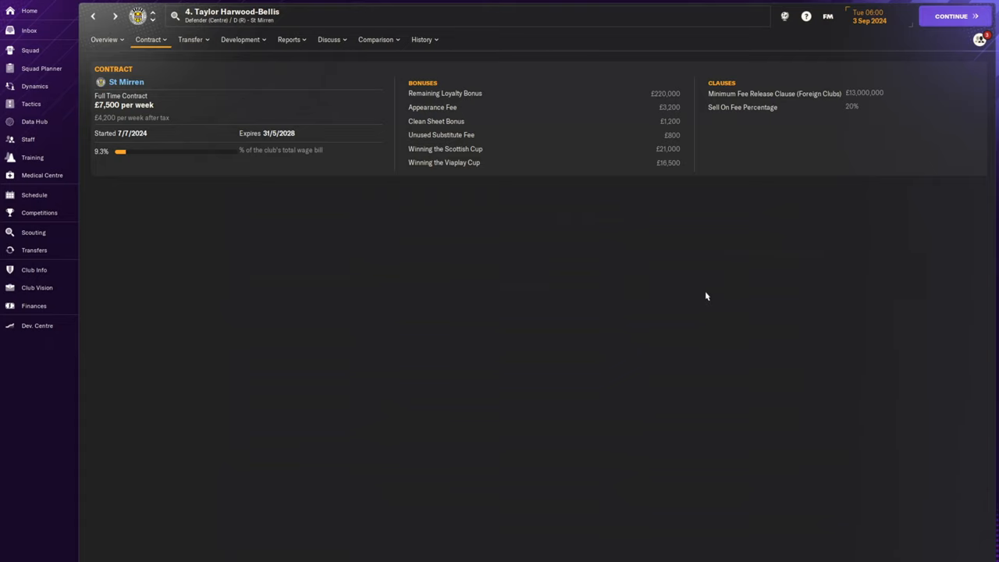
{"action": "mouse_move", "coordinate": [568, 231]}
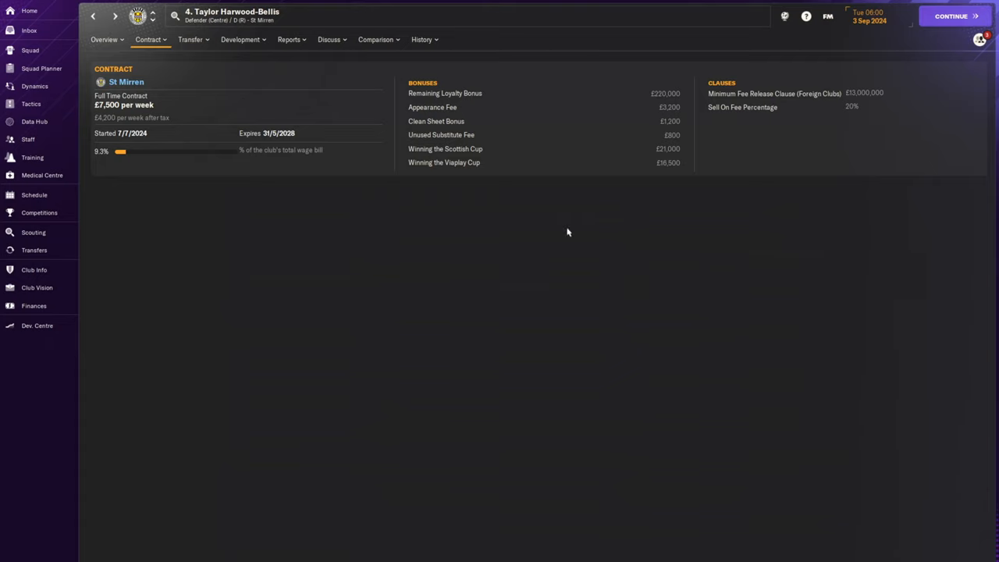
{"action": "left_click", "coordinate": [106, 39]}
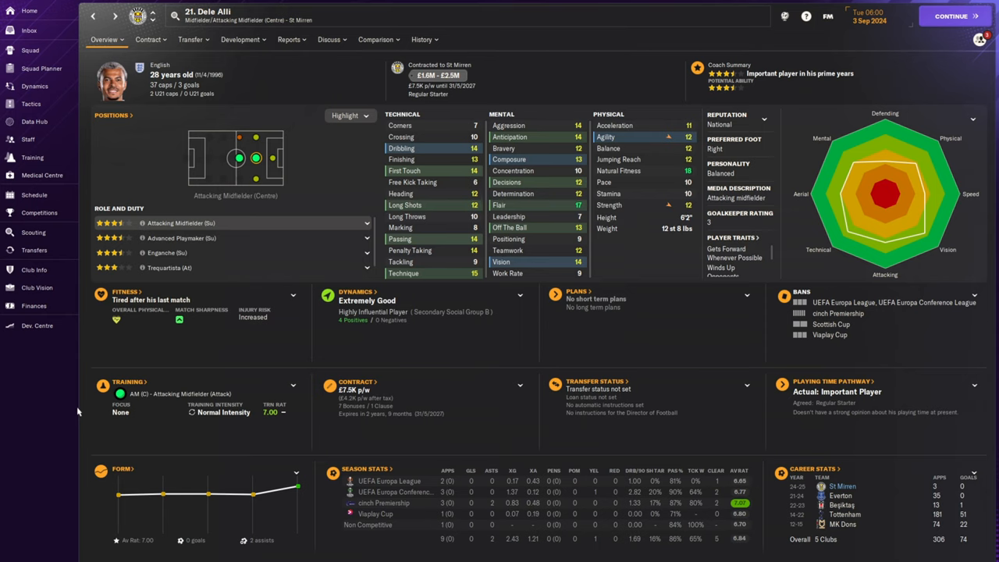
{"action": "mouse_move", "coordinate": [87, 412]}
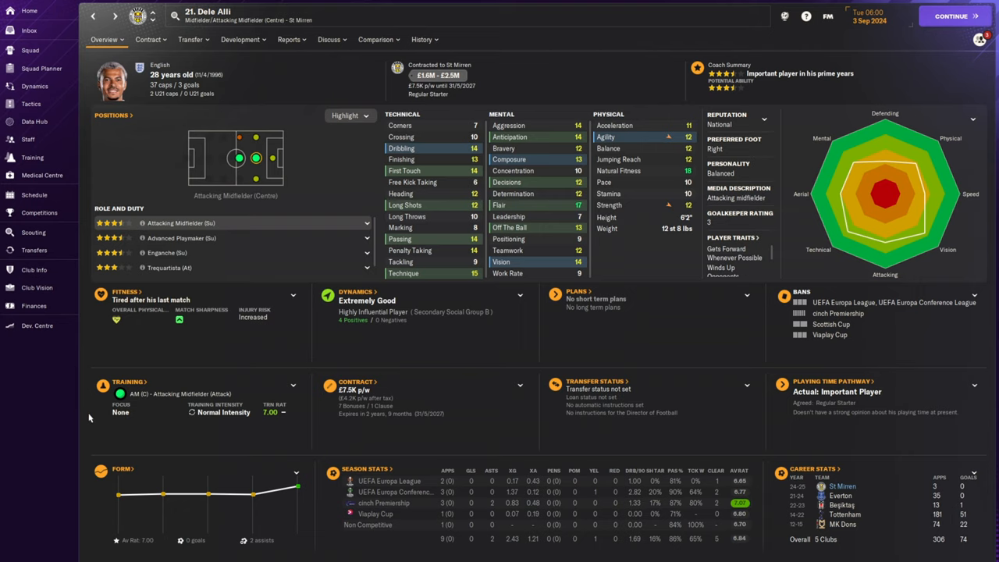
{"action": "mouse_move", "coordinate": [316, 174]}
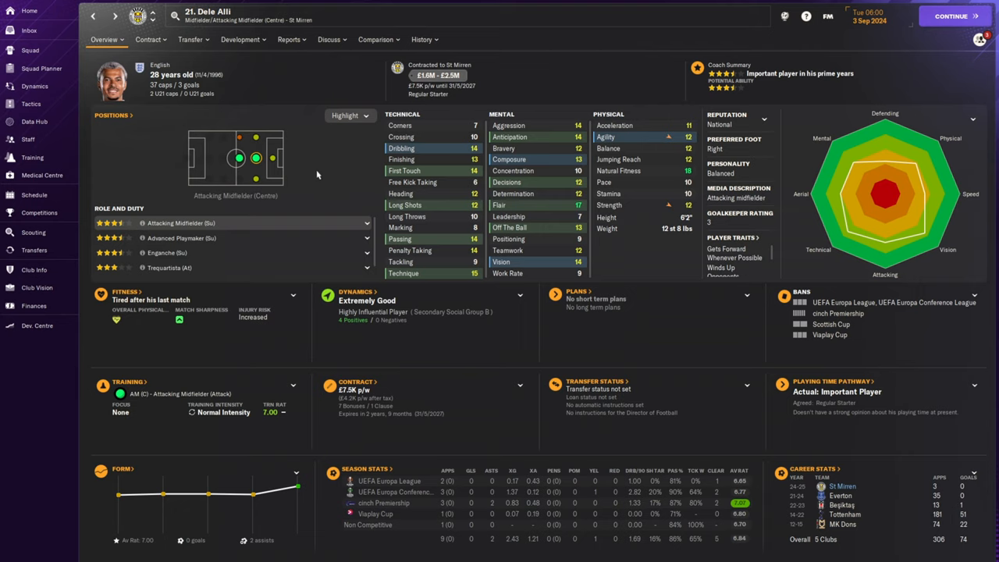
Step: Bring up St Mirren's 2024/25 transfer history
{"action": "left_click", "coordinate": [34, 250]}
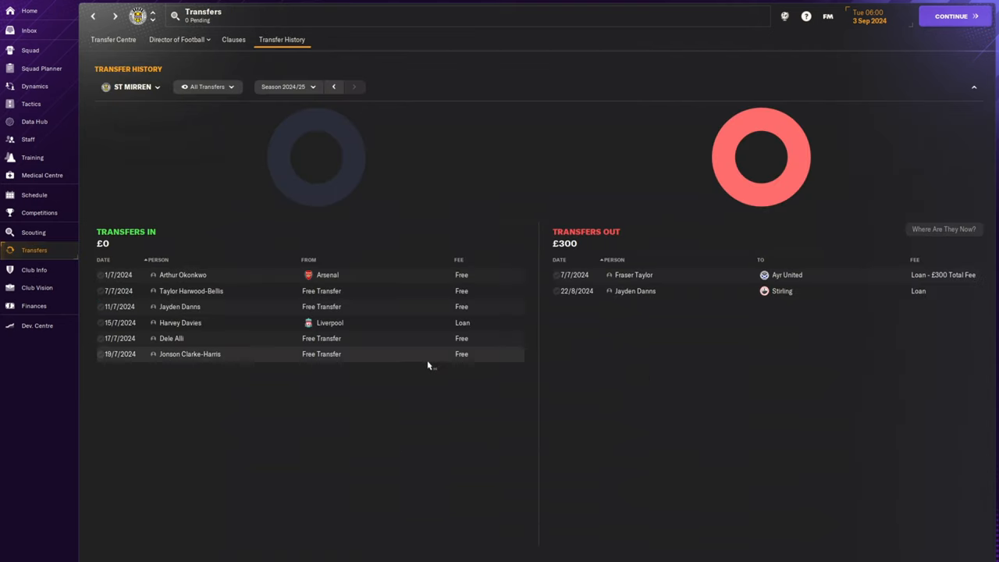
{"action": "mouse_move", "coordinate": [396, 356]}
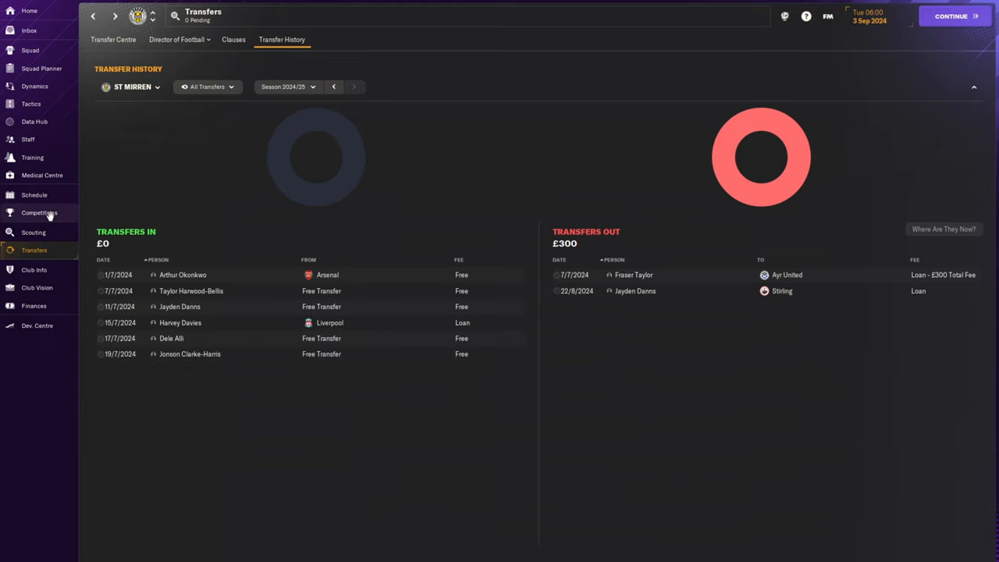
Step: Go from the Competitions overview to St Mirren's 2024/25 fixtures and results schedule
{"action": "left_click", "coordinate": [34, 212]}
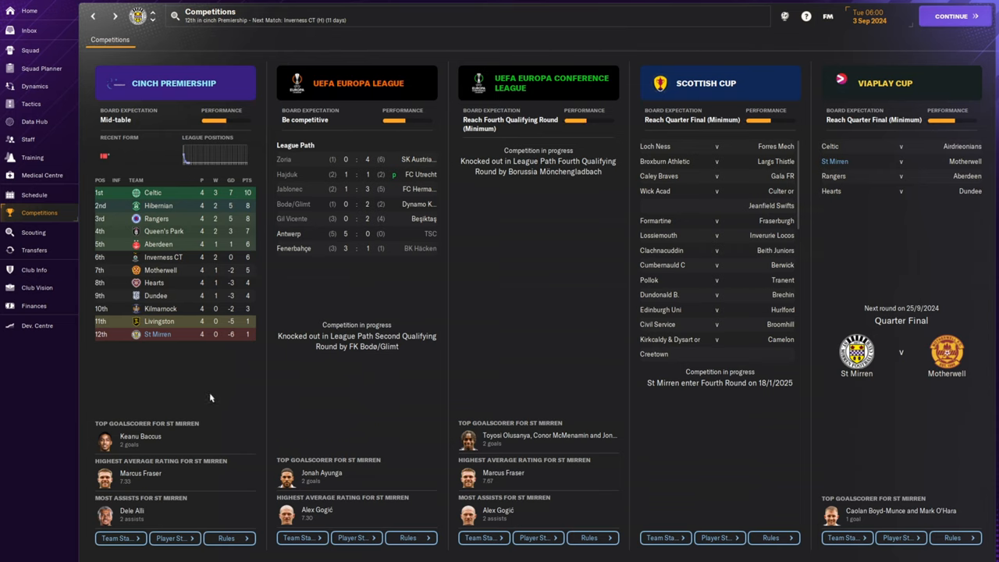
{"action": "mouse_move", "coordinate": [221, 387]}
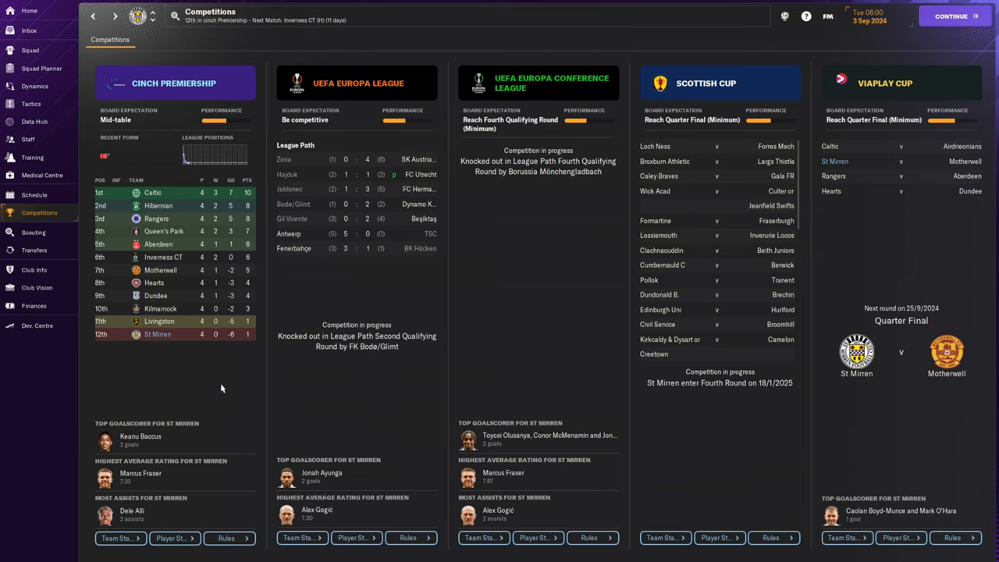
{"action": "mouse_move", "coordinate": [249, 340]}
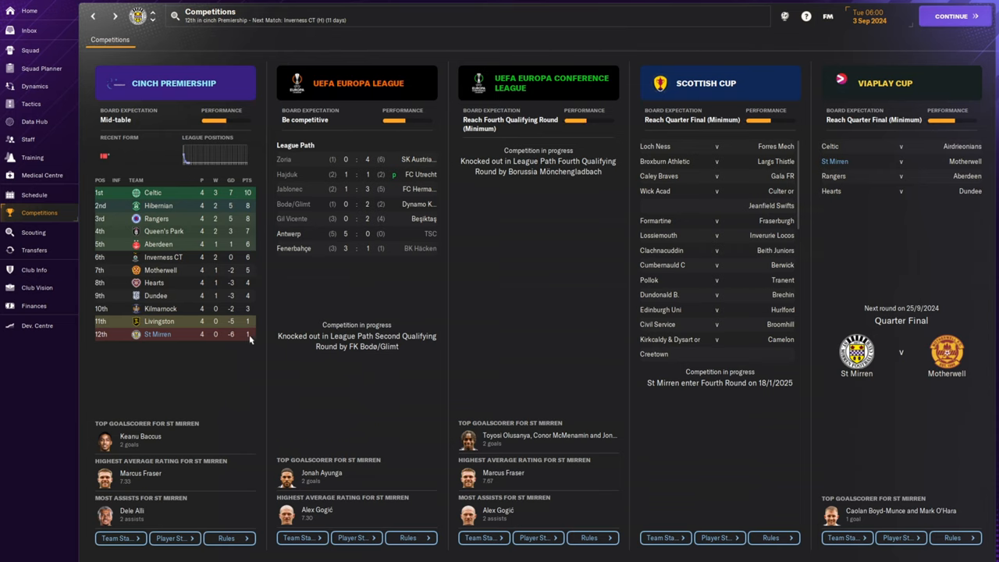
{"action": "mouse_move", "coordinate": [228, 379]}
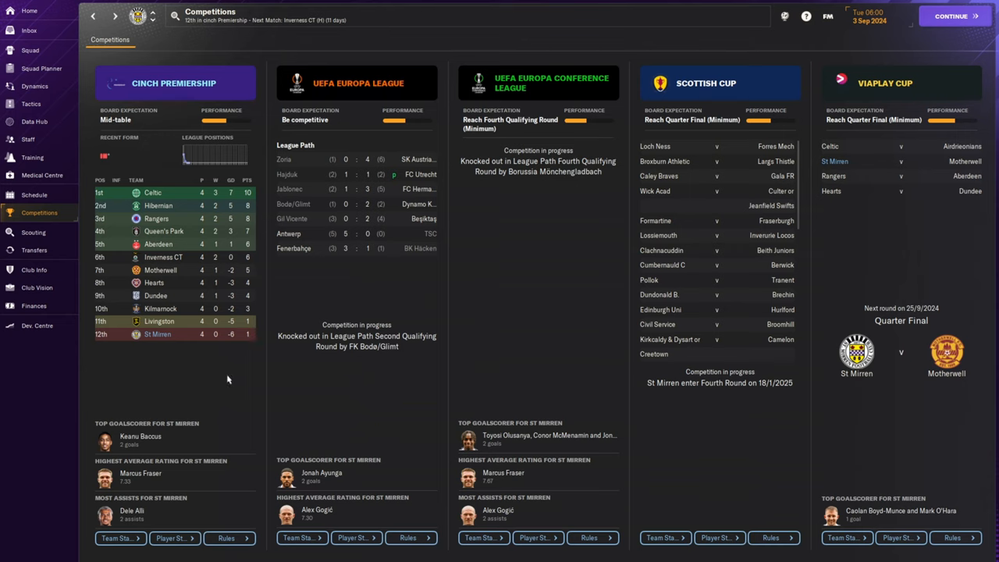
{"action": "mouse_move", "coordinate": [256, 393]}
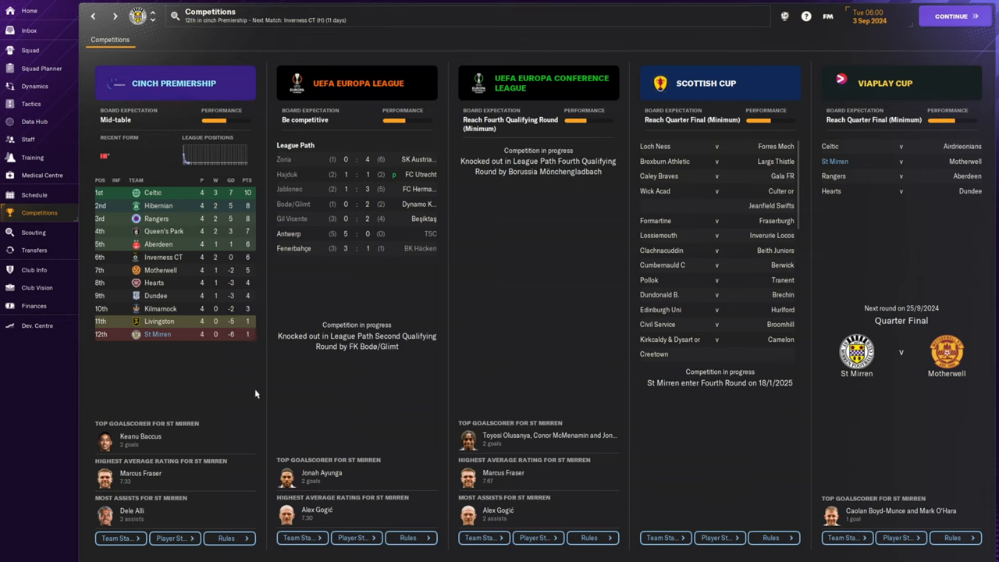
{"action": "mouse_move", "coordinate": [384, 365]}
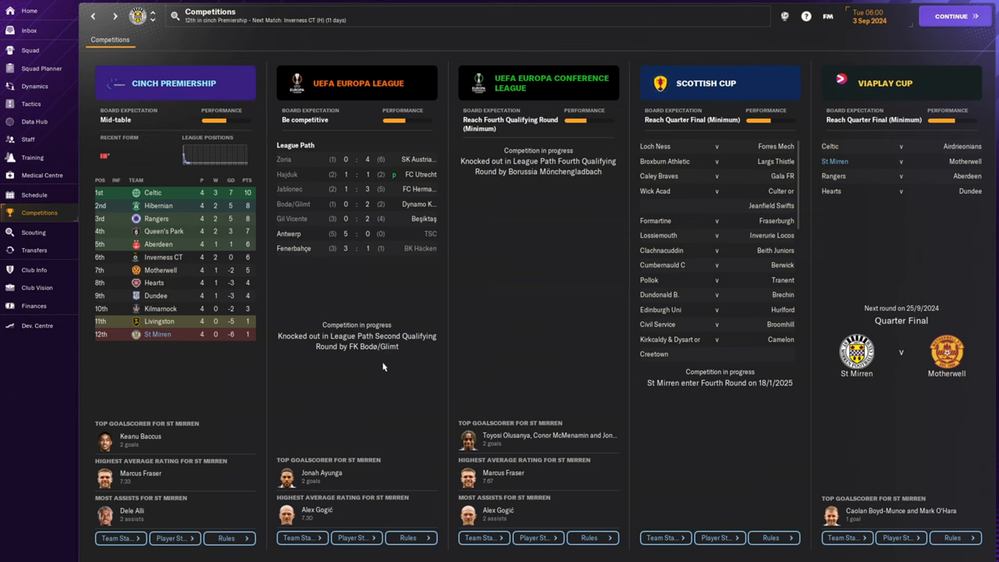
{"action": "mouse_move", "coordinate": [371, 346]}
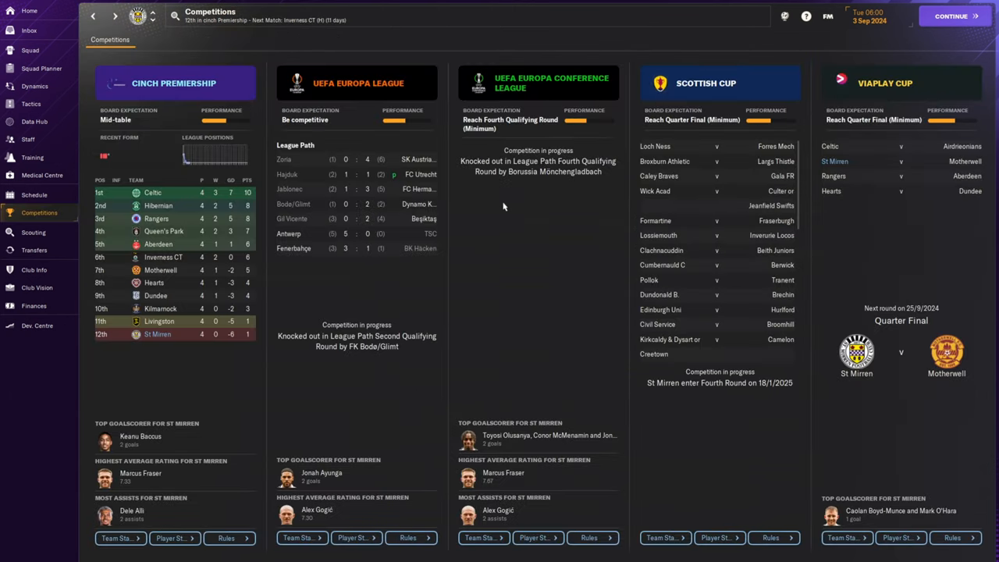
{"action": "left_click", "coordinate": [546, 83]}
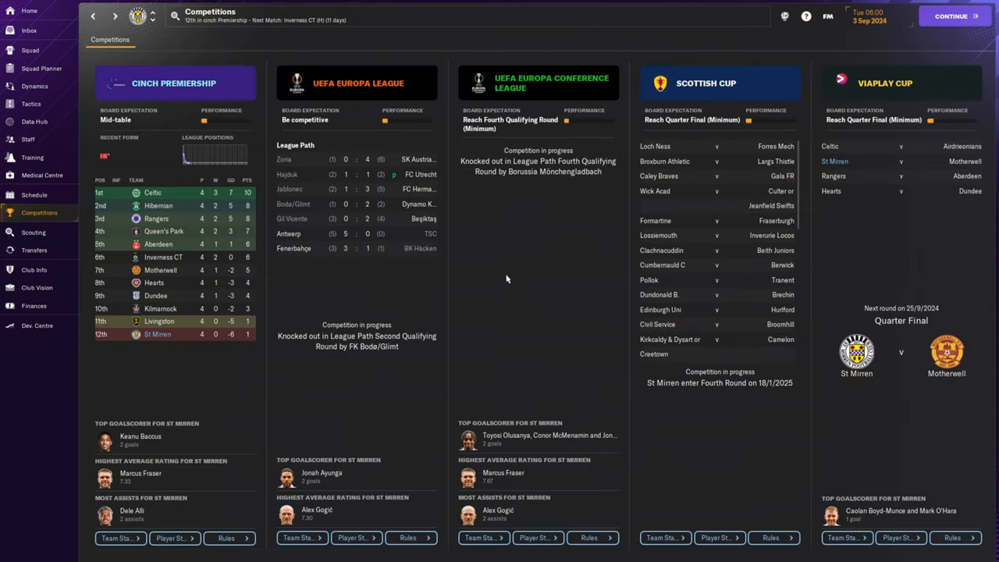
{"action": "mouse_move", "coordinate": [577, 171]}
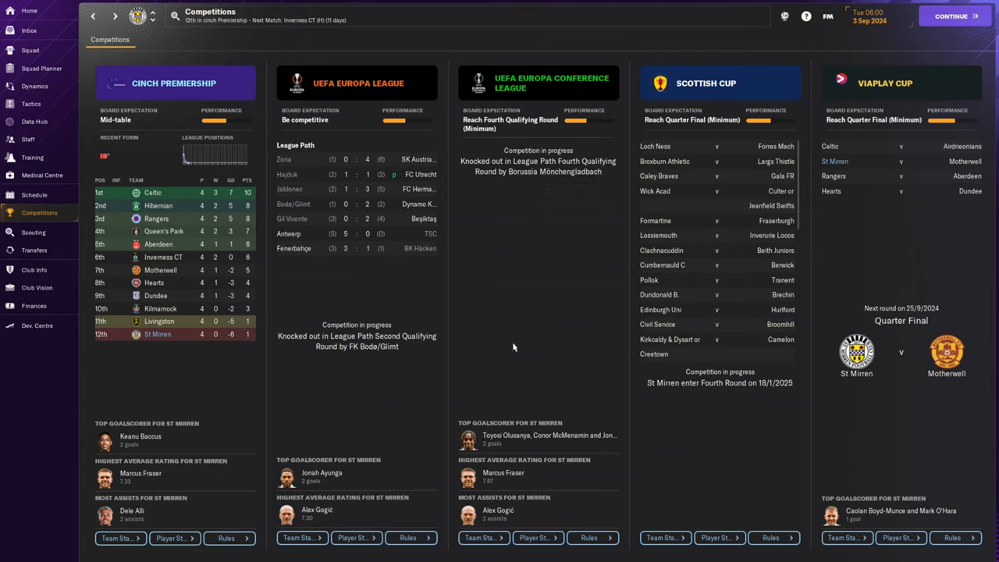
{"action": "mouse_move", "coordinate": [514, 337]}
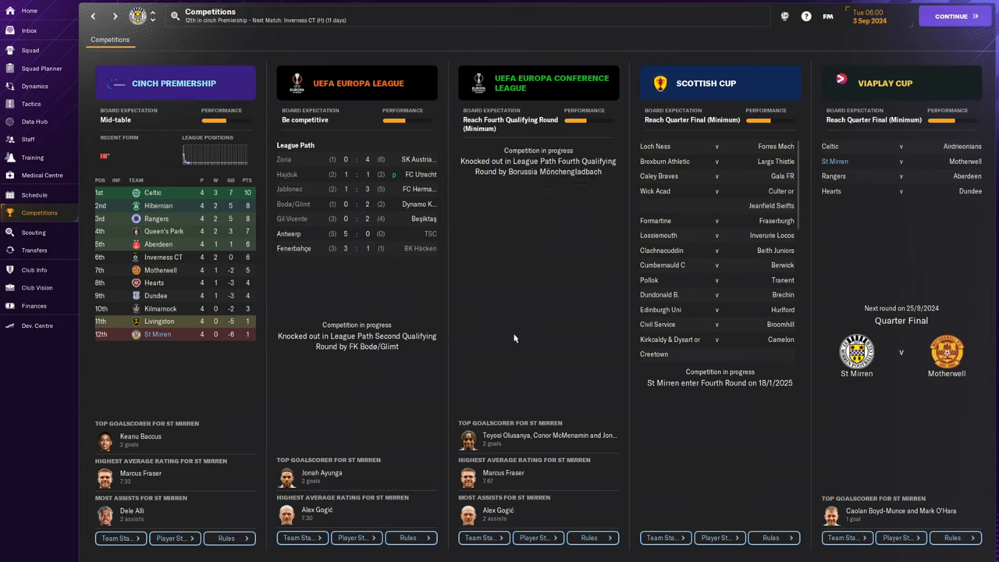
{"action": "mouse_move", "coordinate": [509, 331]}
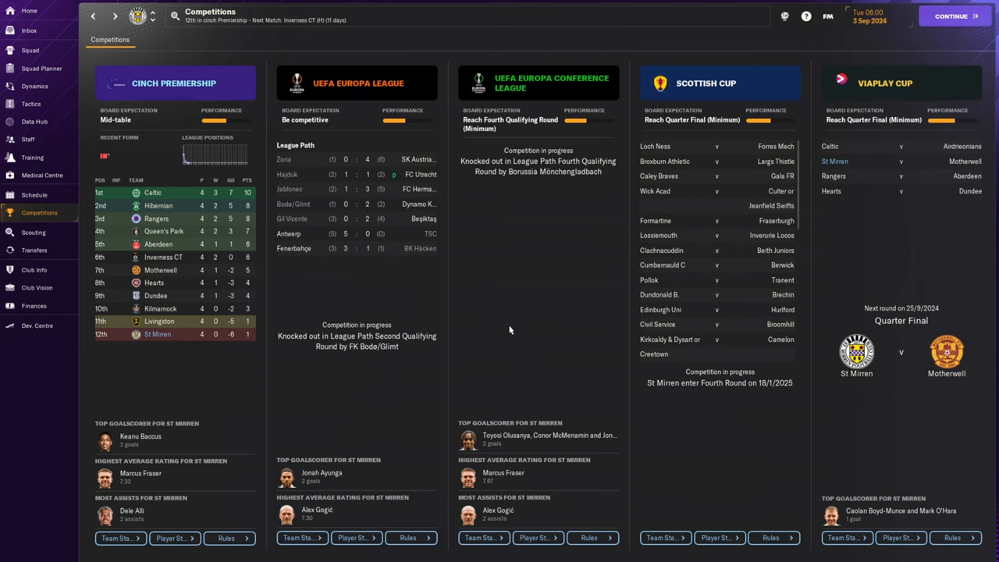
{"action": "mouse_move", "coordinate": [711, 84]}
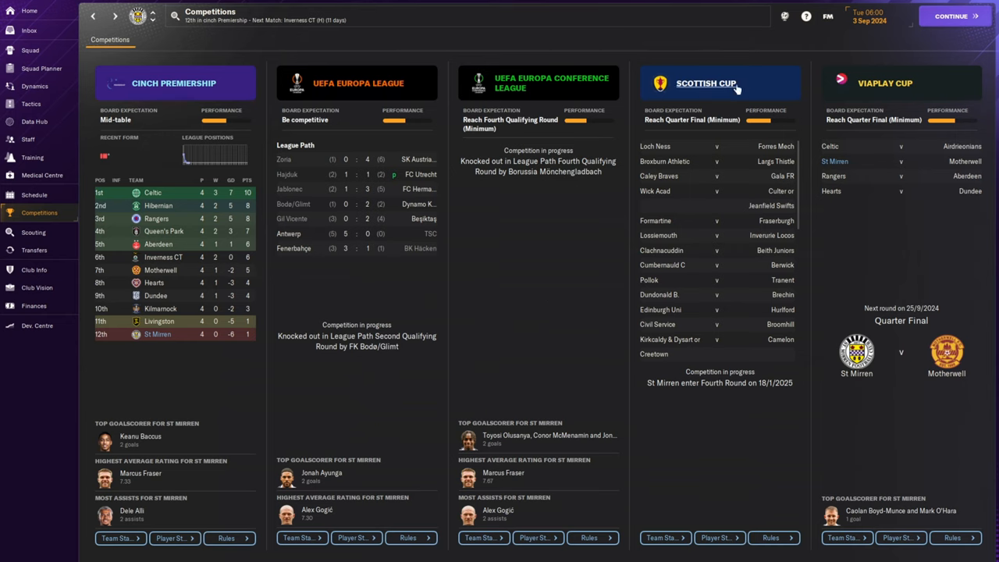
{"action": "mouse_move", "coordinate": [215, 346]}
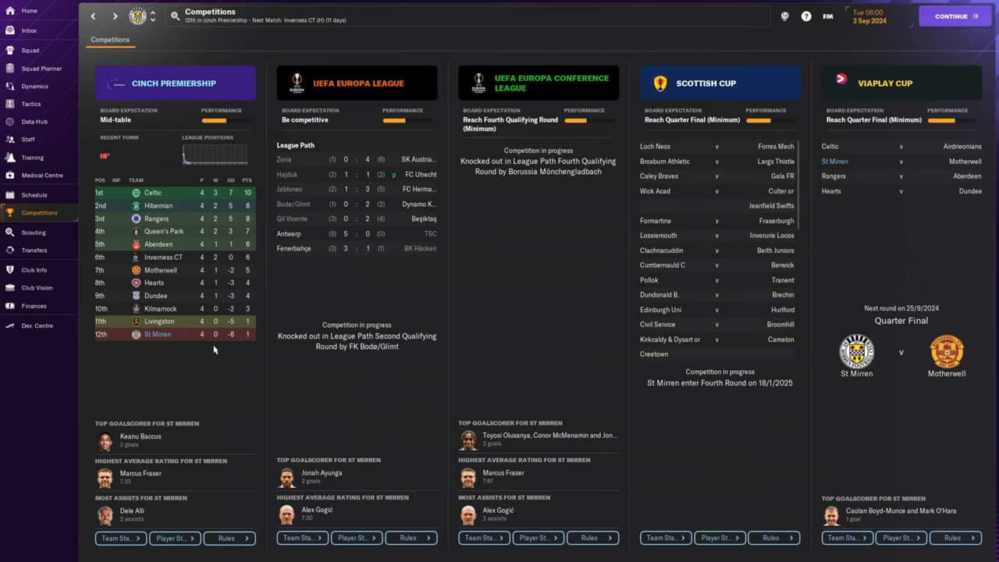
{"action": "left_click", "coordinate": [35, 194]}
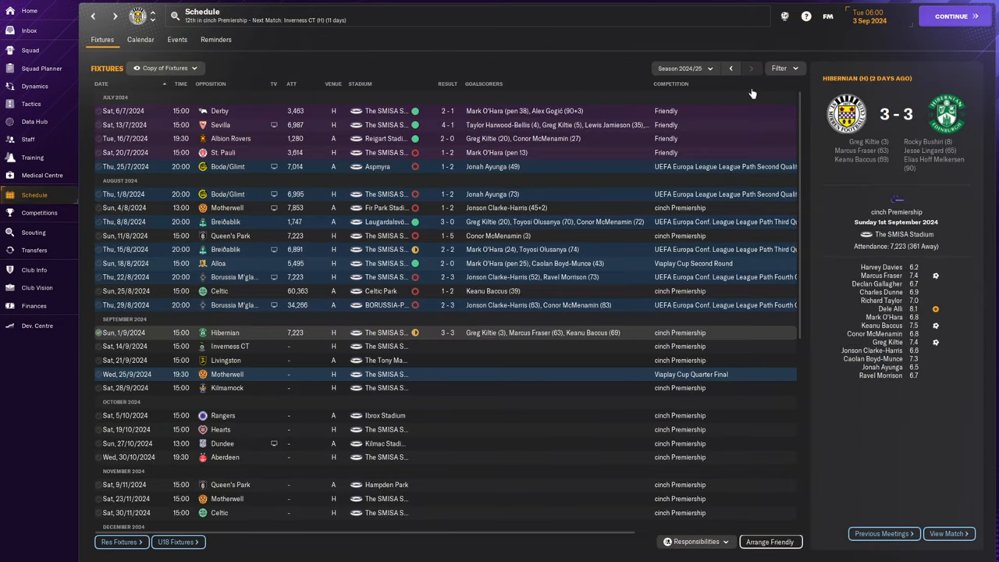
Step: Filter out European matches from the fixture list, then move to the first-team squad
{"action": "left_click", "coordinate": [780, 69]}
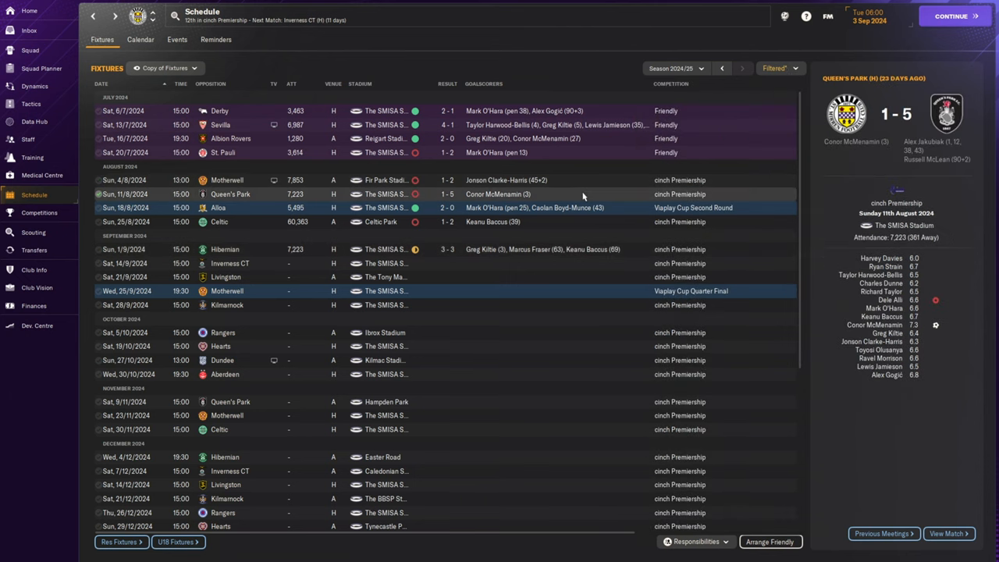
{"action": "mouse_move", "coordinate": [593, 231]}
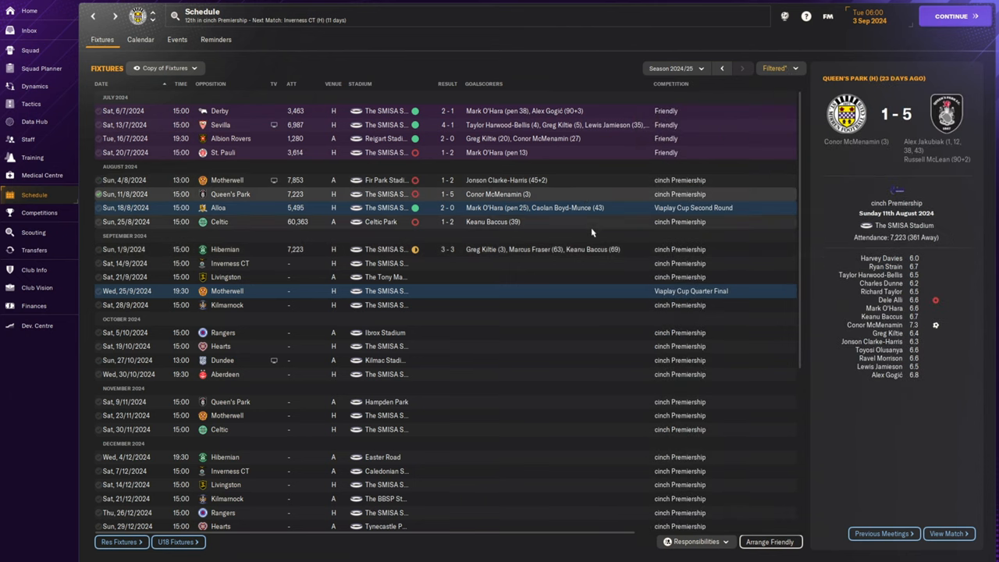
{"action": "mouse_move", "coordinate": [584, 231]}
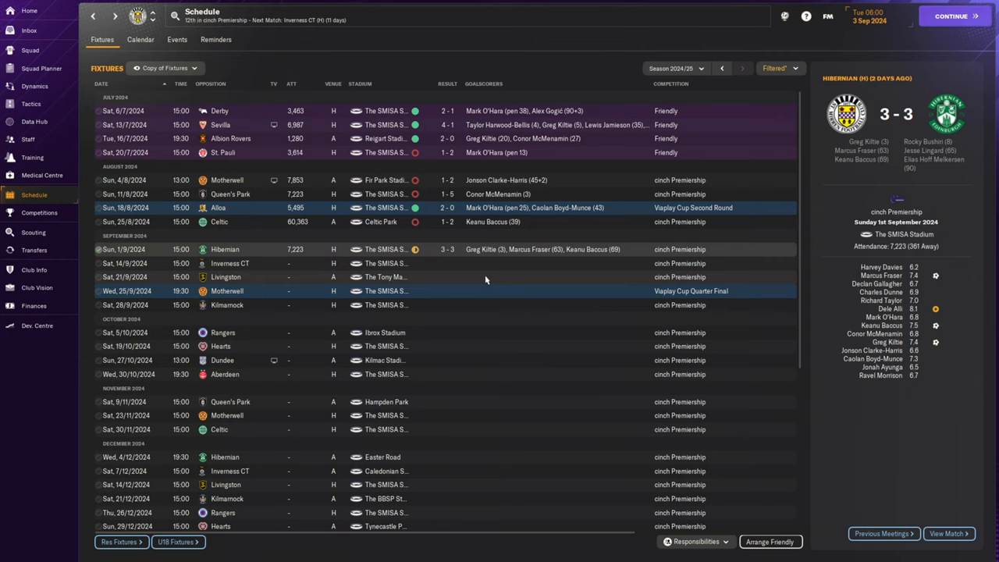
{"action": "mouse_move", "coordinate": [631, 253]}
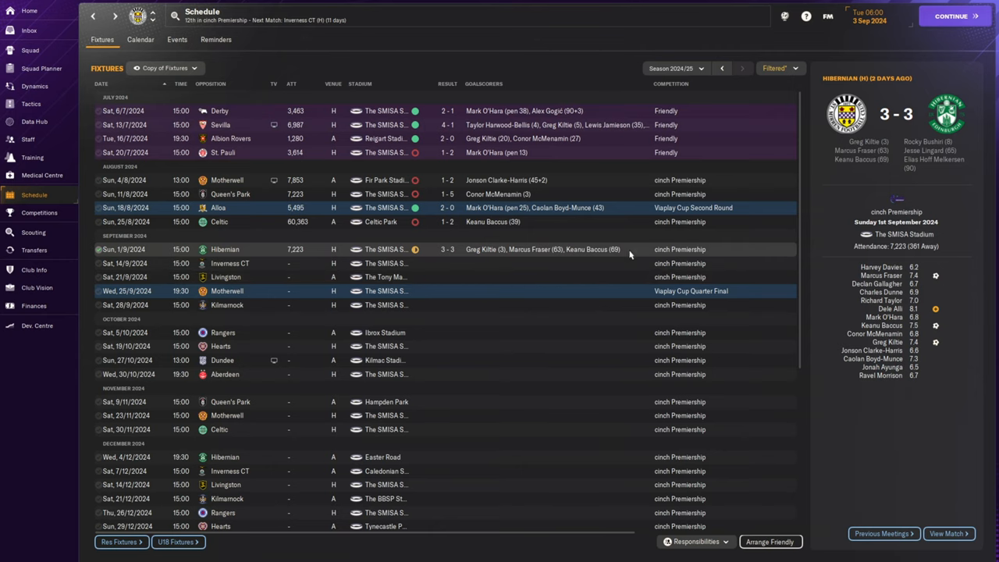
{"action": "mouse_move", "coordinate": [546, 275]}
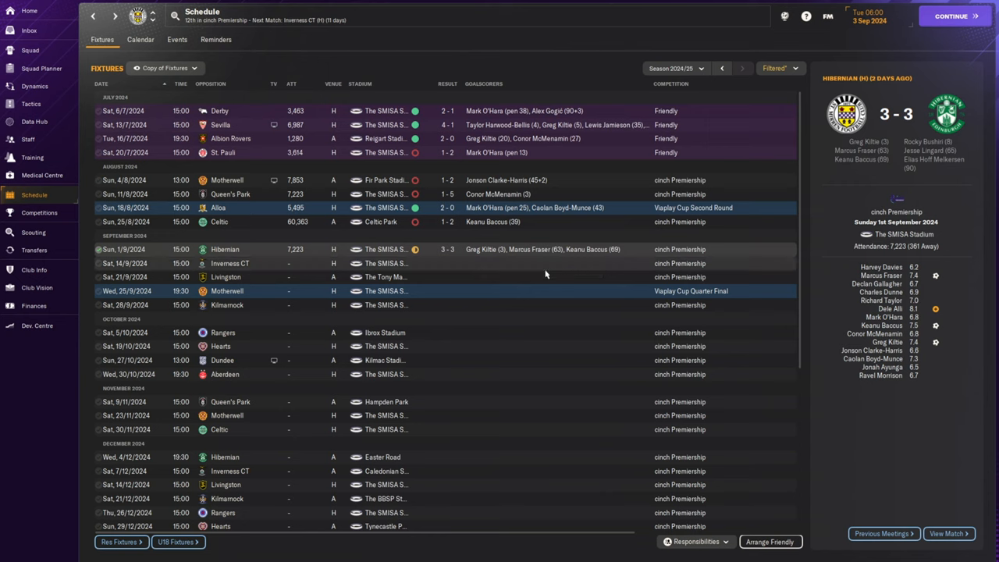
{"action": "left_click", "coordinate": [31, 49]}
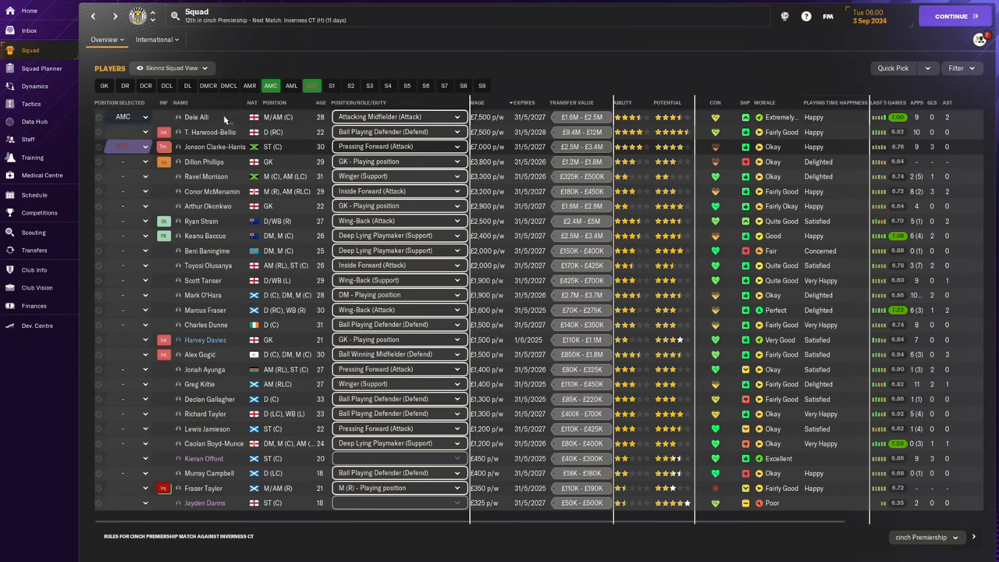
{"action": "mouse_move", "coordinate": [215, 146]}
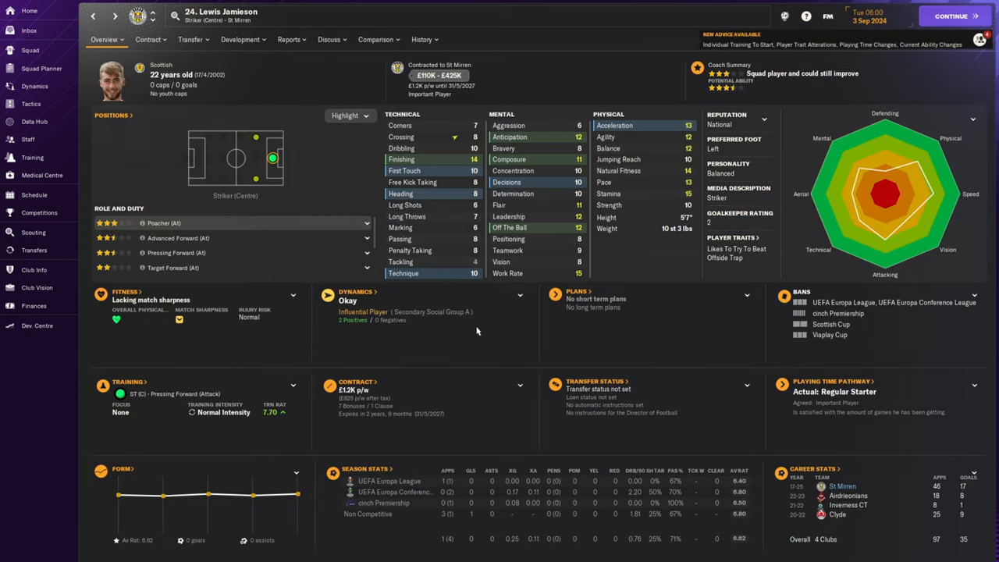
Step: Return from the striker's profile to the squad, then to the competitions overview
{"action": "left_click", "coordinate": [29, 52]}
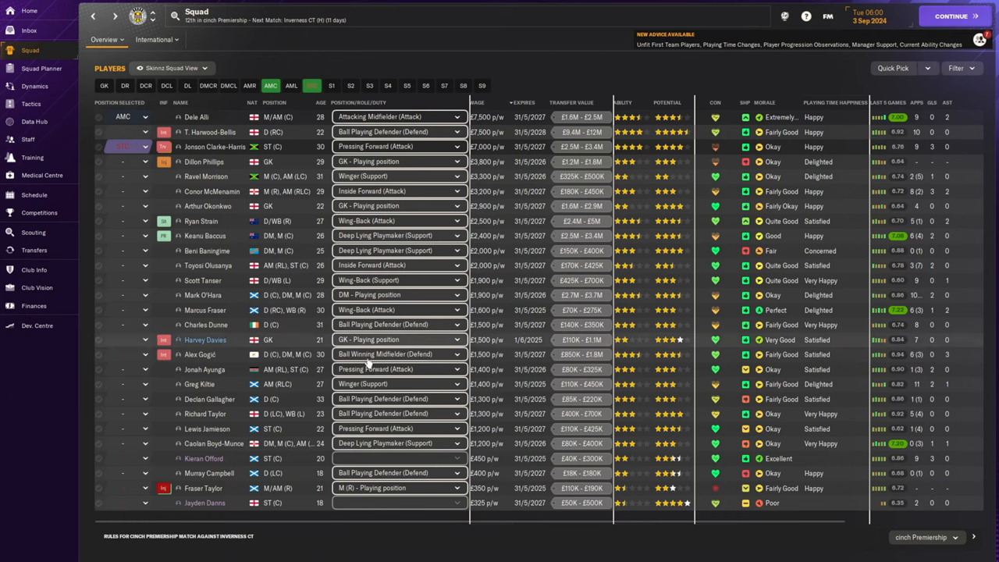
{"action": "mouse_move", "coordinate": [106, 440]}
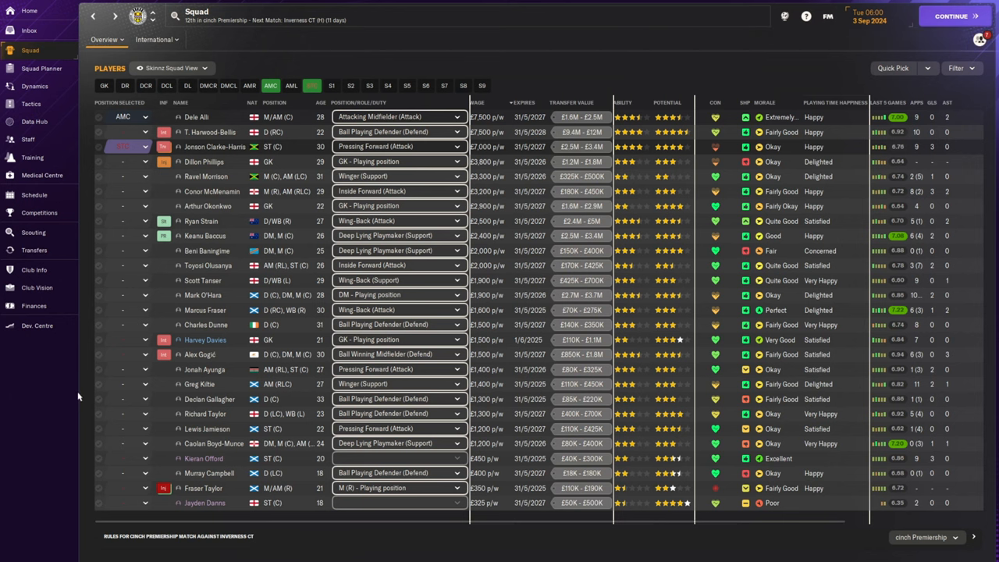
{"action": "left_click", "coordinate": [39, 212]}
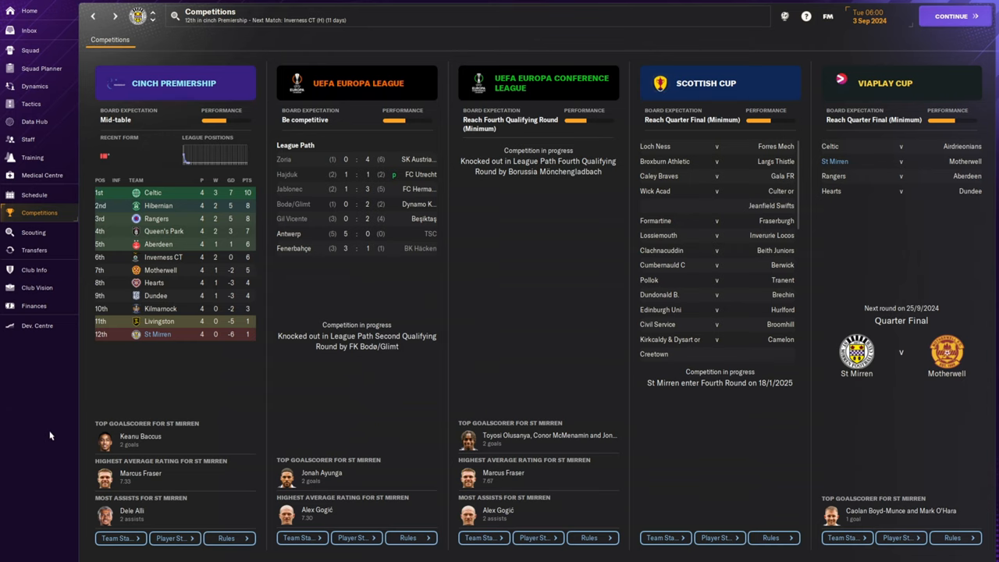
{"action": "mouse_move", "coordinate": [50, 431]}
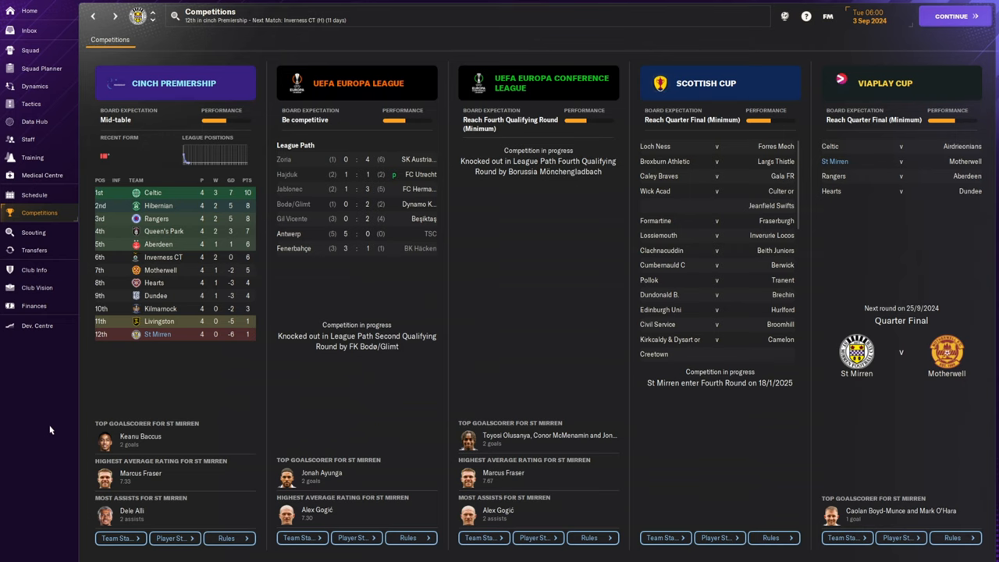
{"action": "mouse_move", "coordinate": [49, 429]}
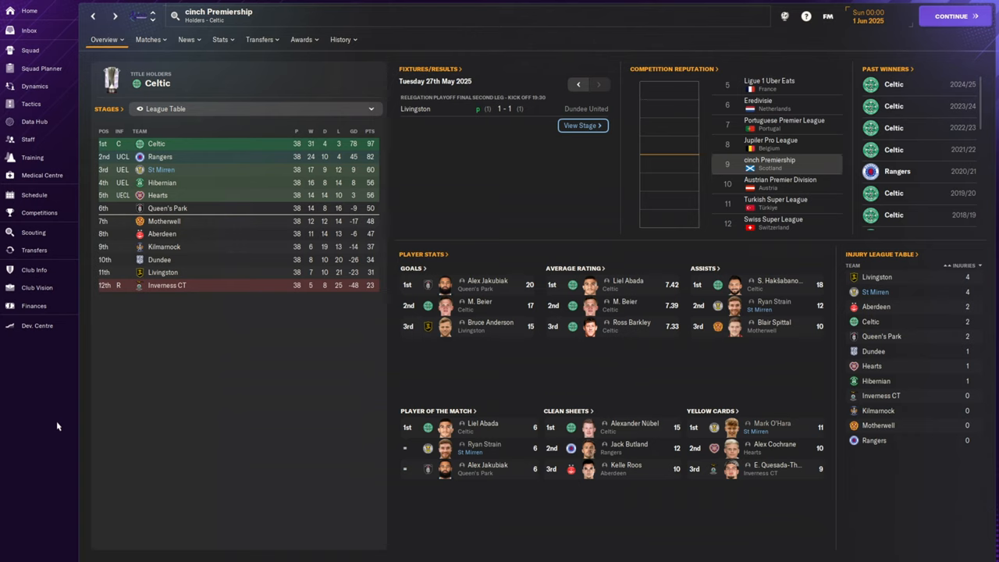
{"action": "mouse_move", "coordinate": [56, 425]}
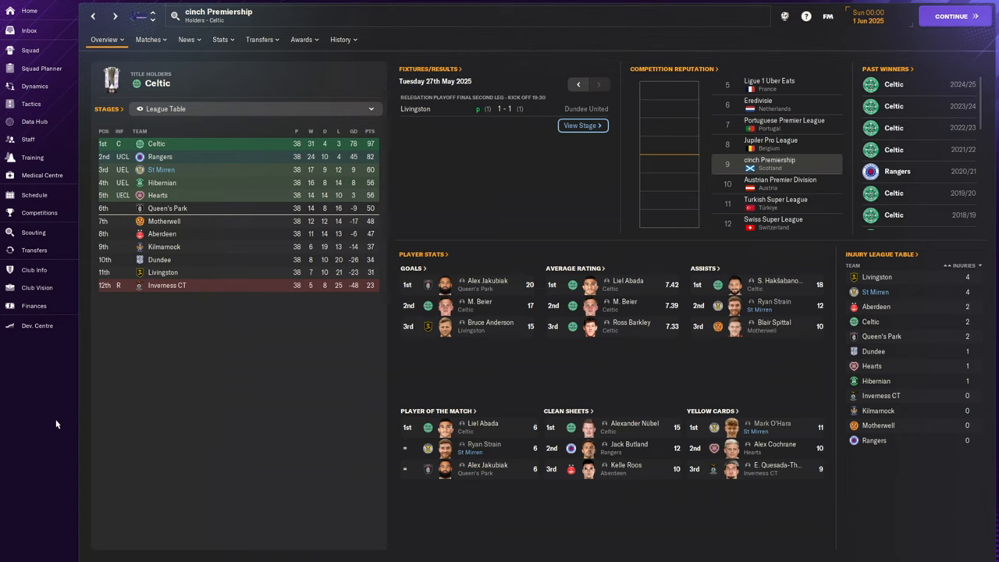
{"action": "mouse_move", "coordinate": [53, 421]}
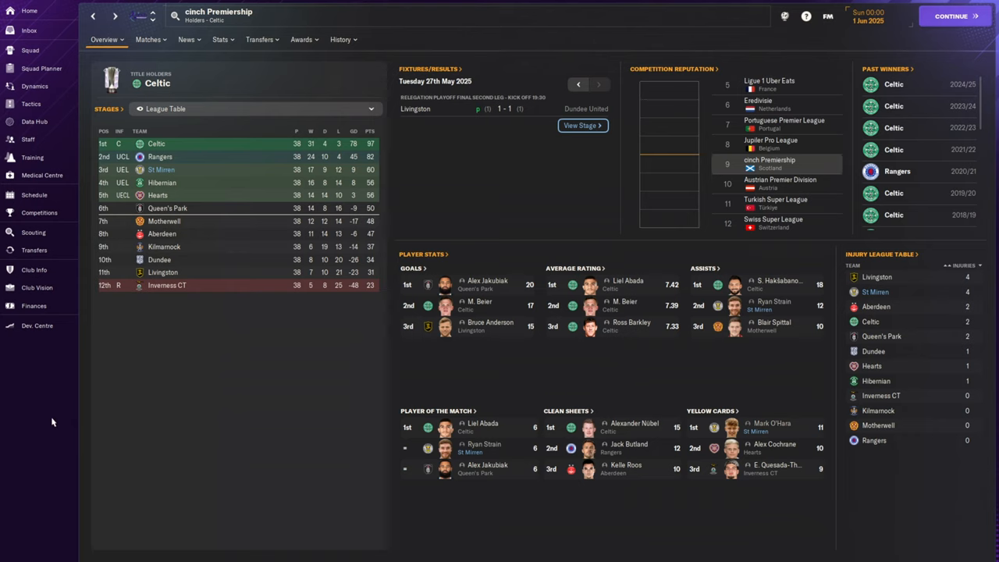
{"action": "mouse_move", "coordinate": [50, 415]}
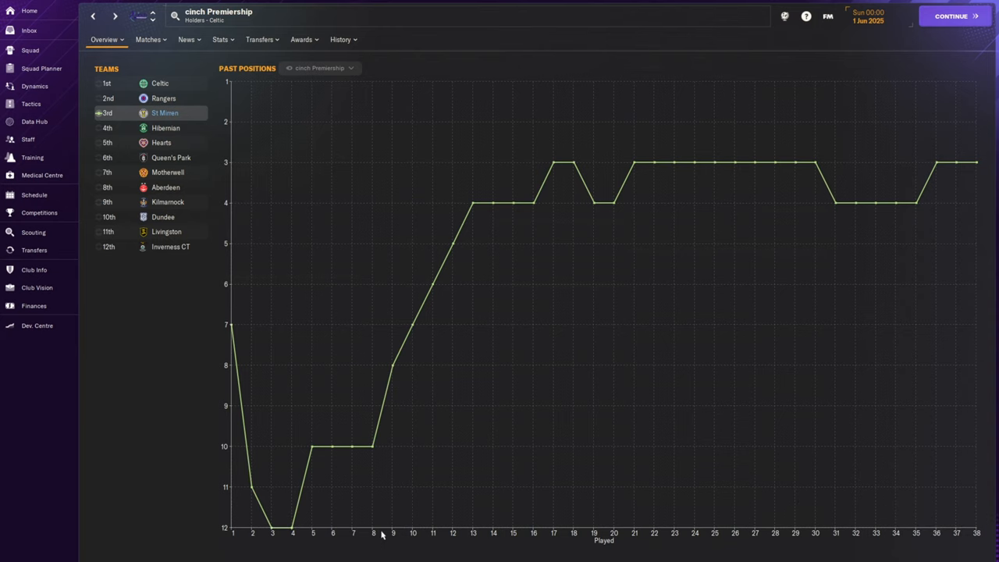
Step: Bring up St Mirren's 2024/25 fixtures and results list from the Premiership overview
{"action": "left_click", "coordinate": [34, 194]}
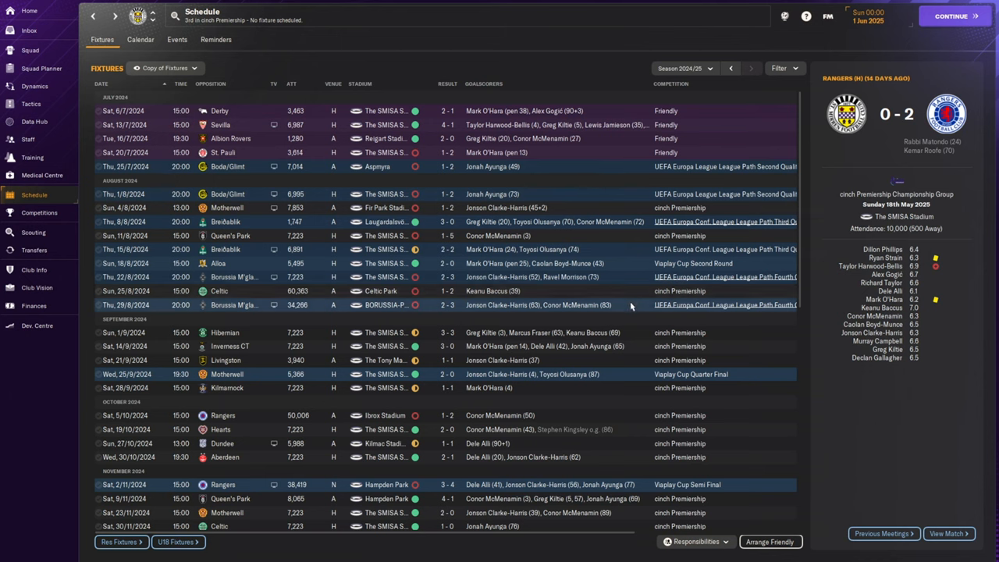
{"action": "mouse_move", "coordinate": [471, 387]}
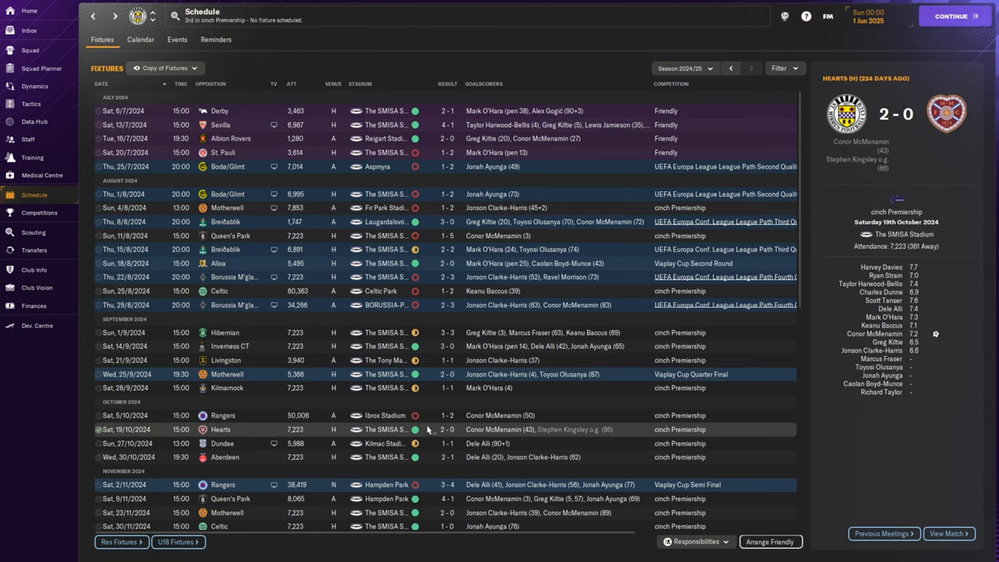
{"action": "scroll", "scroll_direction": "down", "scroll_amount": 3}
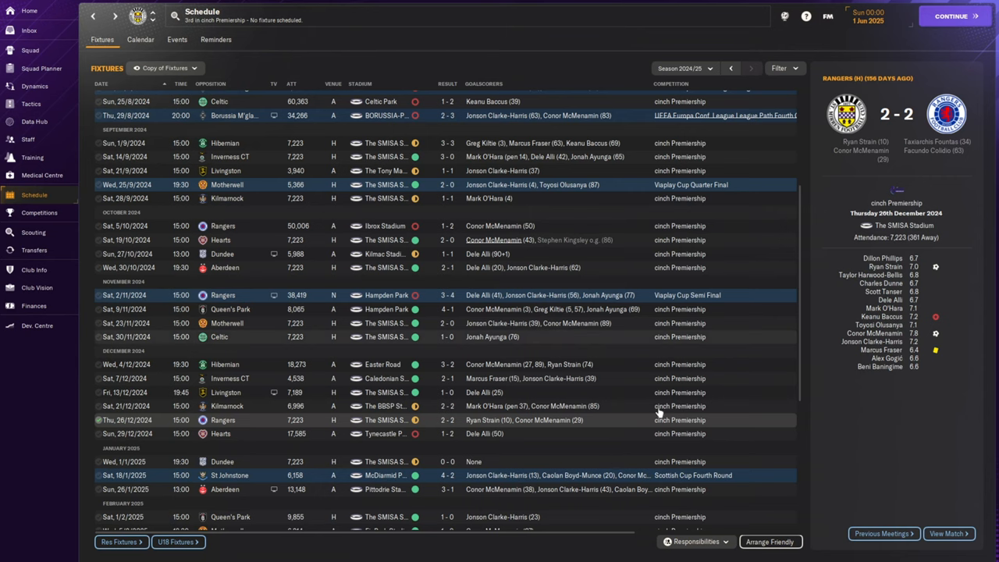
{"action": "scroll", "scroll_direction": "down", "scroll_amount": 3}
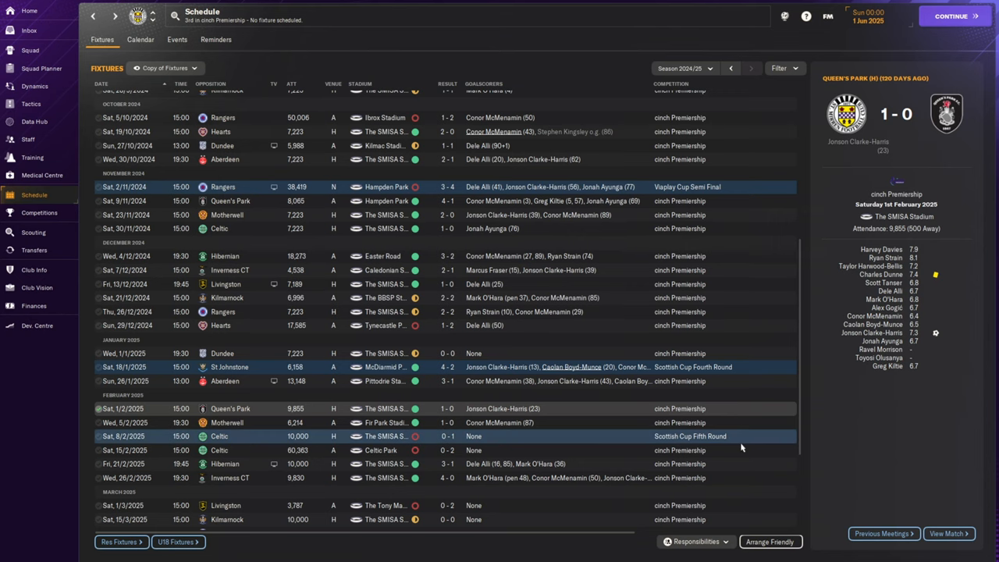
{"action": "scroll", "scroll_direction": "down", "scroll_amount": 3}
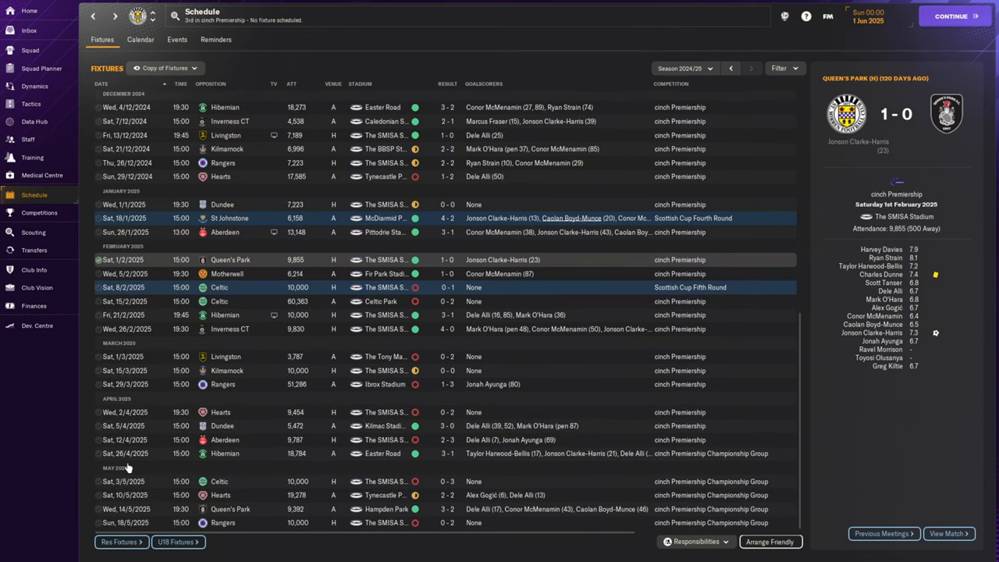
{"action": "mouse_move", "coordinate": [544, 466]}
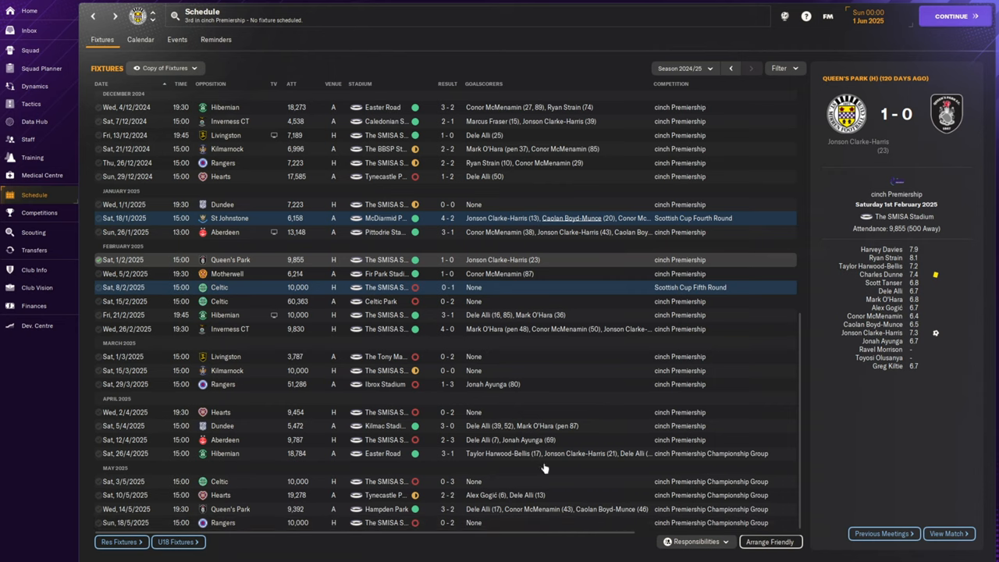
{"action": "mouse_move", "coordinate": [731, 460]}
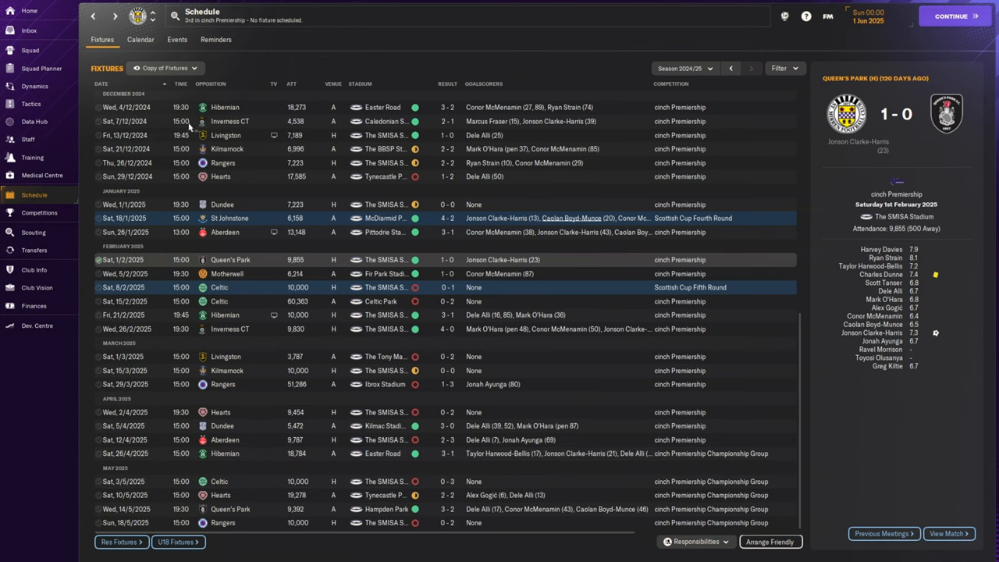
{"action": "mouse_move", "coordinate": [182, 106]}
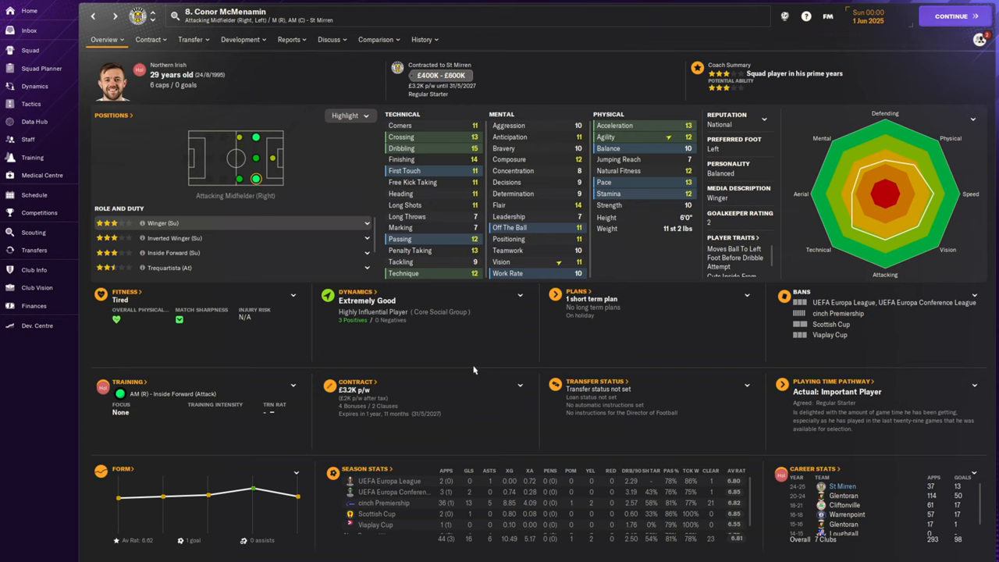
{"action": "mouse_move", "coordinate": [478, 368]}
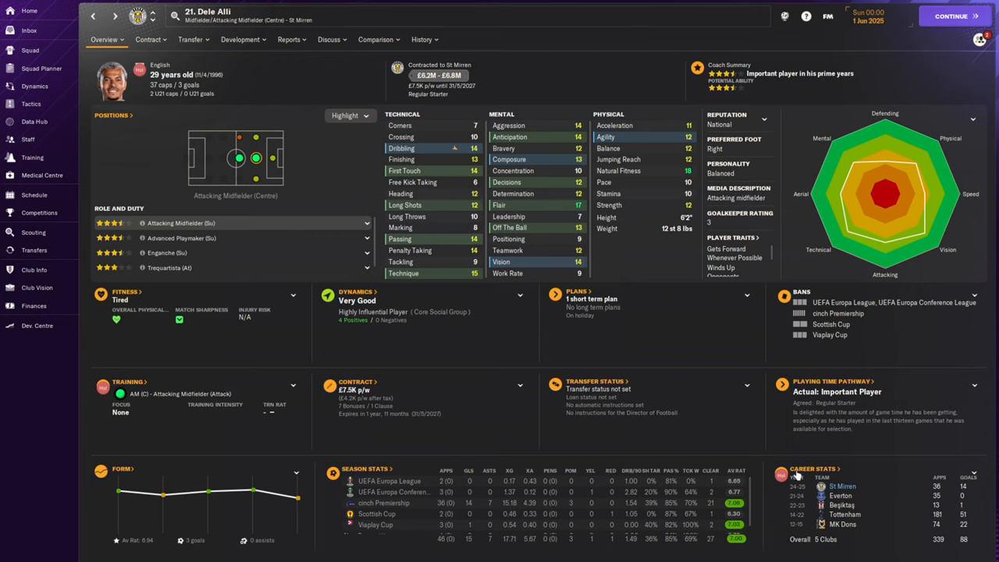
{"action": "left_click", "coordinate": [419, 39]}
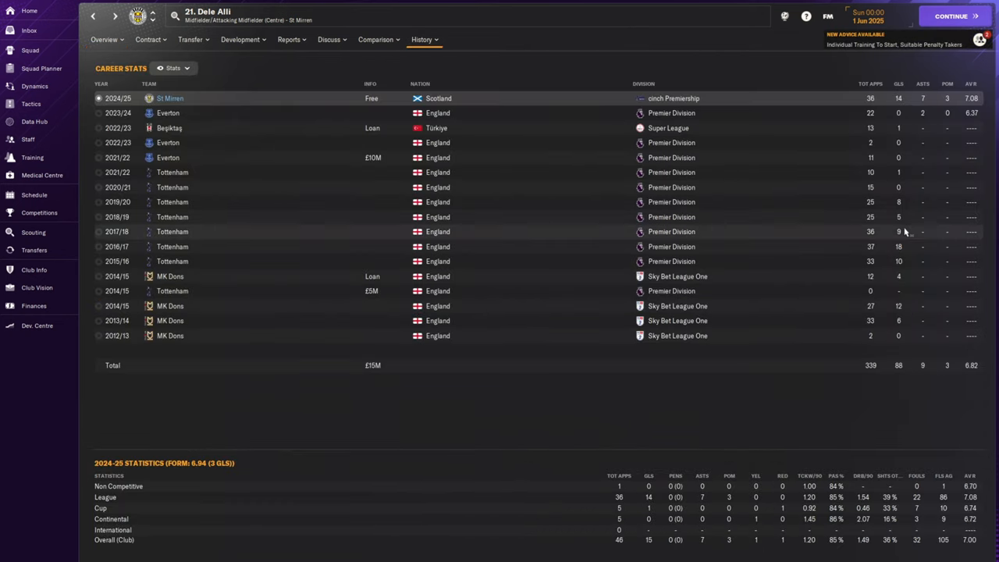
{"action": "left_click", "coordinate": [187, 247]}
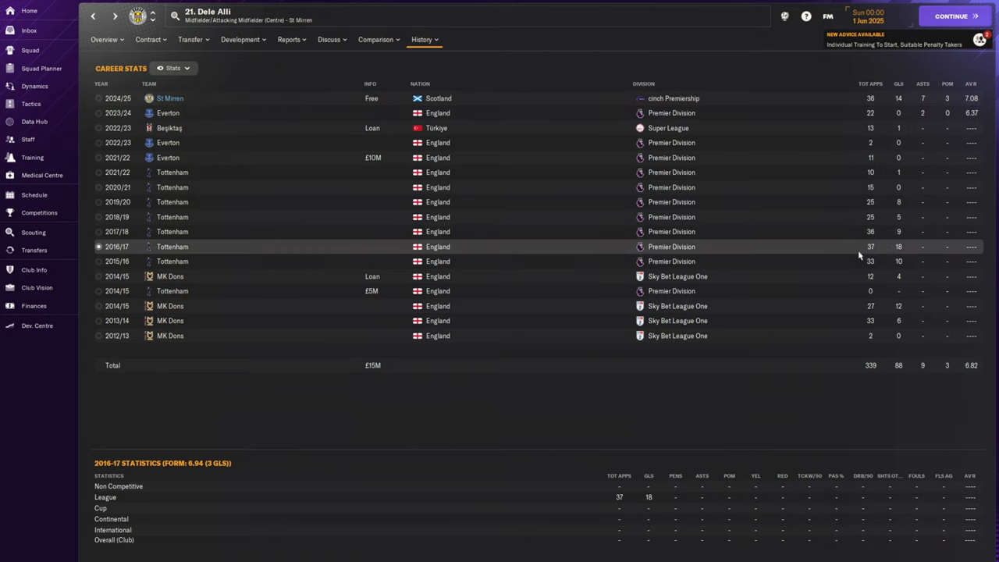
{"action": "left_click", "coordinate": [169, 97]}
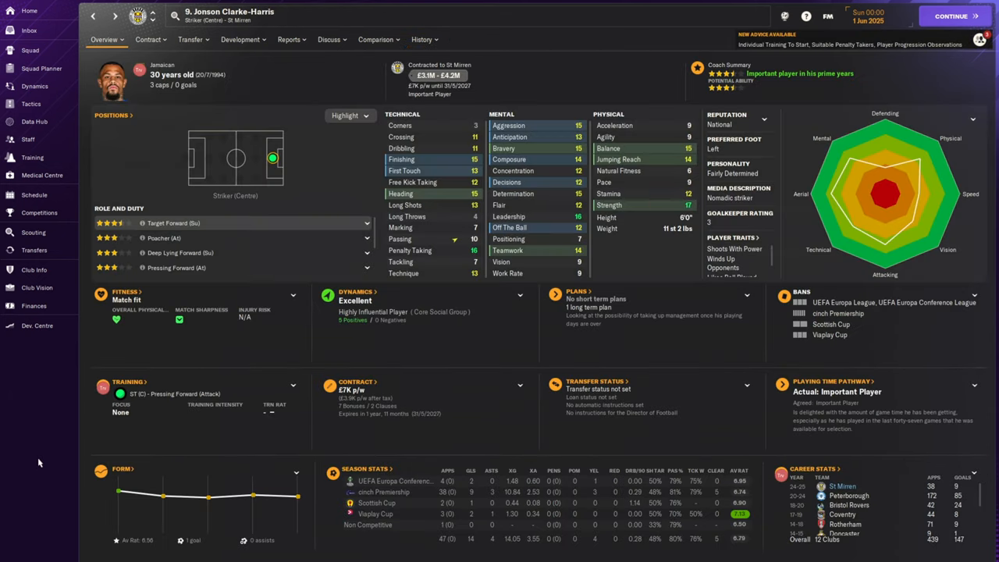
{"action": "mouse_move", "coordinate": [38, 460]}
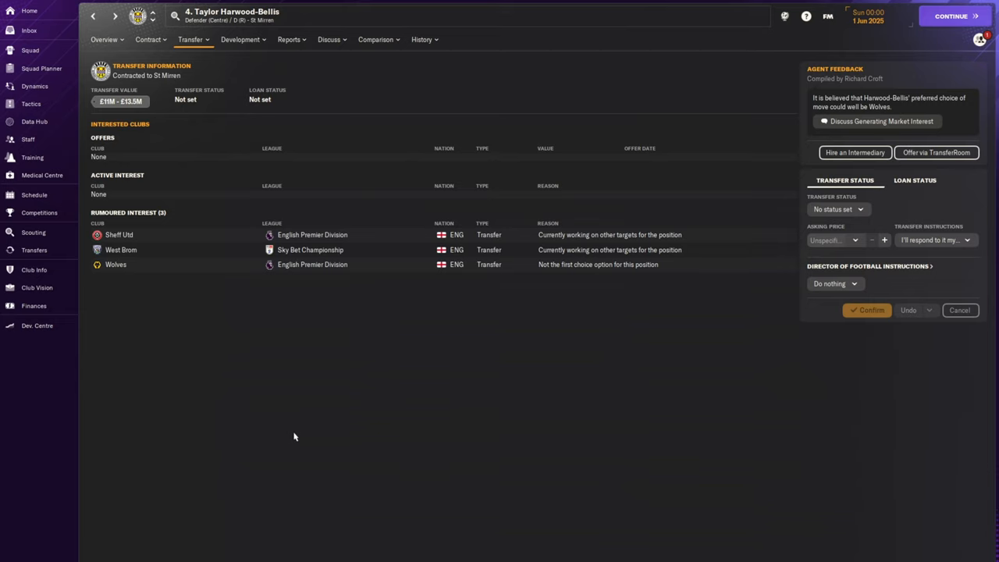
{"action": "left_click", "coordinate": [150, 39]}
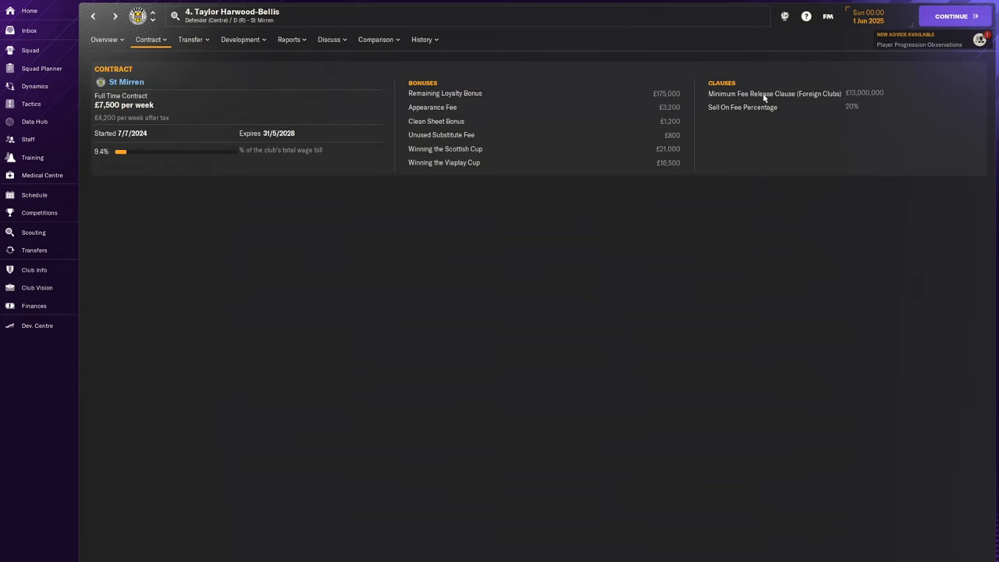
{"action": "mouse_move", "coordinate": [546, 344]}
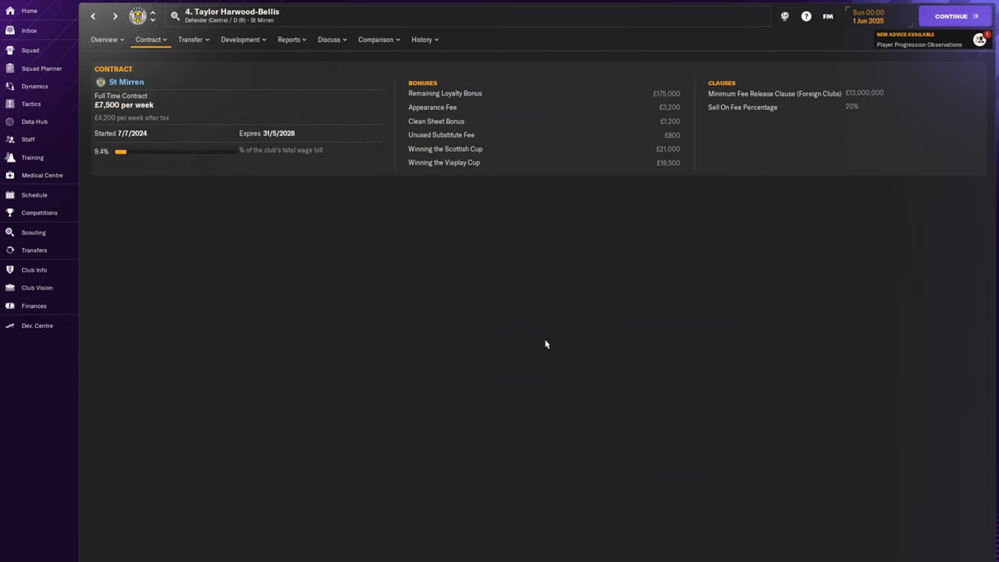
{"action": "mouse_move", "coordinate": [428, 352]}
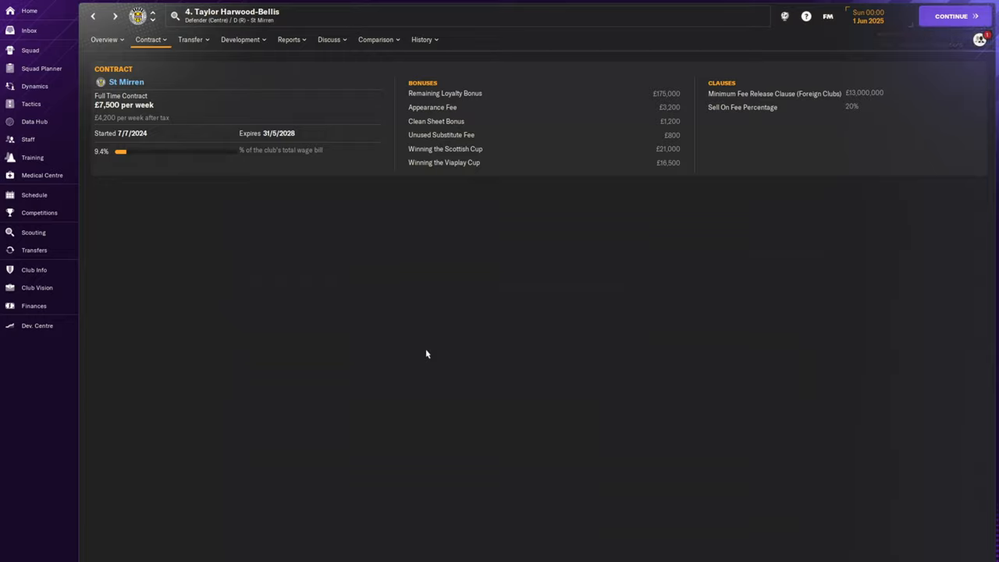
{"action": "left_click", "coordinate": [32, 306]}
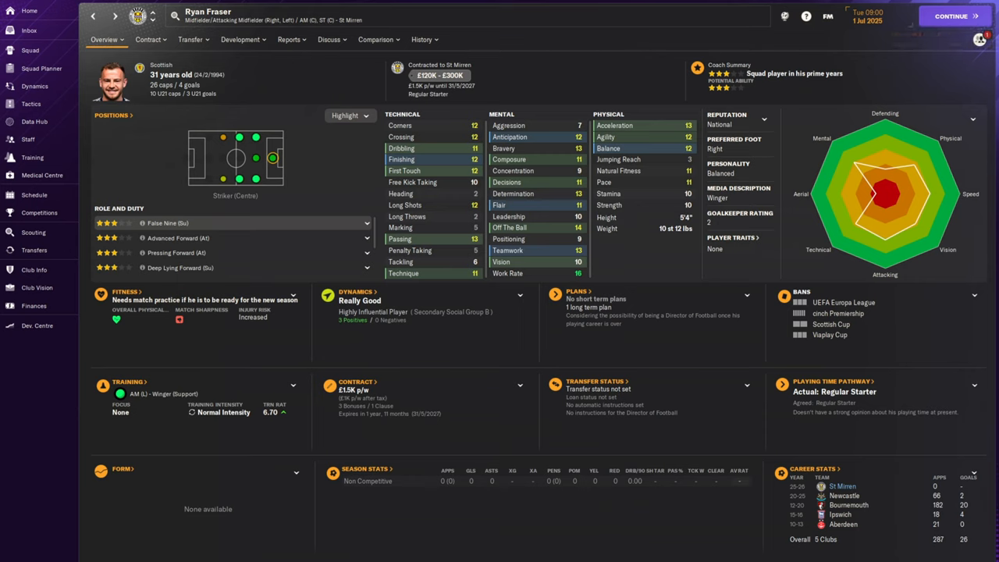
{"action": "mouse_move", "coordinate": [302, 163]}
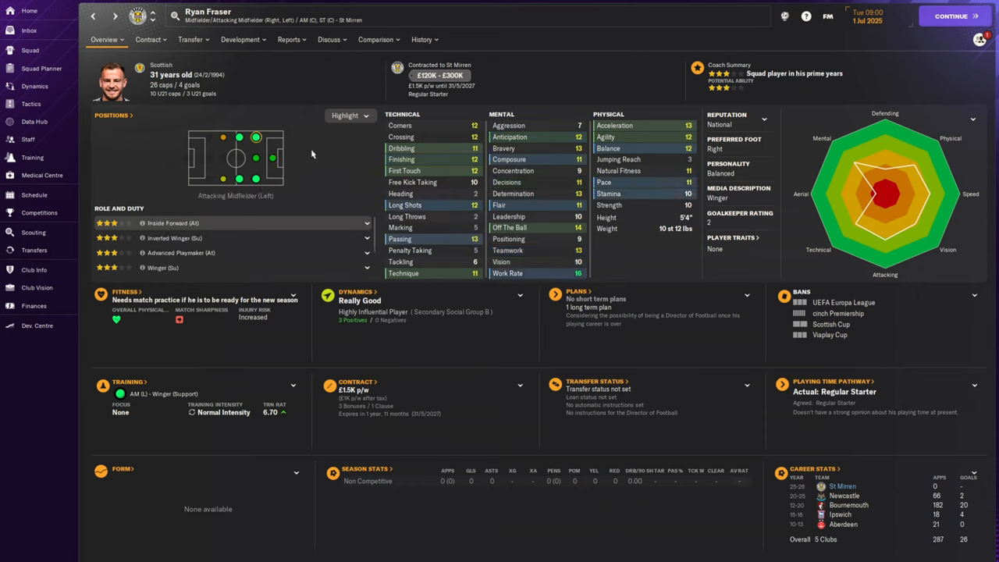
{"action": "mouse_move", "coordinate": [315, 153]}
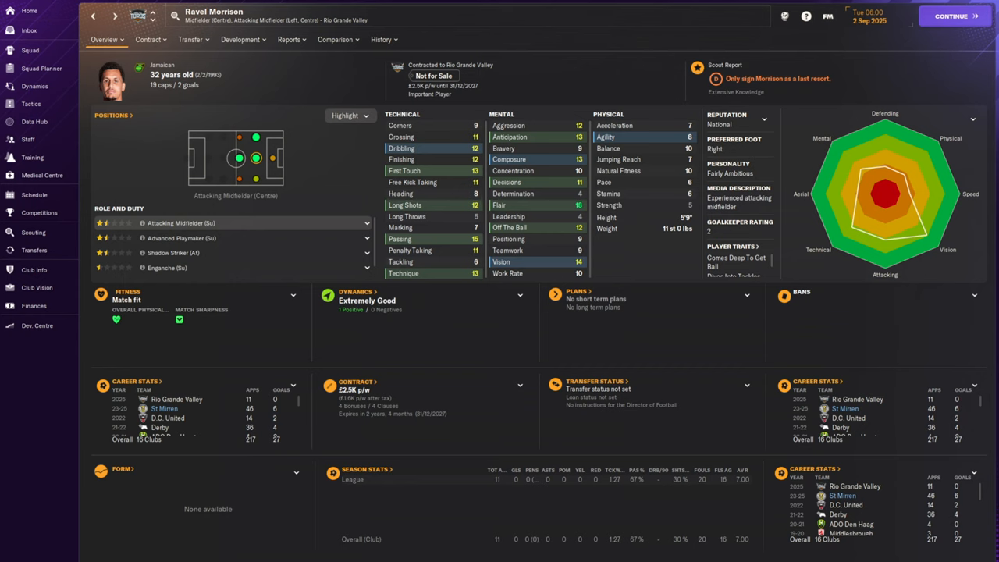
Step: Check Jonson Clarke-Harris's Al-Hazem profile, then goalkeeper Bingourou Kamara's overview
{"action": "left_click", "coordinate": [94, 19]}
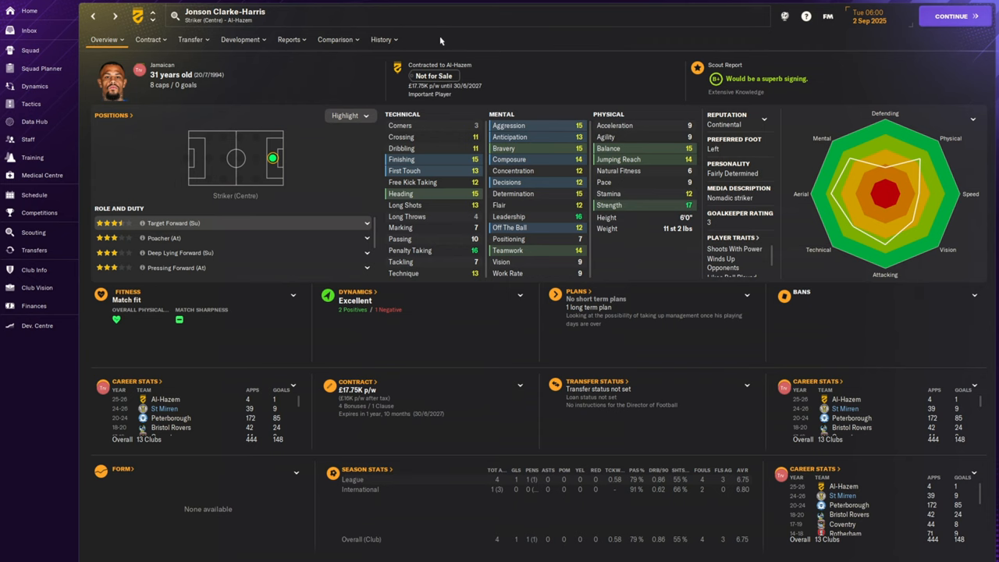
{"action": "left_click", "coordinate": [381, 40]}
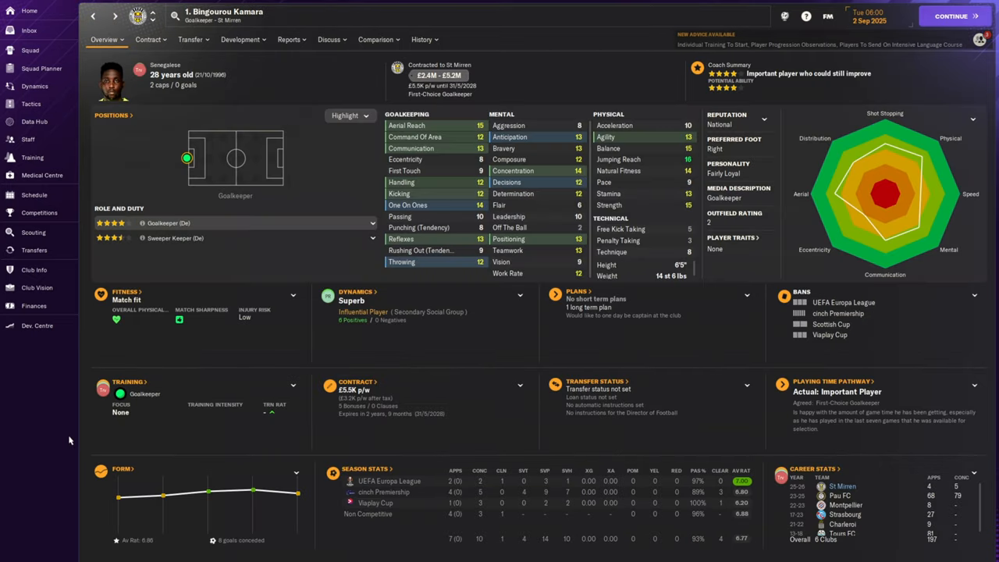
{"action": "mouse_move", "coordinate": [44, 440]}
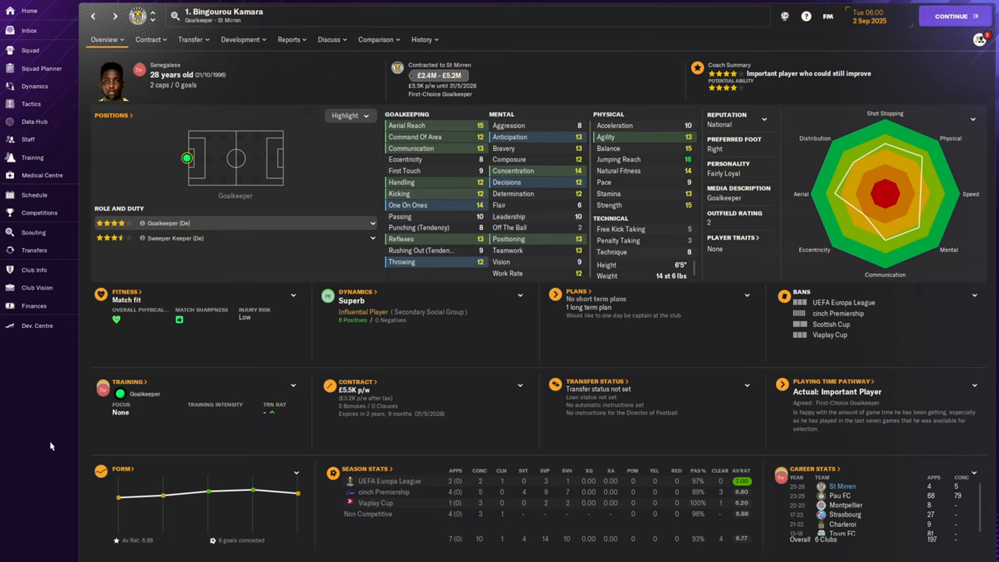
{"action": "left_click", "coordinate": [122, 17]}
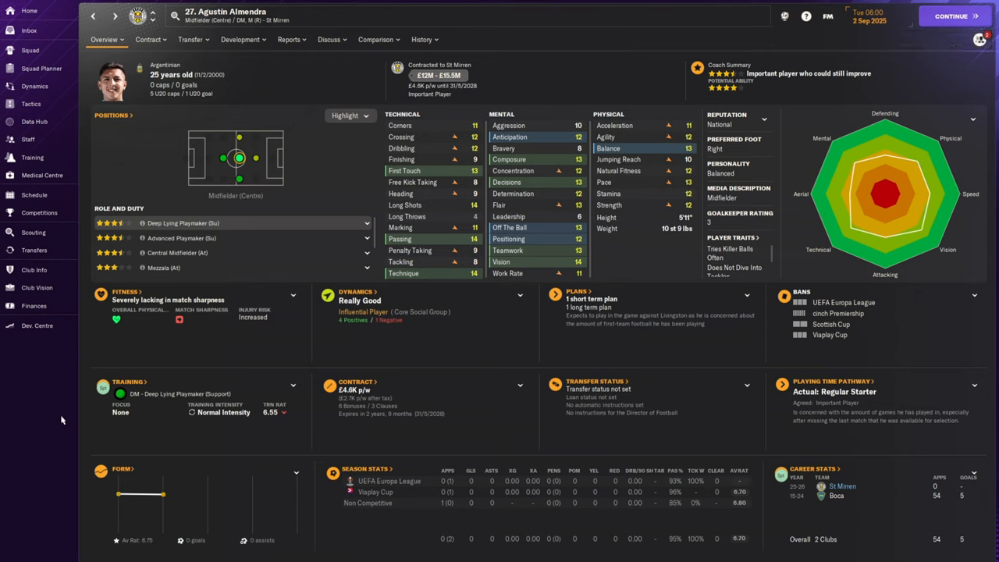
{"action": "mouse_move", "coordinate": [228, 169]}
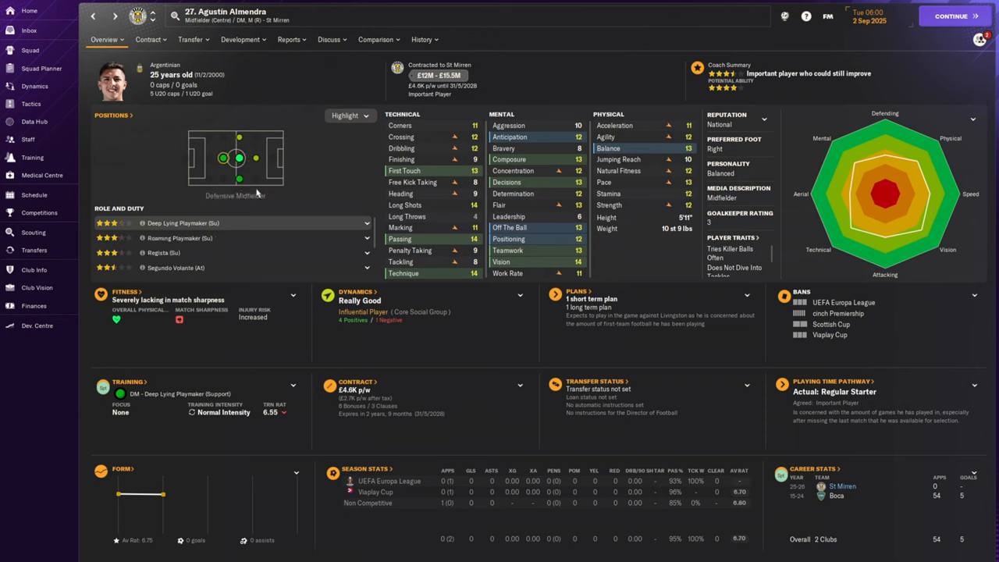
{"action": "mouse_move", "coordinate": [313, 187]}
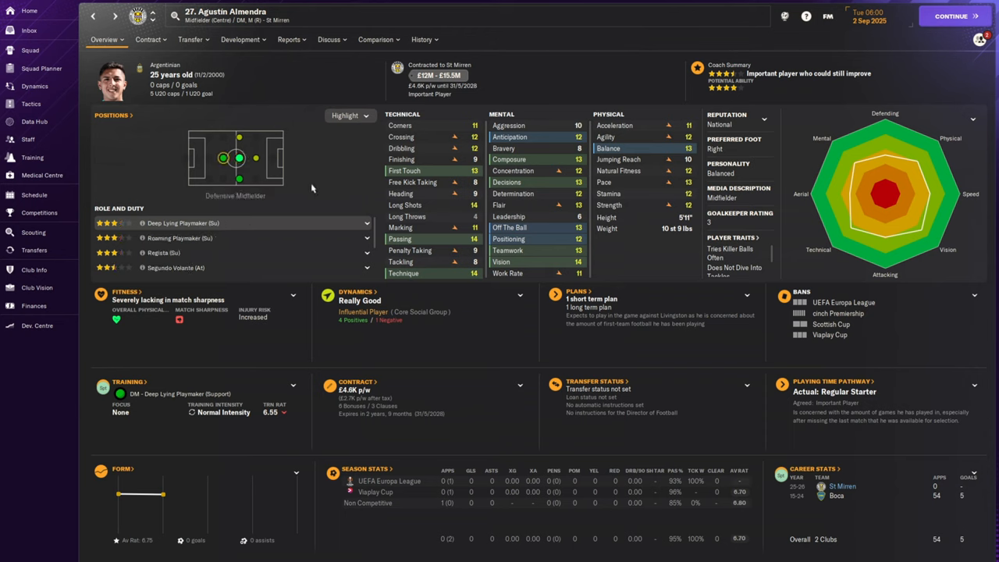
{"action": "mouse_move", "coordinate": [44, 486]}
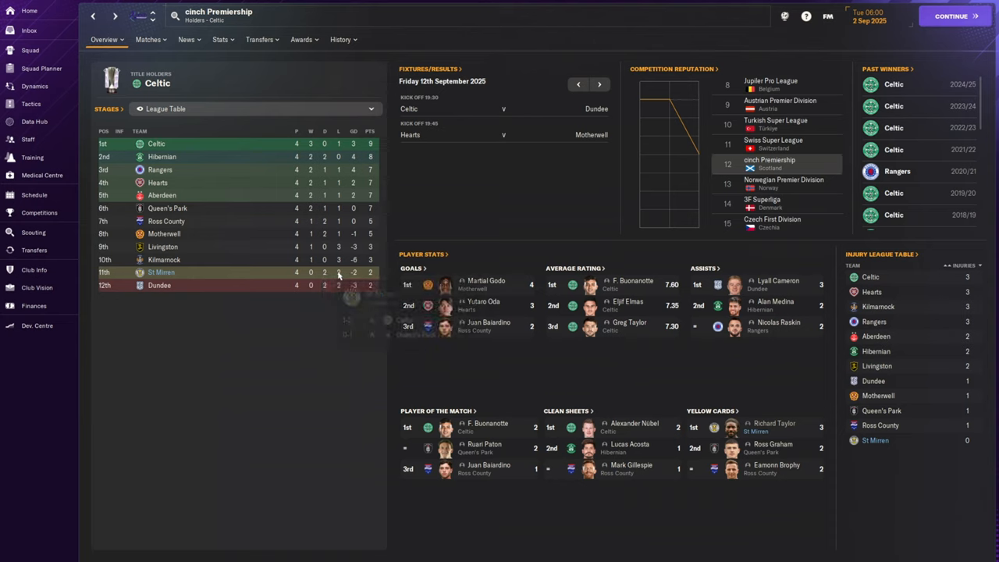
{"action": "mouse_move", "coordinate": [337, 271]}
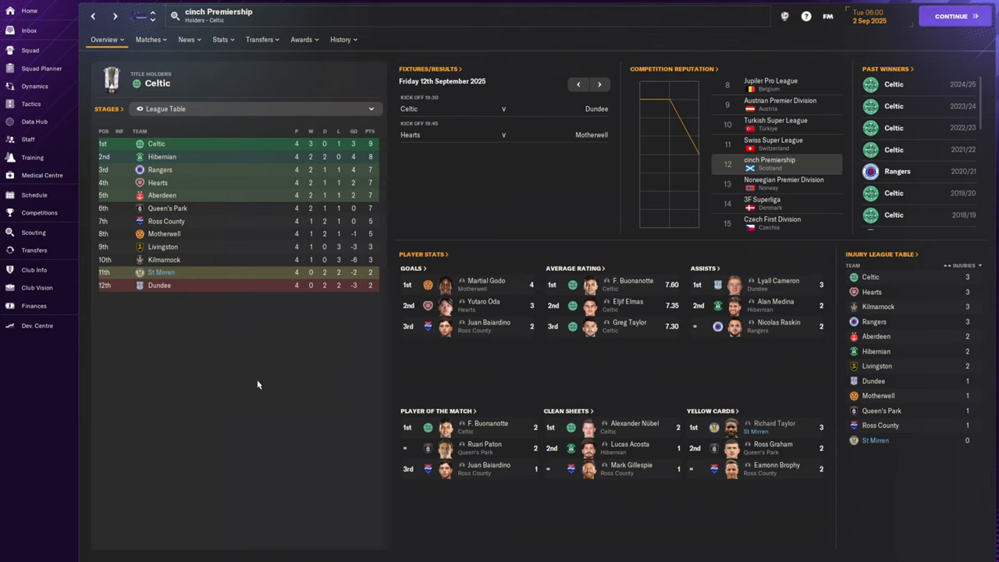
{"action": "mouse_move", "coordinate": [242, 375]}
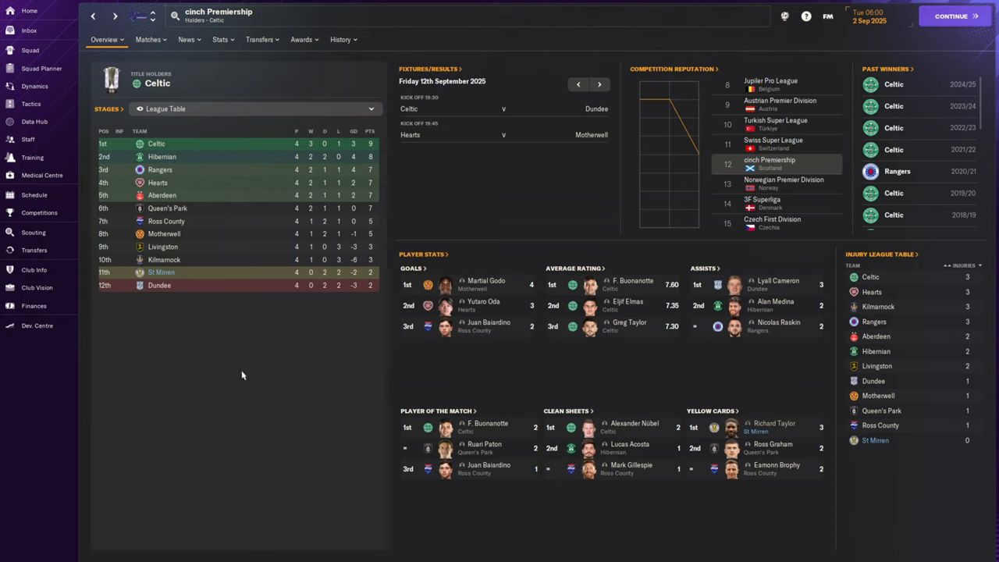
{"action": "mouse_move", "coordinate": [243, 375]}
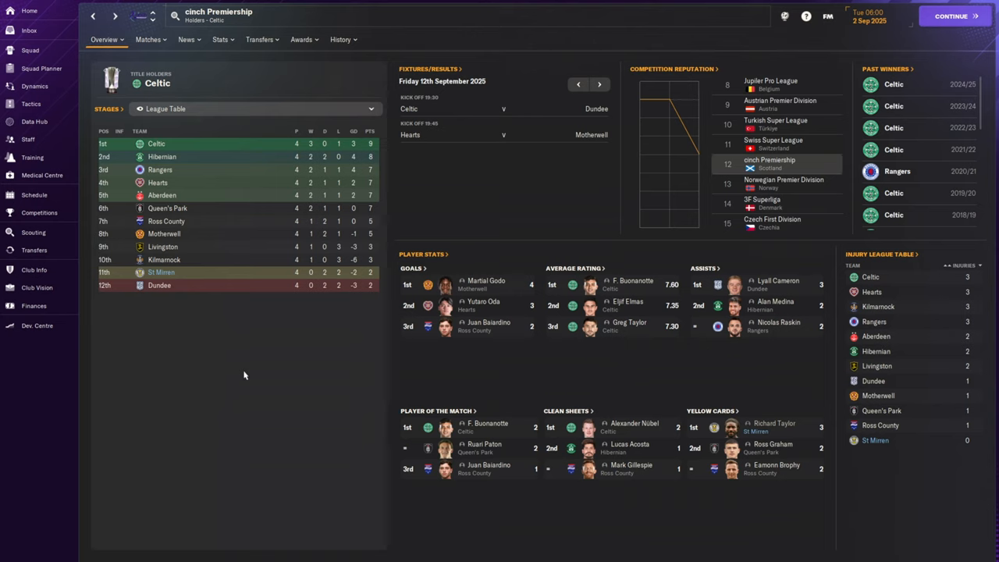
{"action": "mouse_move", "coordinate": [240, 375]}
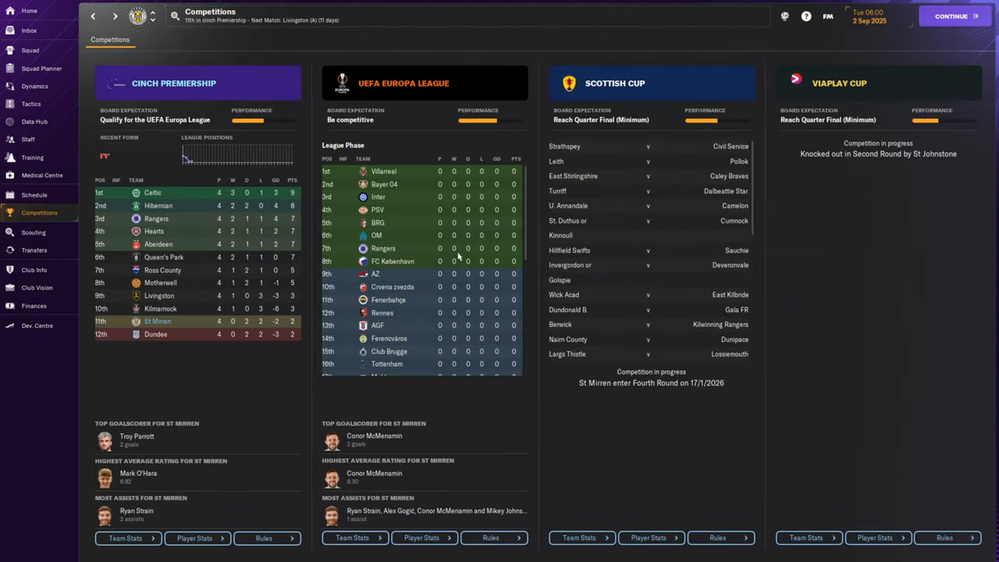
Step: Scroll the competitions overview, then bring up St Mirren's 2025/26 fixture list
{"action": "scroll", "scroll_direction": "down", "scroll_amount": 3}
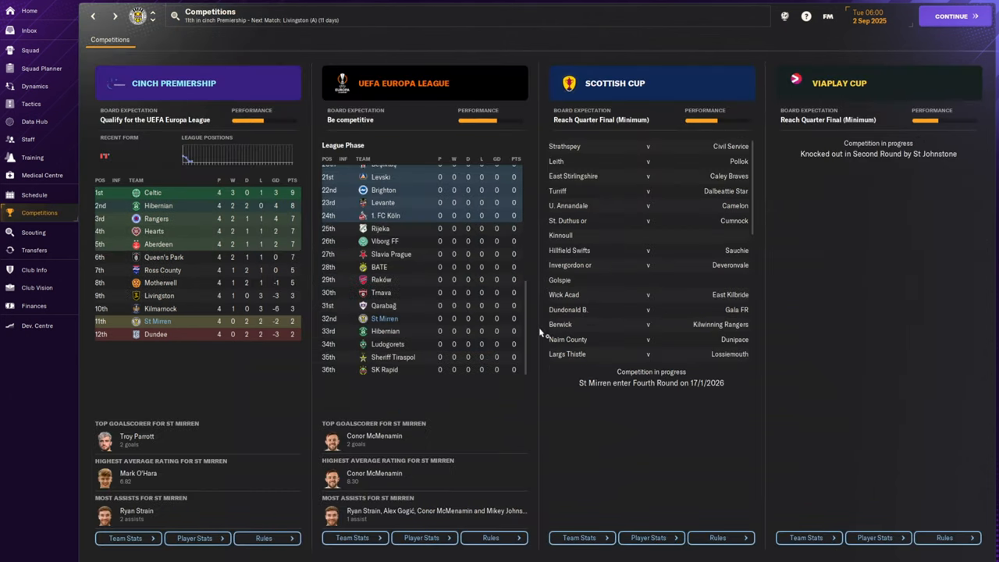
{"action": "left_click", "coordinate": [35, 194]}
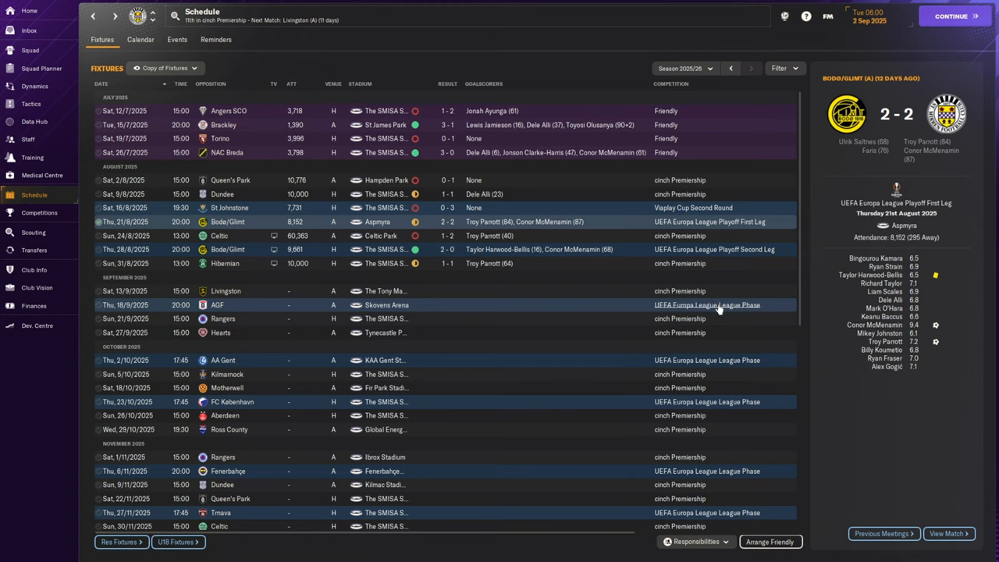
{"action": "mouse_move", "coordinate": [560, 345]}
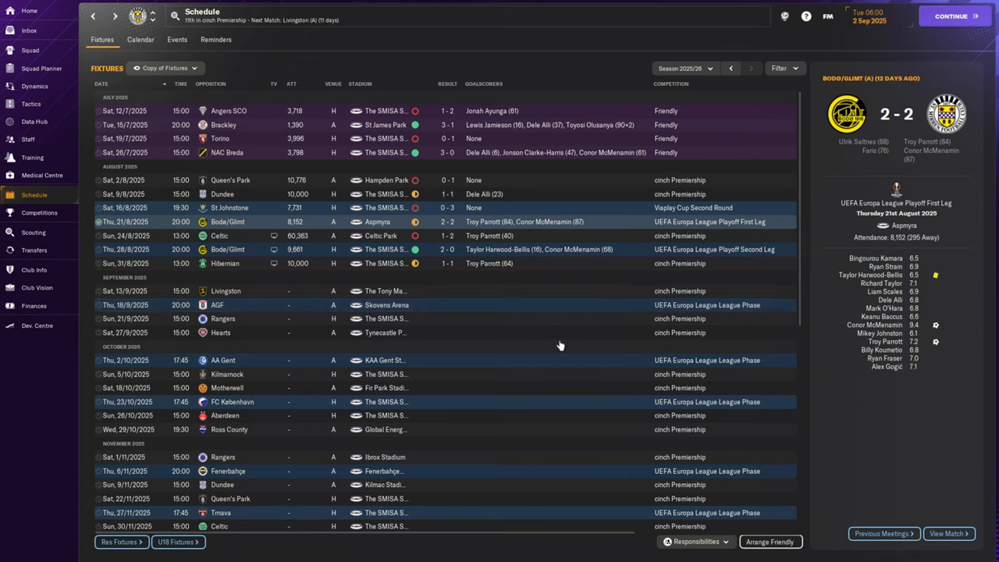
{"action": "mouse_move", "coordinate": [765, 305]}
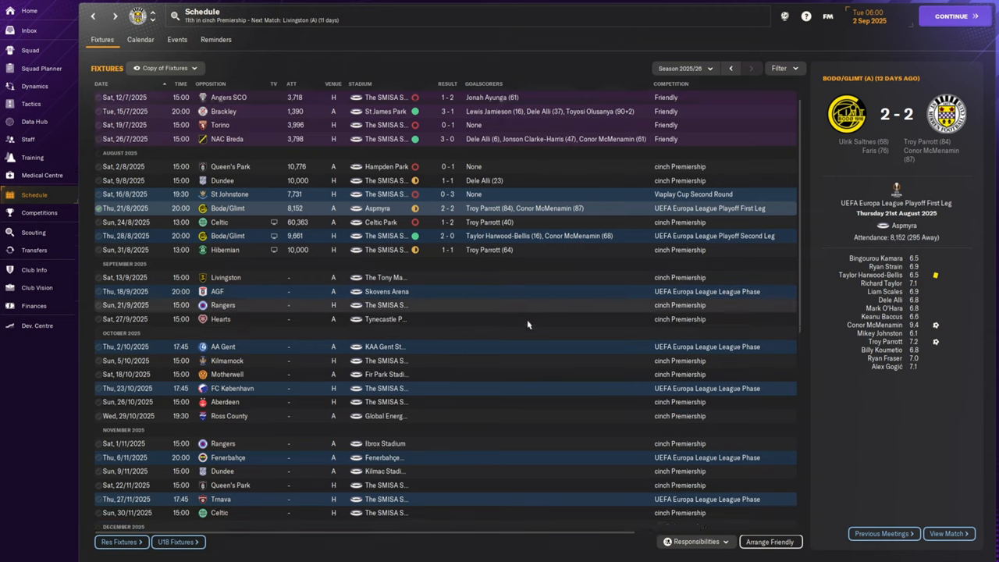
Step: Scroll the 2025/26 fixture list down to the matches through April 2026
{"action": "scroll", "scroll_direction": "down", "scroll_amount": 3}
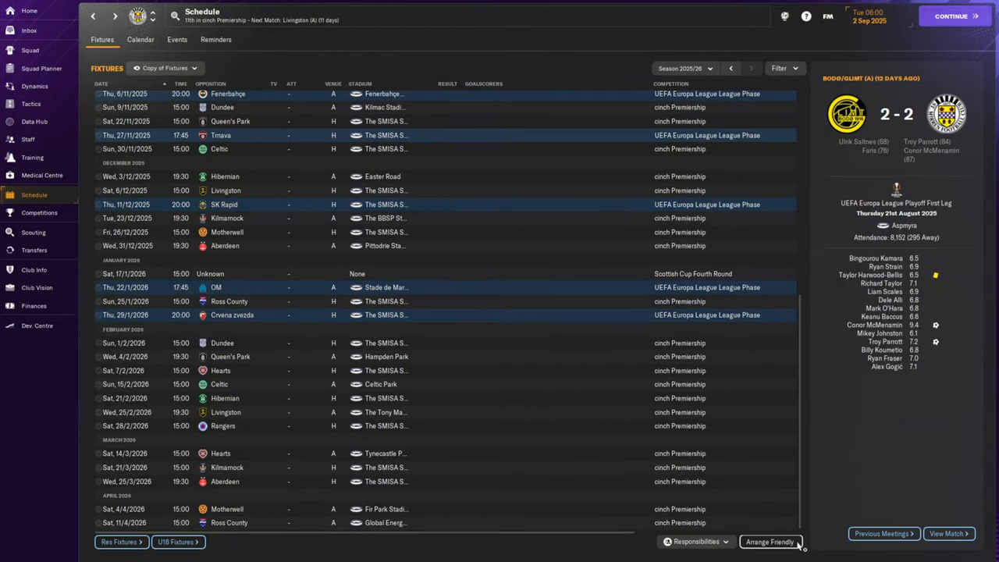
{"action": "mouse_move", "coordinate": [632, 457]}
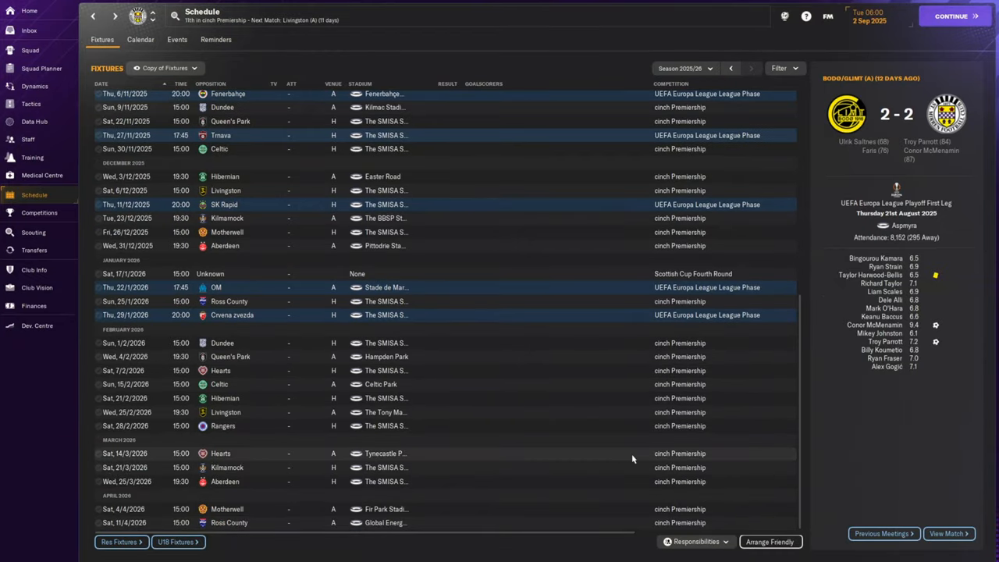
{"action": "mouse_move", "coordinate": [749, 318]}
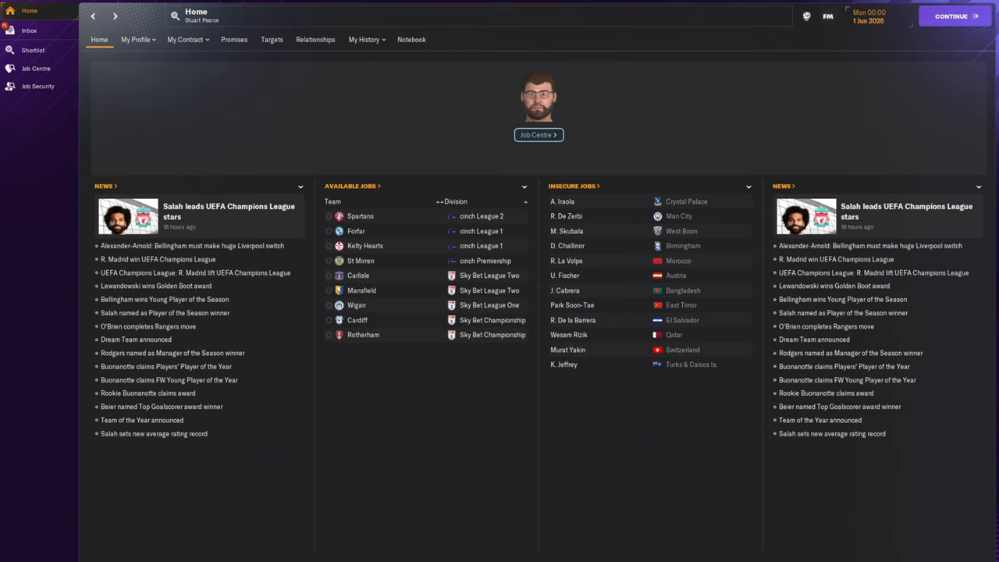
{"action": "mouse_move", "coordinate": [536, 265]}
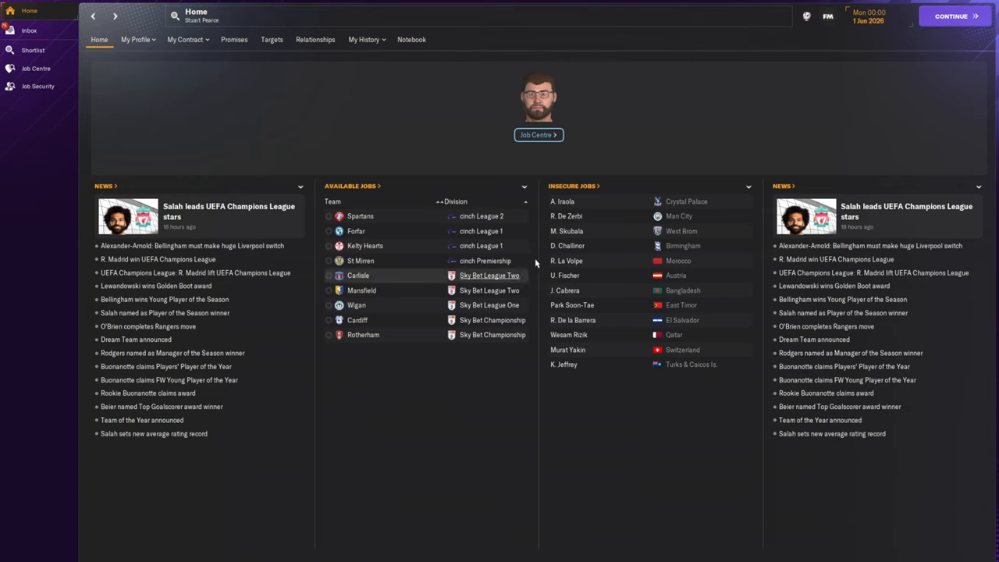
Step: View the final cinch Premiership league table with Celtic champions and St Mirren seventh
{"action": "left_click", "coordinate": [487, 260]}
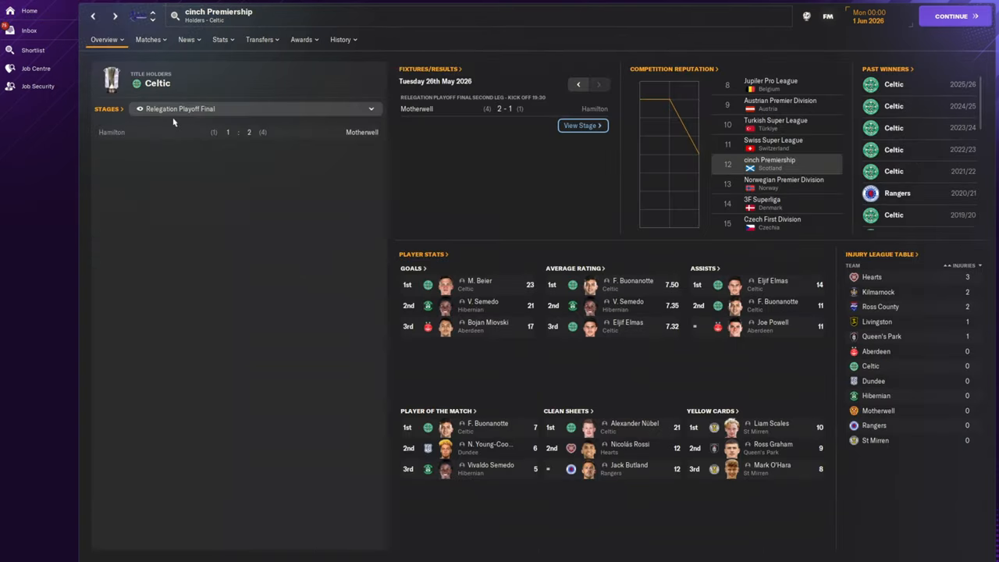
{"action": "left_click", "coordinate": [256, 110]}
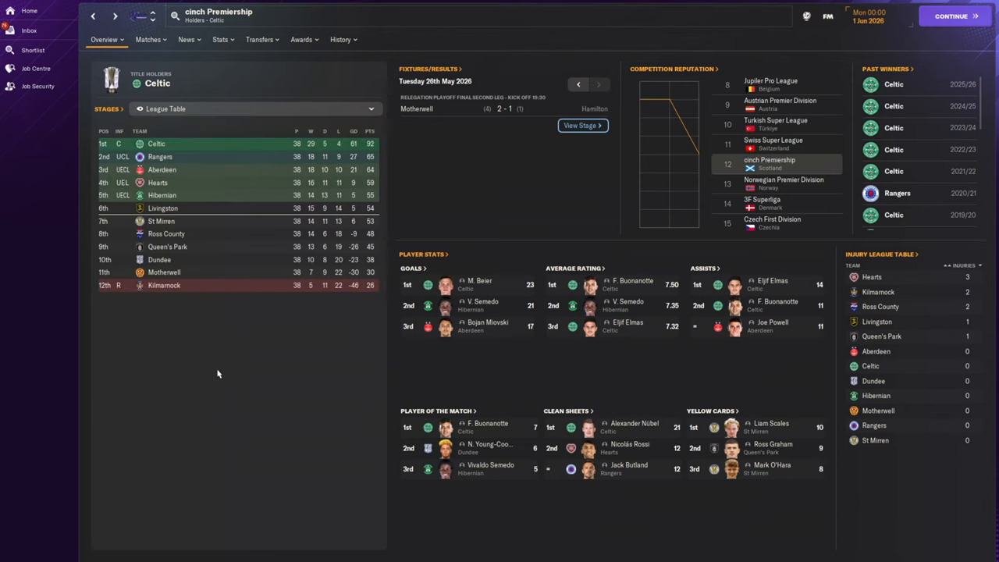
{"action": "mouse_move", "coordinate": [217, 368]}
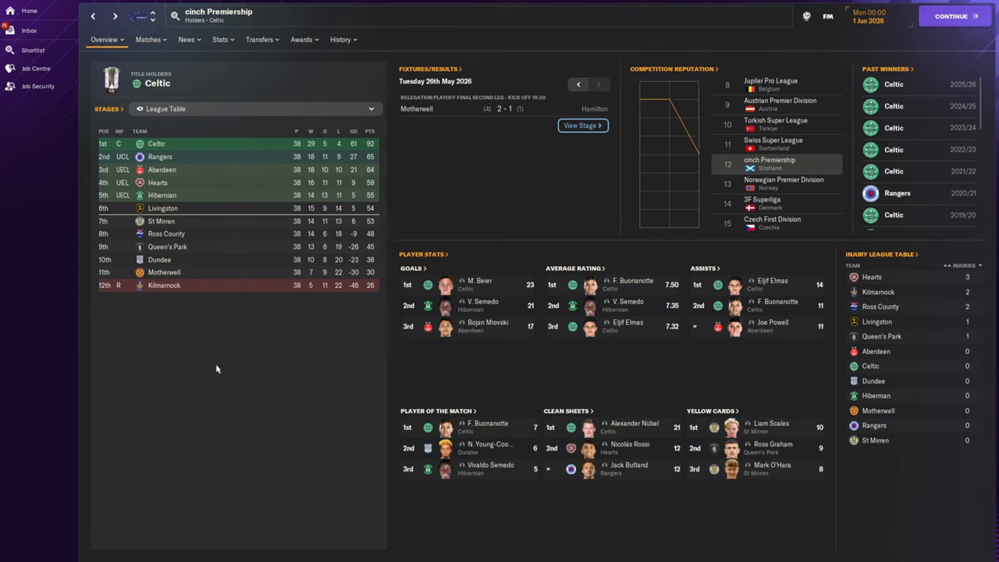
{"action": "mouse_move", "coordinate": [228, 365]}
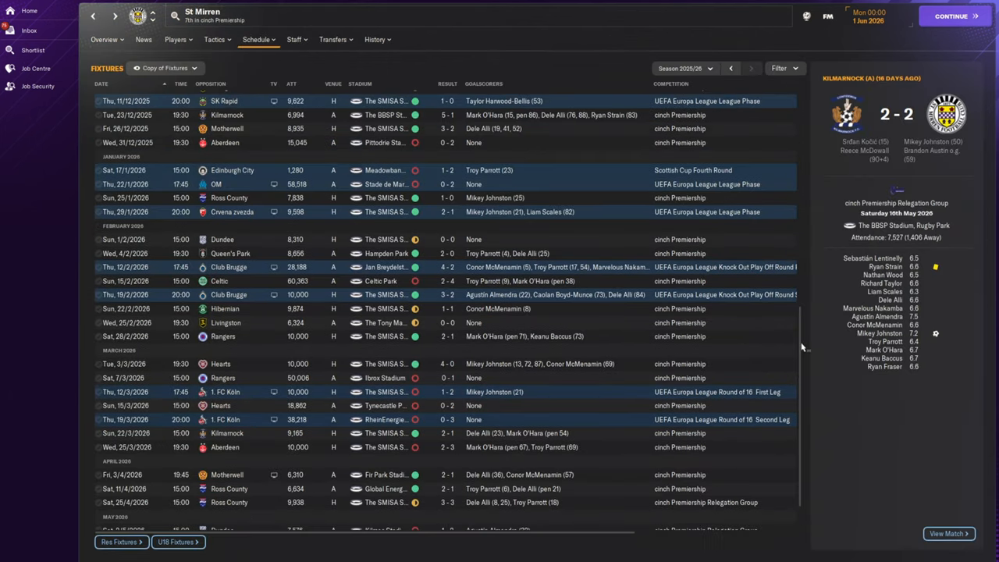
Step: Look through St Mirren's season results and the club's list of past managers
{"action": "scroll", "scroll_direction": "down", "scroll_amount": 3}
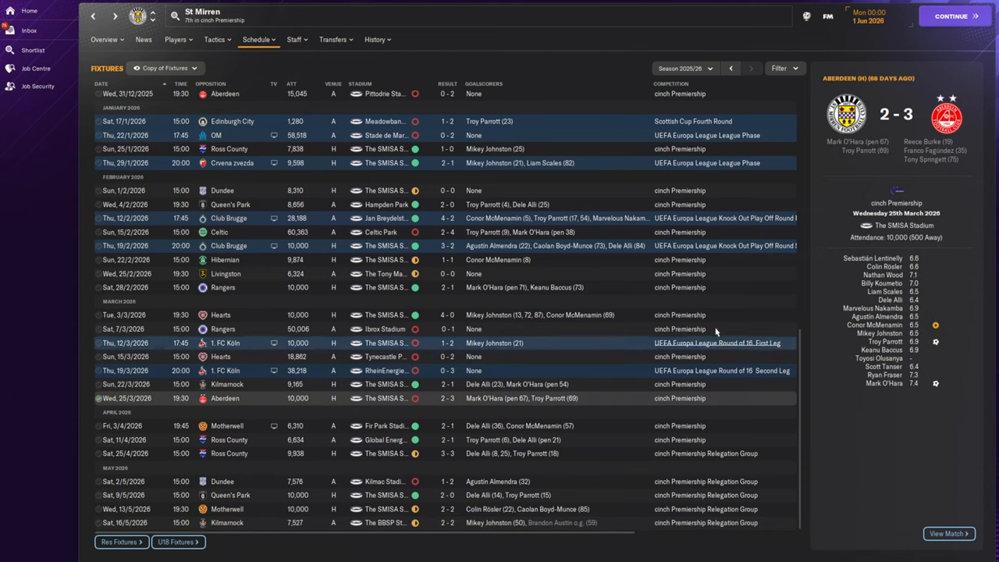
{"action": "mouse_move", "coordinate": [267, 331]}
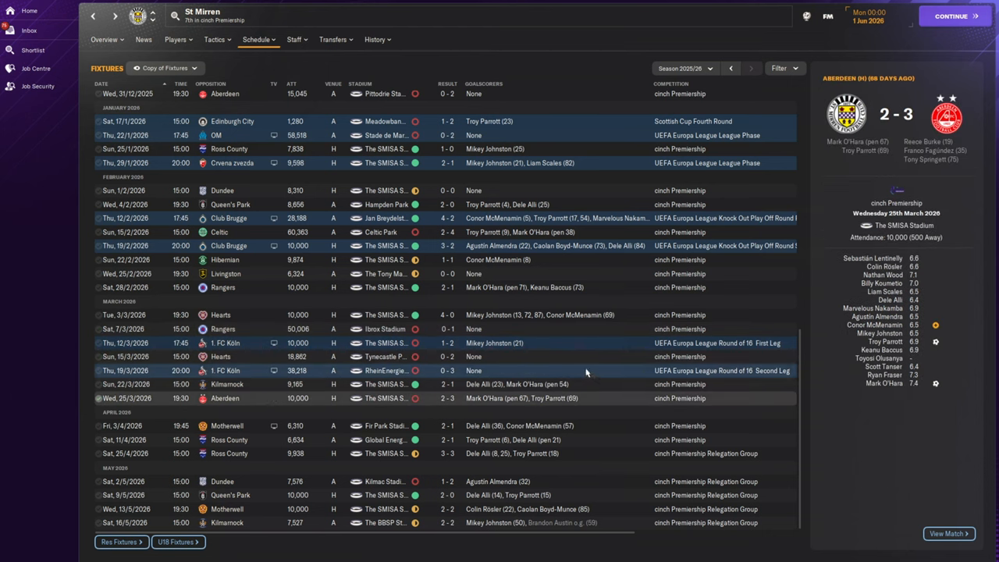
{"action": "mouse_move", "coordinate": [758, 337]}
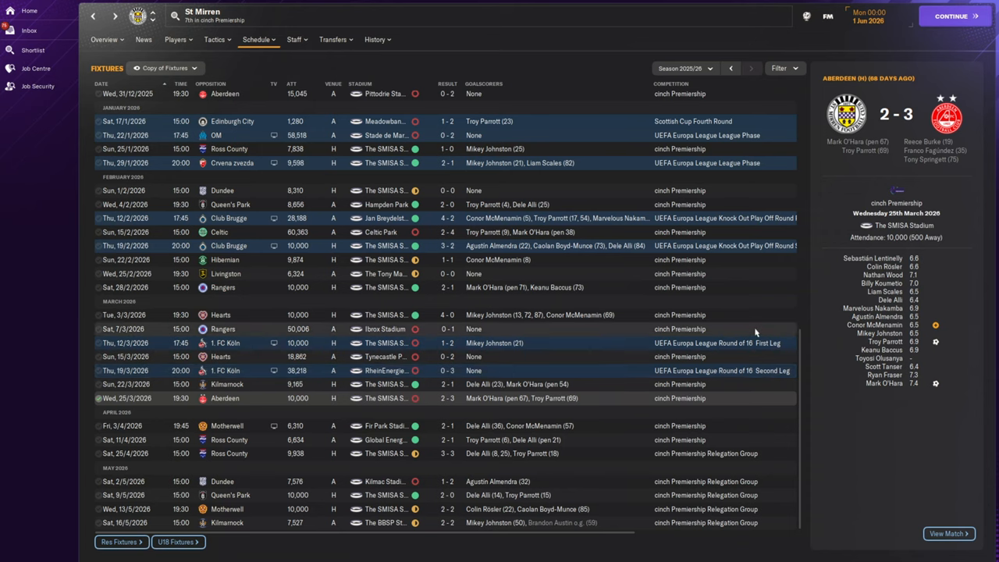
{"action": "mouse_move", "coordinate": [749, 340]}
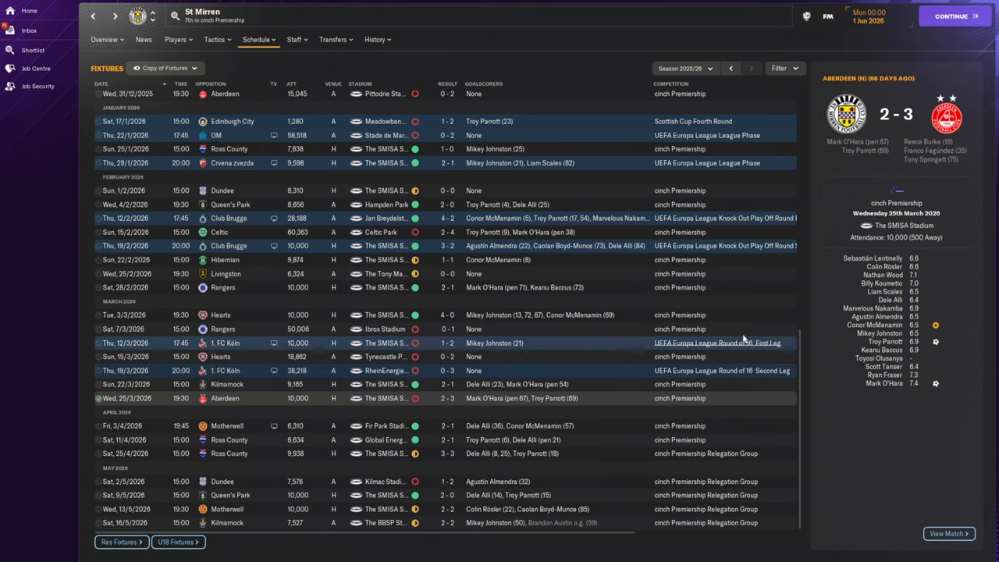
{"action": "left_click", "coordinate": [374, 39]}
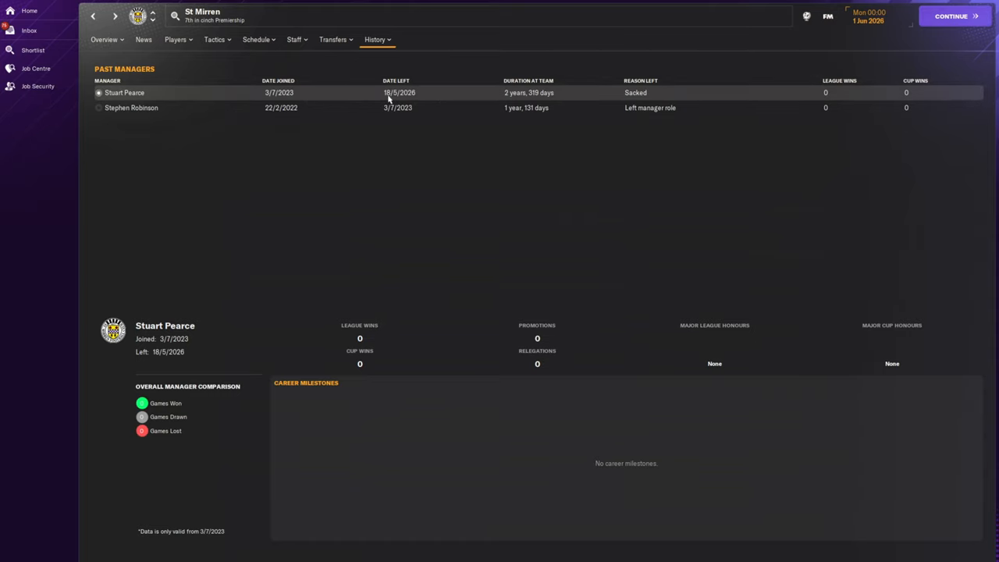
{"action": "mouse_move", "coordinate": [440, 209]}
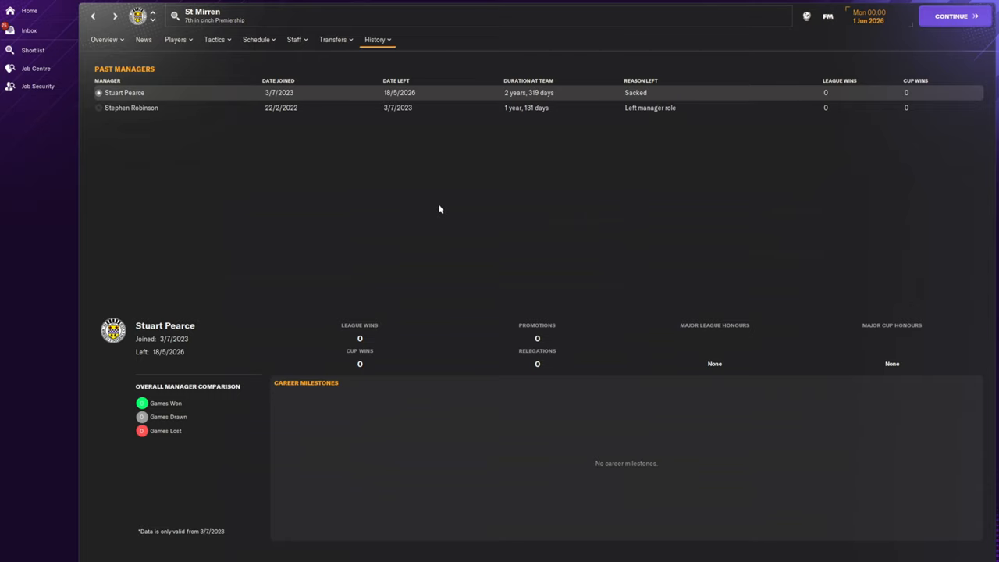
{"action": "left_click", "coordinate": [256, 41]}
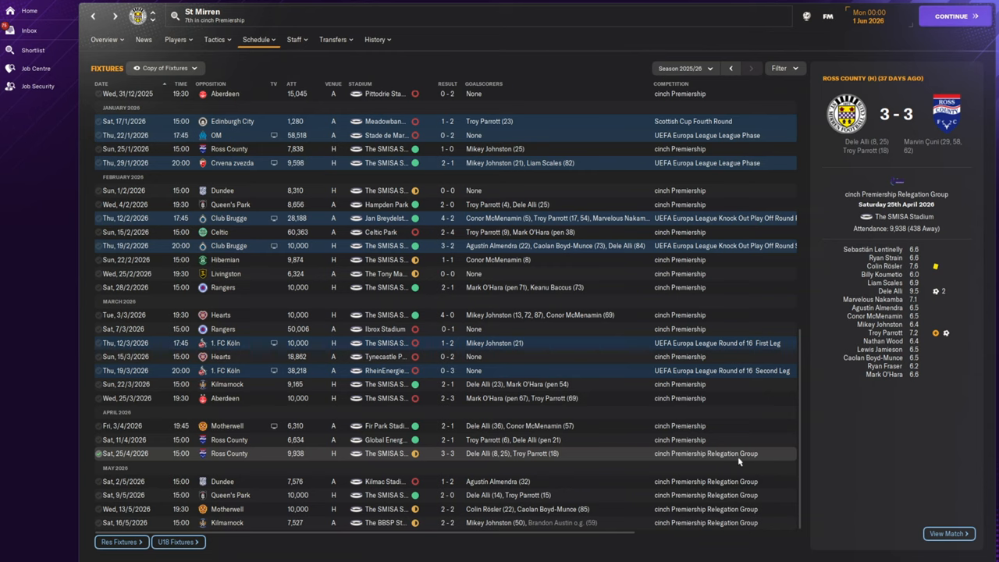
{"action": "mouse_move", "coordinate": [783, 513]}
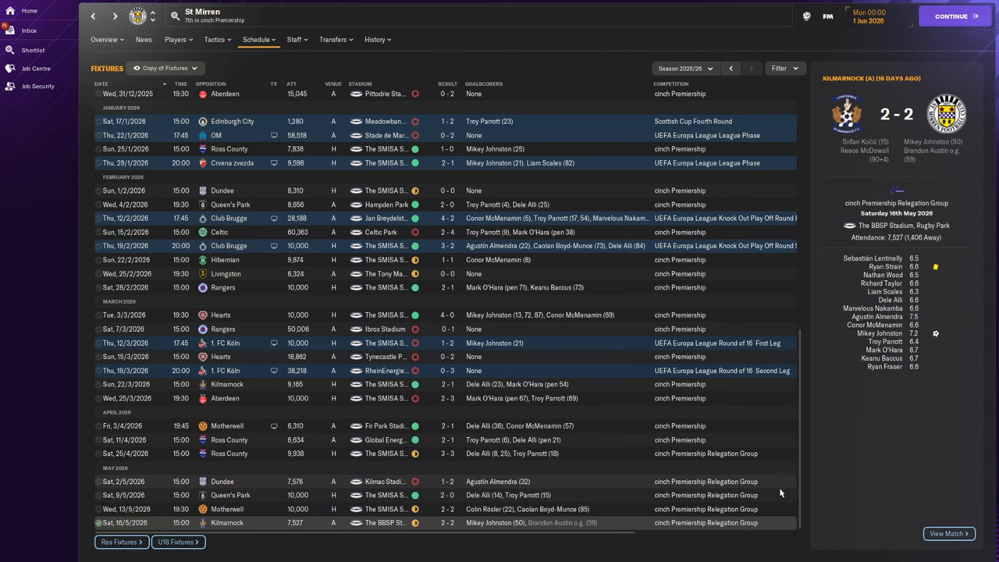
Step: Check the Queen's Park match details, then bring up St Mirren's 2025/26 transfer history
{"action": "left_click", "coordinate": [234, 493]}
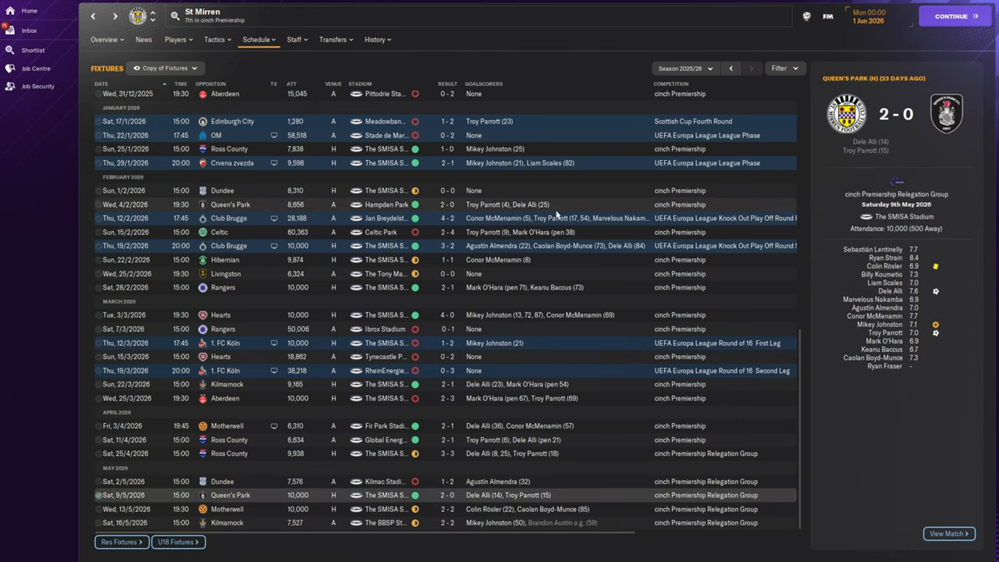
{"action": "mouse_move", "coordinate": [565, 206]}
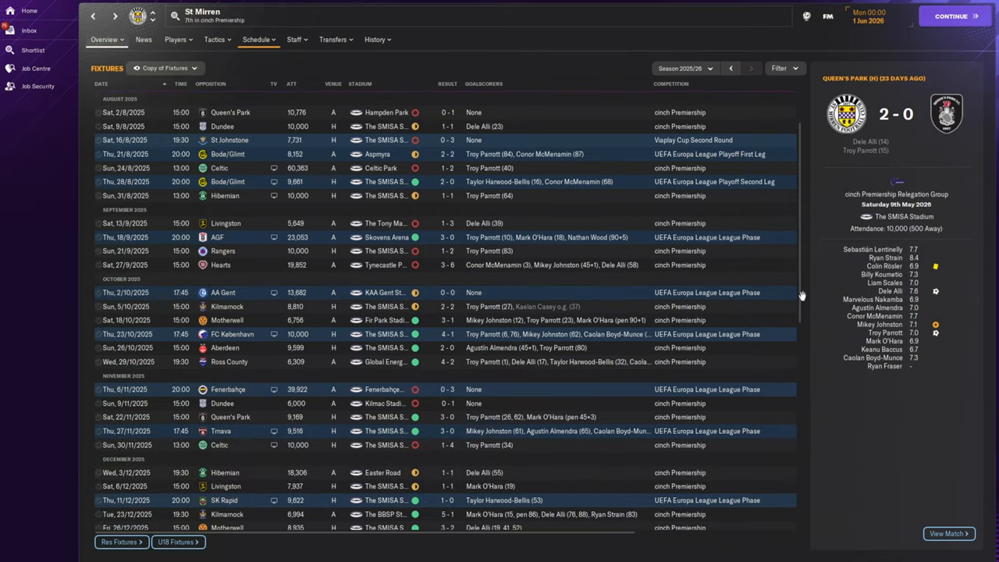
{"action": "scroll", "scroll_direction": "down", "scroll_amount": 3}
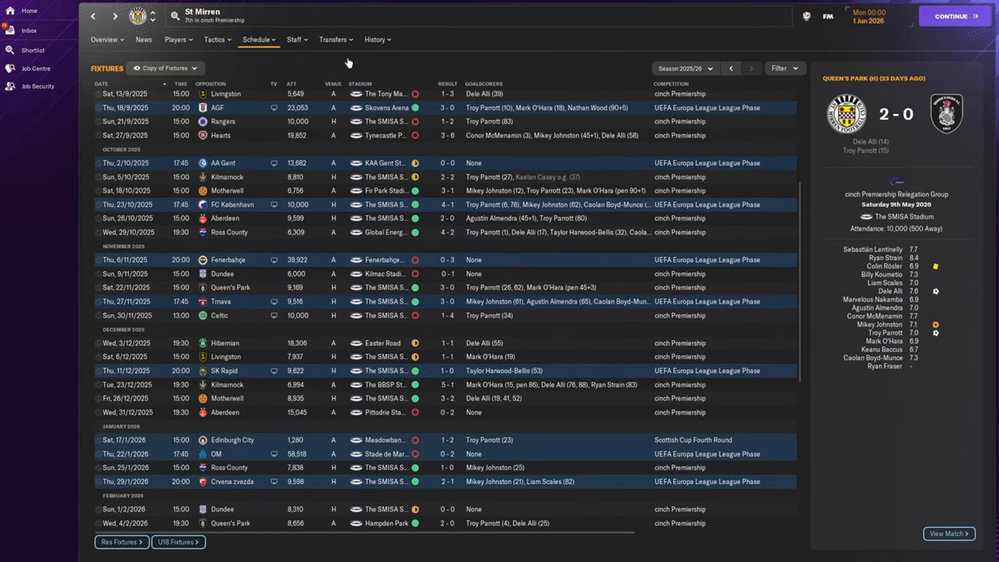
{"action": "left_click", "coordinate": [330, 41]}
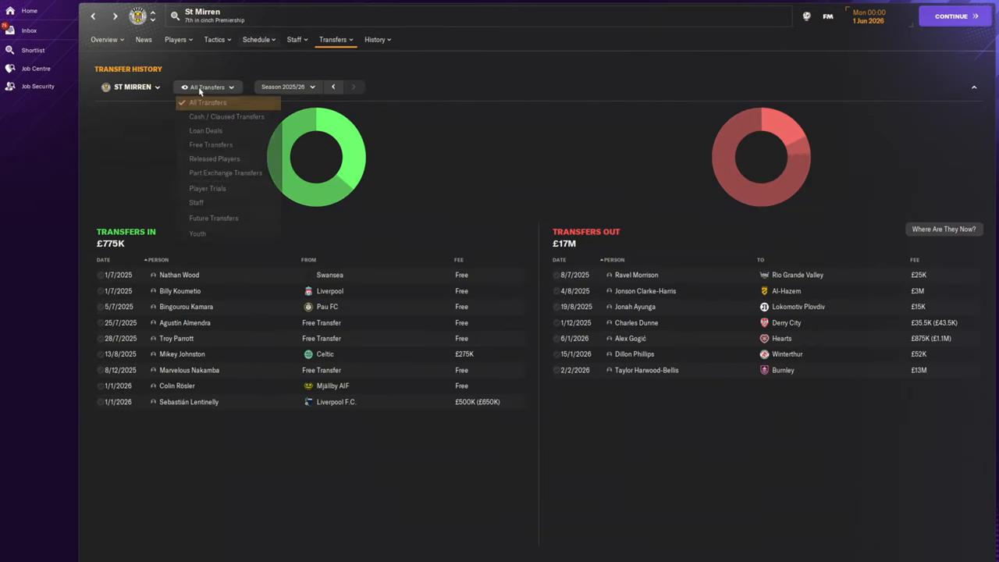
Step: List all St Mirren transfer types and check an incoming signing's player profile
{"action": "left_click", "coordinate": [208, 103]}
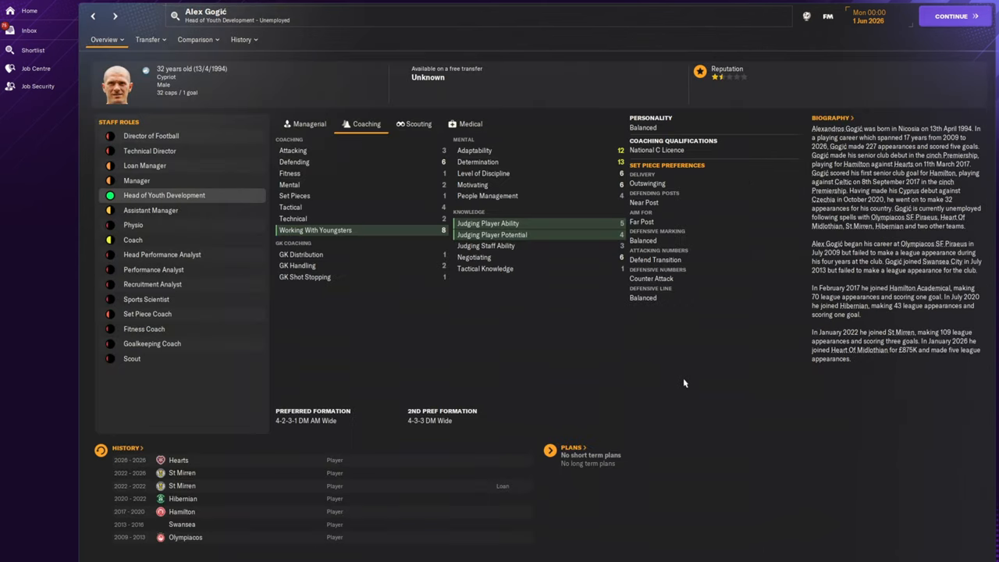
{"action": "mouse_move", "coordinate": [729, 375]}
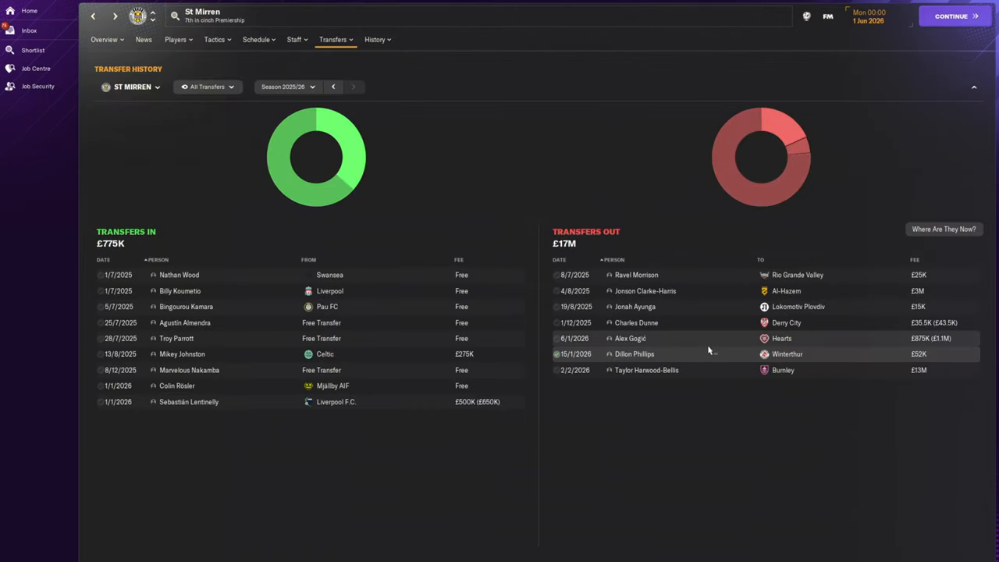
{"action": "mouse_move", "coordinate": [689, 347]}
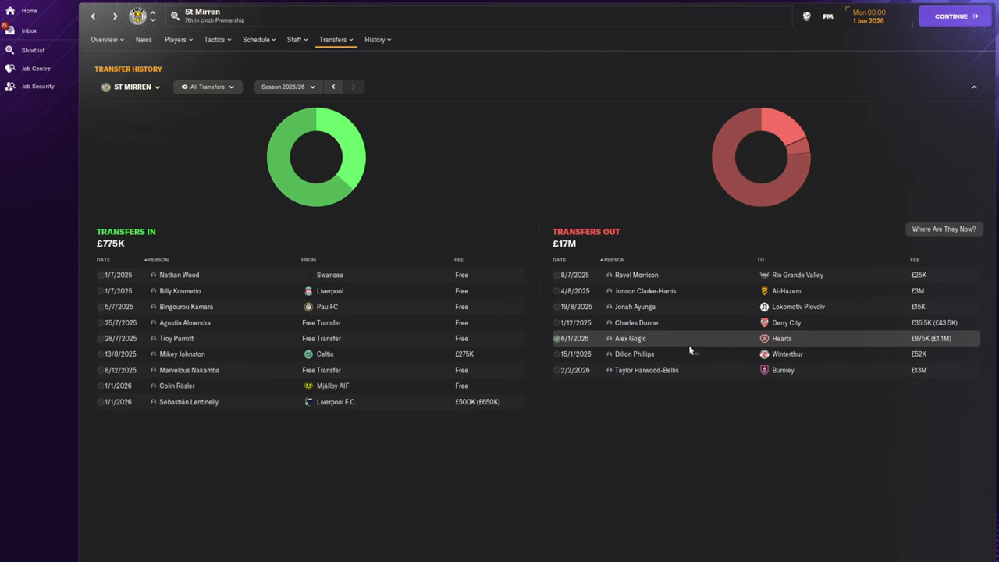
{"action": "mouse_move", "coordinate": [243, 406]}
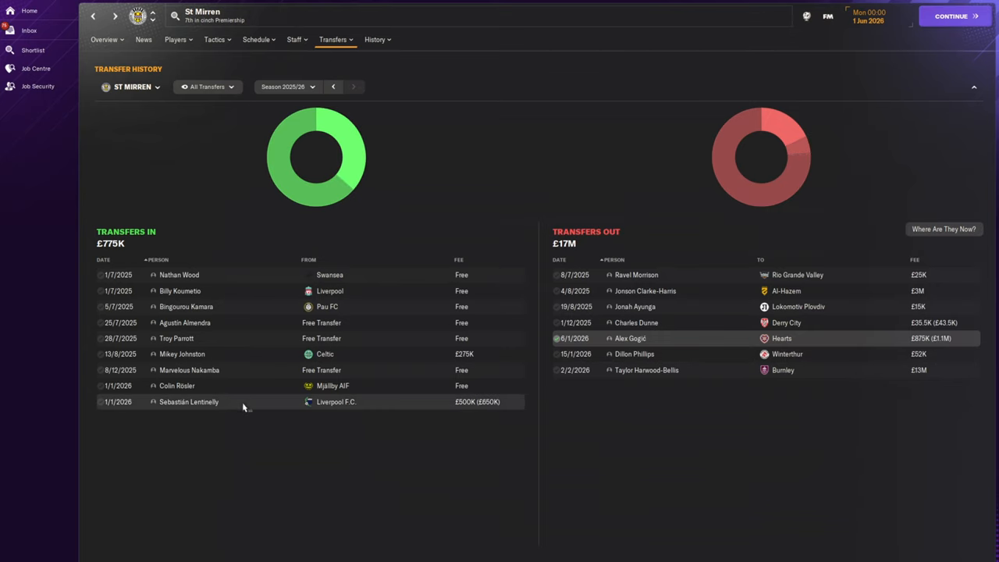
{"action": "mouse_move", "coordinate": [209, 376]}
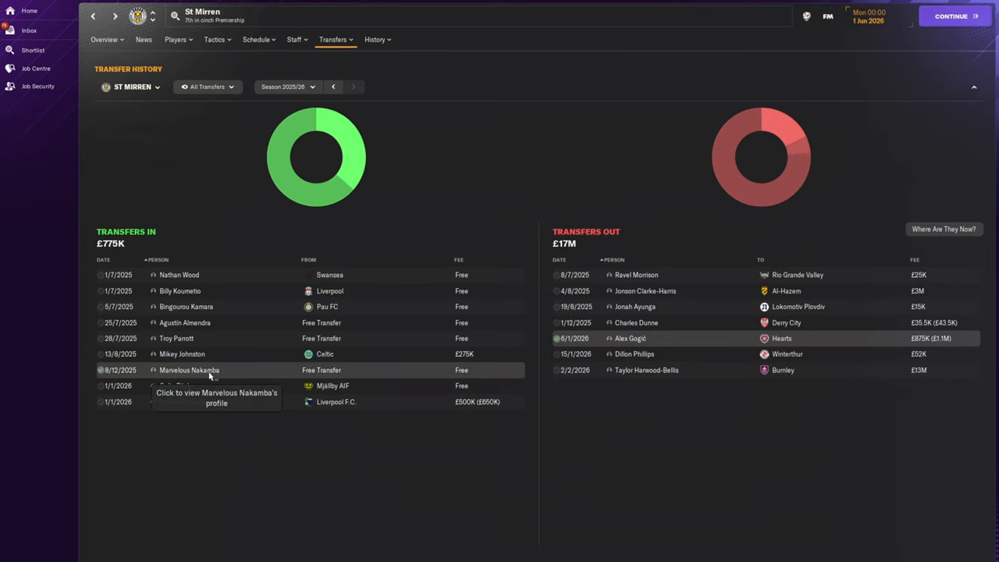
{"action": "left_click", "coordinate": [189, 369]}
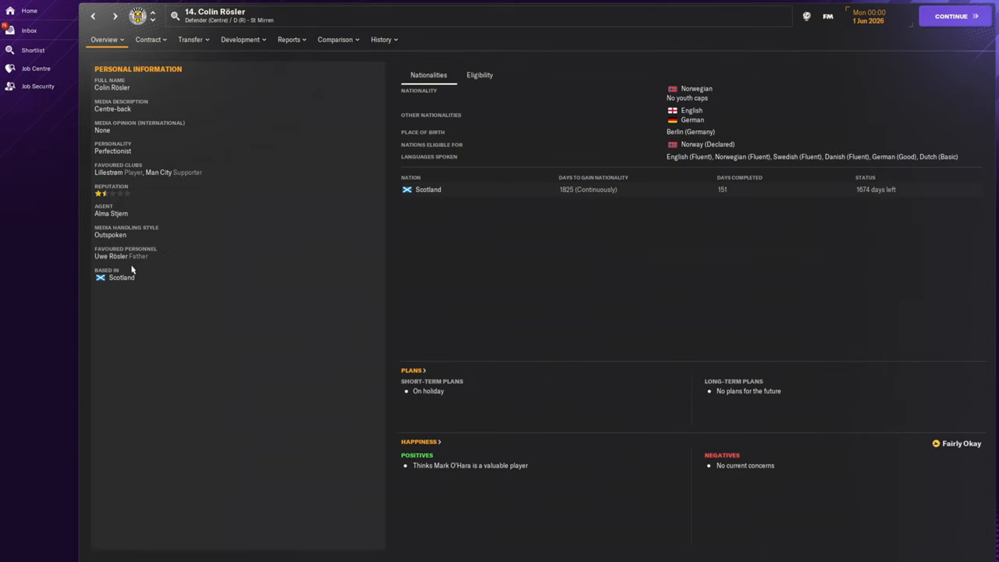
{"action": "left_click", "coordinate": [331, 39]}
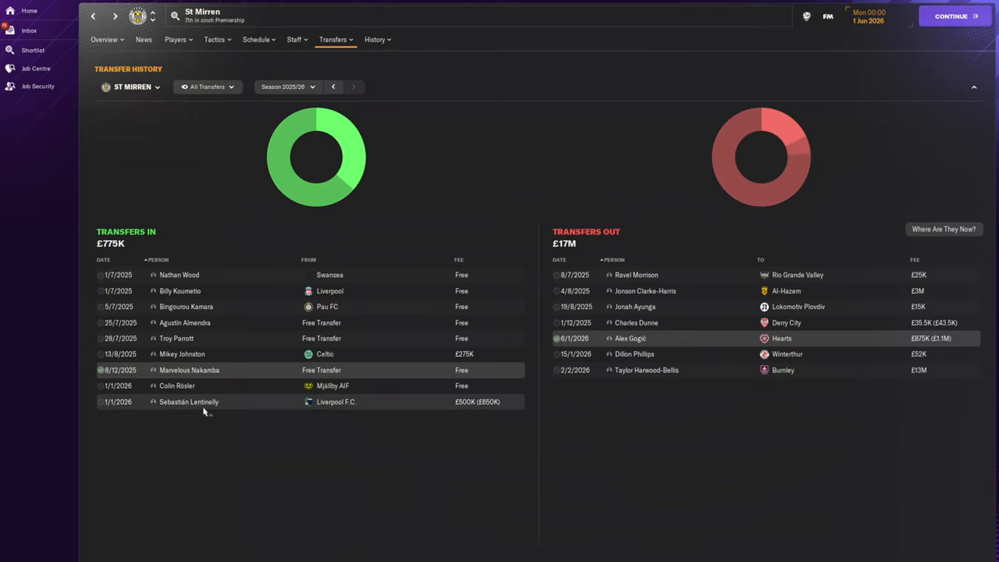
Step: View goalkeeper Bingourou Kamara's player profile from the 2025/26 signings
{"action": "left_click", "coordinate": [189, 402]}
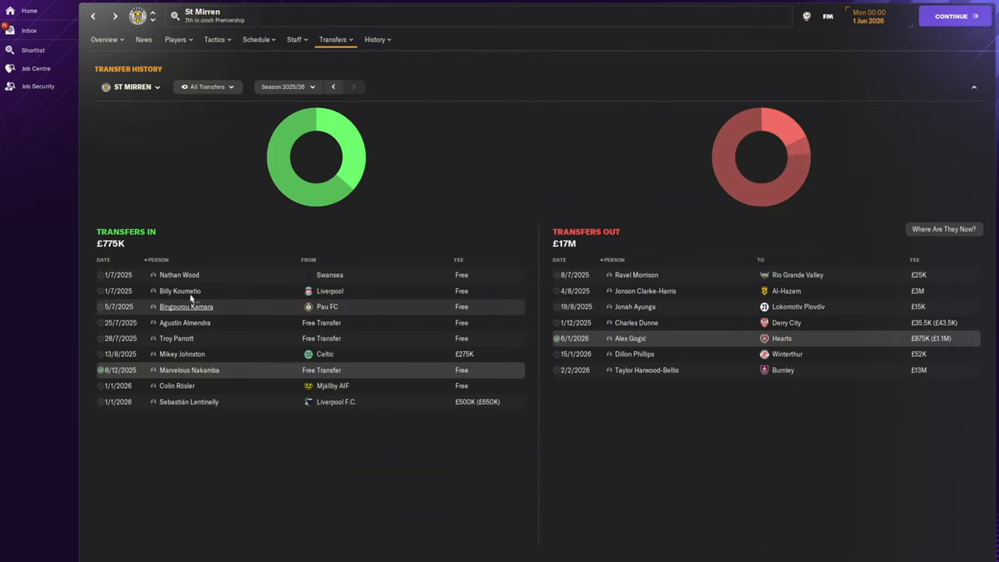
{"action": "left_click", "coordinate": [186, 306]}
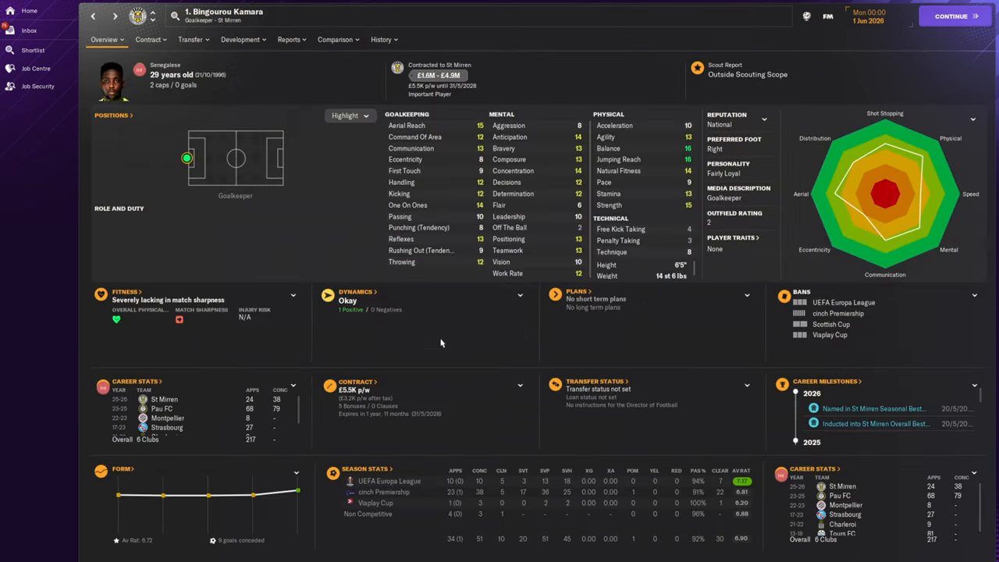
{"action": "mouse_move", "coordinate": [460, 372]}
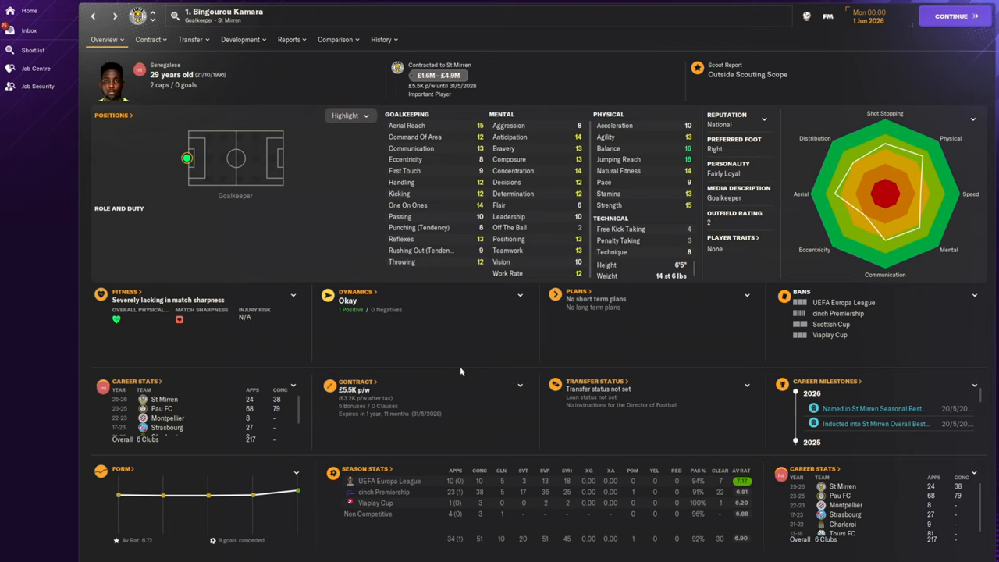
{"action": "mouse_move", "coordinate": [481, 378]}
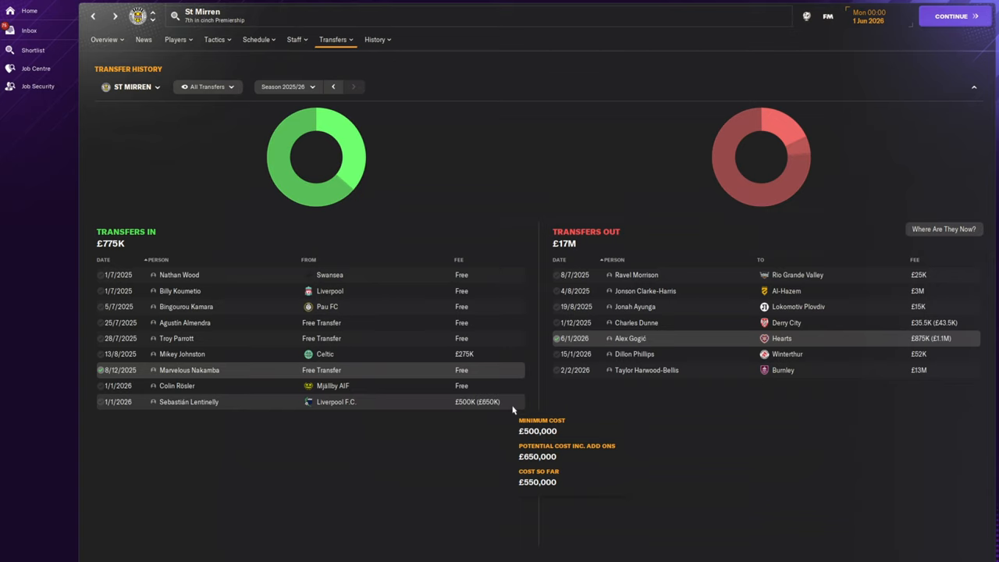
{"action": "mouse_move", "coordinate": [713, 381]}
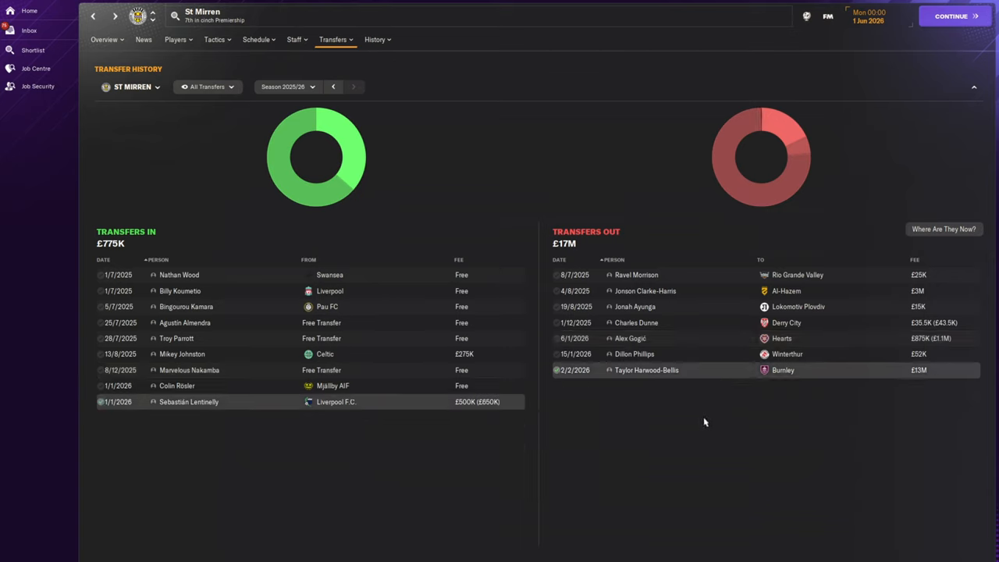
Step: Look over St Mirren's club overview with details, kits, SMISA Stadium and legends
{"action": "left_click", "coordinate": [103, 39]}
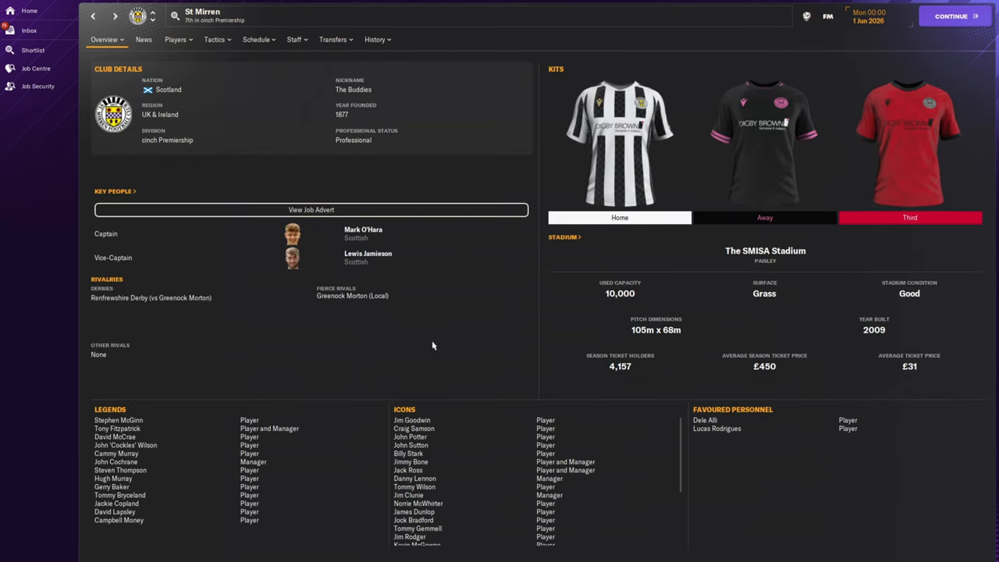
{"action": "mouse_move", "coordinate": [486, 471]}
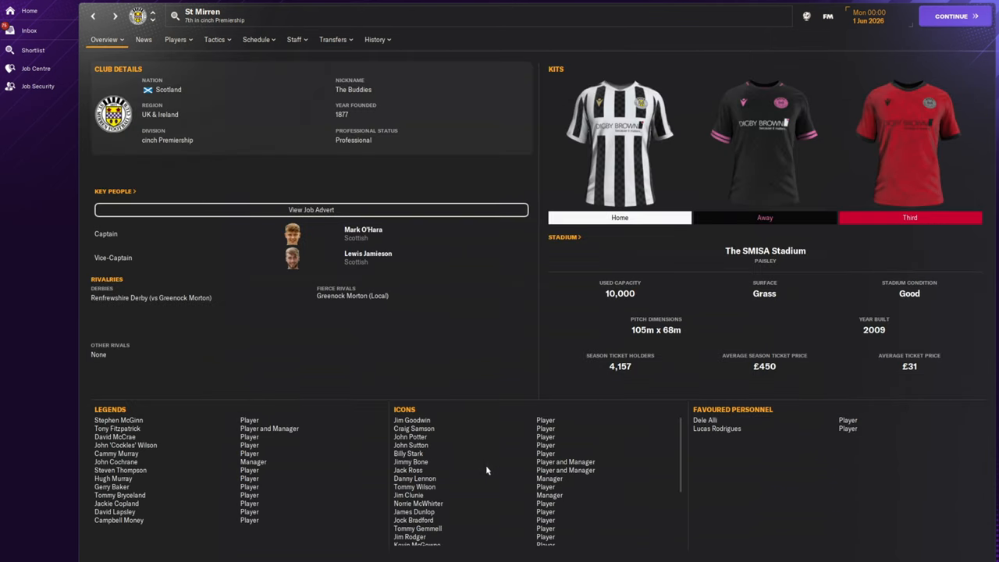
{"action": "scroll", "scroll_direction": "down", "scroll_amount": 3}
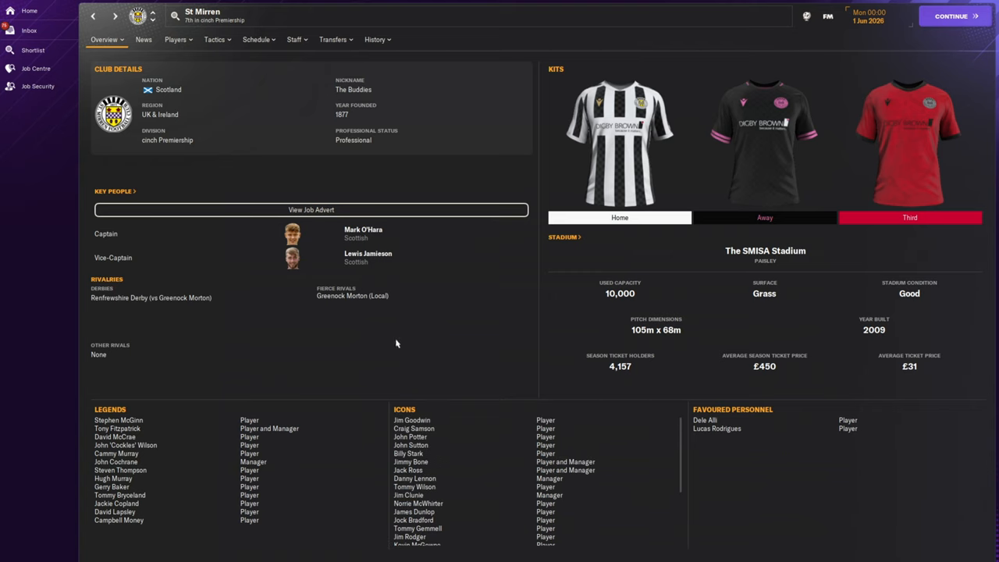
{"action": "mouse_move", "coordinate": [388, 322]}
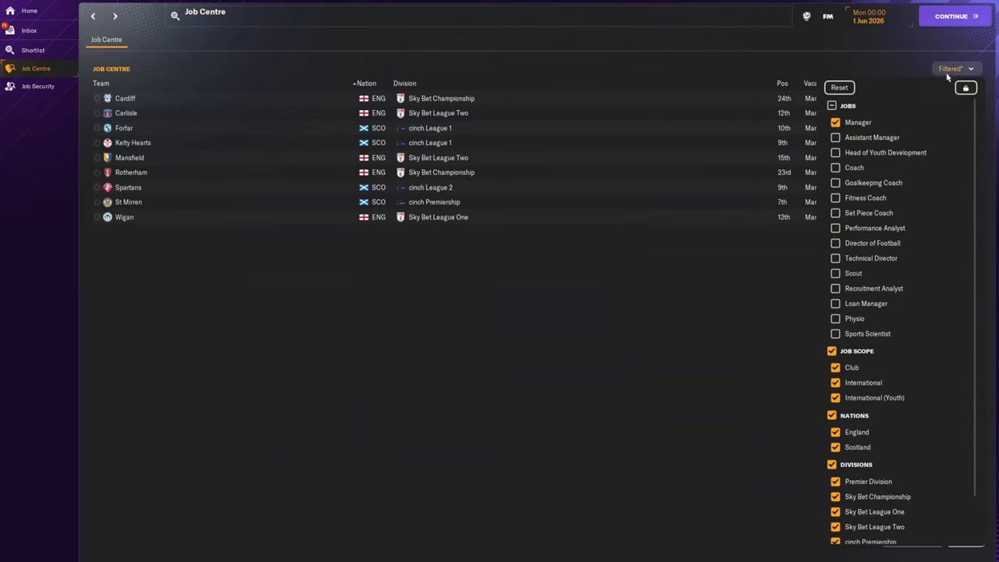
Step: Sort the nine Job Centre manager vacancies by nation, English clubs before Scottish
{"action": "left_click", "coordinate": [952, 69]}
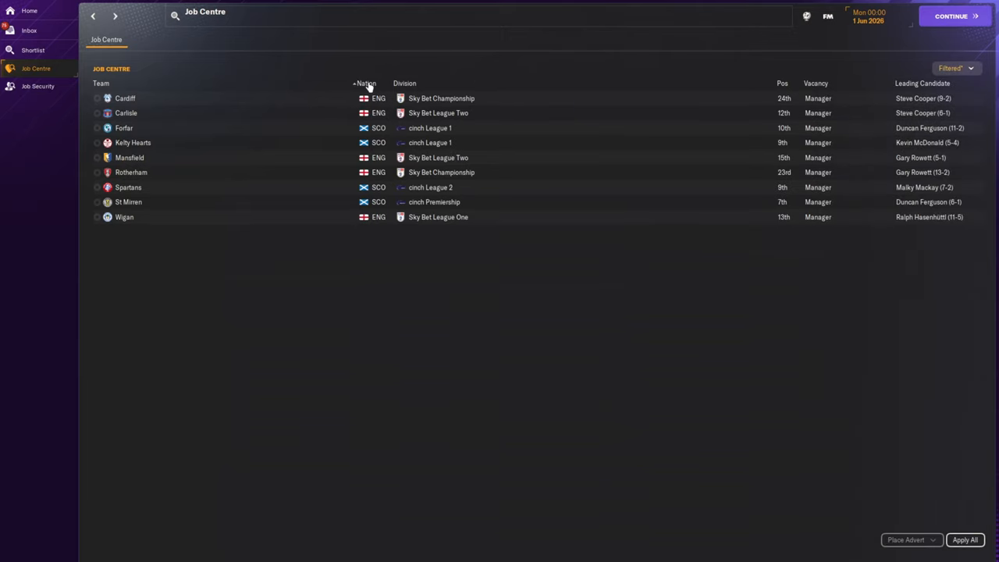
{"action": "left_click", "coordinate": [402, 81]}
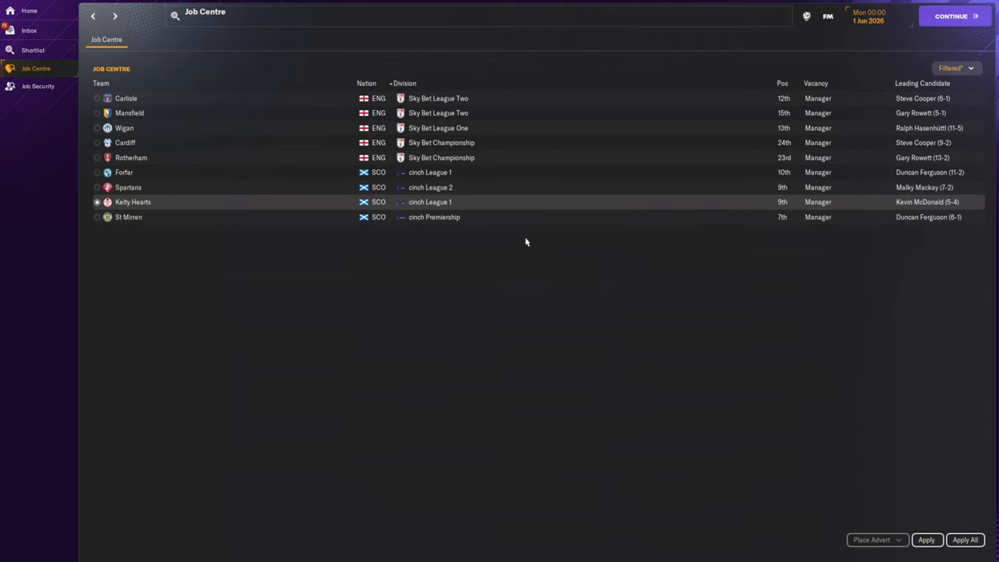
{"action": "mouse_move", "coordinate": [484, 225]}
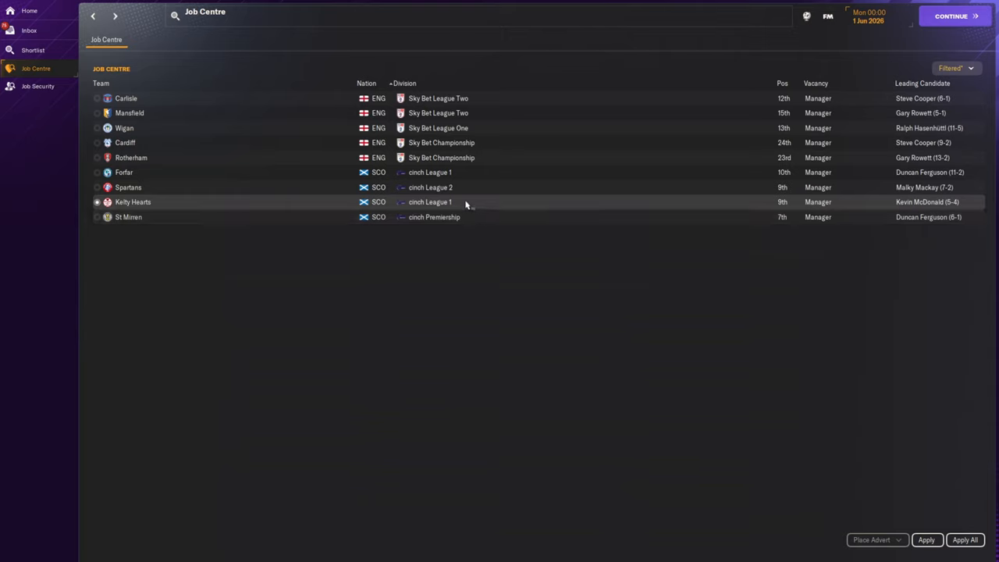
{"action": "mouse_move", "coordinate": [462, 202]}
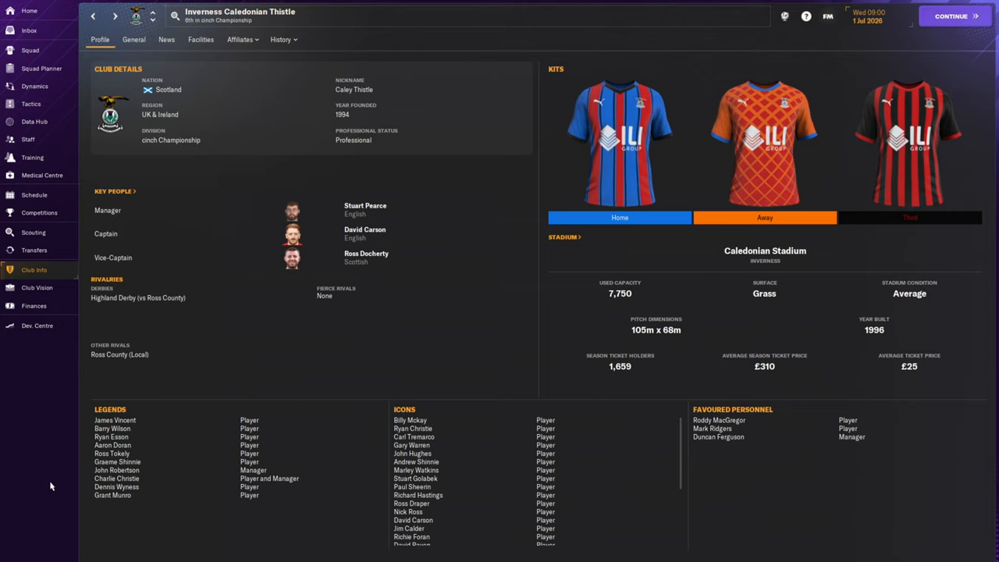
{"action": "mouse_move", "coordinate": [65, 230]}
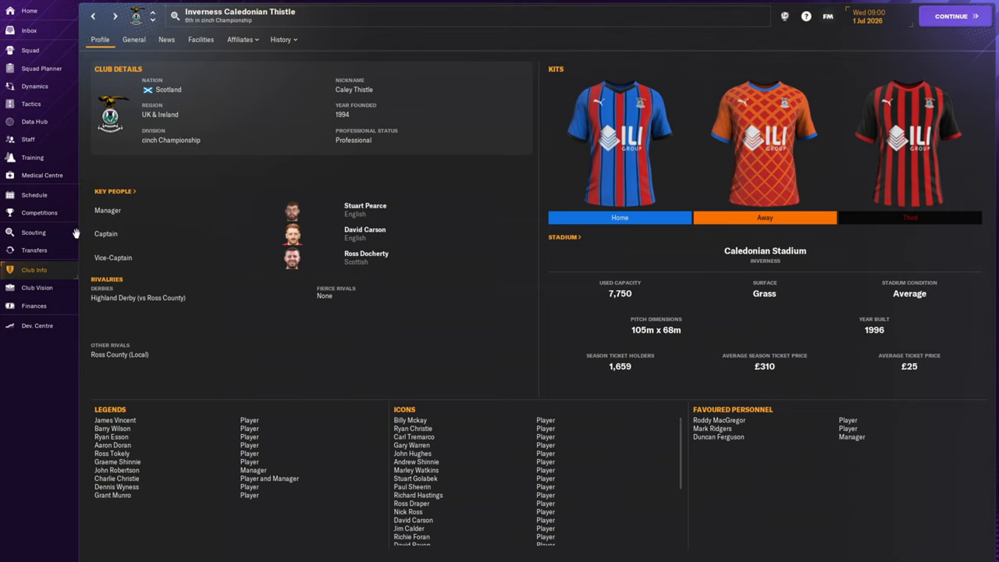
Step: View Inverness CT's competitions: cinch Championship, Scottish Cup and Viaplay Cup
{"action": "left_click", "coordinate": [39, 212]}
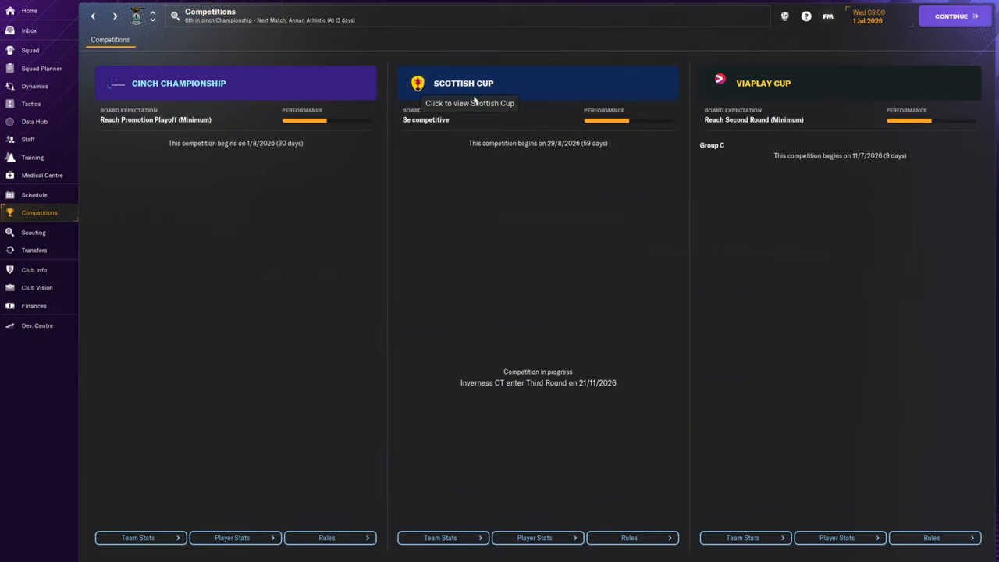
{"action": "mouse_move", "coordinate": [531, 317]}
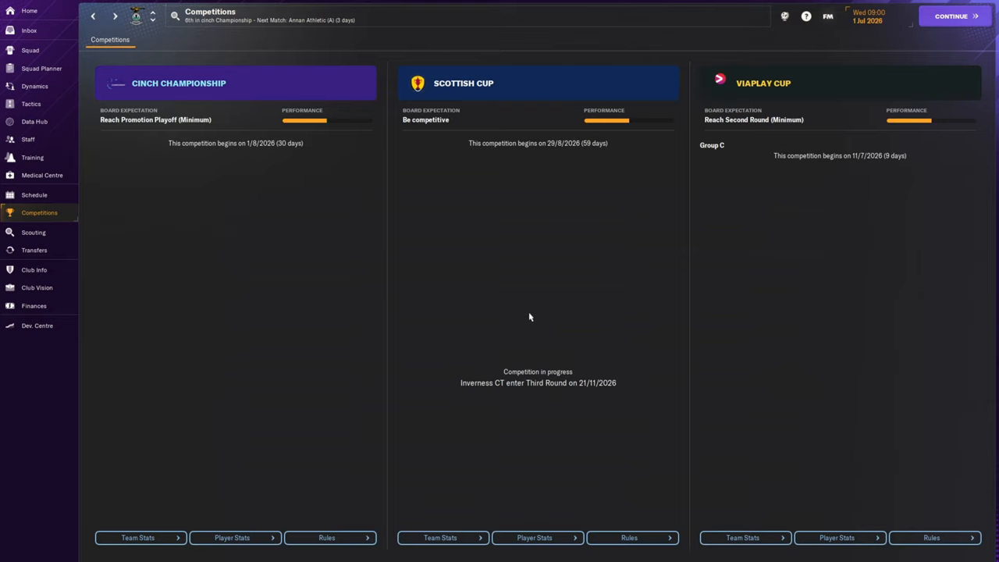
{"action": "mouse_move", "coordinate": [342, 290]}
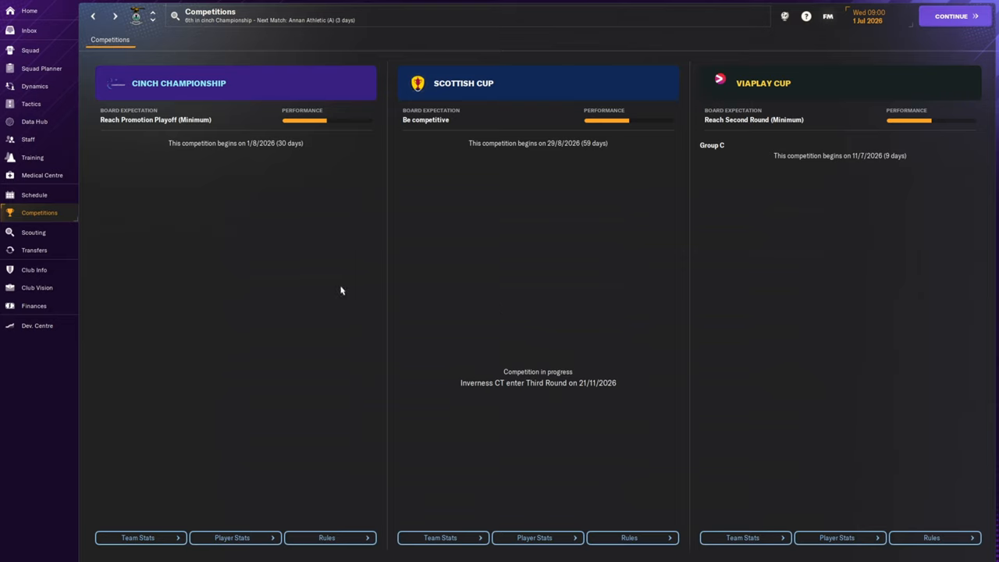
Step: Check club finances, then Inverness's transfer history for the still-empty 2026/27 season
{"action": "left_click", "coordinate": [34, 306]}
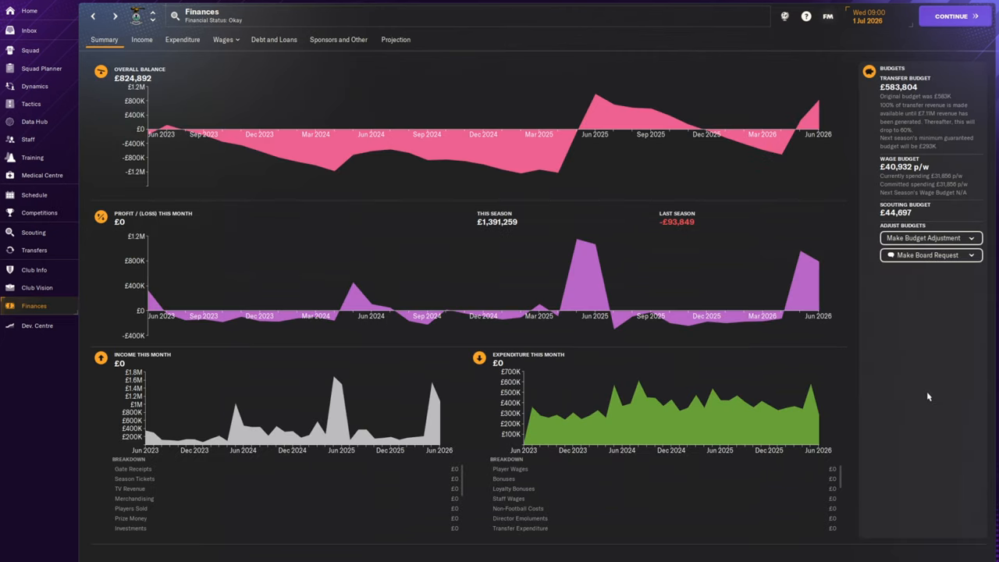
{"action": "mouse_move", "coordinate": [921, 390]}
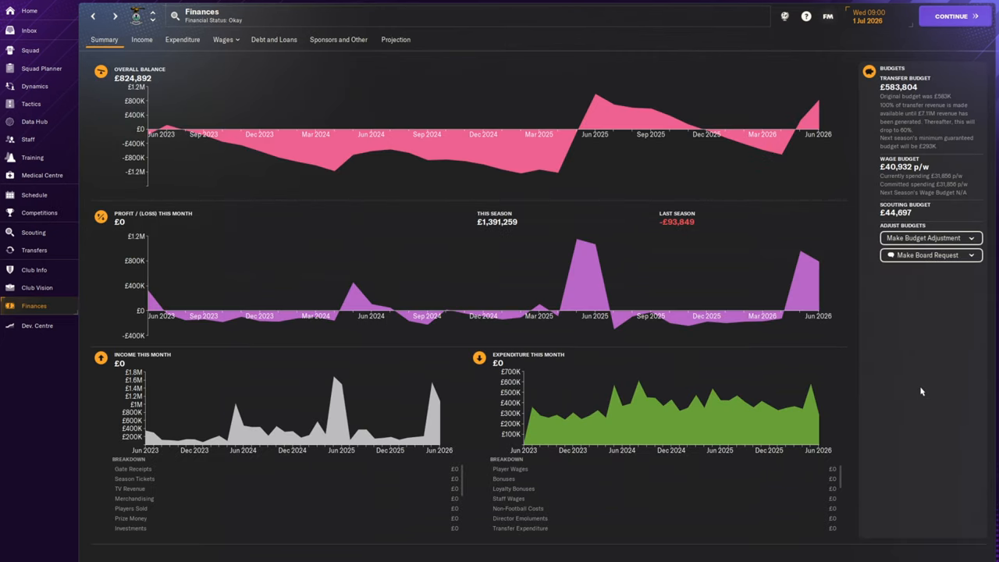
{"action": "left_click", "coordinate": [34, 249]}
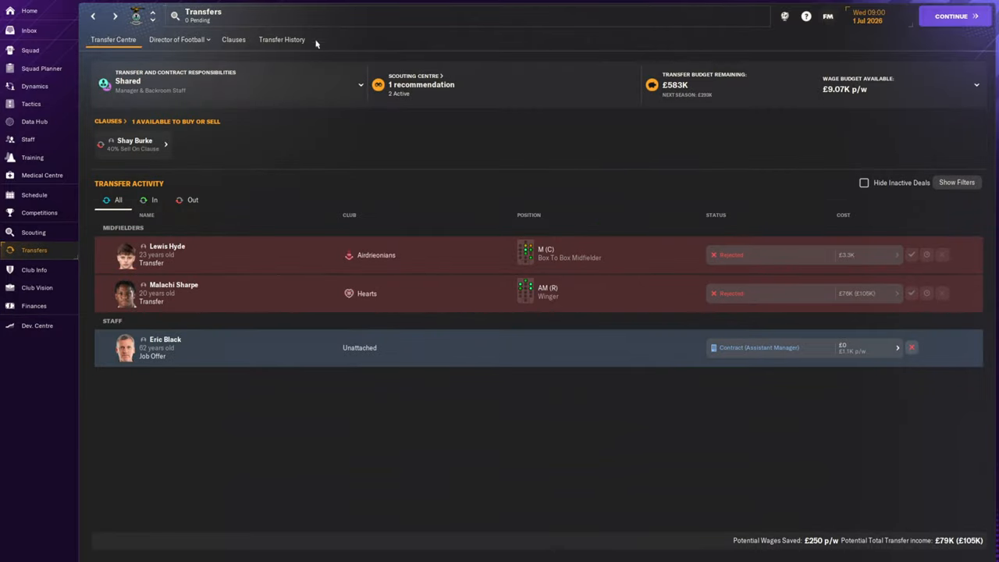
{"action": "left_click", "coordinate": [281, 41]}
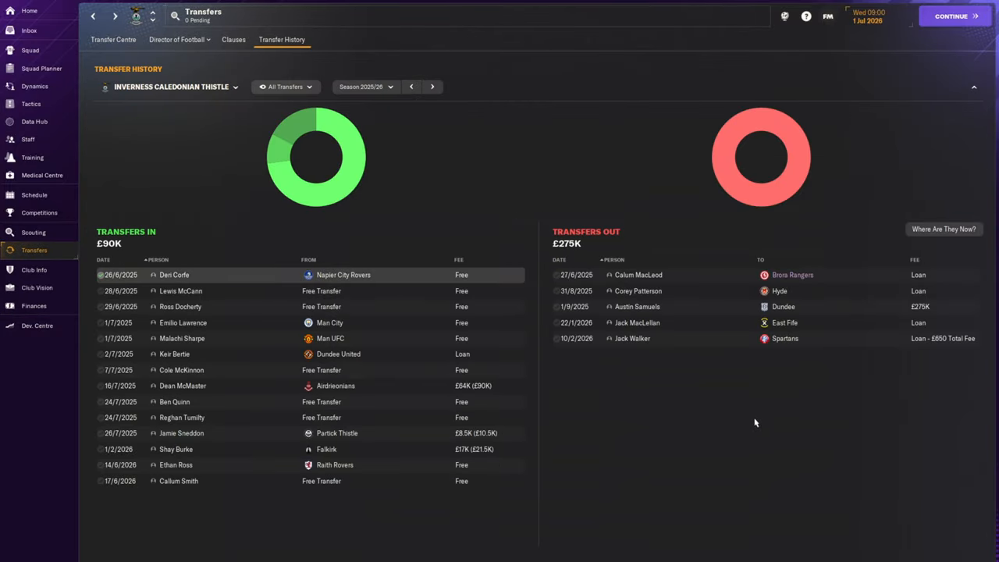
{"action": "mouse_move", "coordinate": [818, 360]}
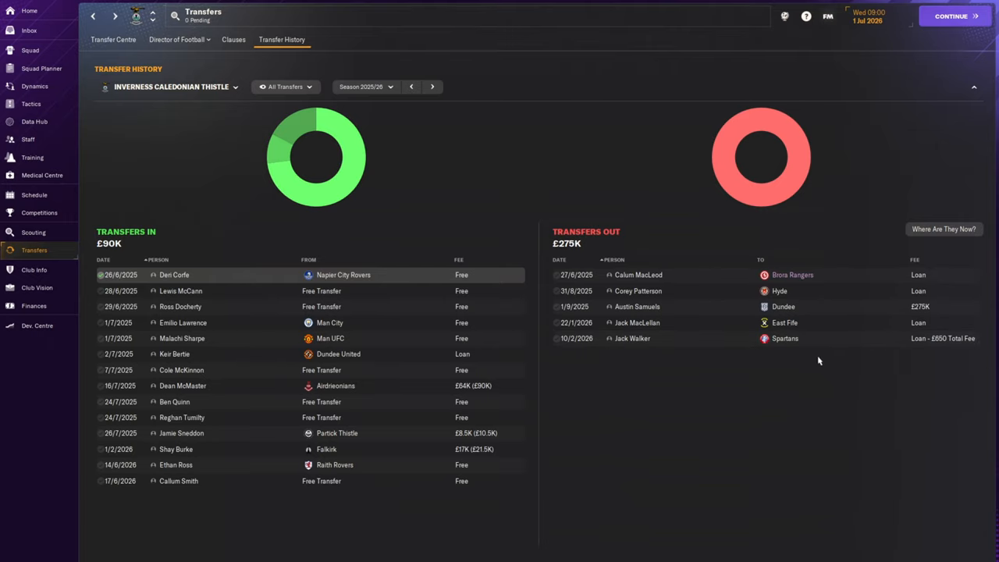
{"action": "left_click", "coordinate": [431, 86]}
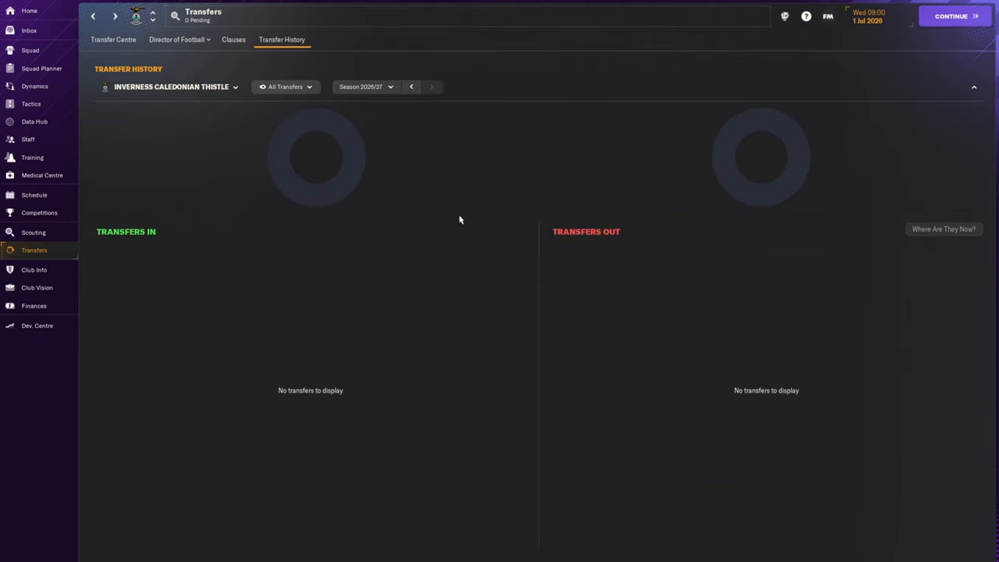
{"action": "mouse_move", "coordinate": [465, 223]}
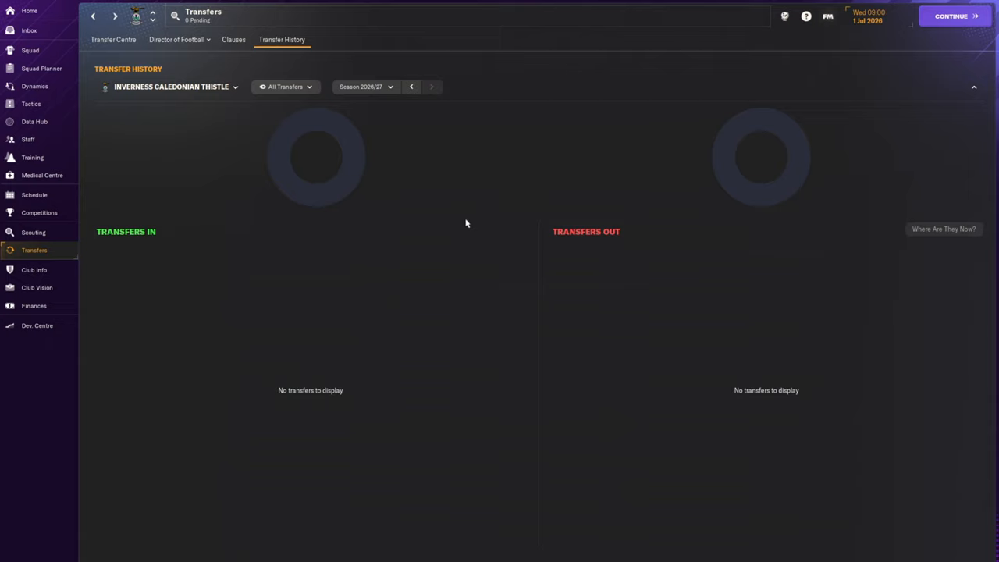
{"action": "mouse_move", "coordinate": [768, 132]}
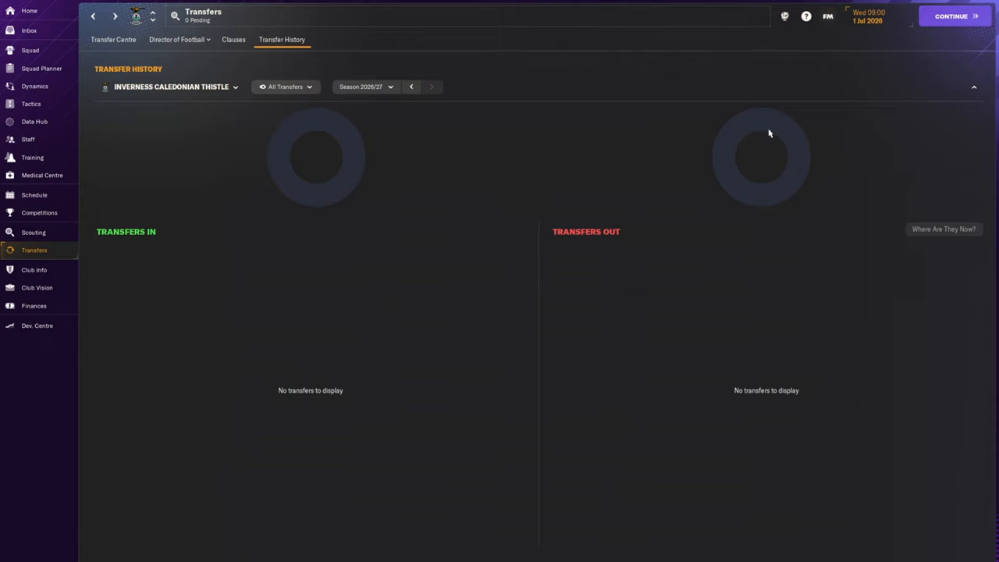
{"action": "mouse_move", "coordinate": [831, 176]}
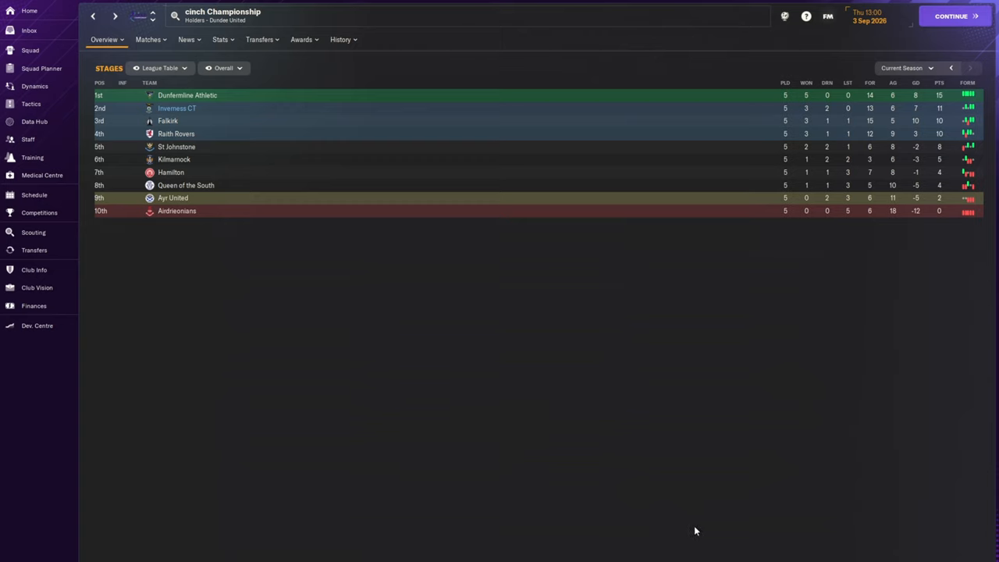
{"action": "mouse_move", "coordinate": [805, 111]}
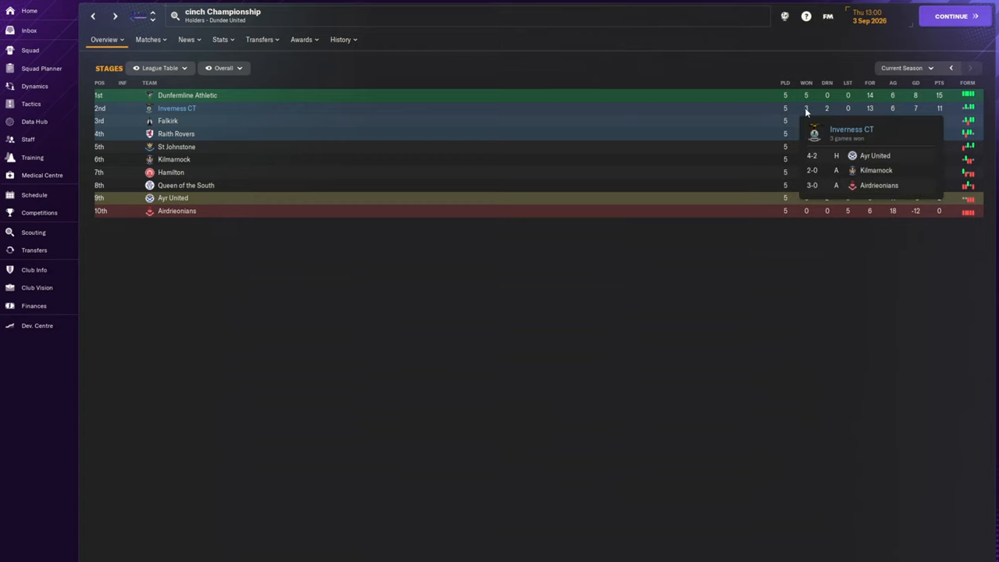
{"action": "mouse_move", "coordinate": [825, 109]}
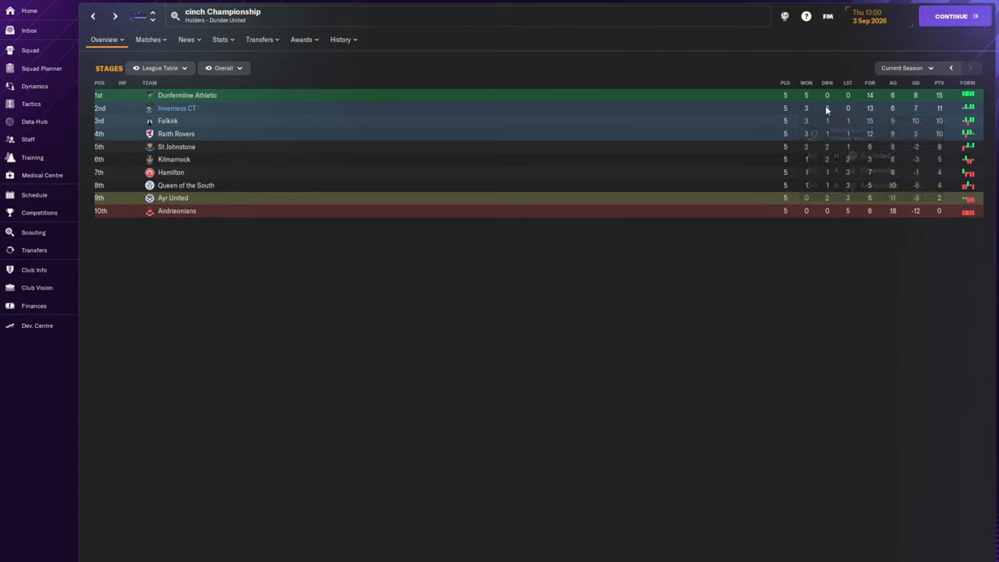
{"action": "mouse_move", "coordinate": [829, 110]}
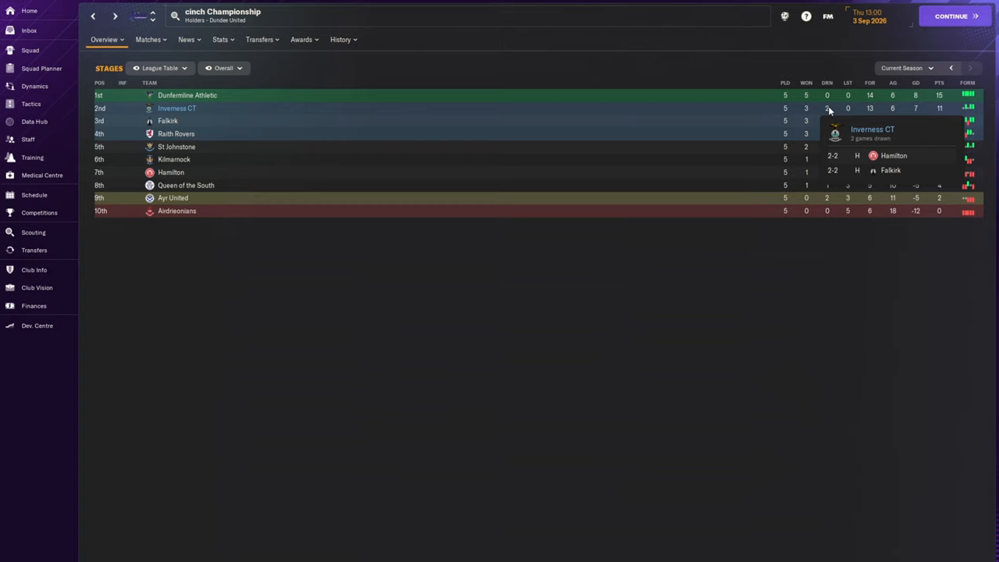
{"action": "mouse_move", "coordinate": [735, 244]}
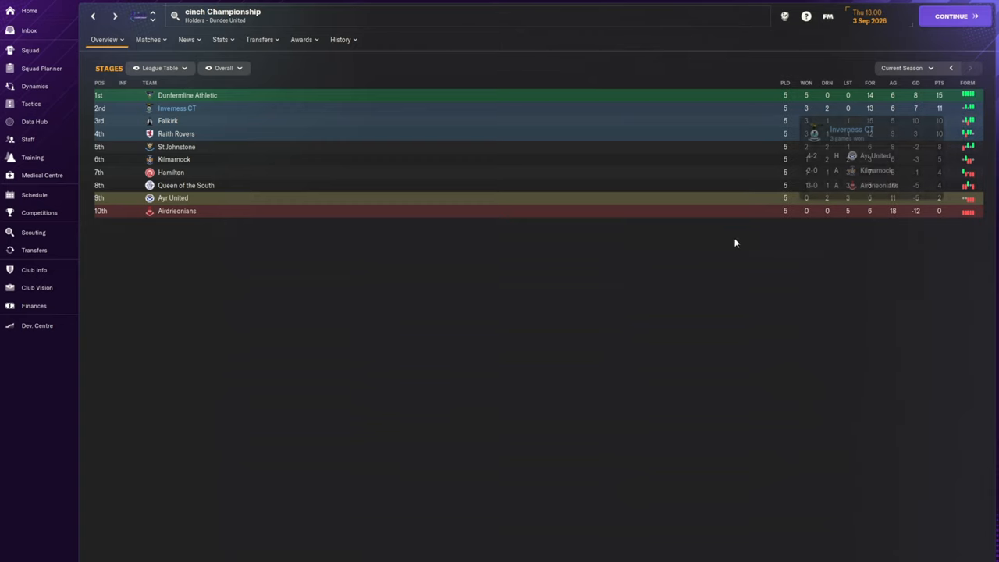
{"action": "mouse_move", "coordinate": [288, 295]}
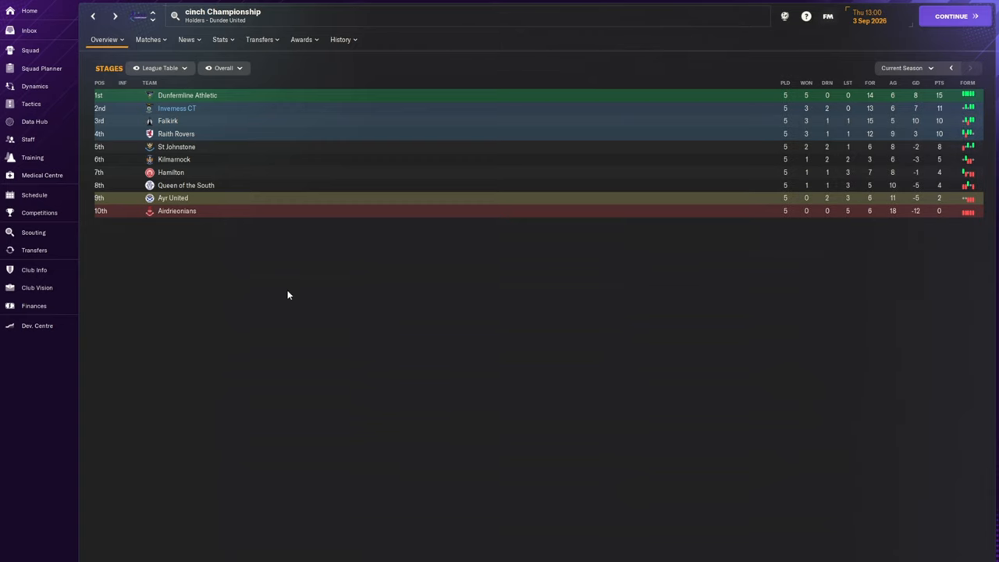
{"action": "mouse_move", "coordinate": [287, 295]}
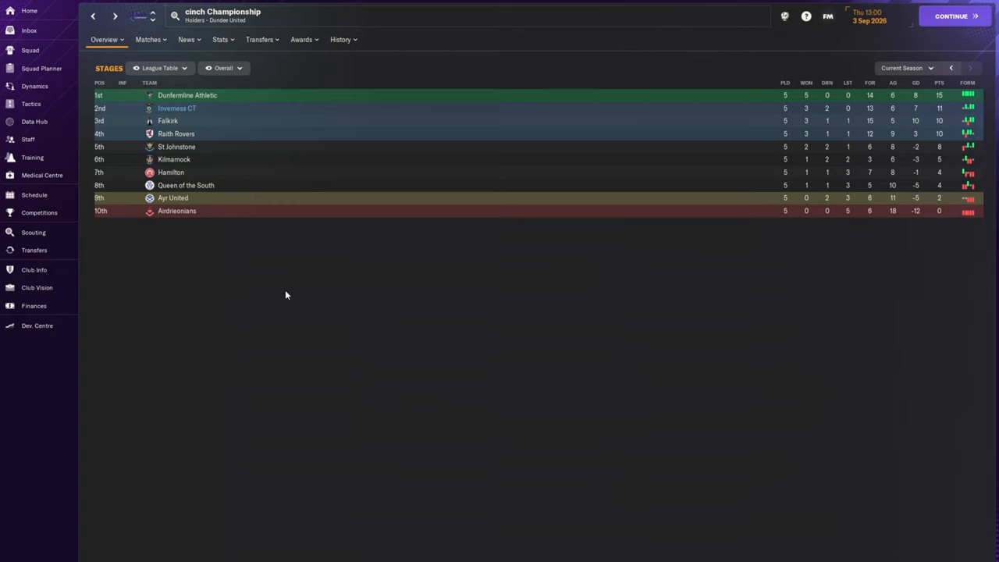
{"action": "mouse_move", "coordinate": [49, 250]}
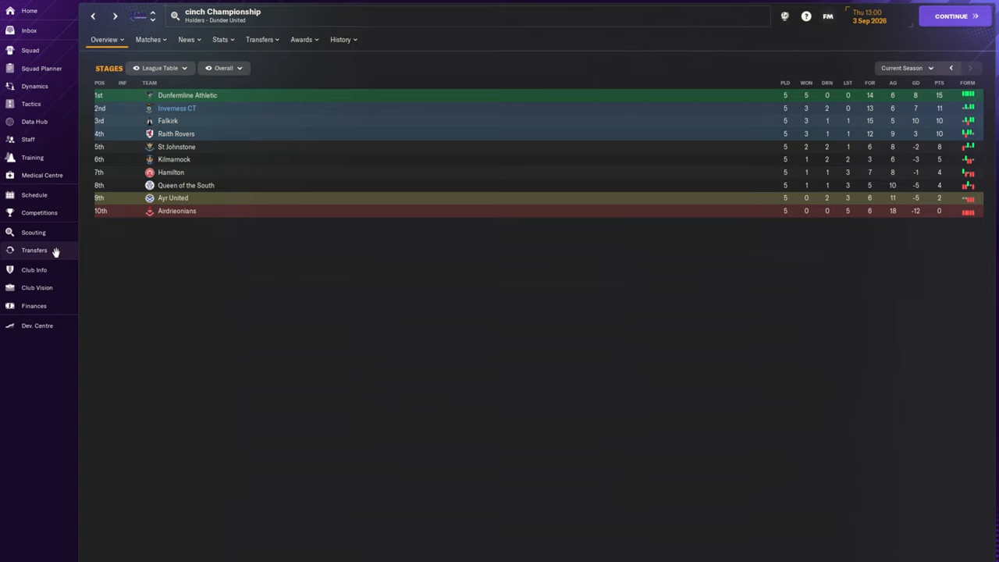
Step: From the 2026/27 transfers, view Emilio Lawrence's and then Jordan Zirkzee's profiles
{"action": "left_click", "coordinate": [34, 249]}
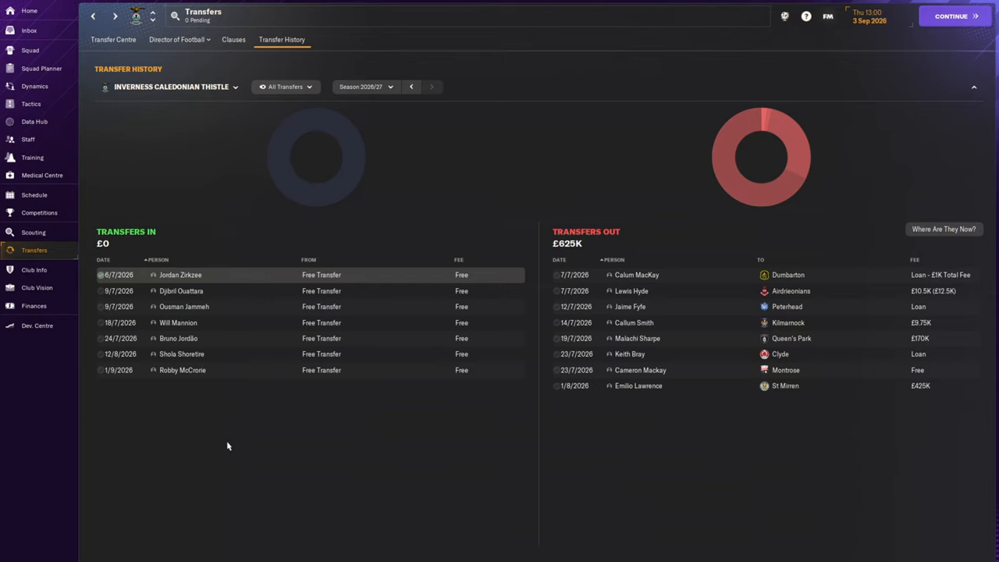
{"action": "mouse_move", "coordinate": [596, 470]}
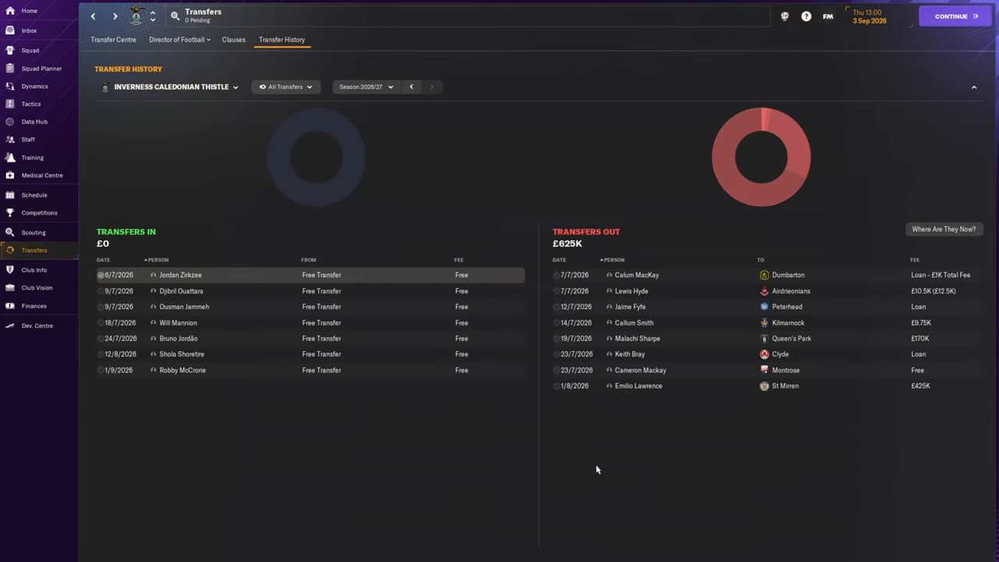
{"action": "mouse_move", "coordinate": [637, 385]}
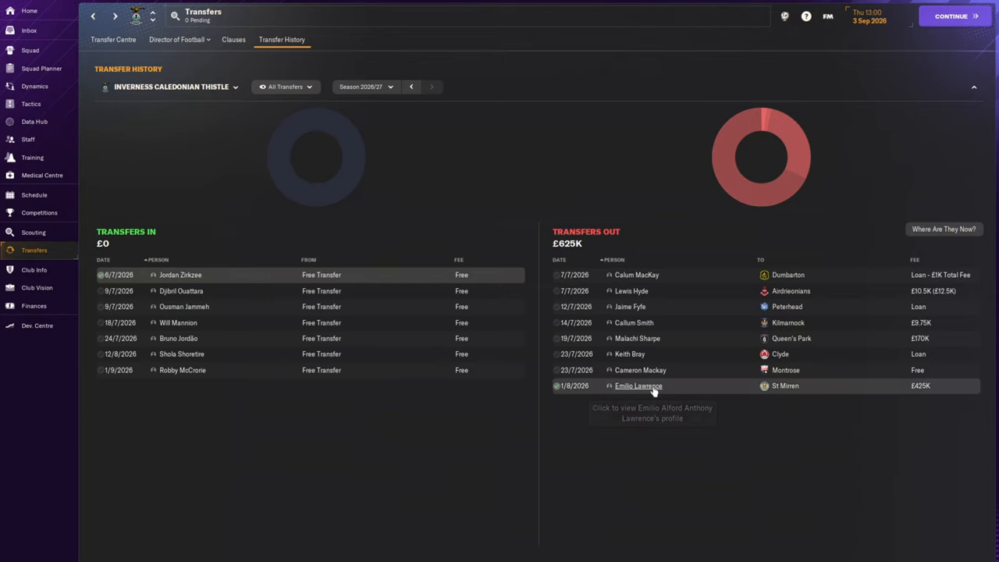
{"action": "left_click", "coordinate": [637, 385]}
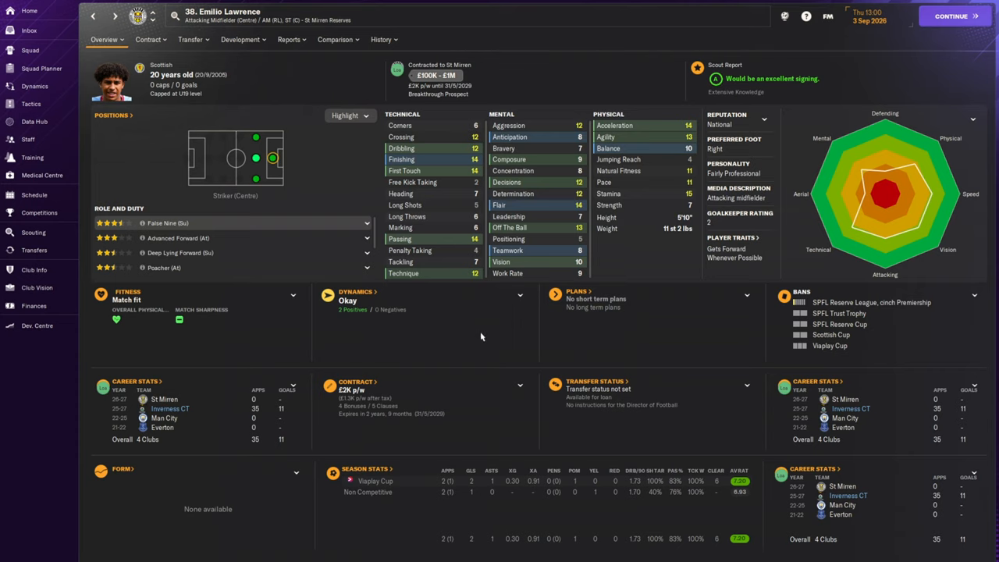
{"action": "mouse_move", "coordinate": [484, 334]}
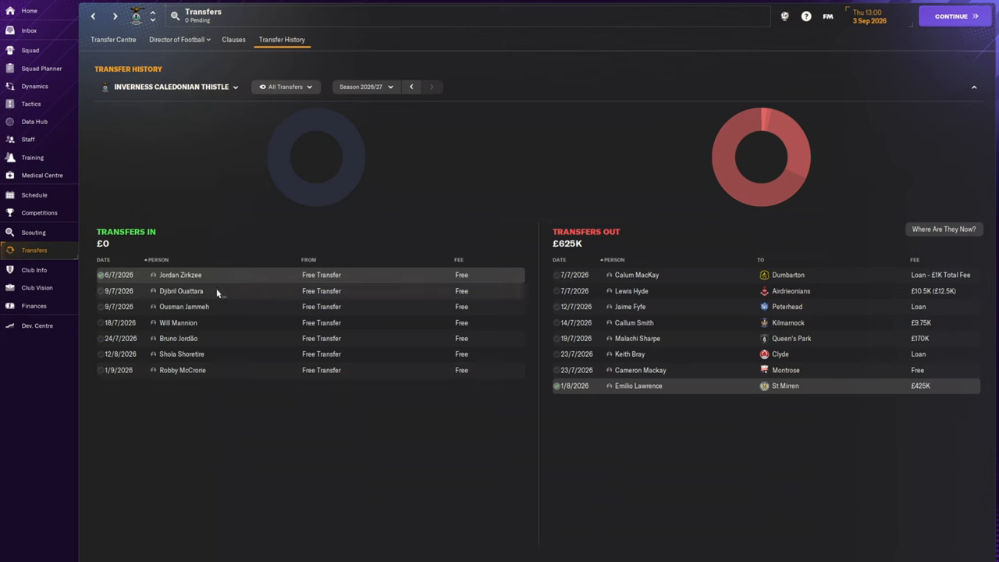
{"action": "left_click", "coordinate": [181, 275]}
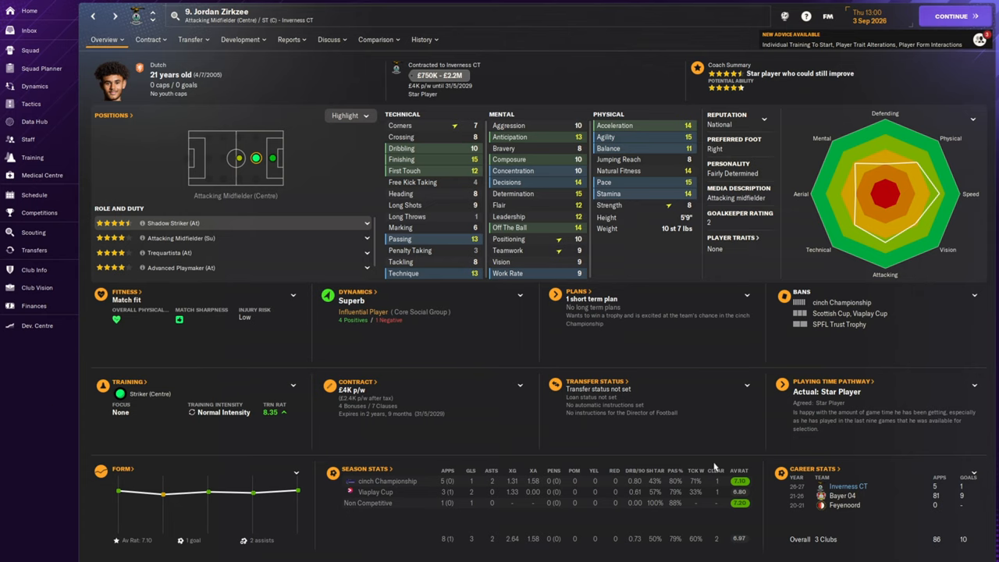
{"action": "left_click", "coordinate": [420, 39]}
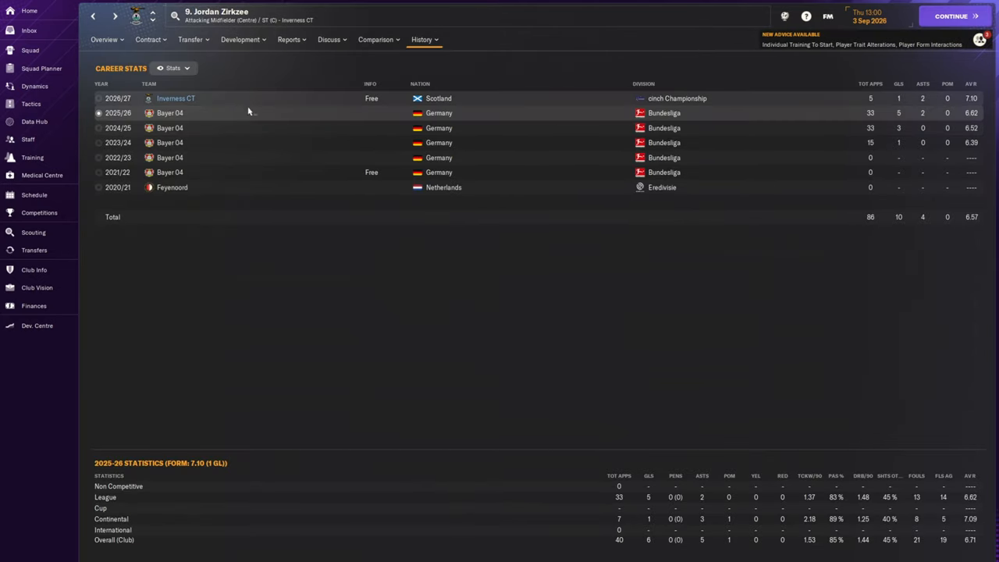
{"action": "mouse_move", "coordinate": [834, 353]}
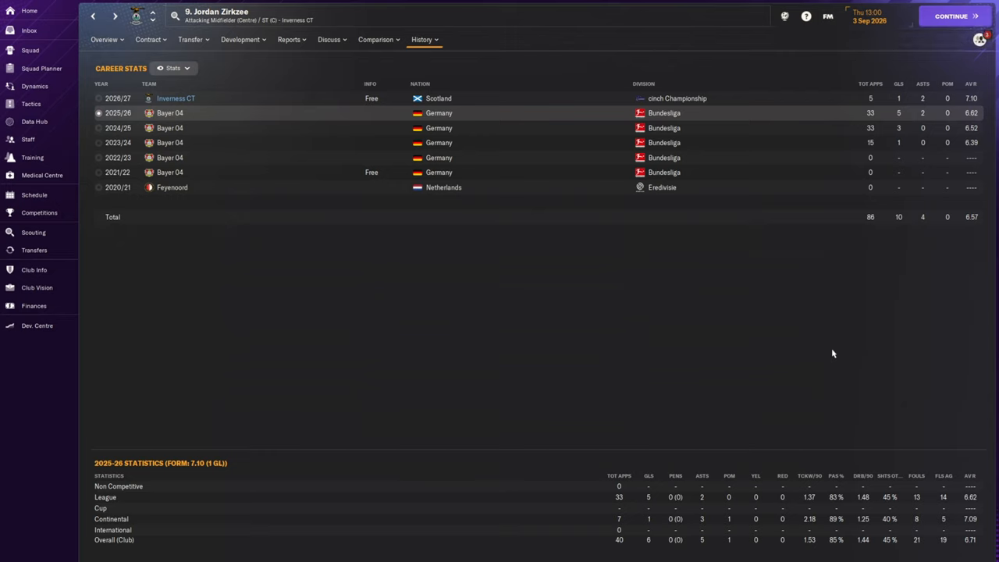
{"action": "mouse_move", "coordinate": [611, 357]}
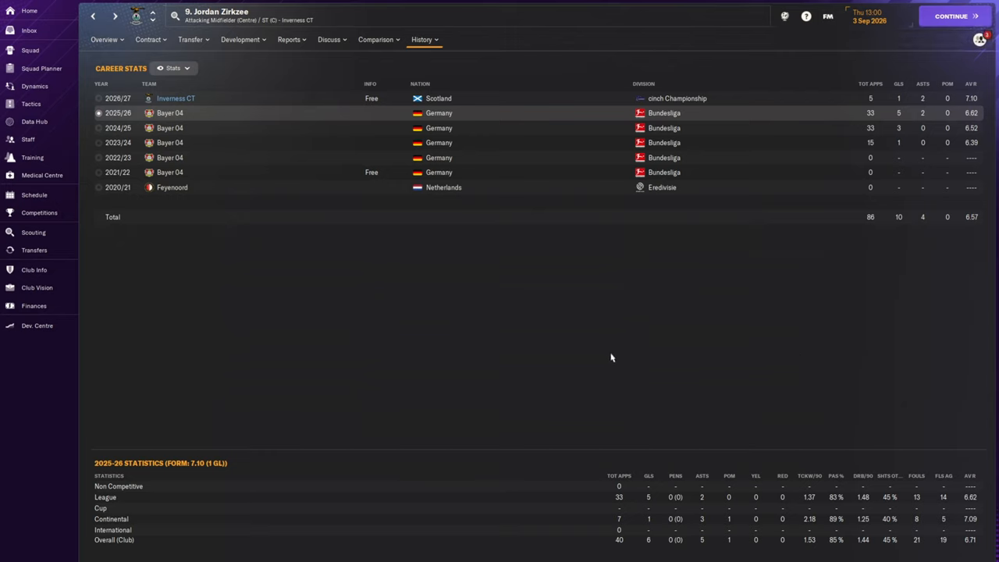
{"action": "left_click", "coordinate": [103, 39]}
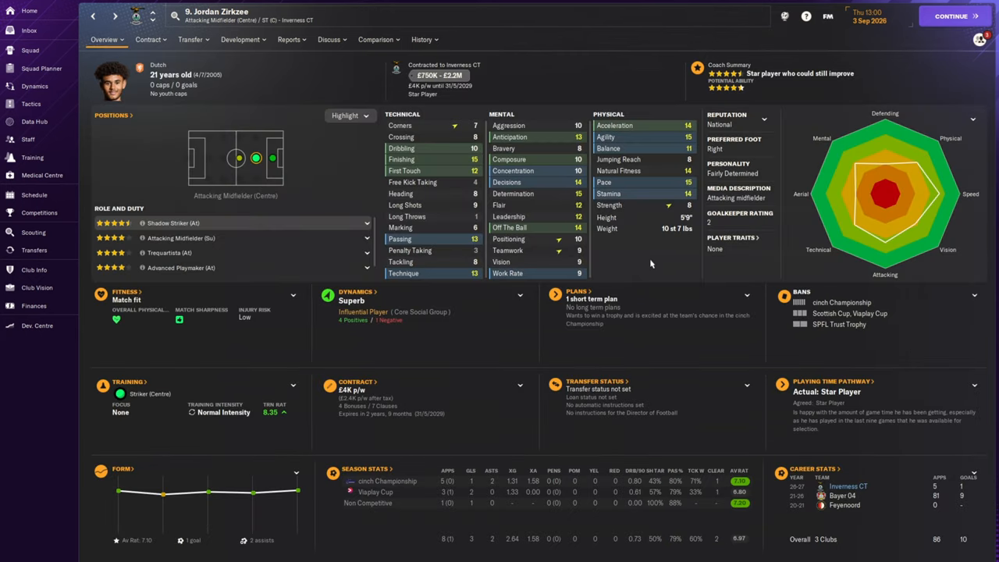
Step: Return to the transfer history and view Ousman Jammeh's player profile
{"action": "left_click", "coordinate": [34, 250]}
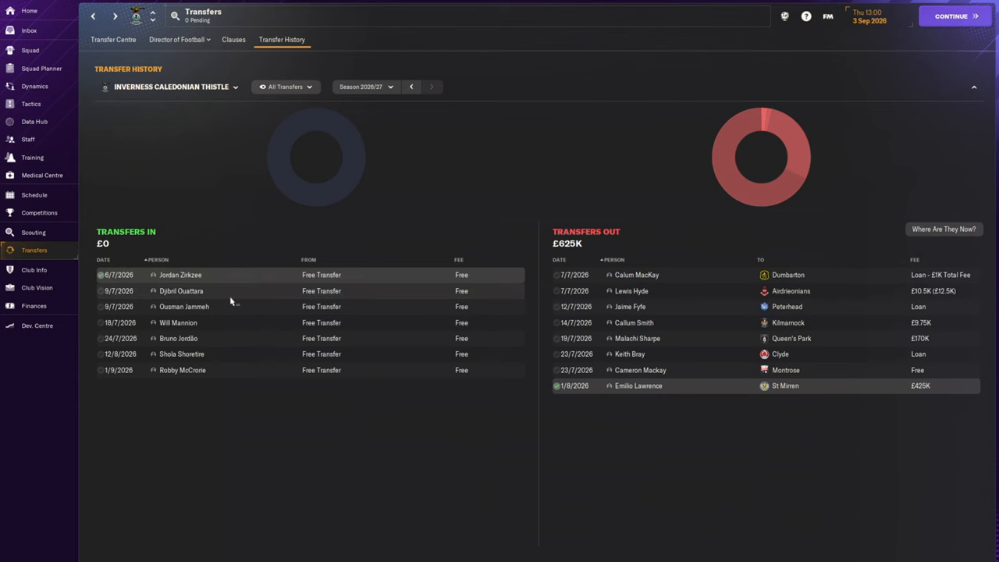
{"action": "left_click", "coordinate": [181, 290]}
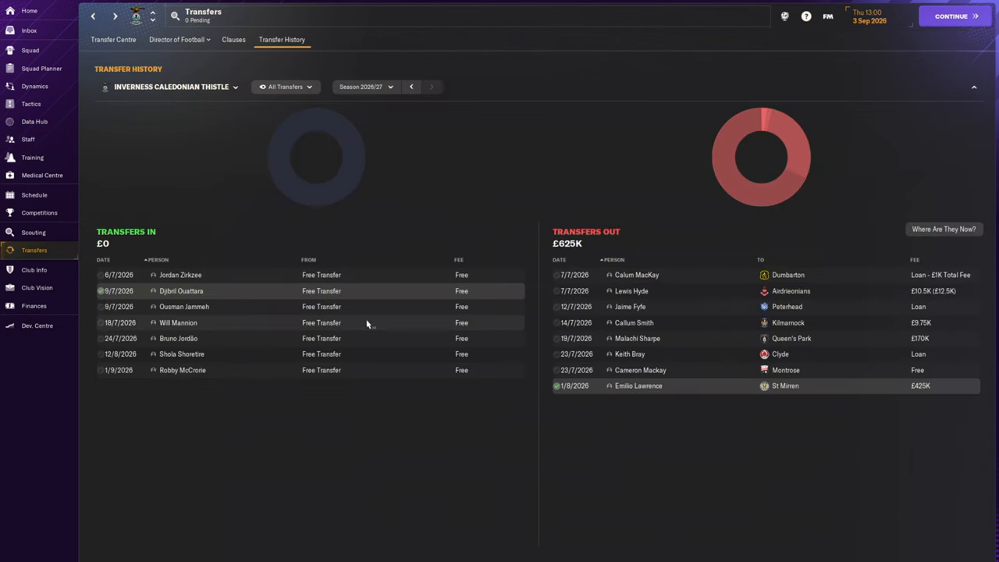
{"action": "left_click", "coordinate": [184, 305]}
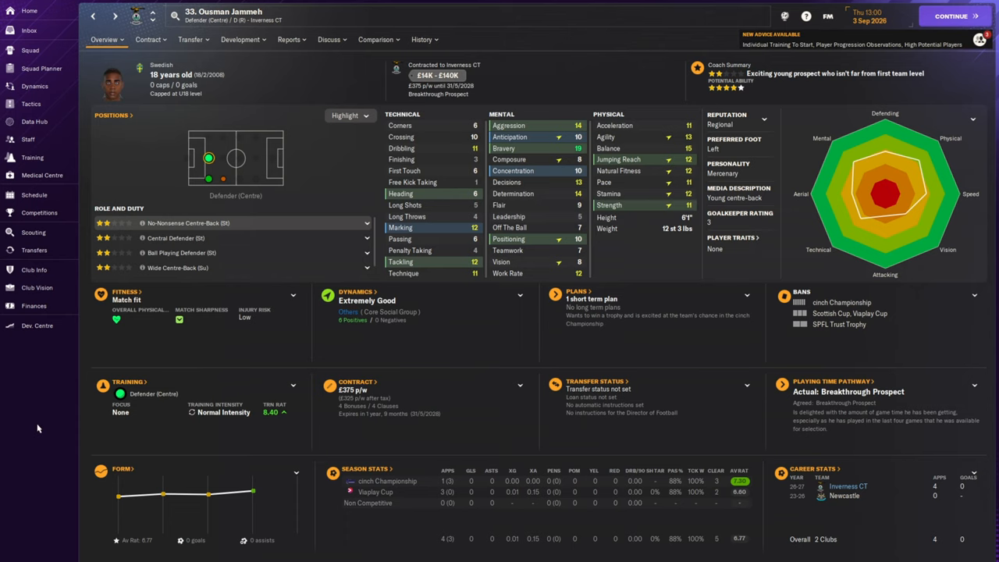
{"action": "mouse_move", "coordinate": [43, 427]}
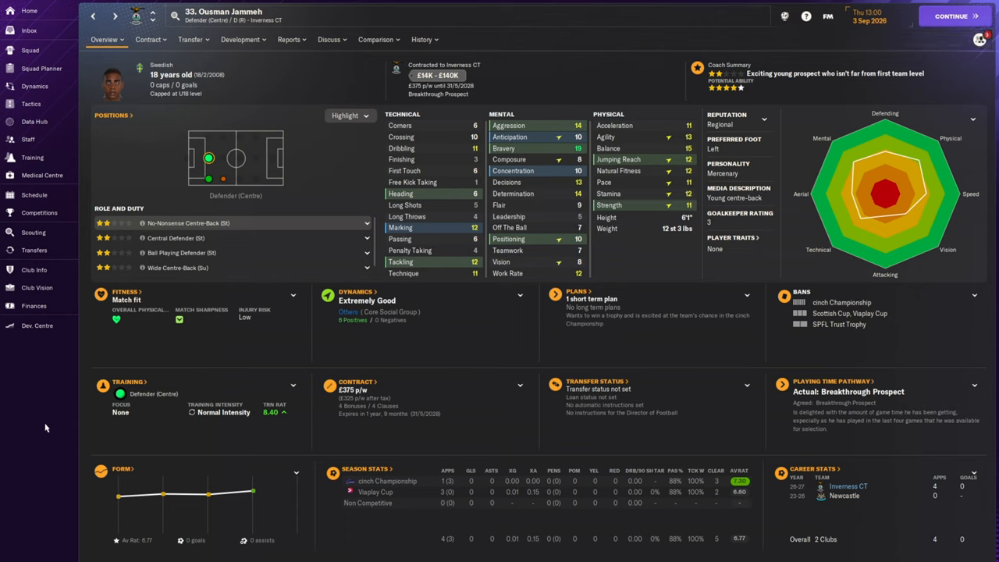
{"action": "mouse_move", "coordinate": [48, 426]}
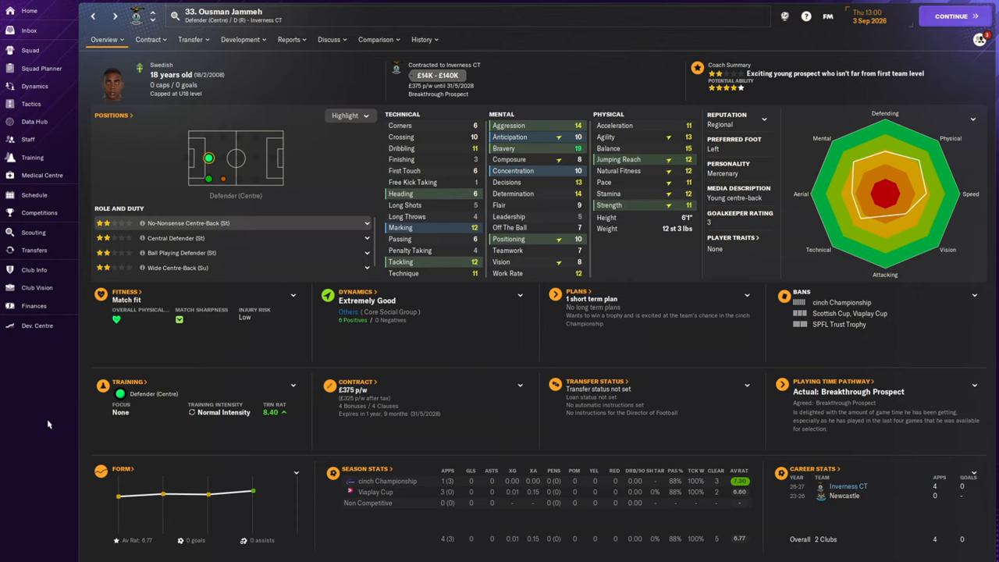
{"action": "mouse_move", "coordinate": [895, 200]}
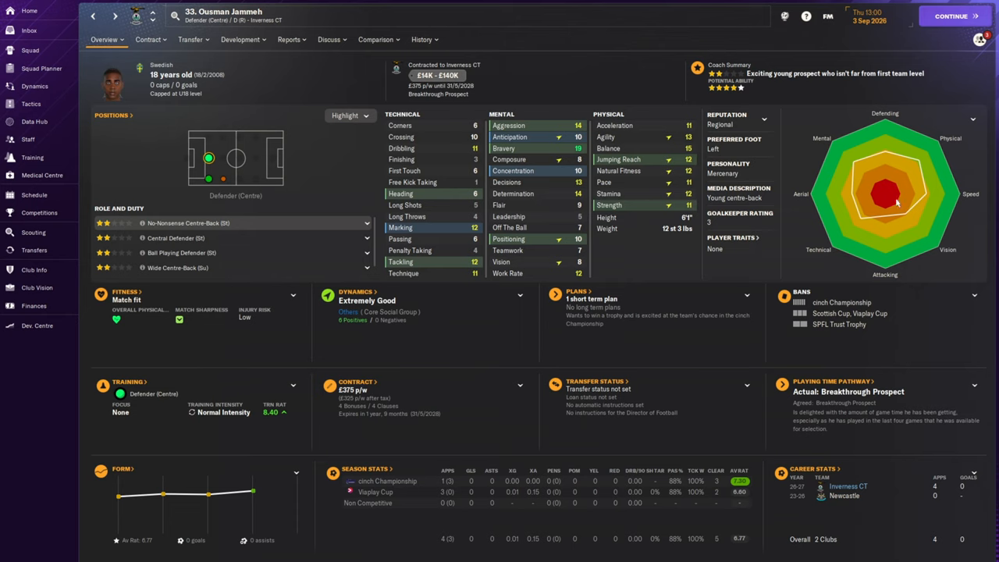
{"action": "mouse_move", "coordinate": [65, 484]}
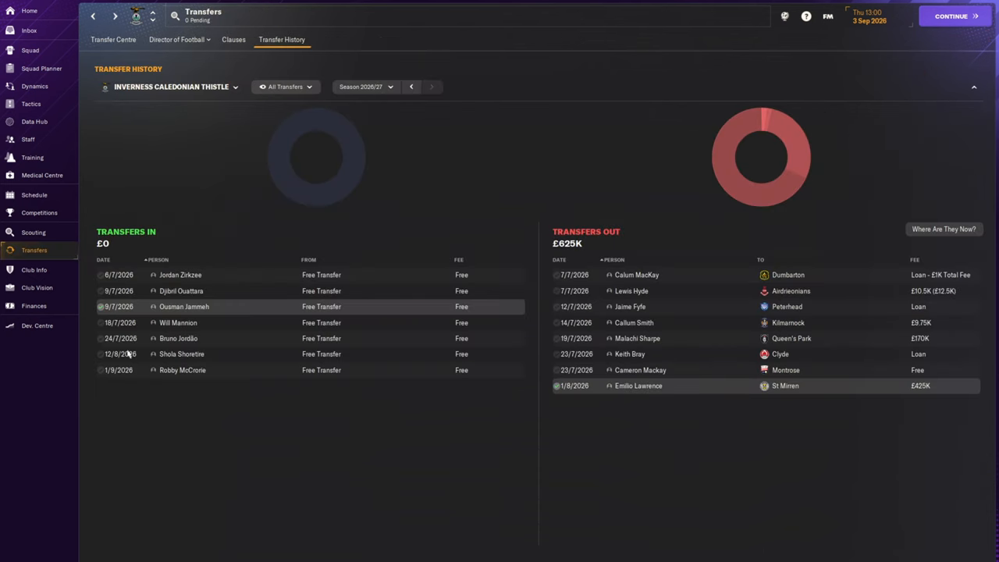
Step: View Bruno Jordão's, Sholo Shoretire's and goalkeeper Robby McCrone's profiles
{"action": "left_click", "coordinate": [178, 321]}
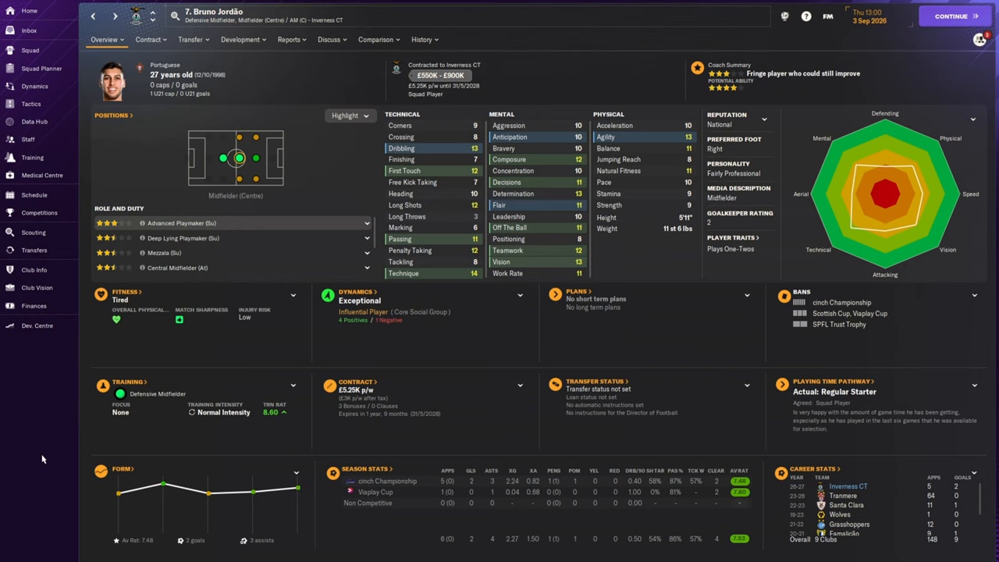
{"action": "left_click", "coordinate": [420, 41]}
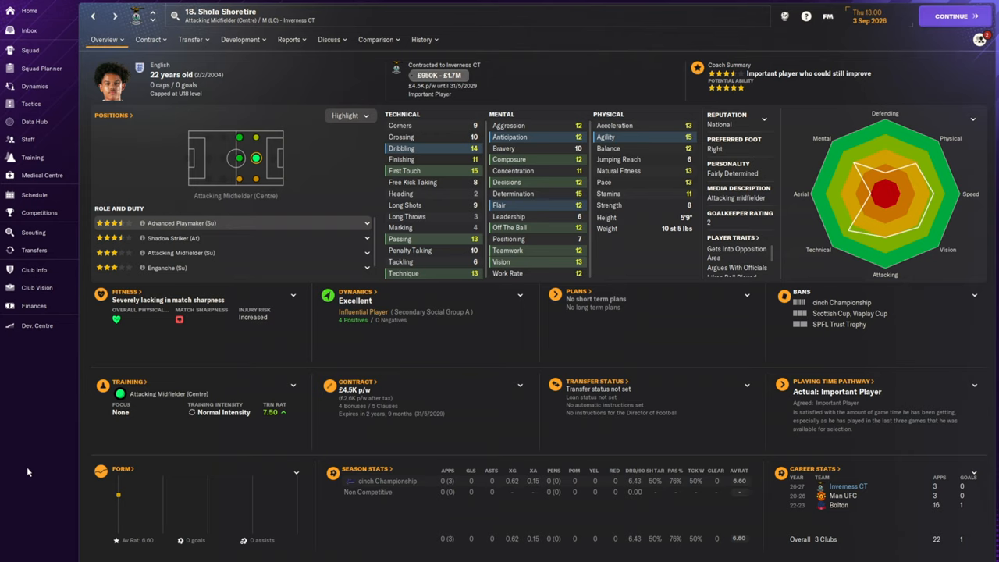
{"action": "left_click", "coordinate": [35, 250]}
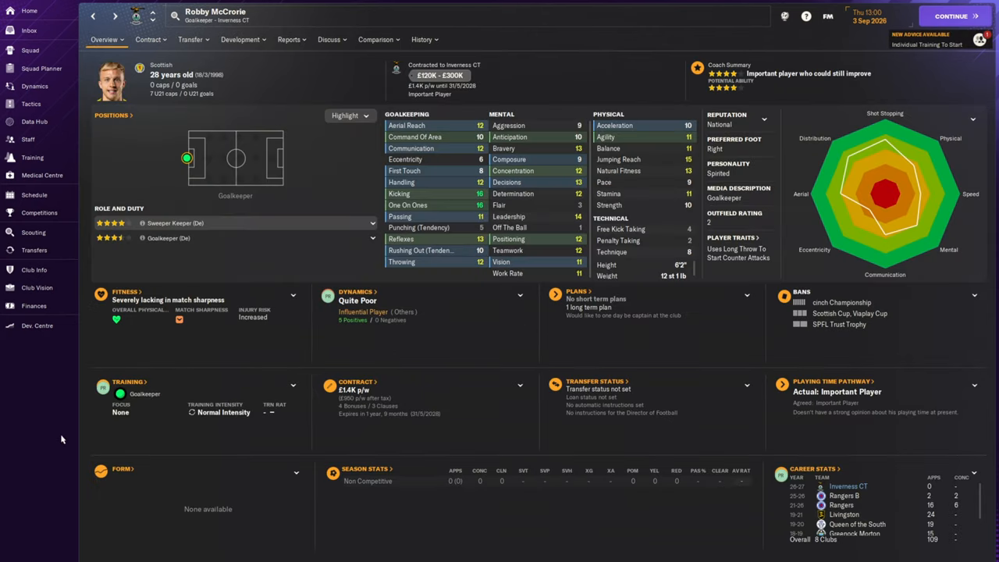
{"action": "mouse_move", "coordinate": [67, 440]}
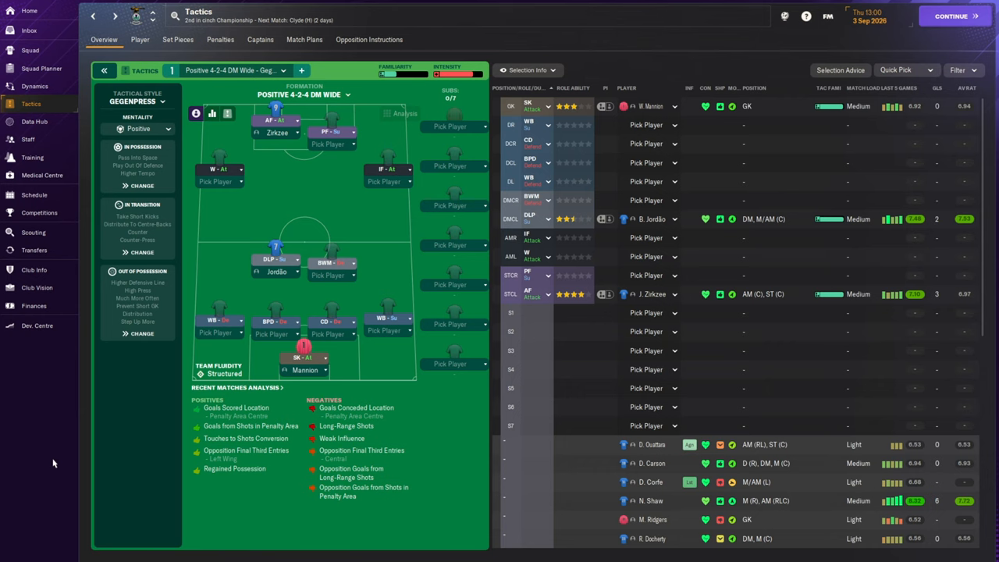
{"action": "mouse_move", "coordinate": [652, 106]}
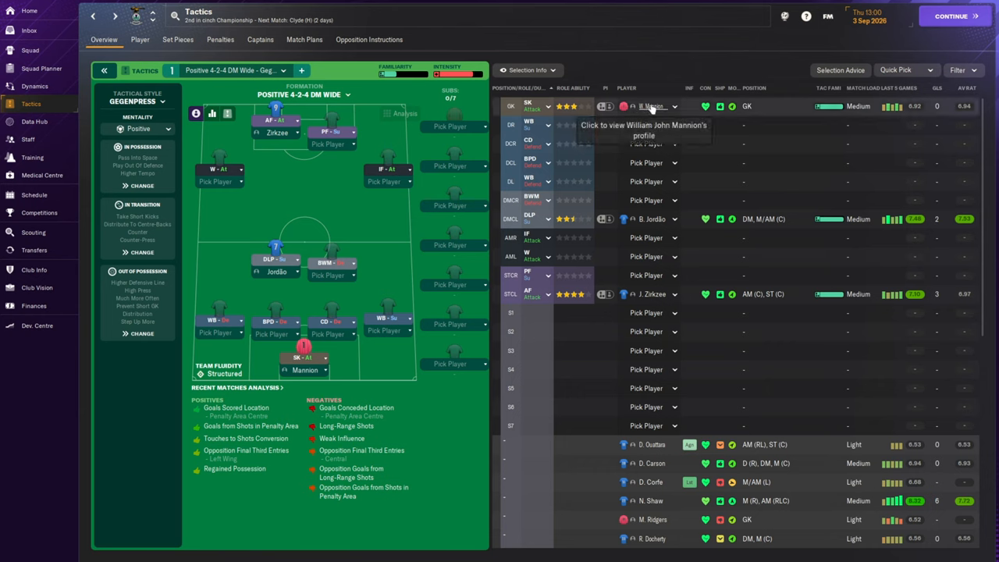
{"action": "mouse_move", "coordinate": [667, 77]}
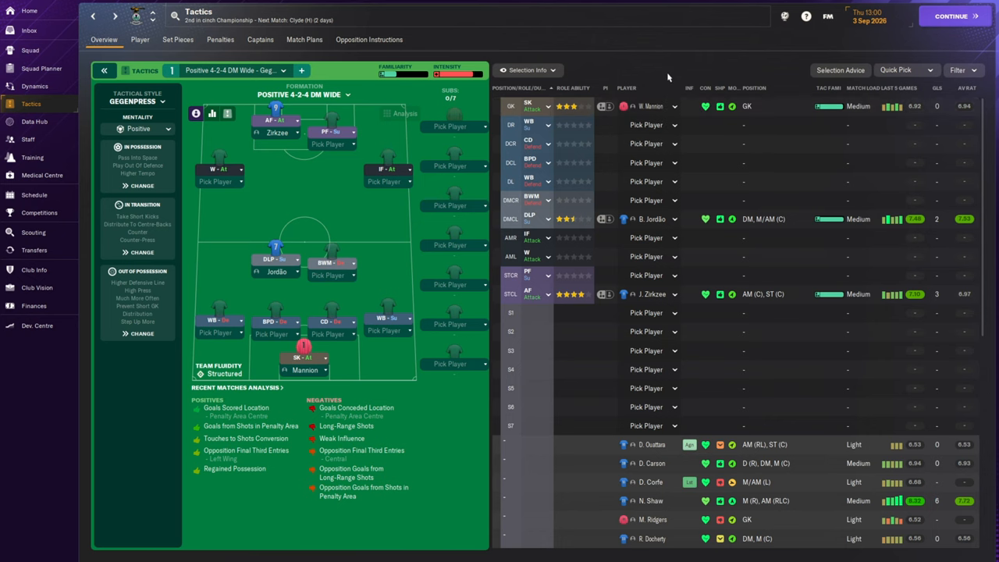
{"action": "mouse_move", "coordinate": [652, 222]}
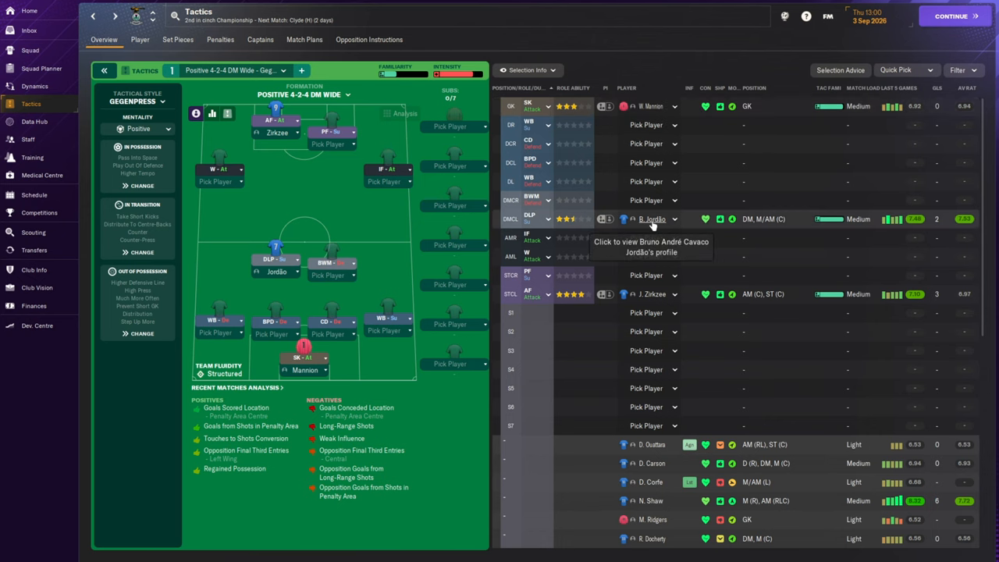
Step: Review Inverness CT's positive 4-2-3-1 DM wide tactics for the Clyde cup match
{"action": "left_click", "coordinate": [649, 219]}
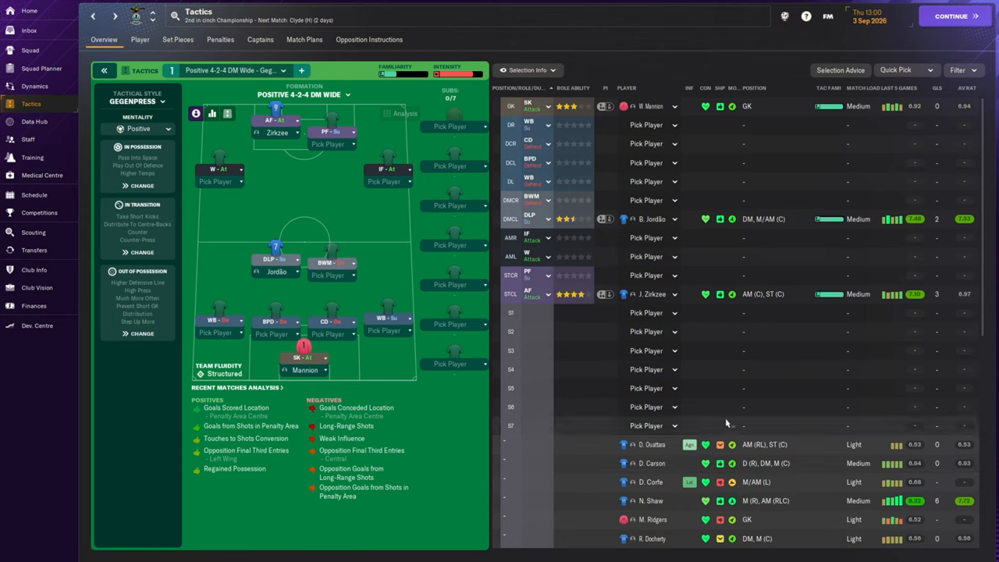
{"action": "mouse_move", "coordinate": [154, 446]}
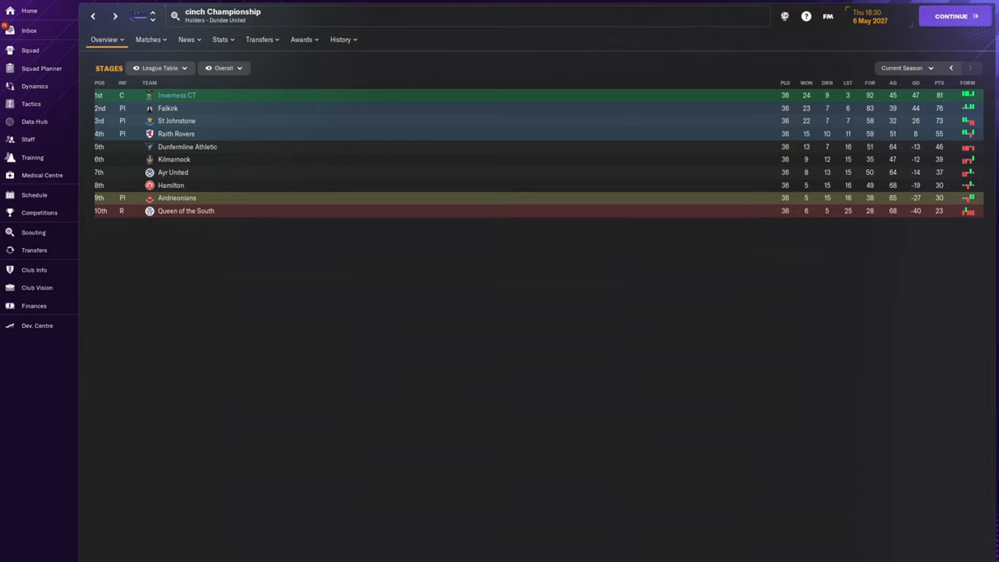
{"action": "mouse_move", "coordinate": [66, 225]}
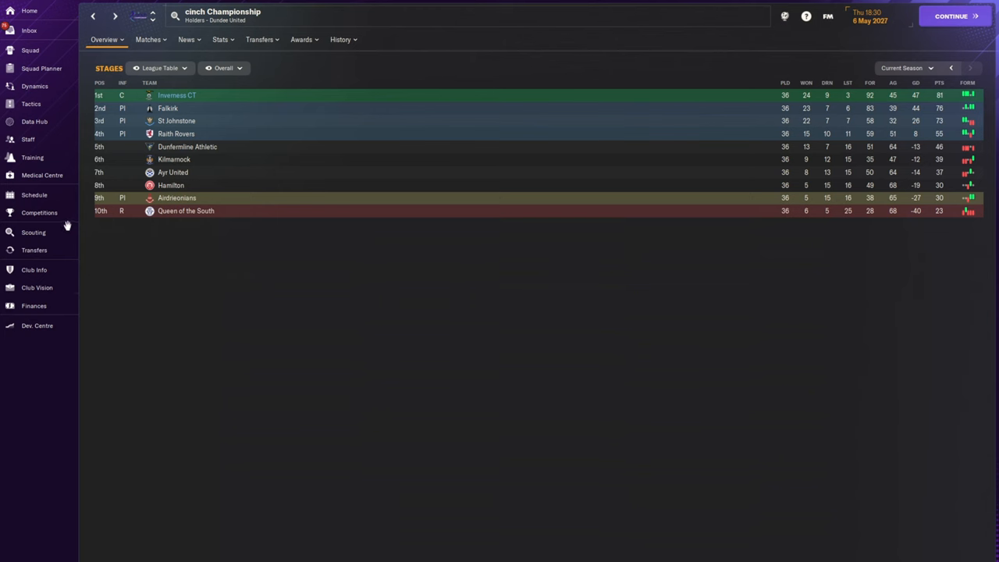
Step: View Queen's Park and the SPFL Trust Trophy semi-final results, then bring up the Inverness CT squad
{"action": "left_click", "coordinate": [39, 212]}
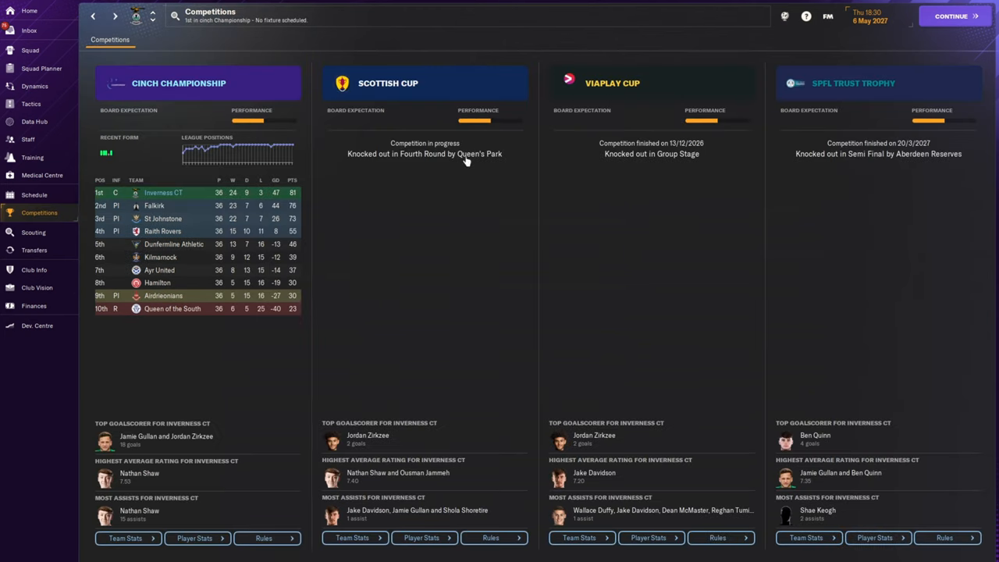
{"action": "mouse_move", "coordinate": [481, 255]}
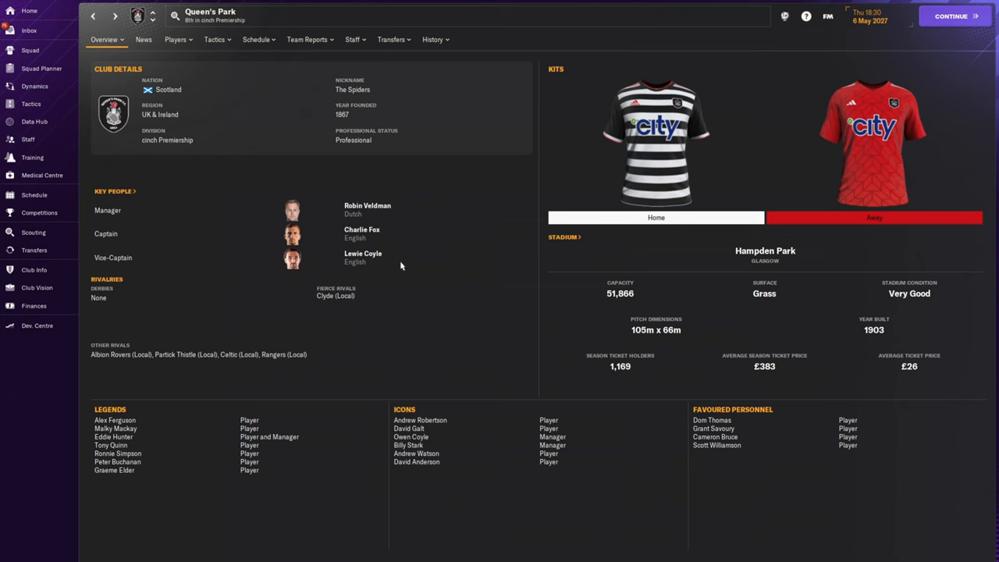
{"action": "mouse_move", "coordinate": [417, 287]}
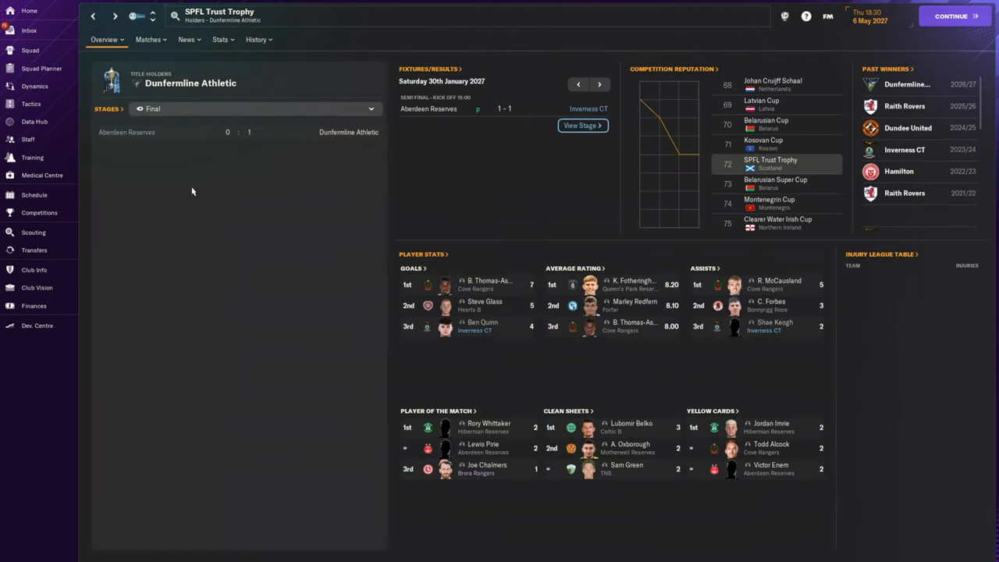
{"action": "left_click", "coordinate": [252, 109]}
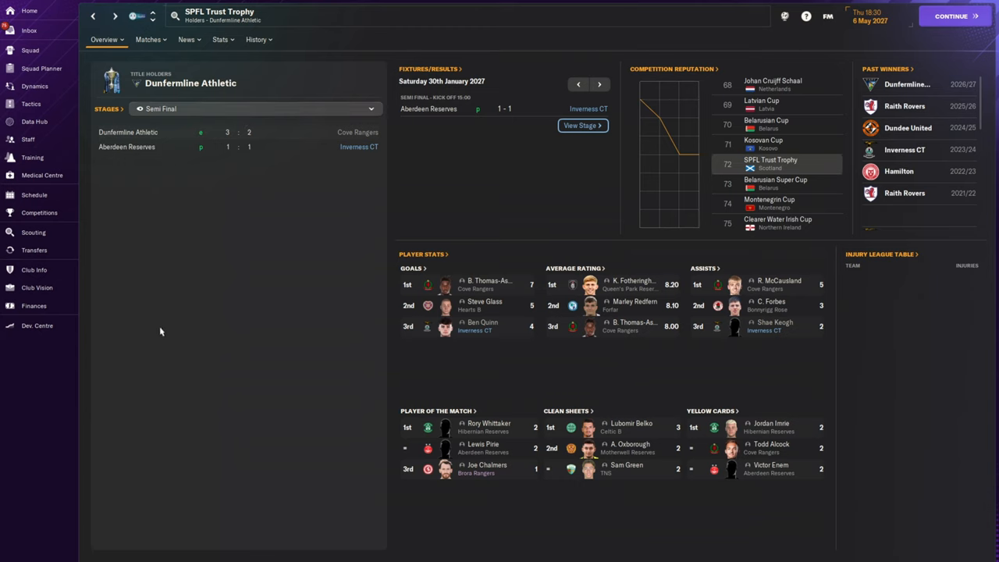
{"action": "mouse_move", "coordinate": [172, 328]}
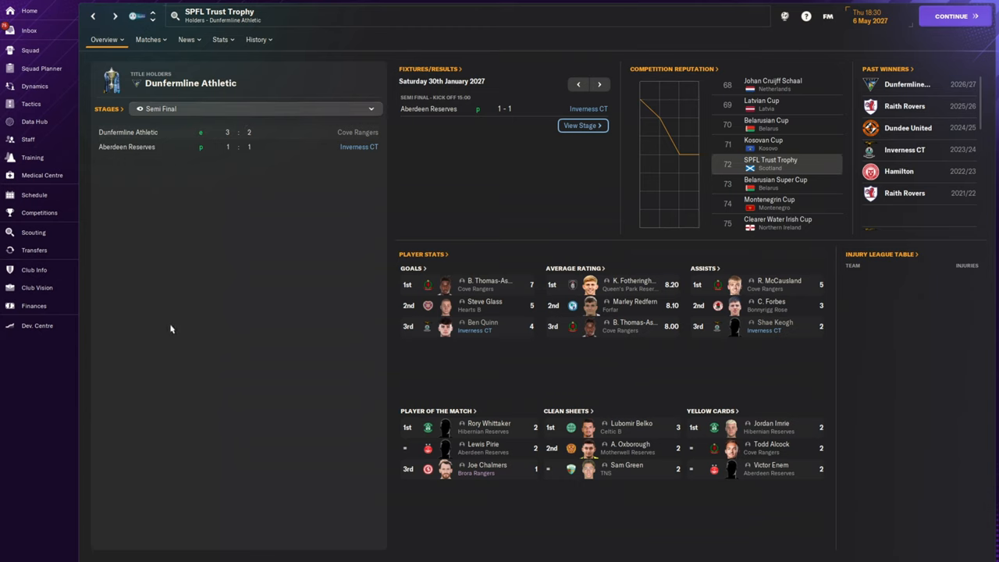
{"action": "left_click", "coordinate": [29, 50]}
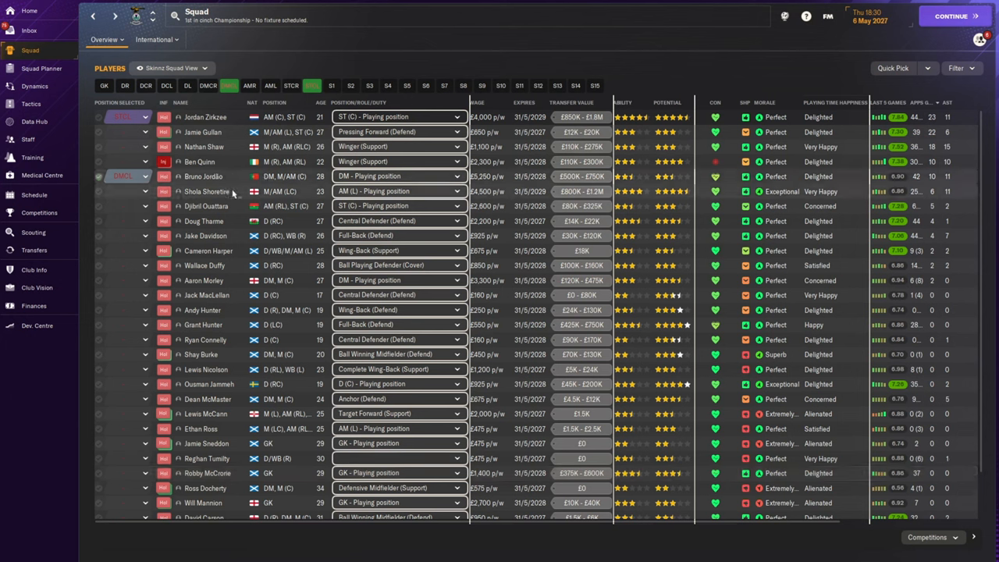
{"action": "mouse_move", "coordinate": [228, 169]}
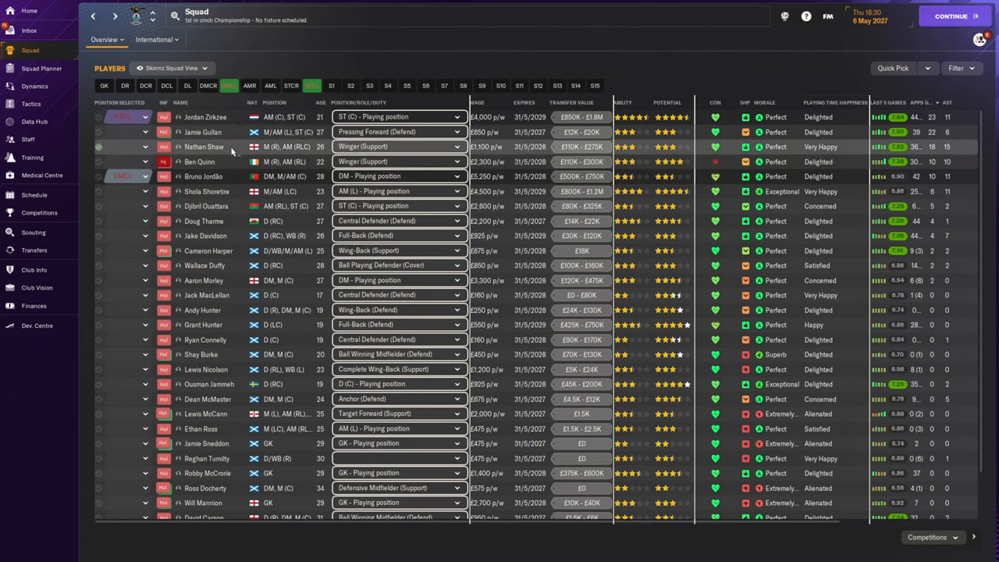
Step: Check the profiles of Nathan Shaw, Jamie Gullan, Jordan Zirkzee and Ousman Jammeh from the squad list
{"action": "left_click", "coordinate": [206, 147]}
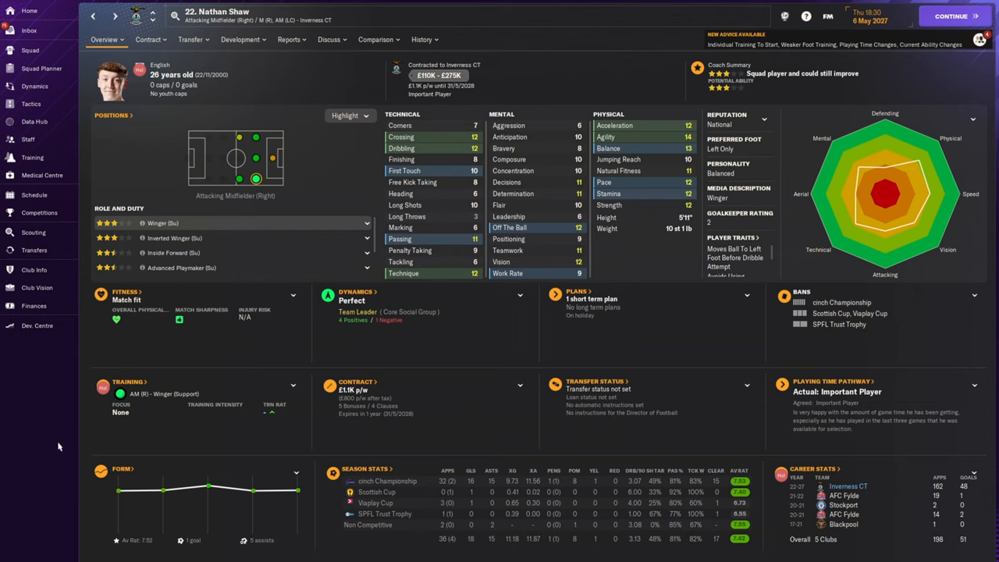
{"action": "mouse_move", "coordinate": [50, 445]}
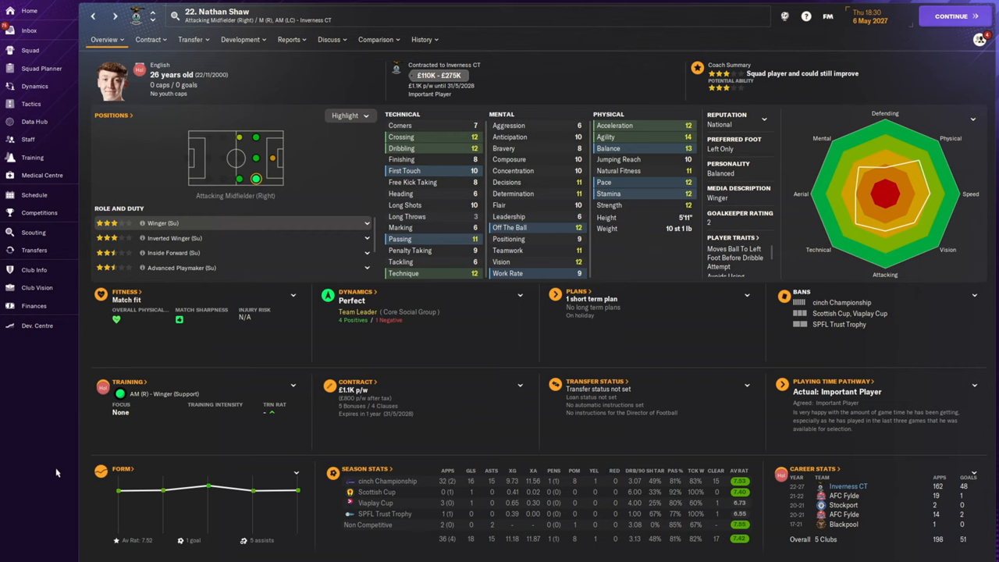
{"action": "mouse_move", "coordinate": [40, 412]}
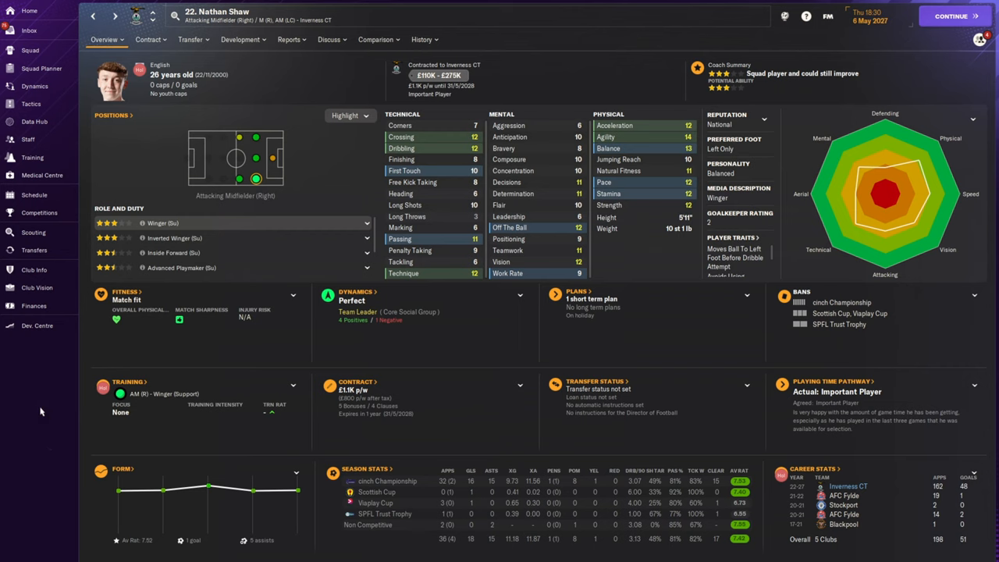
{"action": "left_click", "coordinate": [22, 49]}
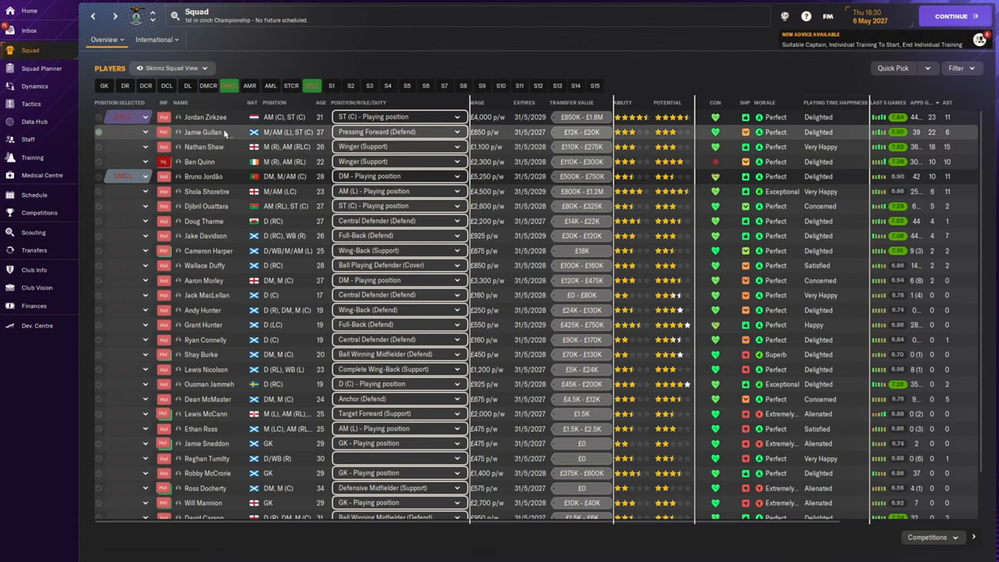
{"action": "mouse_move", "coordinate": [206, 134]}
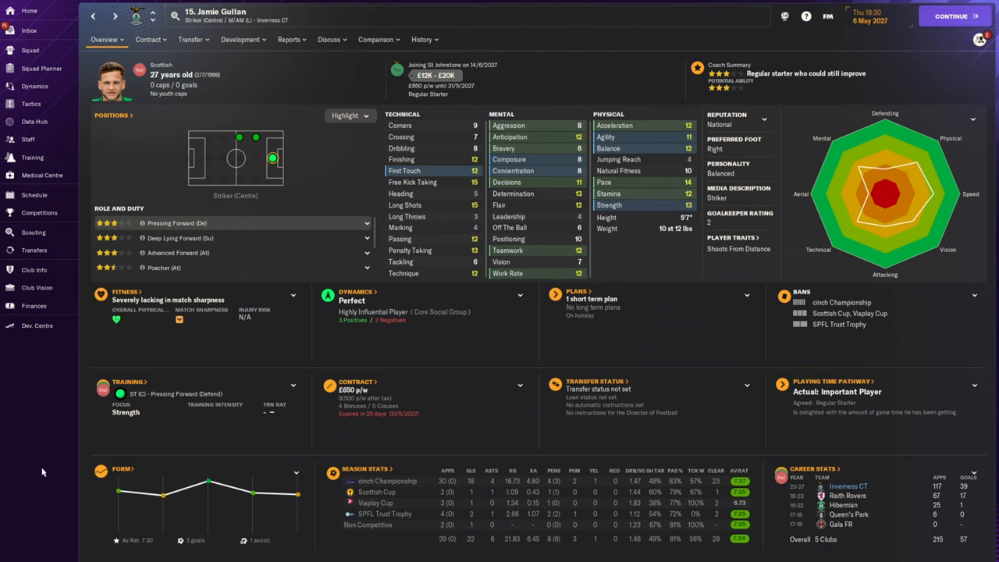
{"action": "left_click", "coordinate": [25, 49]}
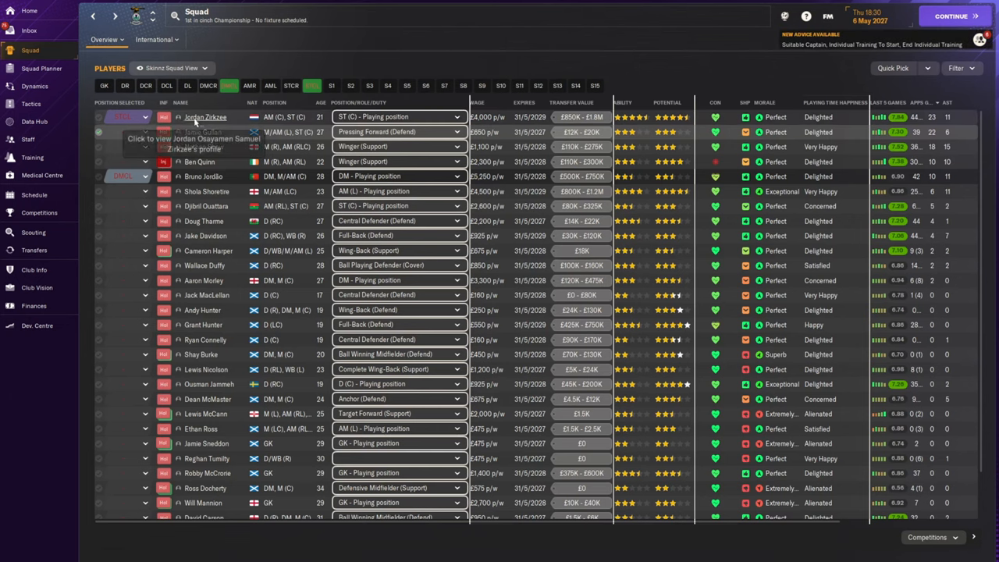
{"action": "left_click", "coordinate": [206, 117]}
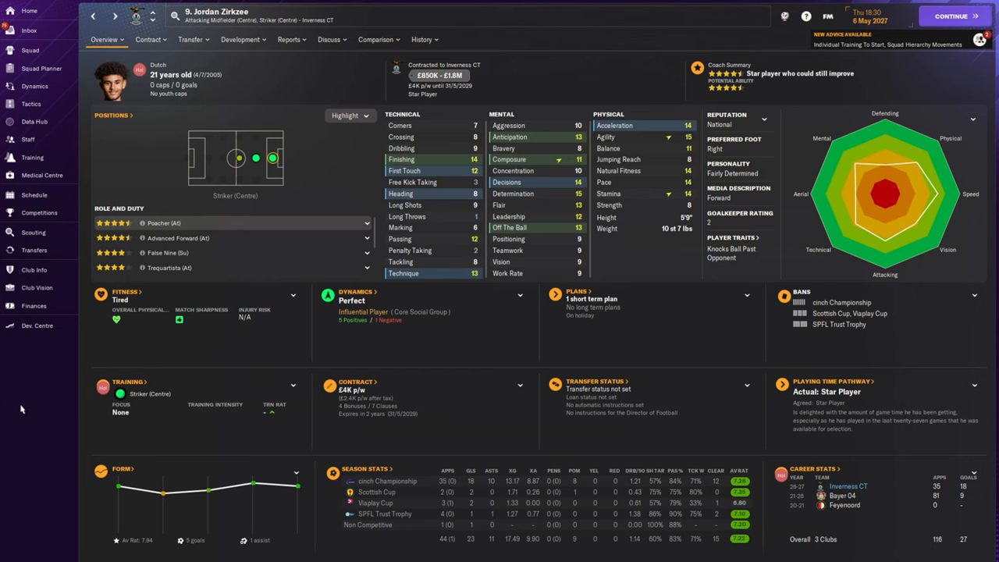
{"action": "left_click", "coordinate": [28, 48]}
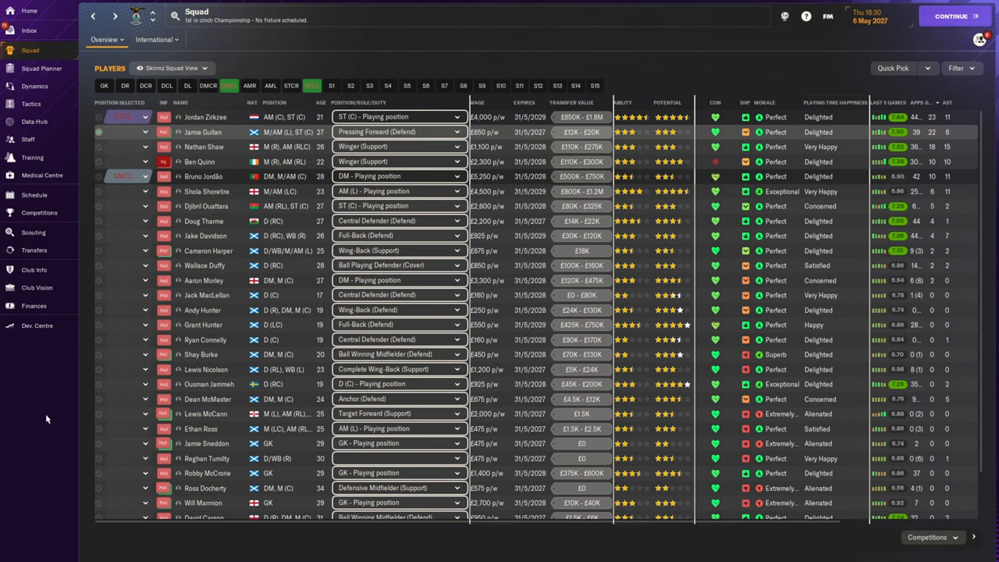
{"action": "mouse_move", "coordinate": [44, 418]}
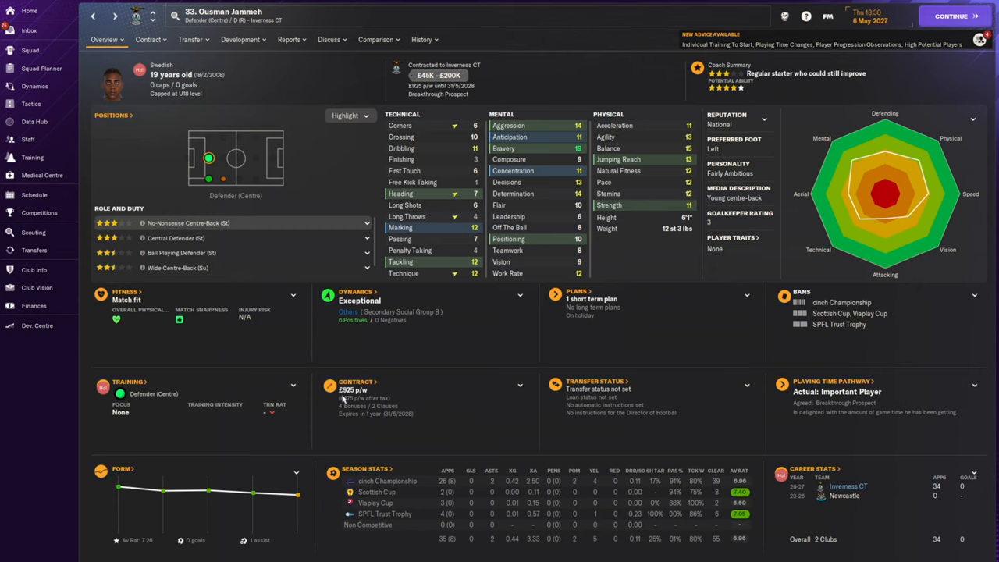
{"action": "left_click", "coordinate": [30, 48]}
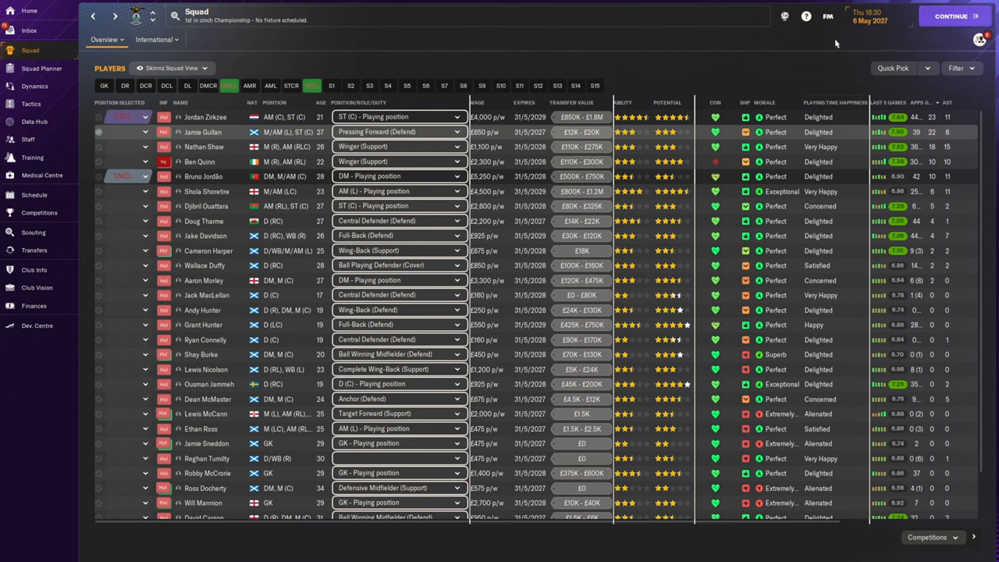
{"action": "mouse_move", "coordinate": [837, 44]}
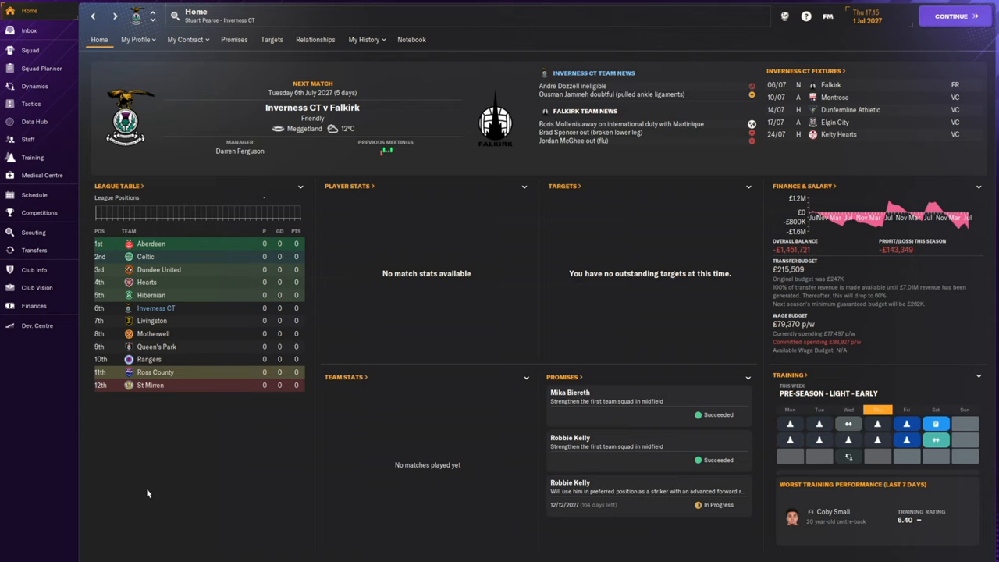
{"action": "mouse_move", "coordinate": [152, 500]}
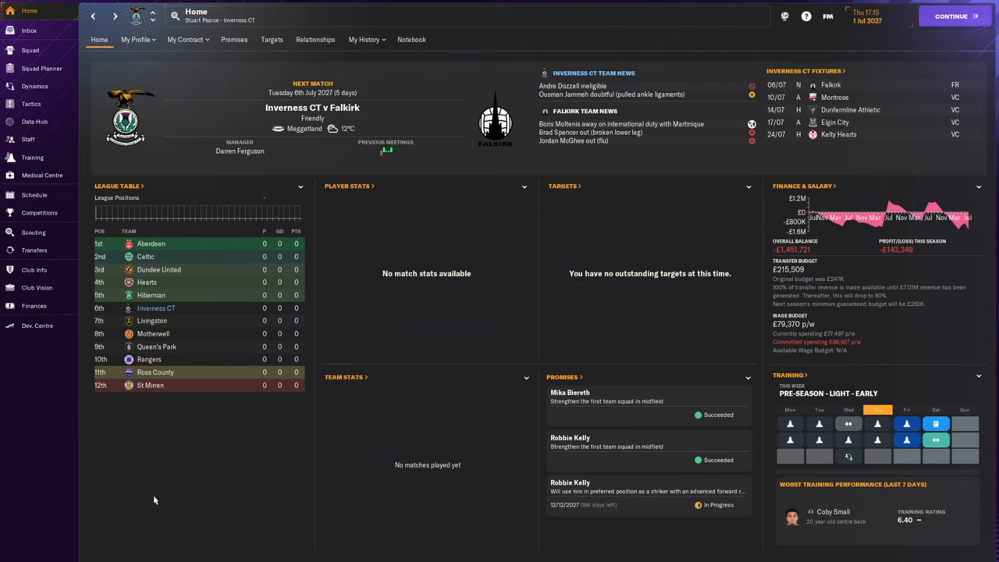
{"action": "mouse_move", "coordinate": [146, 496]}
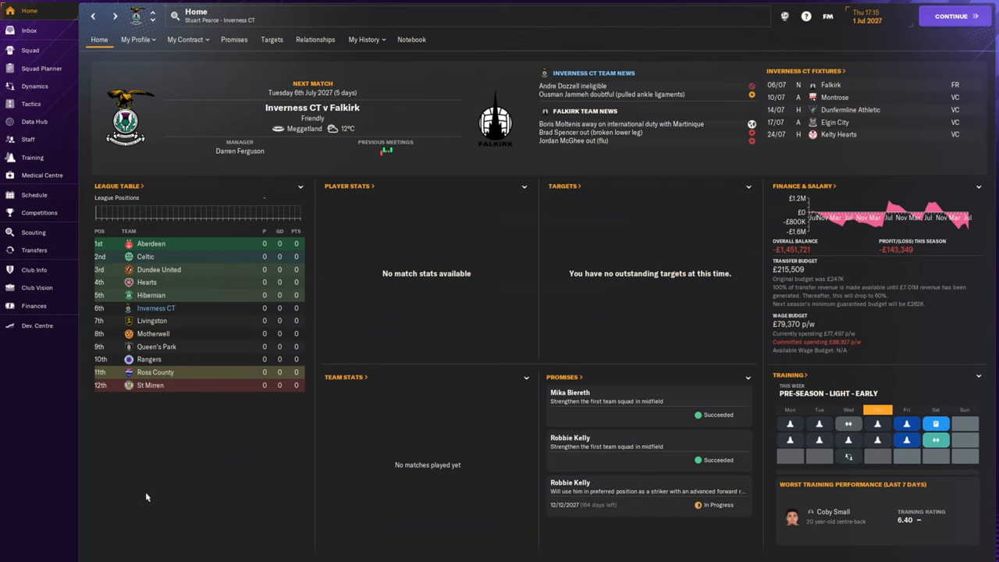
{"action": "mouse_move", "coordinate": [106, 478]}
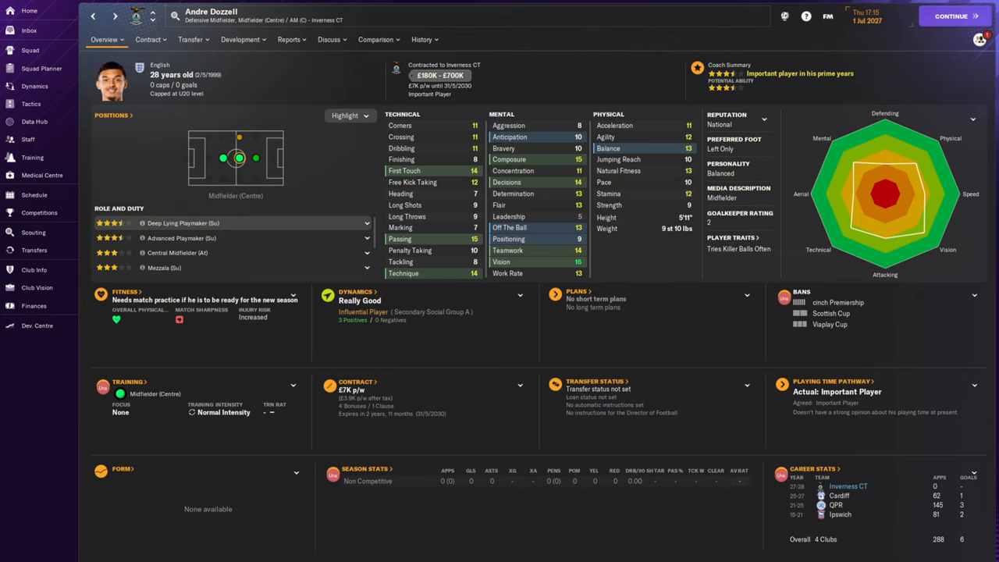
{"action": "mouse_move", "coordinate": [632, 285]}
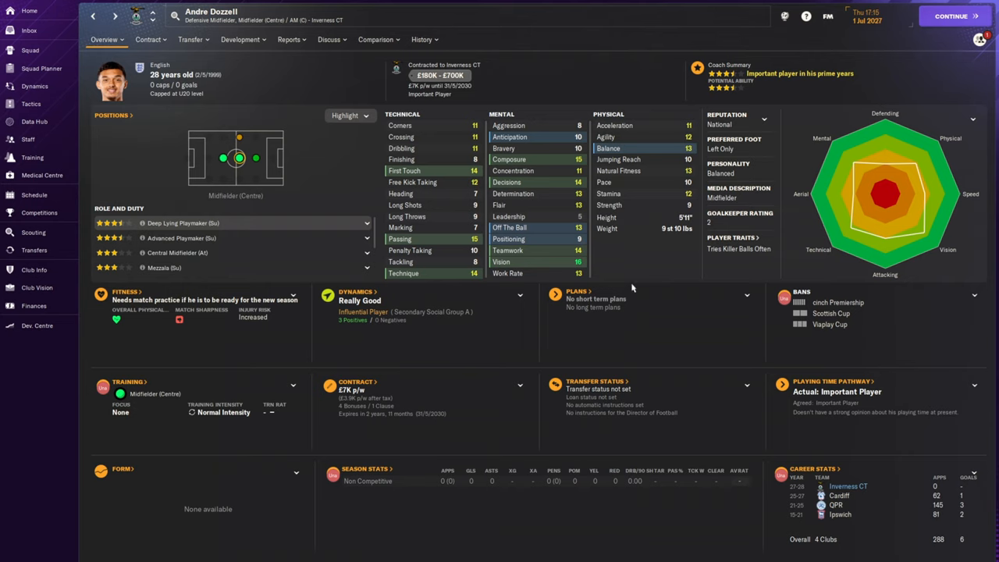
{"action": "mouse_move", "coordinate": [531, 375]}
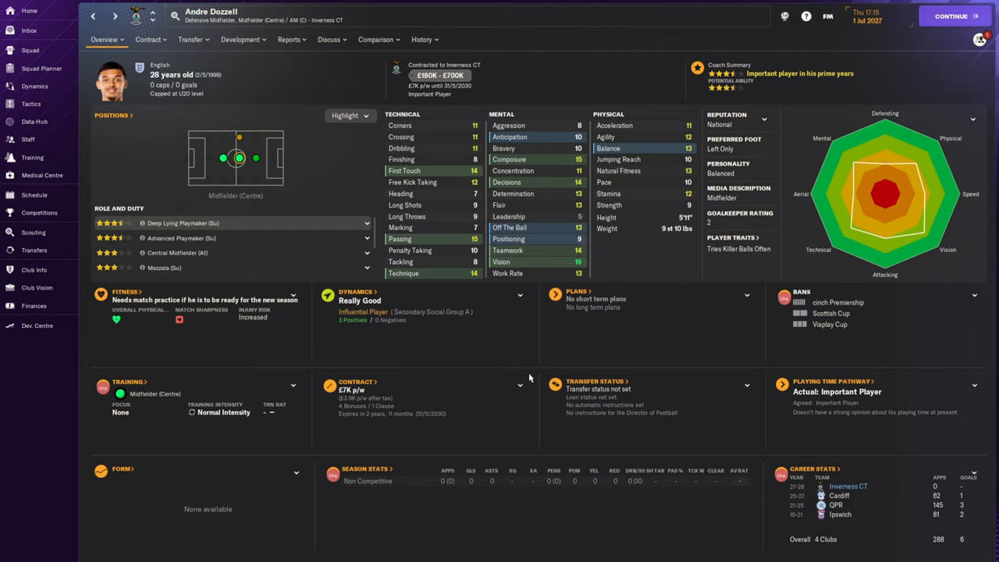
{"action": "mouse_move", "coordinate": [45, 477]}
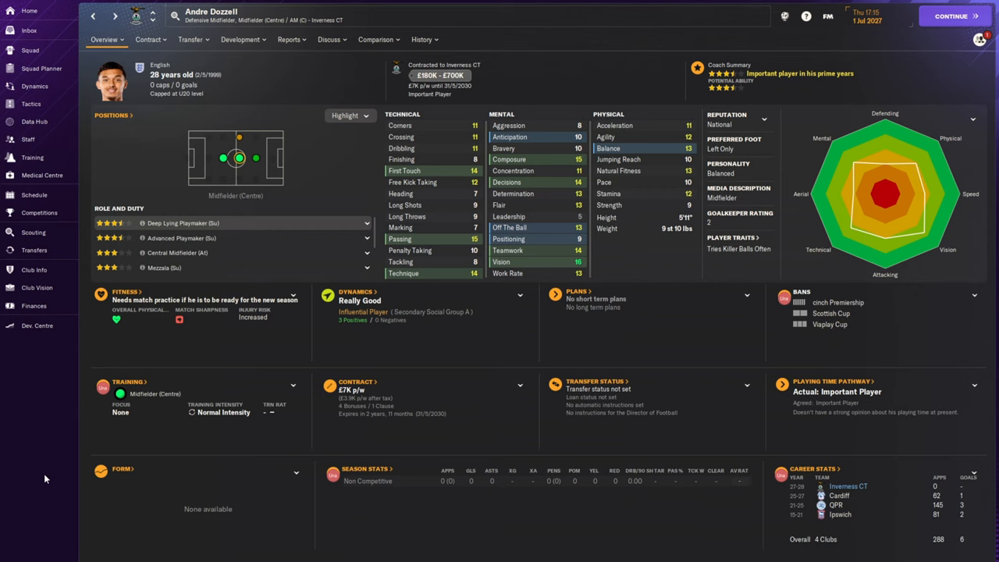
{"action": "mouse_move", "coordinate": [44, 476]}
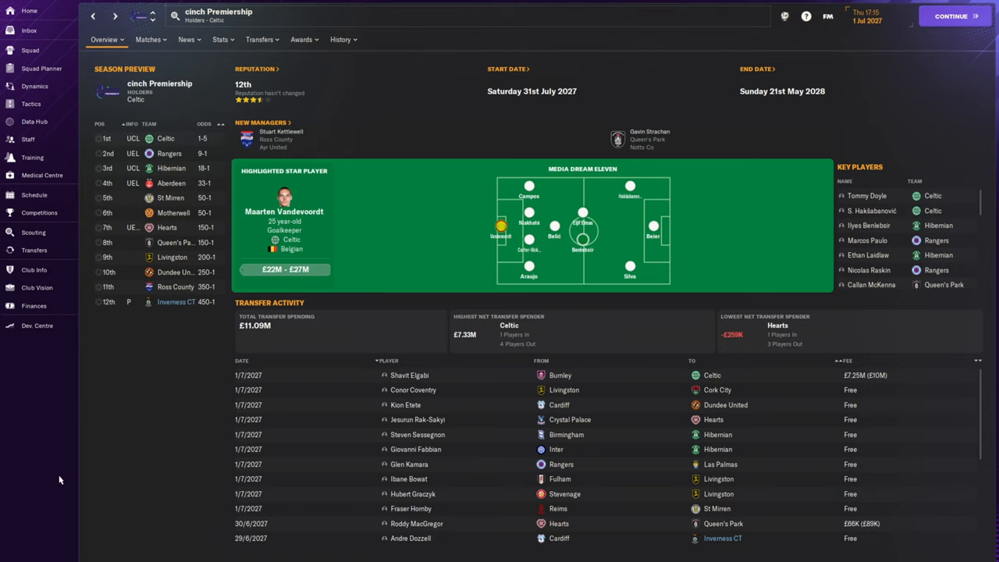
{"action": "mouse_move", "coordinate": [155, 375]}
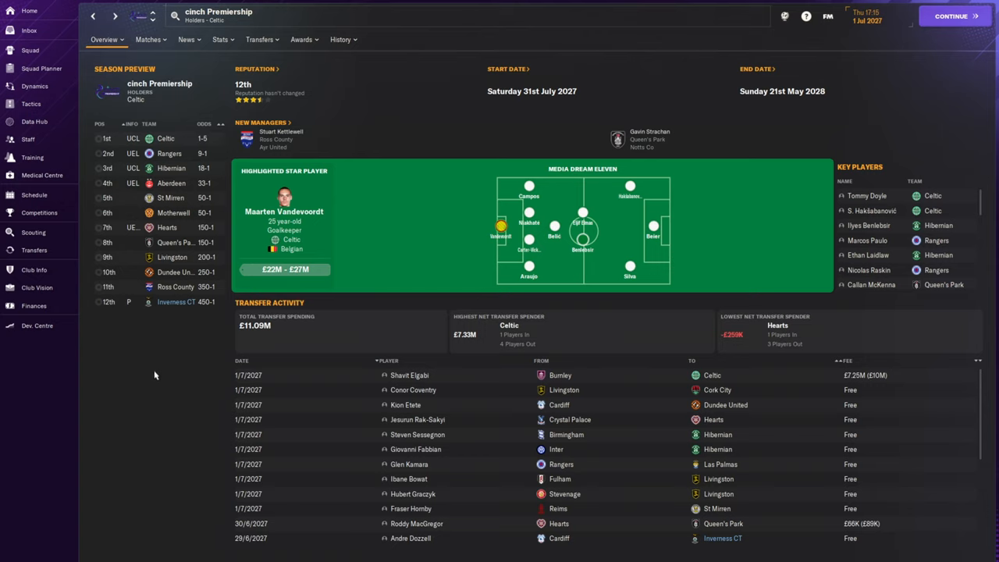
{"action": "mouse_move", "coordinate": [153, 385]}
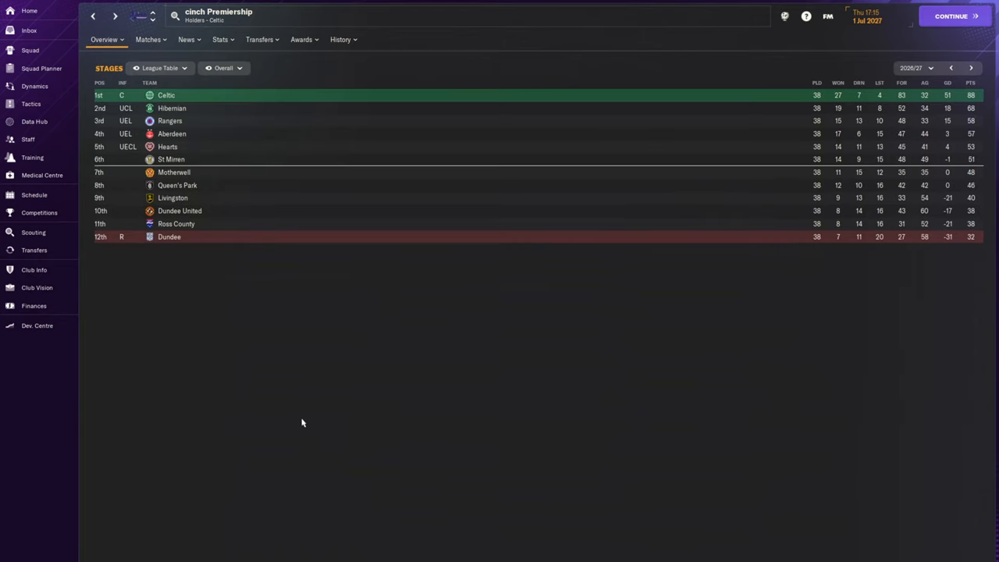
Step: Flip the Premiership final table between the 2025/26 and 2026/27 seasons using the season arrows
{"action": "left_click", "coordinate": [953, 69]}
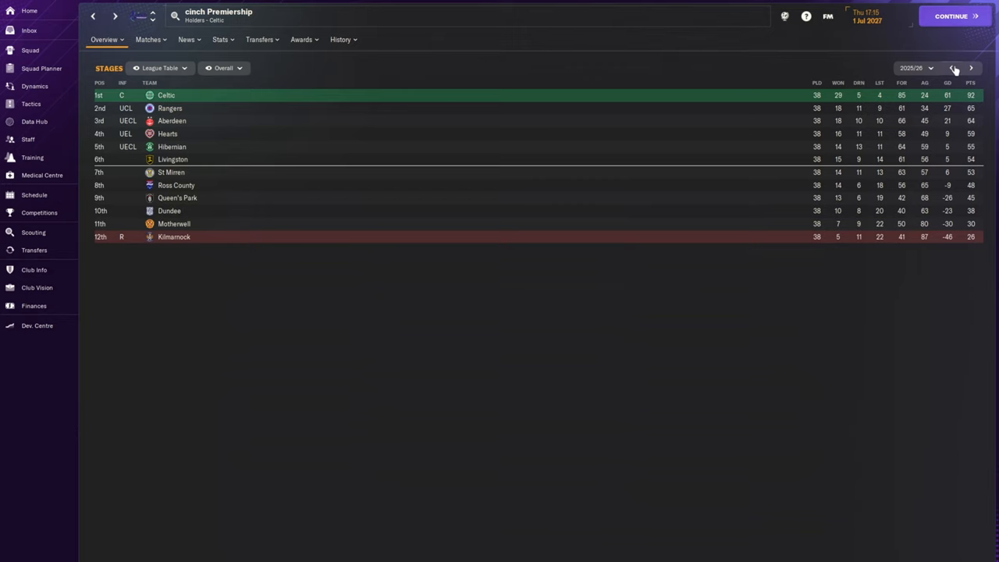
{"action": "left_click", "coordinate": [972, 69]}
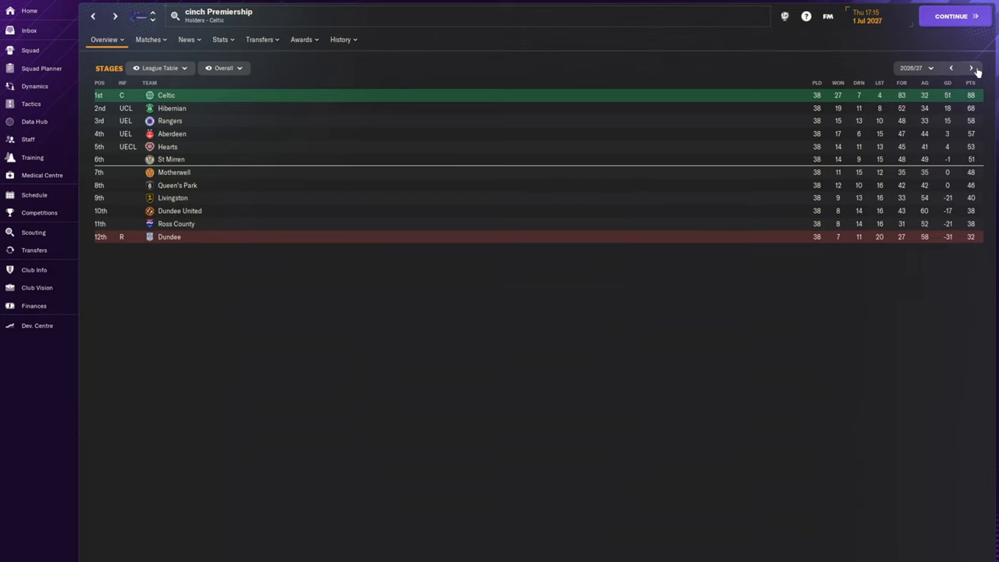
{"action": "left_click", "coordinate": [947, 68]}
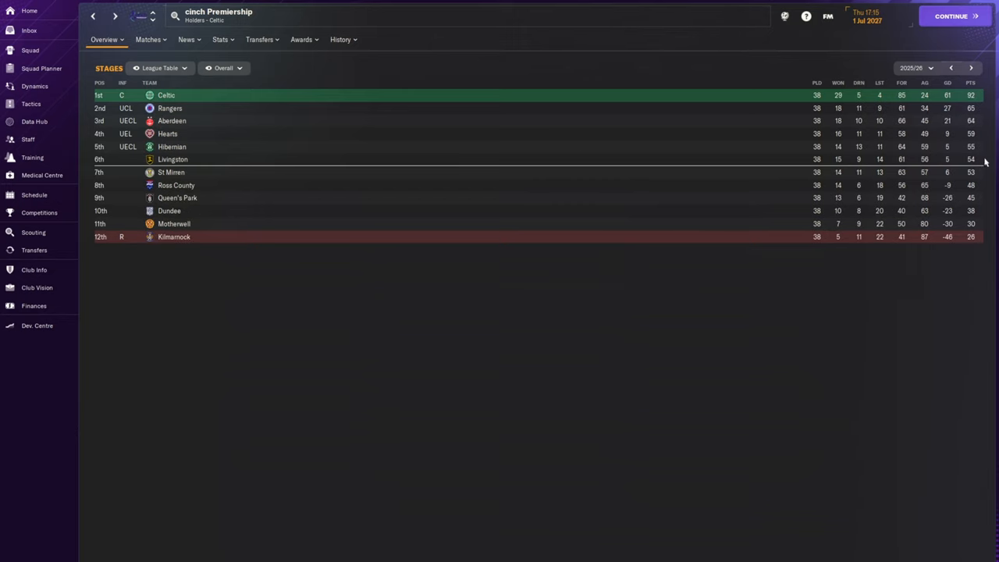
{"action": "left_click", "coordinate": [971, 67]}
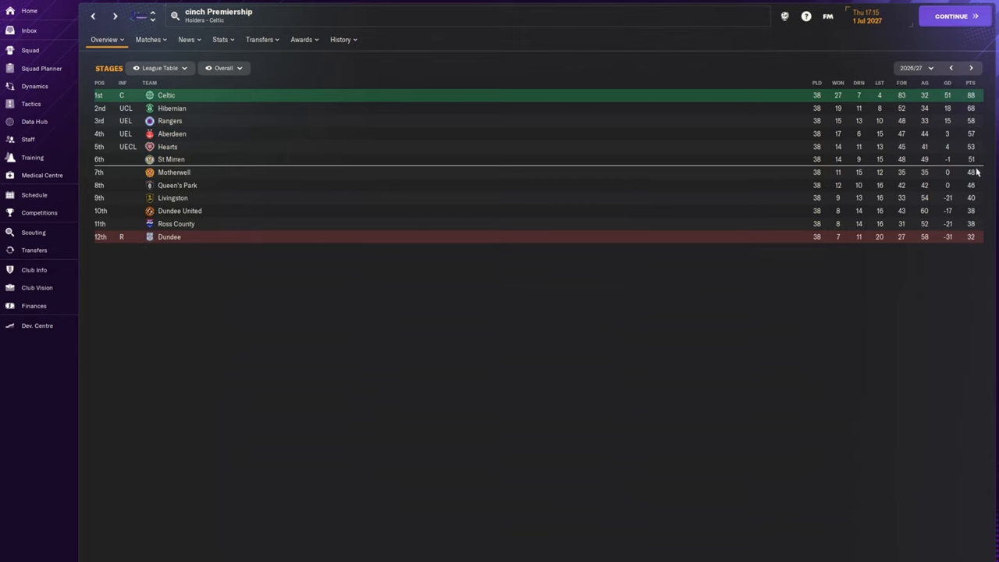
{"action": "mouse_move", "coordinate": [175, 162]}
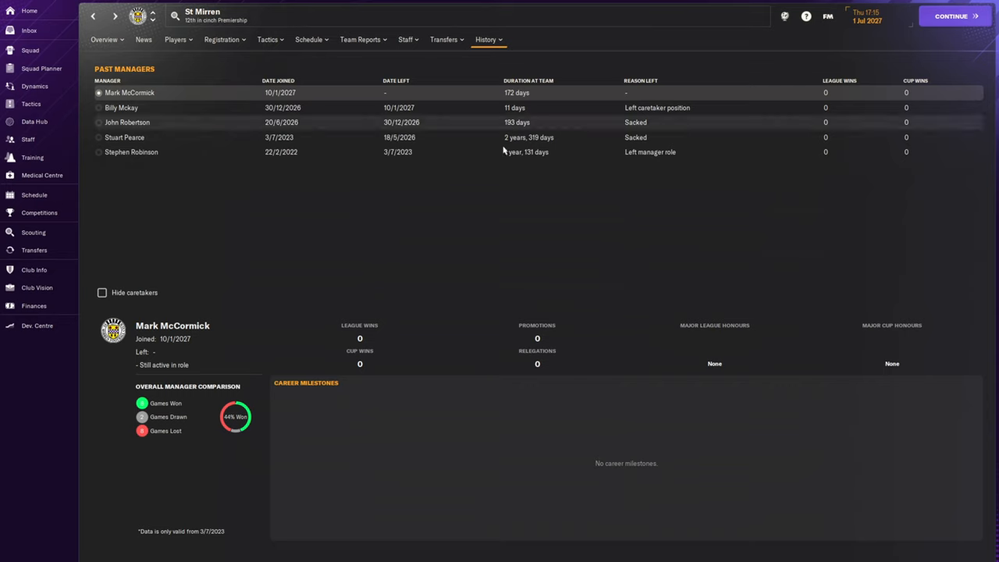
Step: Review John Robertson's, Mark McCormick's and Stuart Pearce's spells as St Mirren manager
{"action": "left_click", "coordinate": [126, 121]}
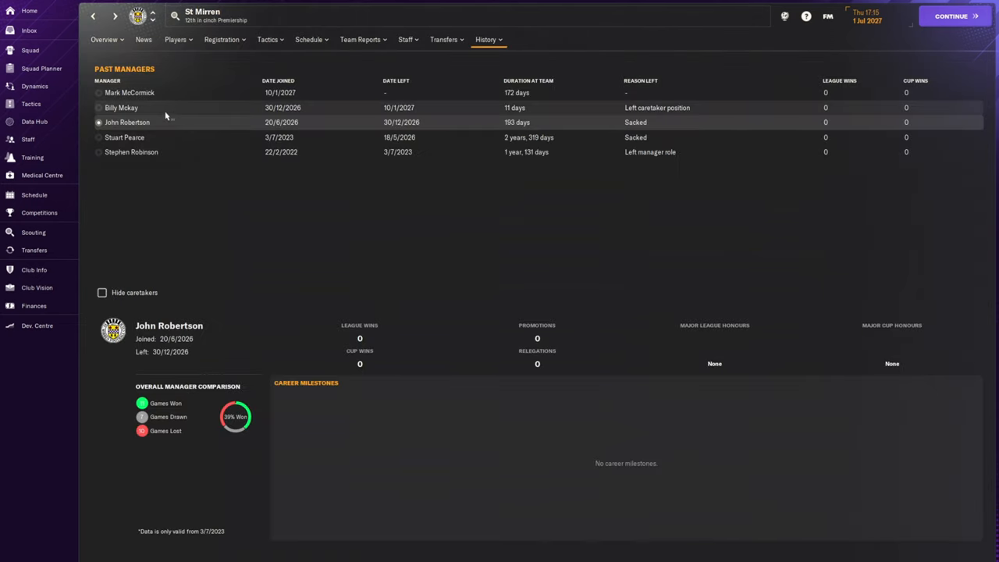
{"action": "left_click", "coordinate": [129, 92]}
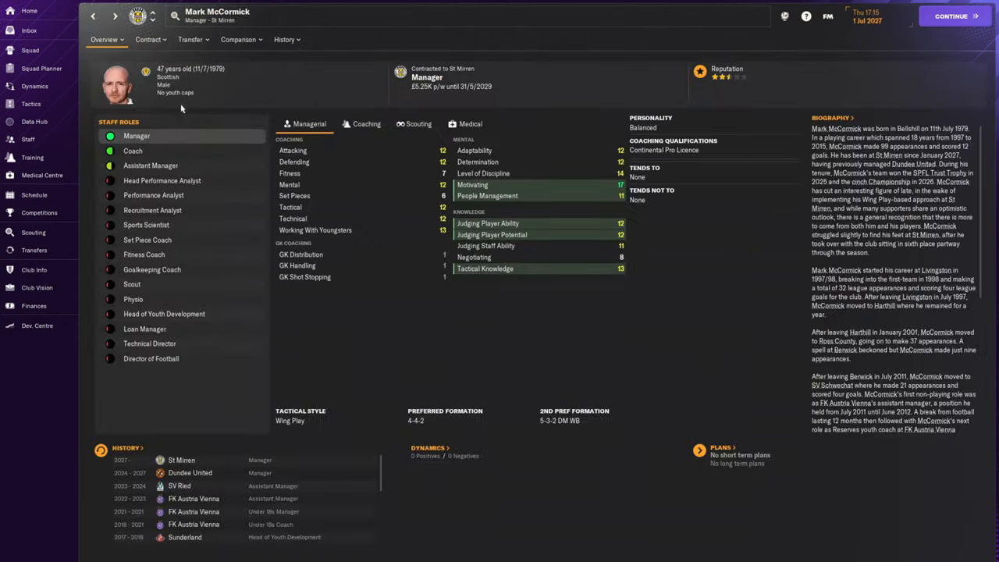
{"action": "mouse_move", "coordinate": [528, 348]}
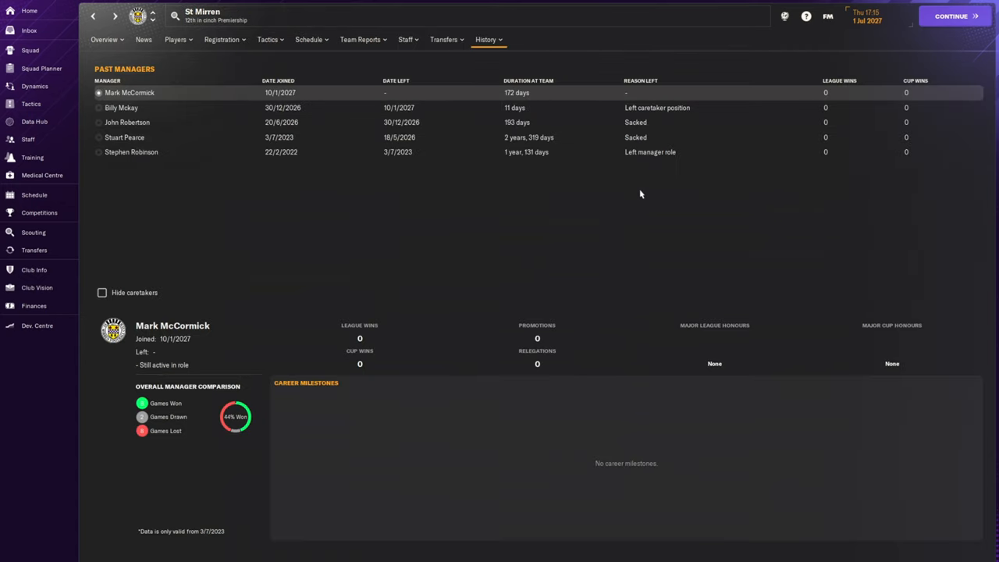
{"action": "left_click", "coordinate": [125, 137]}
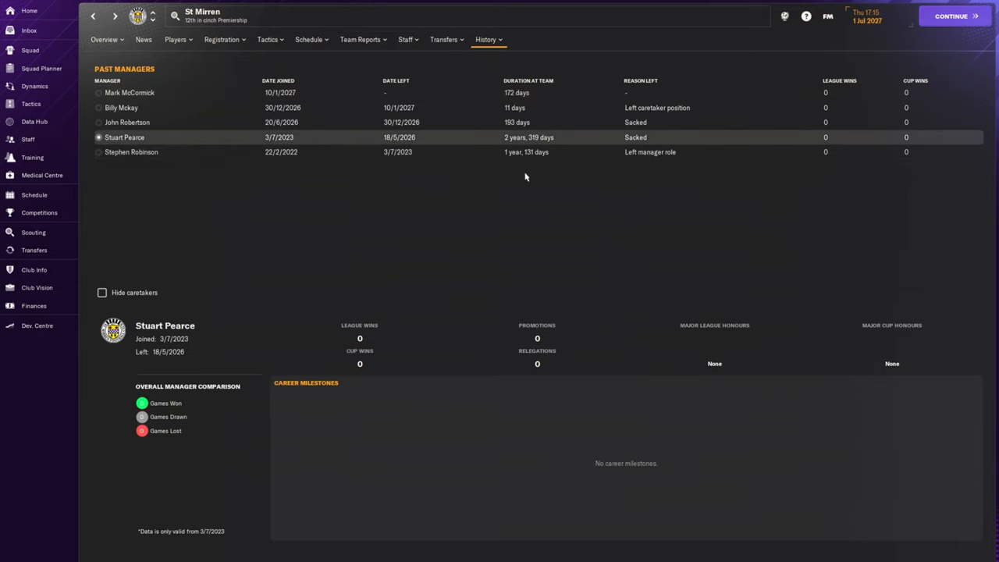
{"action": "mouse_move", "coordinate": [549, 200]}
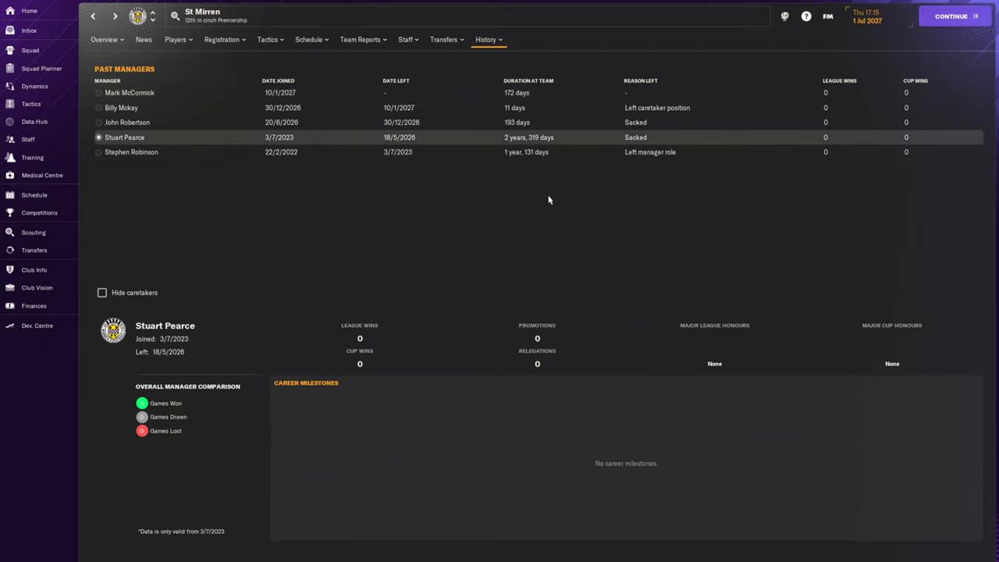
{"action": "mouse_move", "coordinate": [534, 199]}
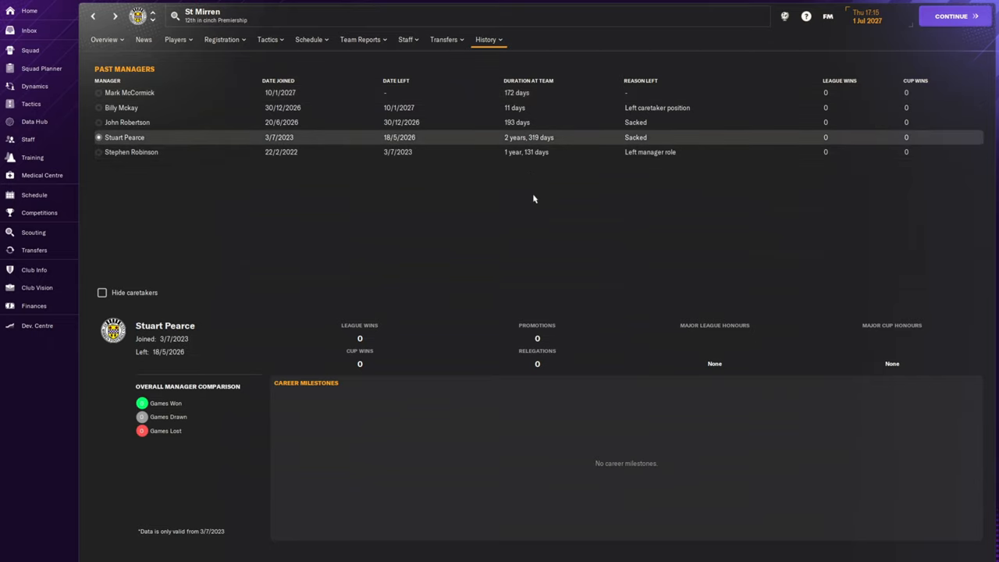
{"action": "mouse_move", "coordinate": [532, 225]}
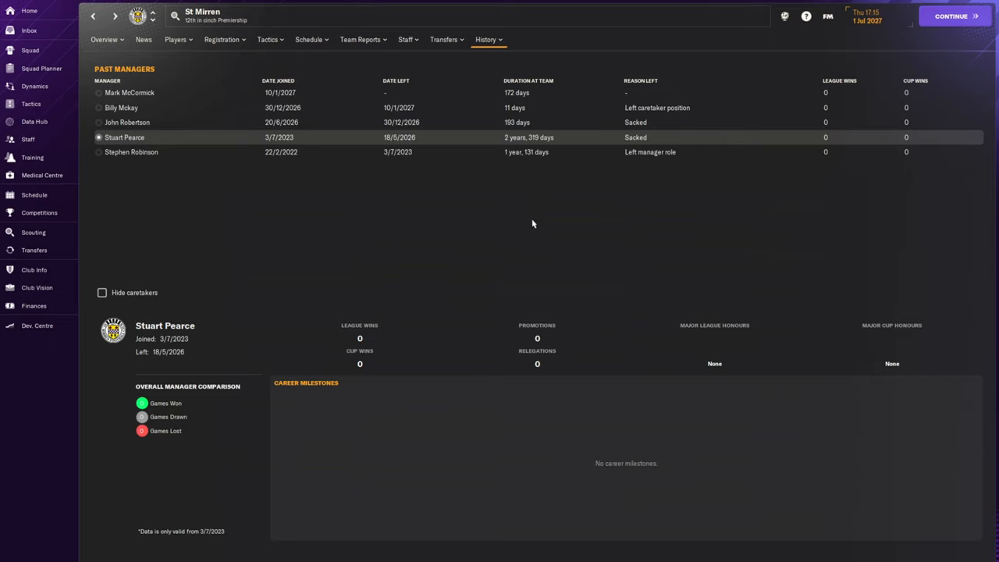
{"action": "mouse_move", "coordinate": [434, 244]}
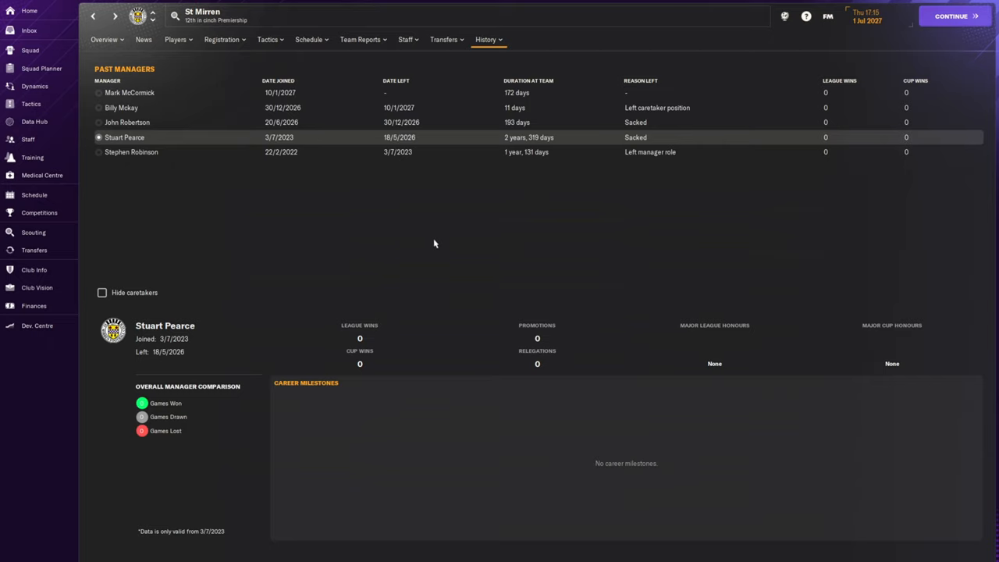
{"action": "mouse_move", "coordinate": [331, 262]}
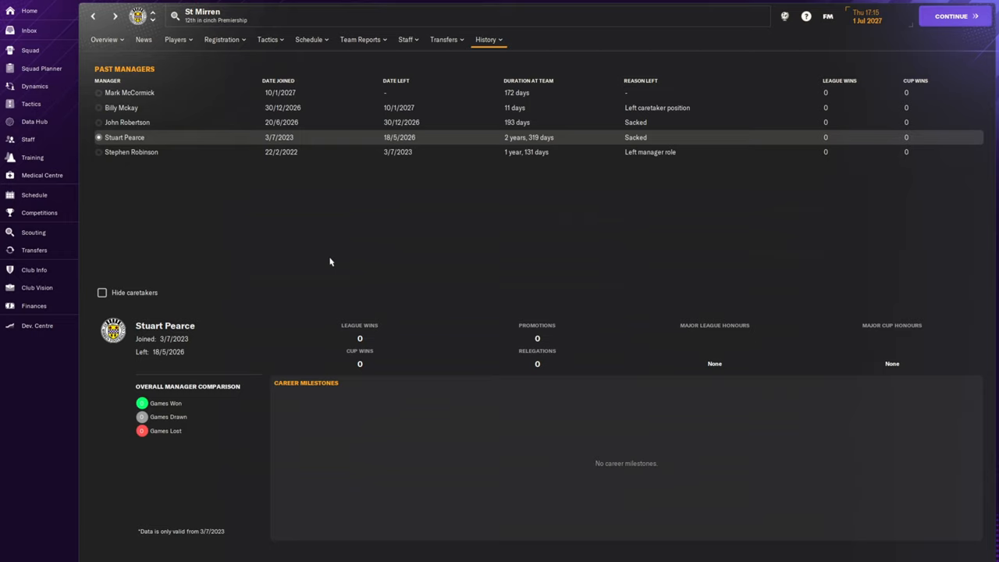
{"action": "mouse_move", "coordinate": [580, 309]}
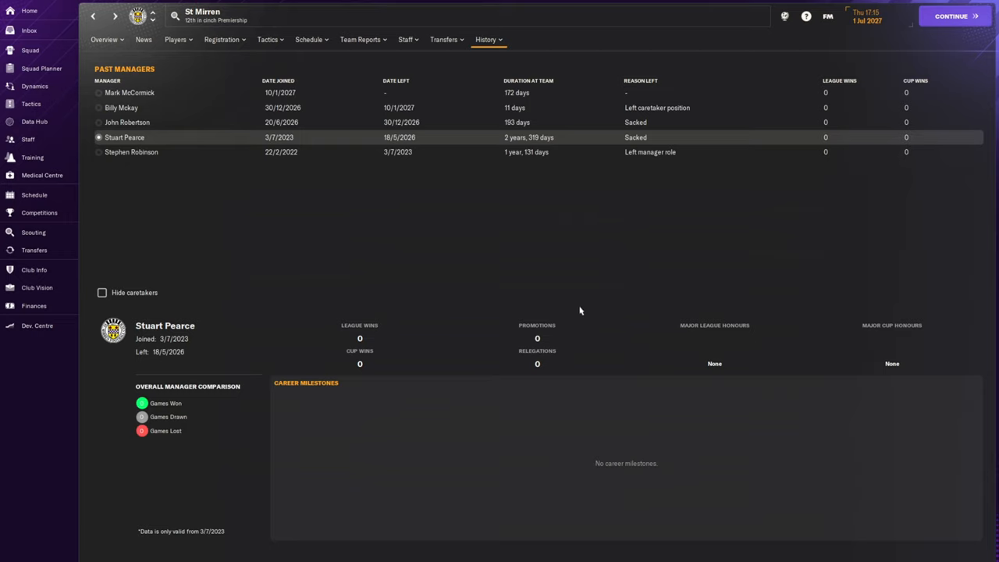
{"action": "mouse_move", "coordinate": [591, 259]}
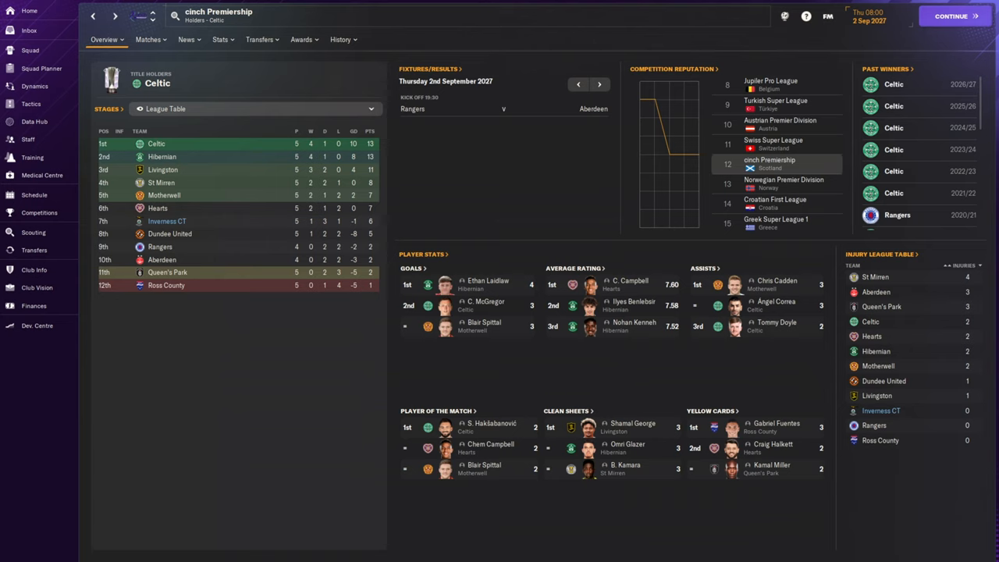
{"action": "mouse_move", "coordinate": [271, 453]}
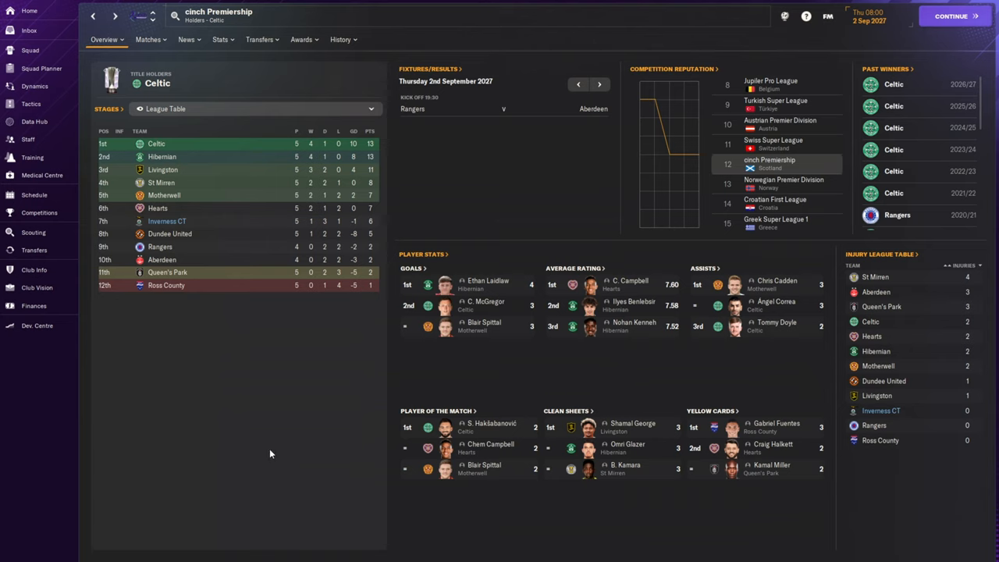
{"action": "mouse_move", "coordinate": [318, 225]}
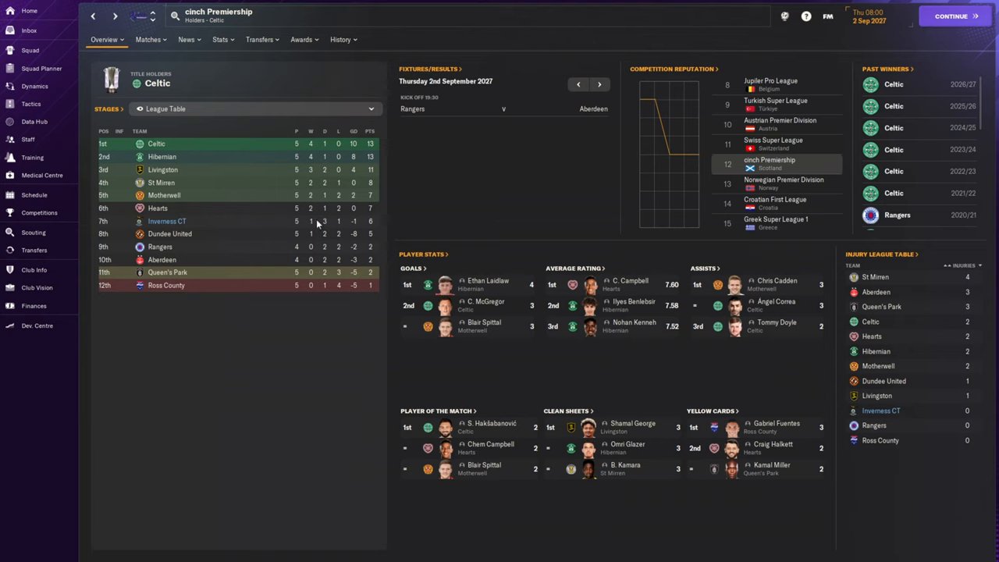
{"action": "mouse_move", "coordinate": [314, 221]}
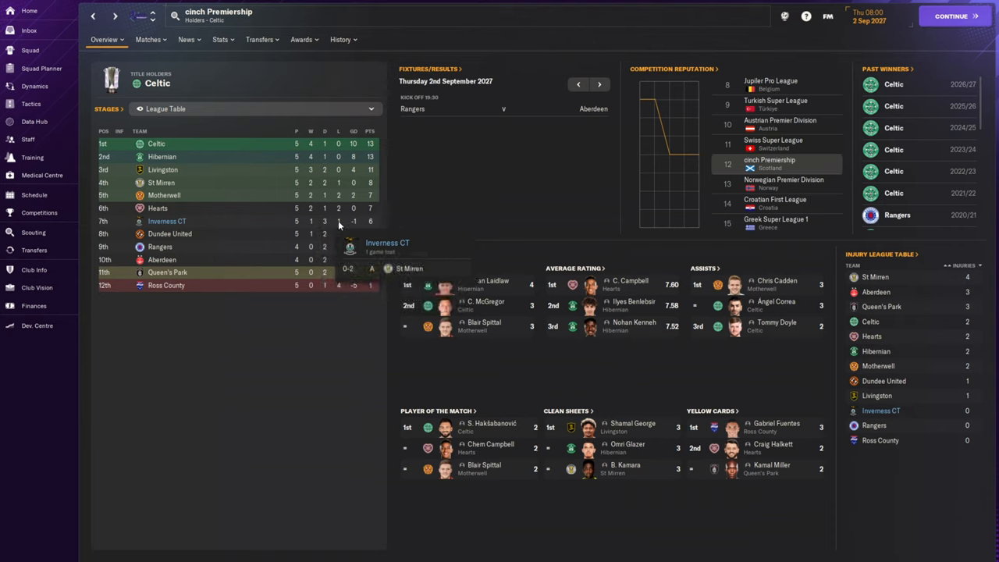
{"action": "mouse_move", "coordinate": [252, 368]}
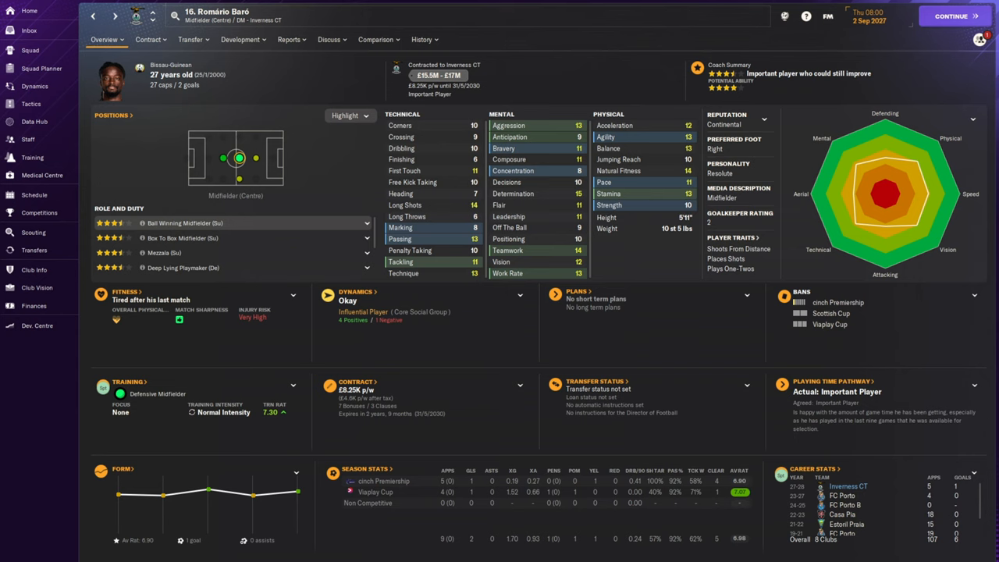
{"action": "mouse_move", "coordinate": [434, 69]}
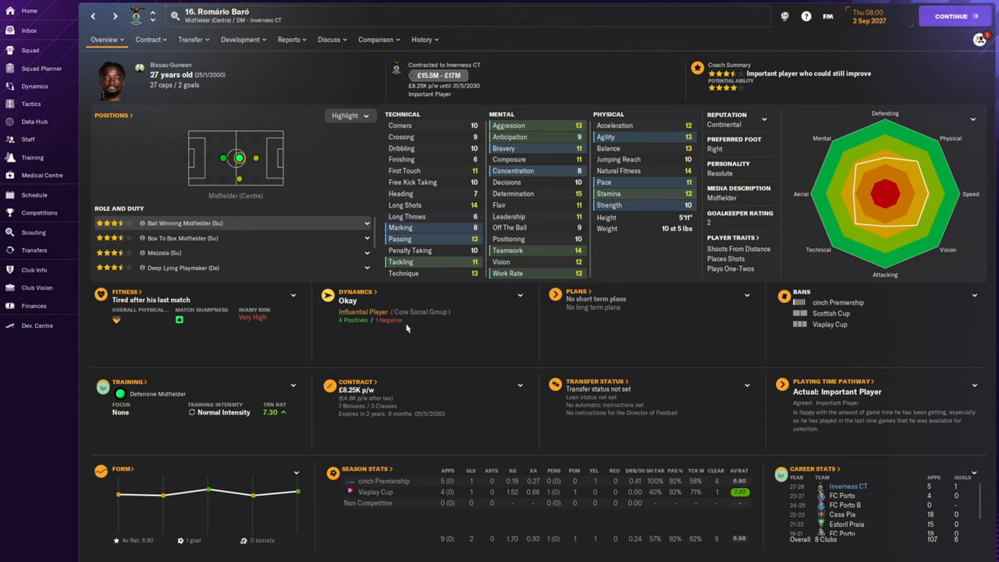
{"action": "mouse_move", "coordinate": [421, 357]}
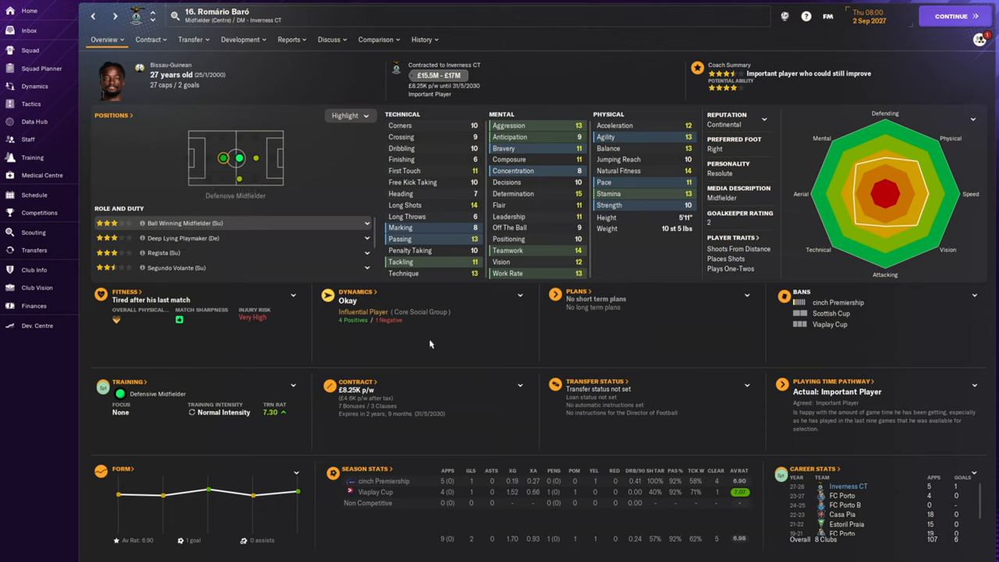
{"action": "mouse_move", "coordinate": [427, 340]}
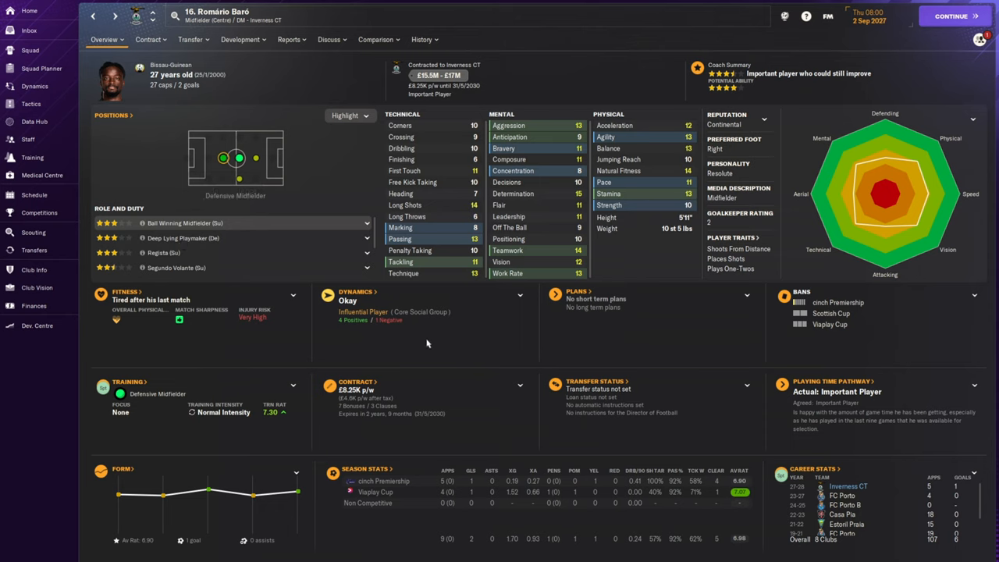
{"action": "left_click", "coordinate": [24, 103]}
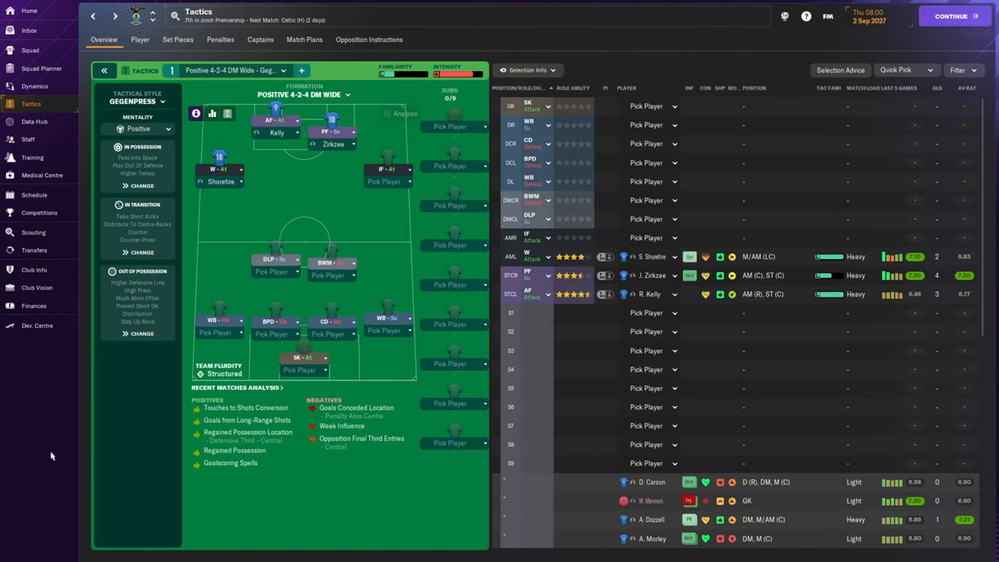
{"action": "mouse_move", "coordinate": [24, 451]}
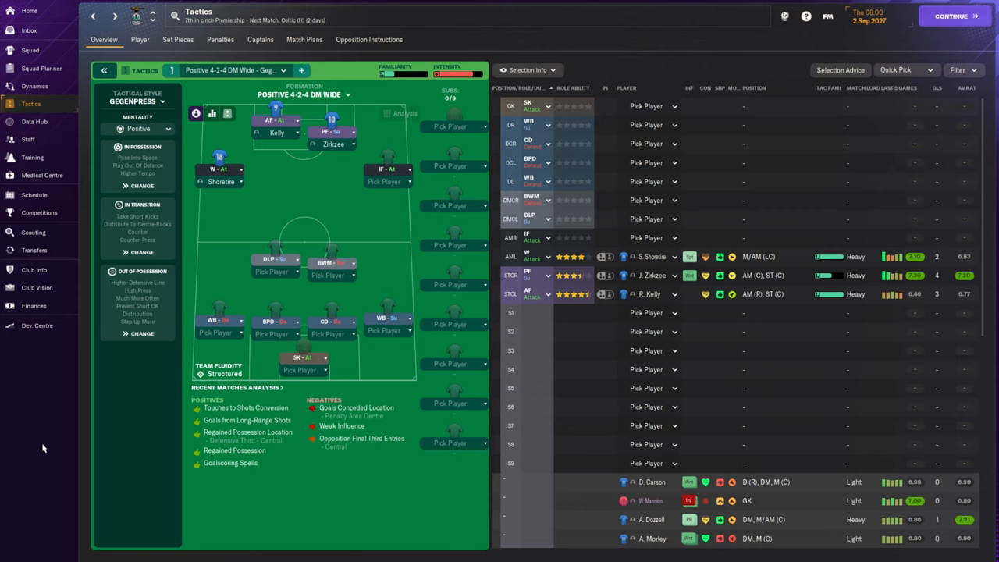
{"action": "mouse_move", "coordinate": [40, 443]}
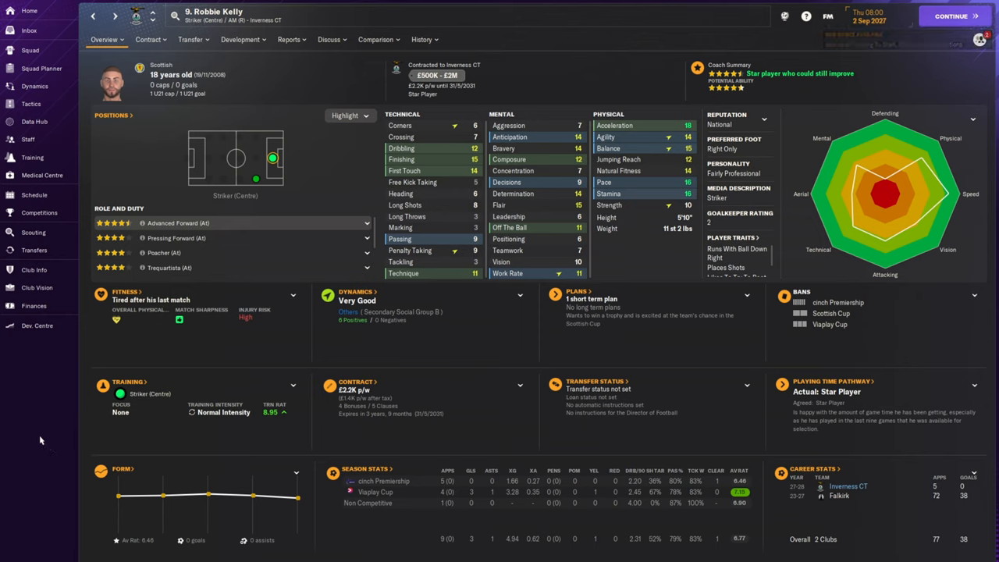
{"action": "mouse_move", "coordinate": [44, 443]}
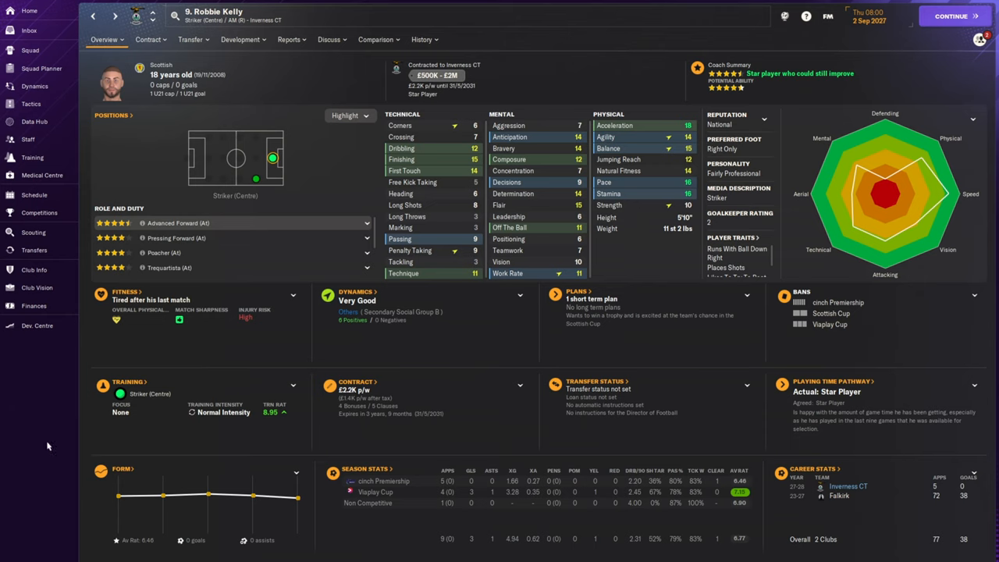
{"action": "mouse_move", "coordinate": [38, 423]}
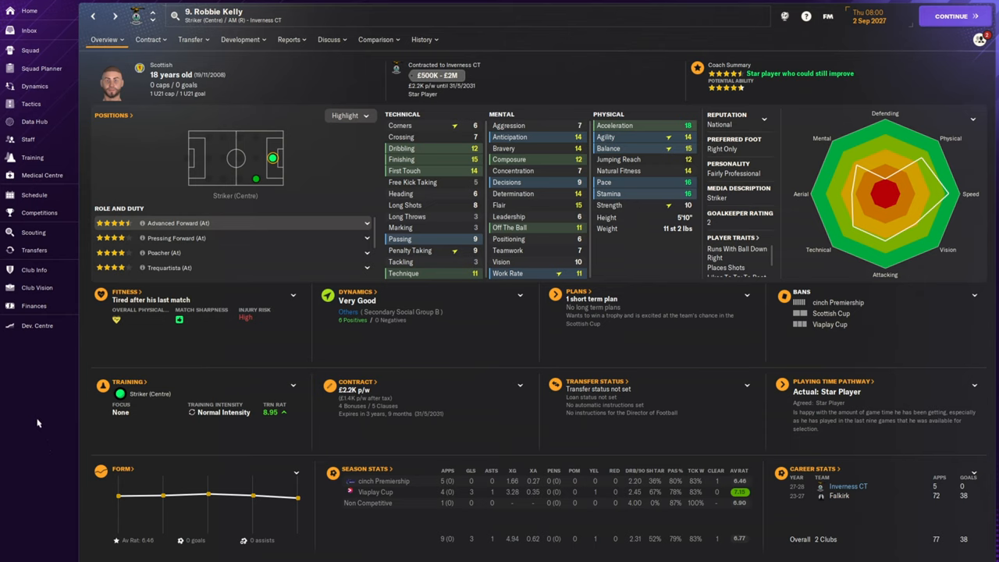
{"action": "mouse_move", "coordinate": [53, 449]}
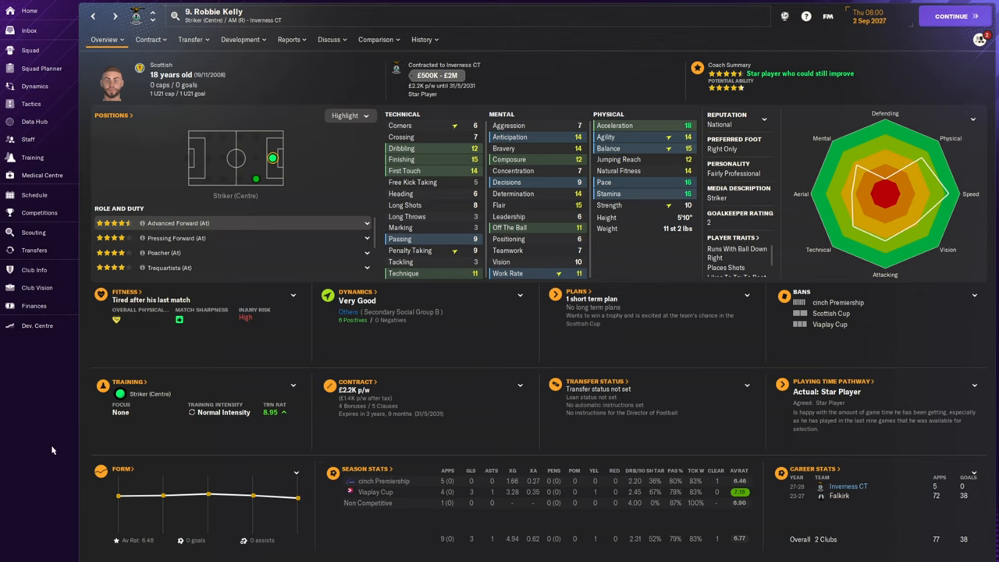
{"action": "mouse_move", "coordinate": [53, 450]}
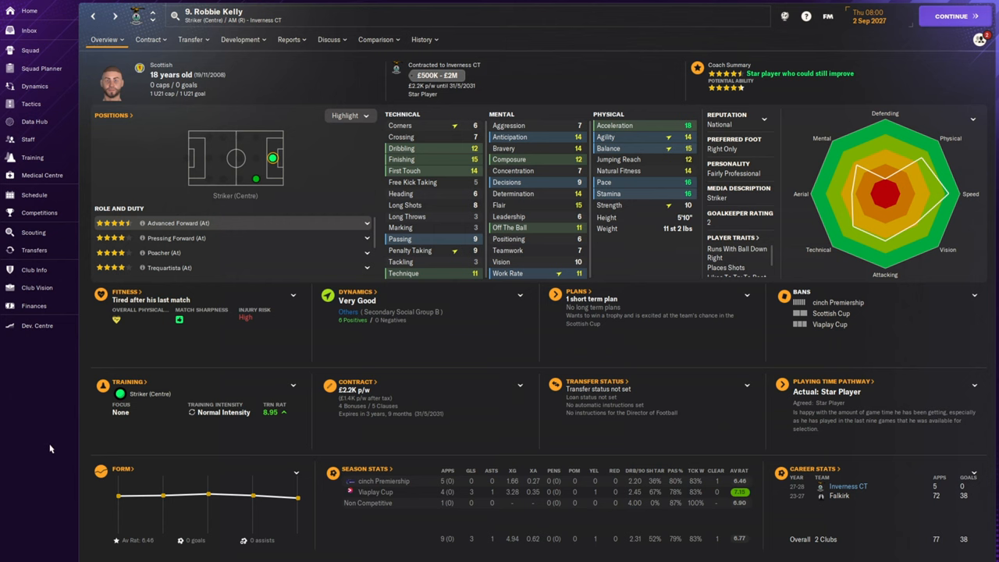
{"action": "left_click", "coordinate": [34, 193]}
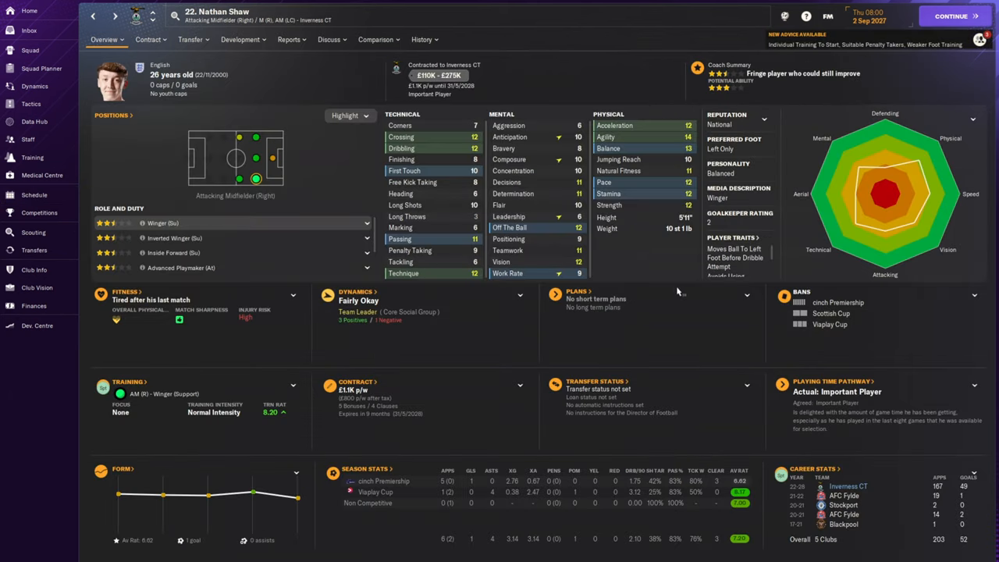
{"action": "left_click", "coordinate": [34, 193]}
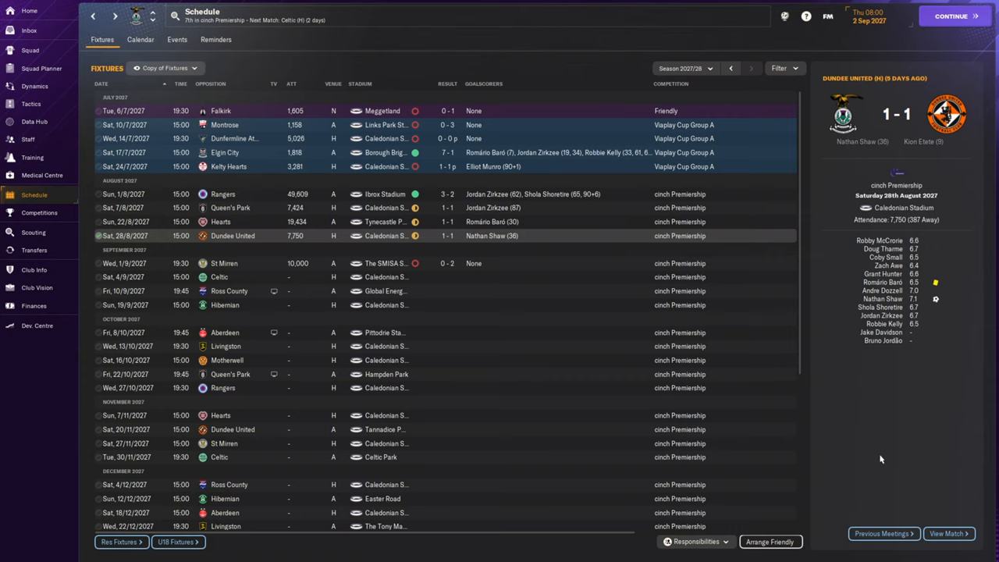
{"action": "mouse_move", "coordinate": [484, 281]}
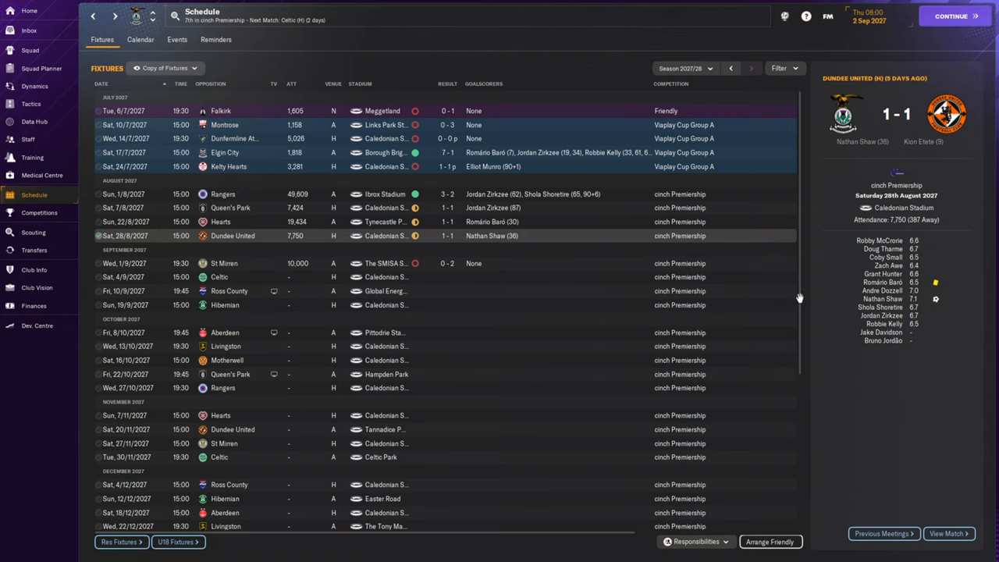
Step: Show Inverness CT's competitions overview: Premiership, Scottish Cup and Viaplay Cup
{"action": "scroll", "scroll_direction": "down", "scroll_amount": 3}
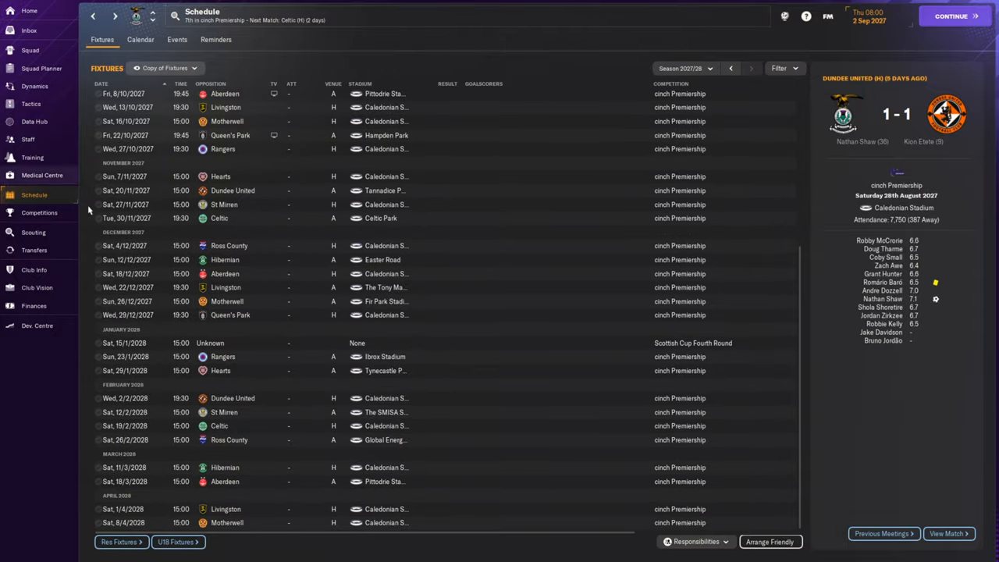
{"action": "left_click", "coordinate": [39, 212]}
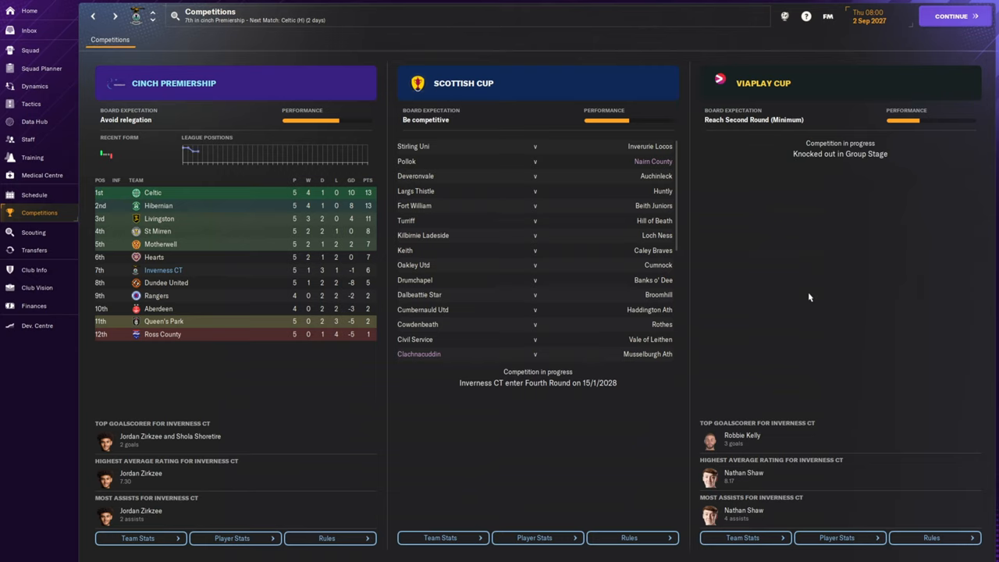
{"action": "mouse_move", "coordinate": [875, 161]}
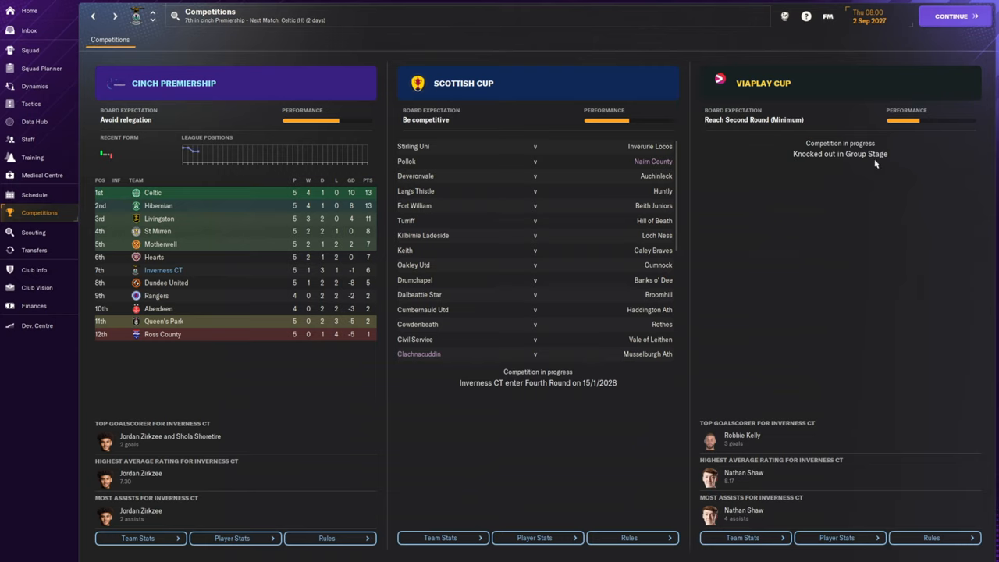
{"action": "mouse_move", "coordinate": [743, 92]}
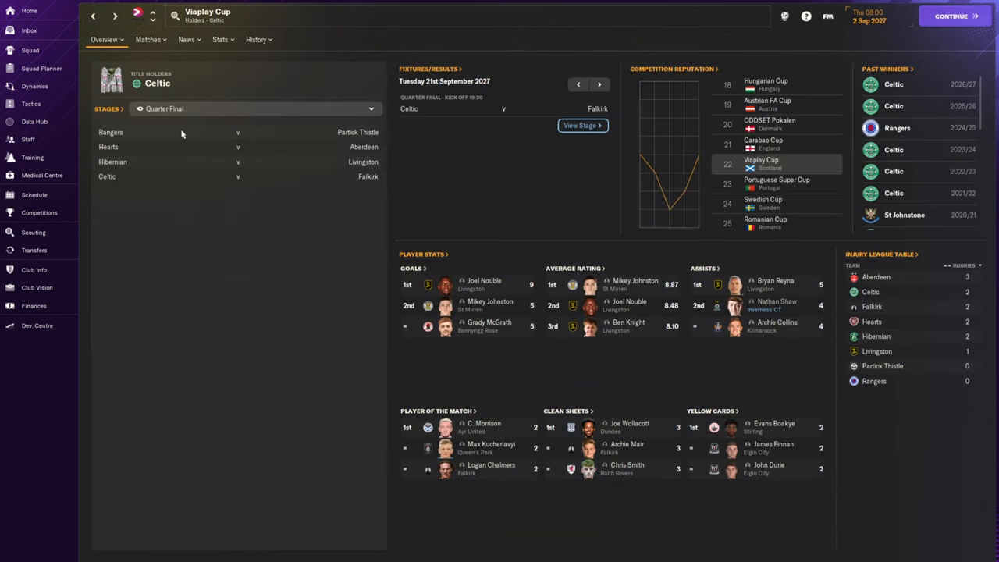
Step: Set the Viaplay Cup Stages view to All Groups, then return to Competitions
{"action": "left_click", "coordinate": [256, 109]}
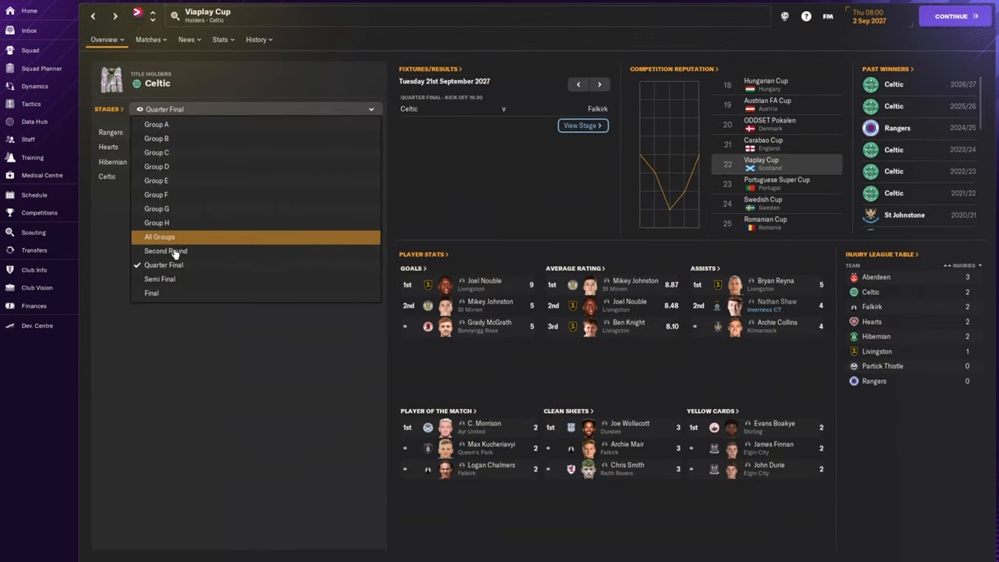
{"action": "left_click", "coordinate": [159, 238]}
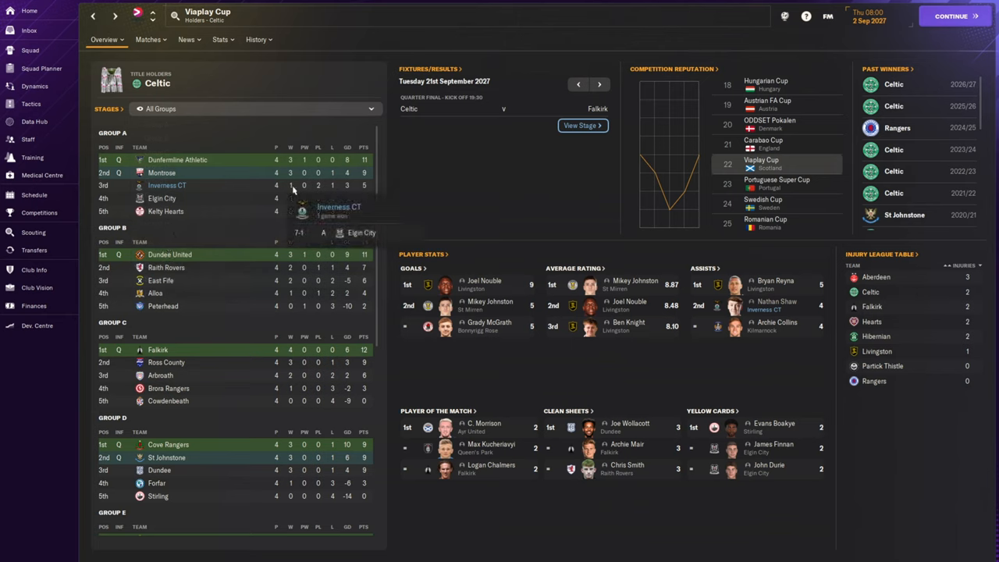
{"action": "mouse_move", "coordinate": [318, 190]}
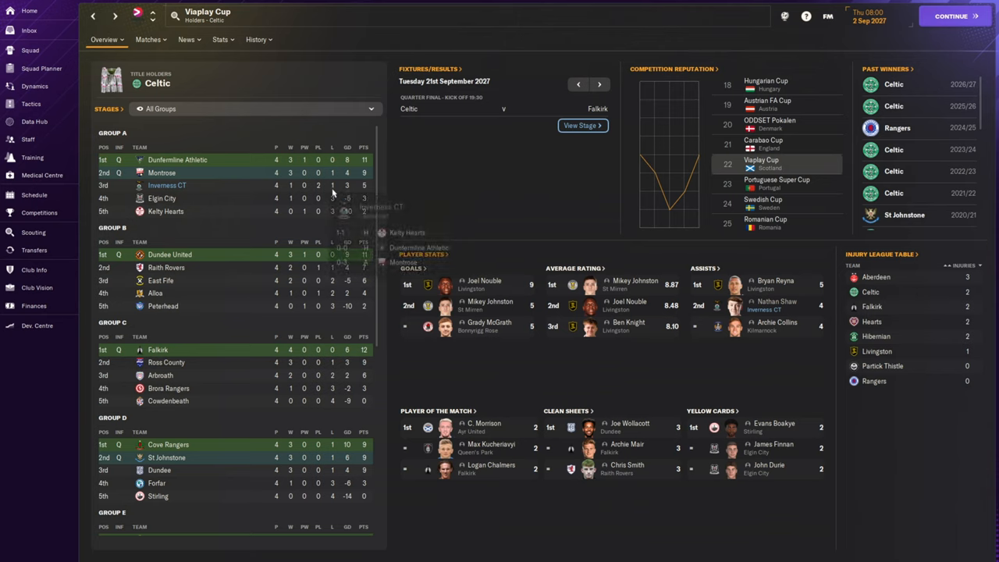
{"action": "mouse_move", "coordinate": [329, 191]}
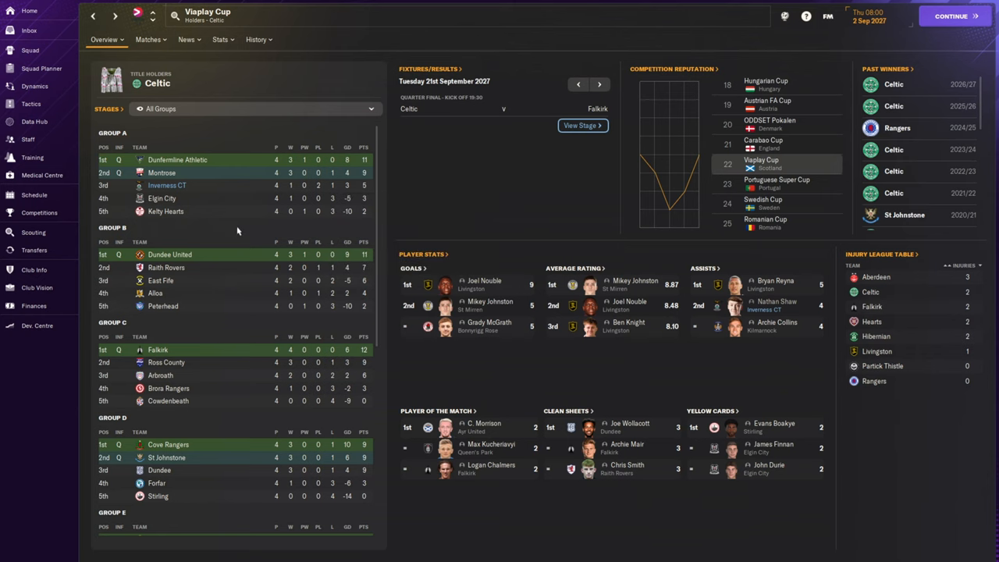
{"action": "mouse_move", "coordinate": [429, 181]}
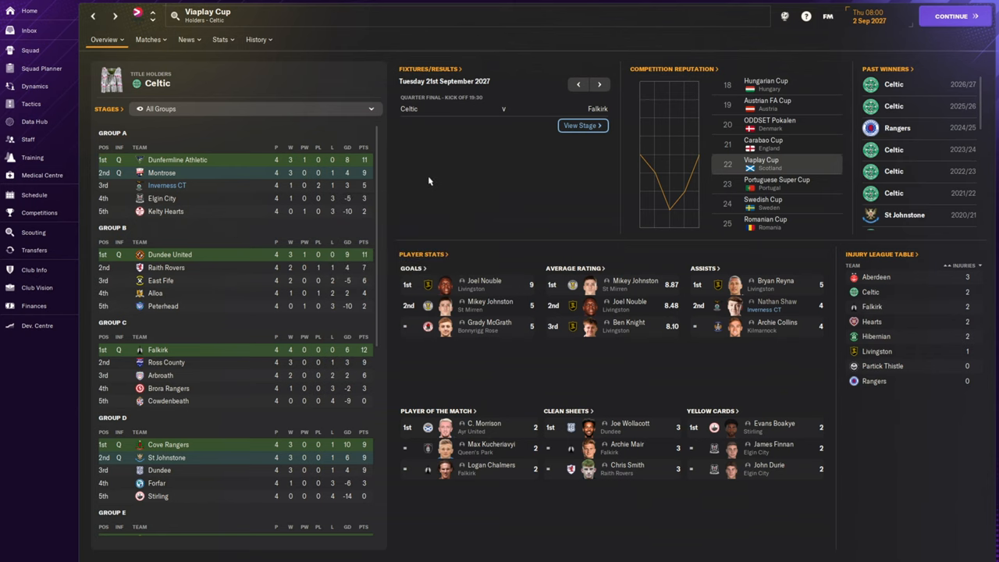
{"action": "left_click", "coordinate": [39, 213]}
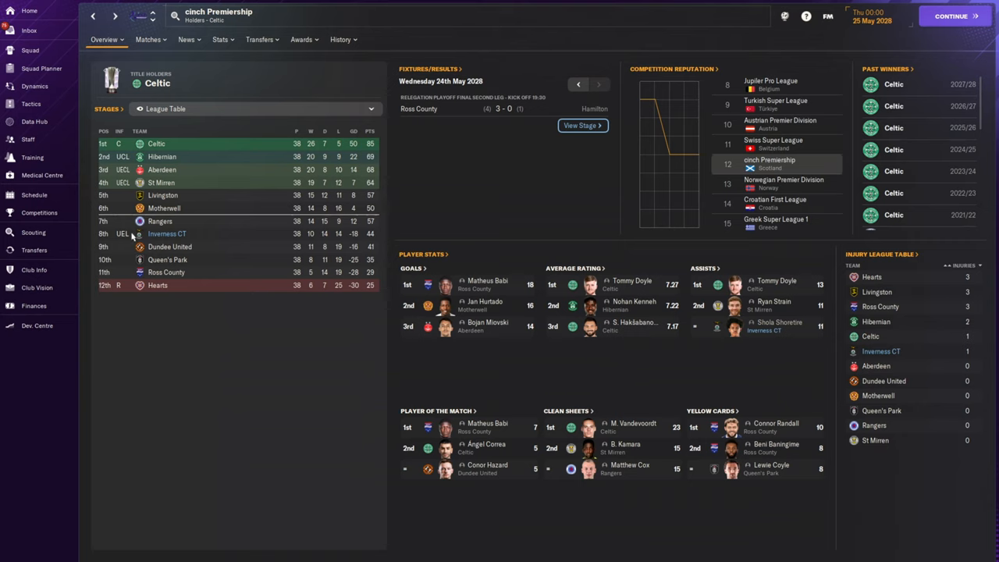
{"action": "mouse_move", "coordinate": [122, 237]}
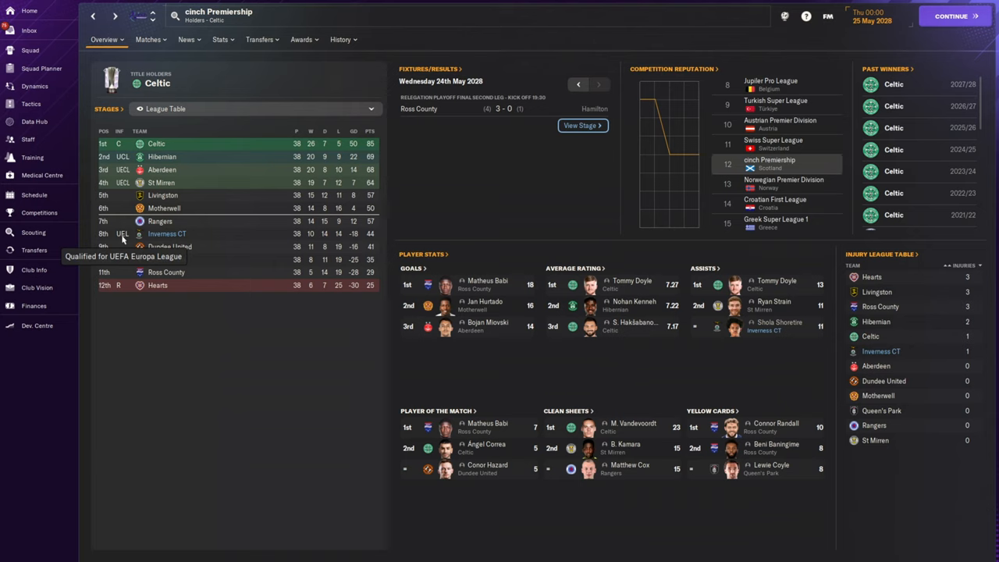
{"action": "mouse_move", "coordinate": [218, 262]}
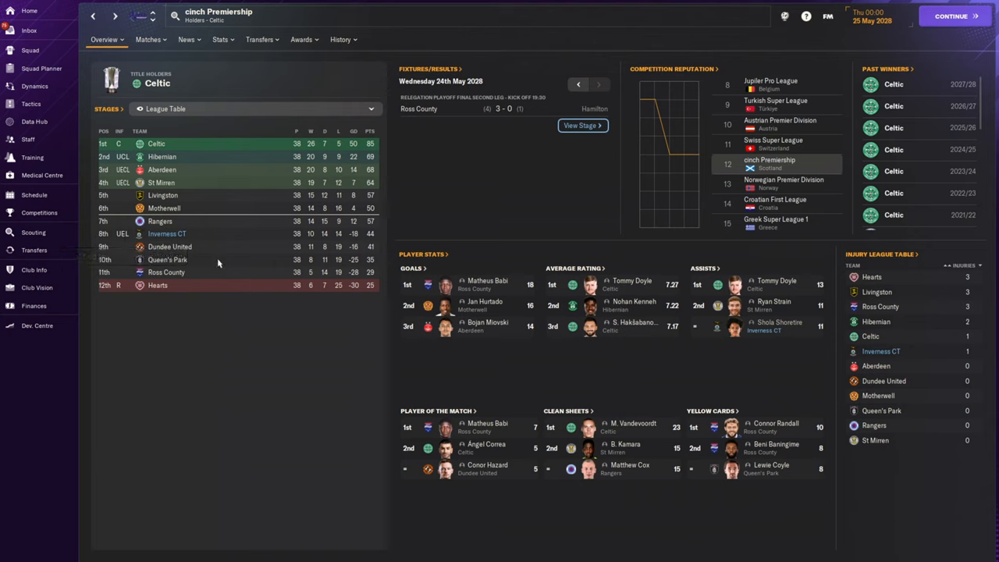
{"action": "mouse_move", "coordinate": [66, 217]}
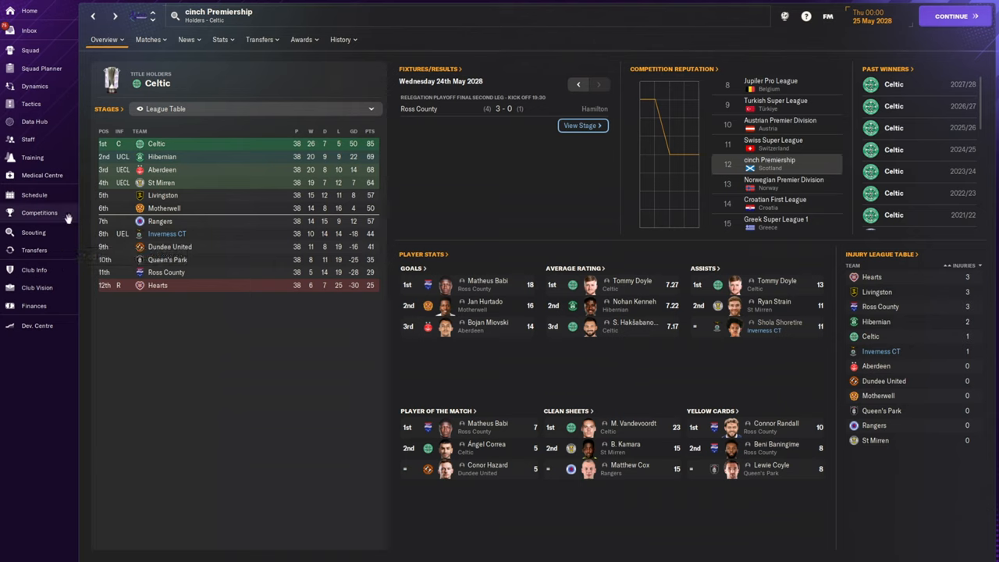
Step: From Competitions, show the Scottish Cup fixtures by stage starting at the Fourth Round
{"action": "left_click", "coordinate": [39, 212]}
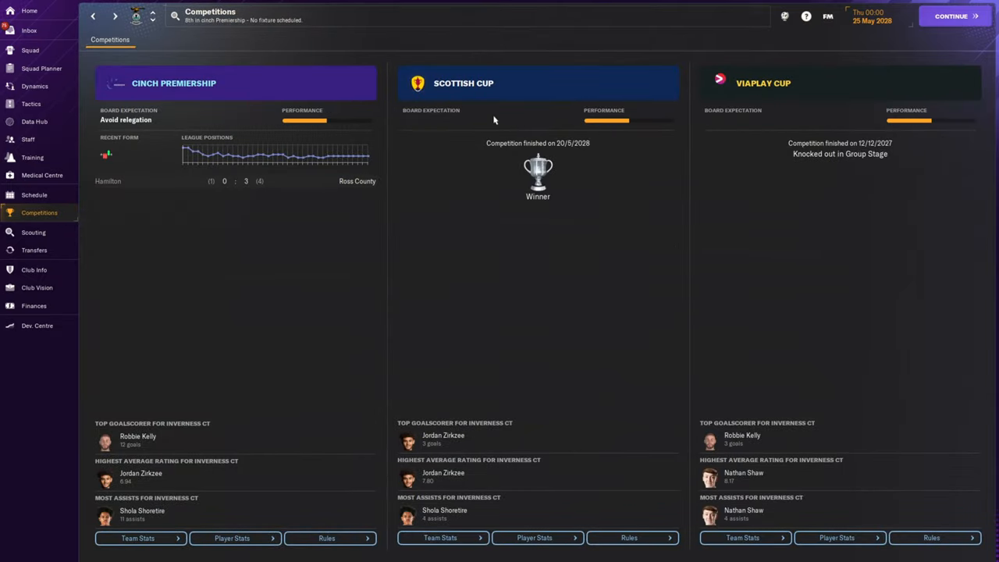
{"action": "mouse_move", "coordinate": [548, 244]}
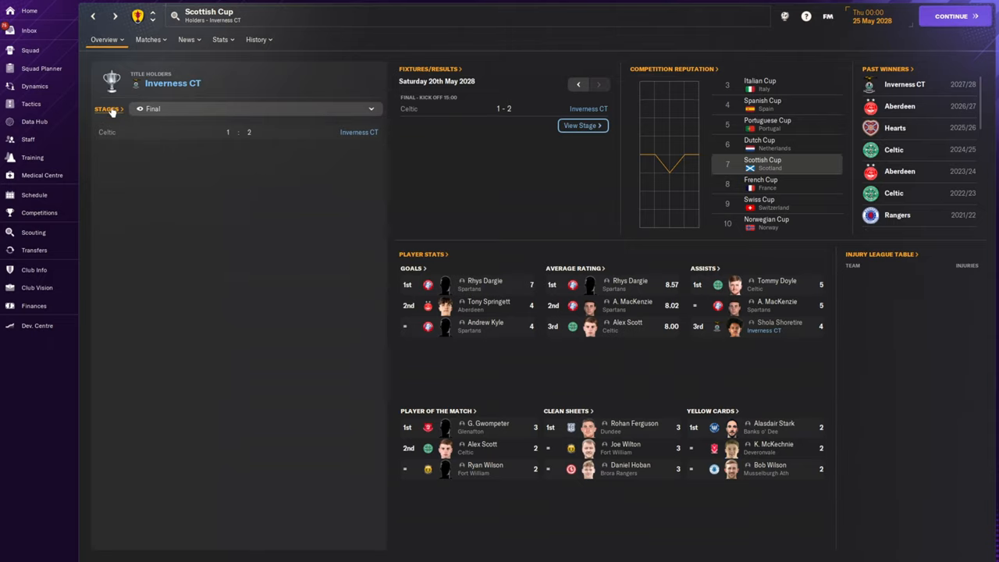
{"action": "left_click", "coordinate": [582, 124]}
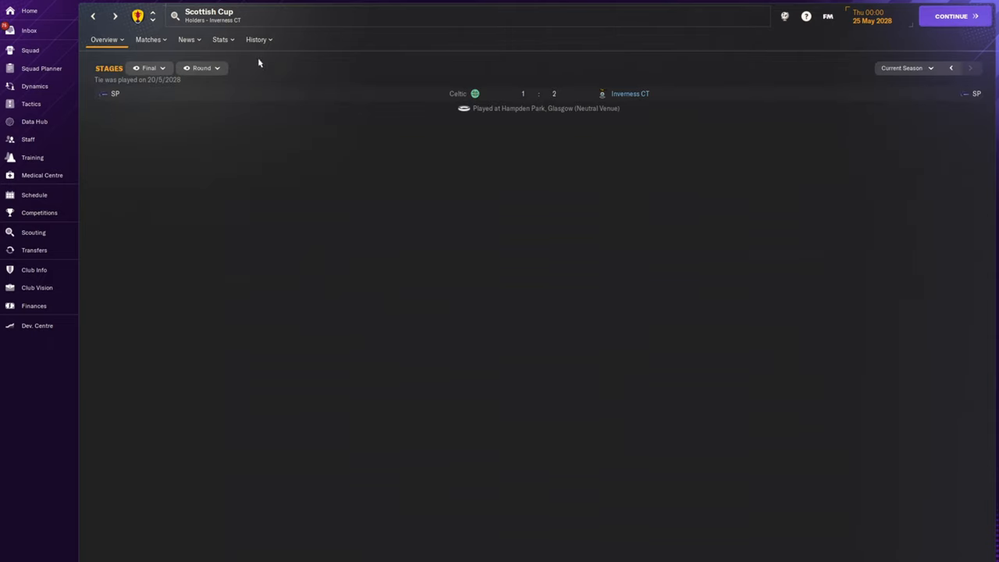
{"action": "left_click", "coordinate": [150, 68]}
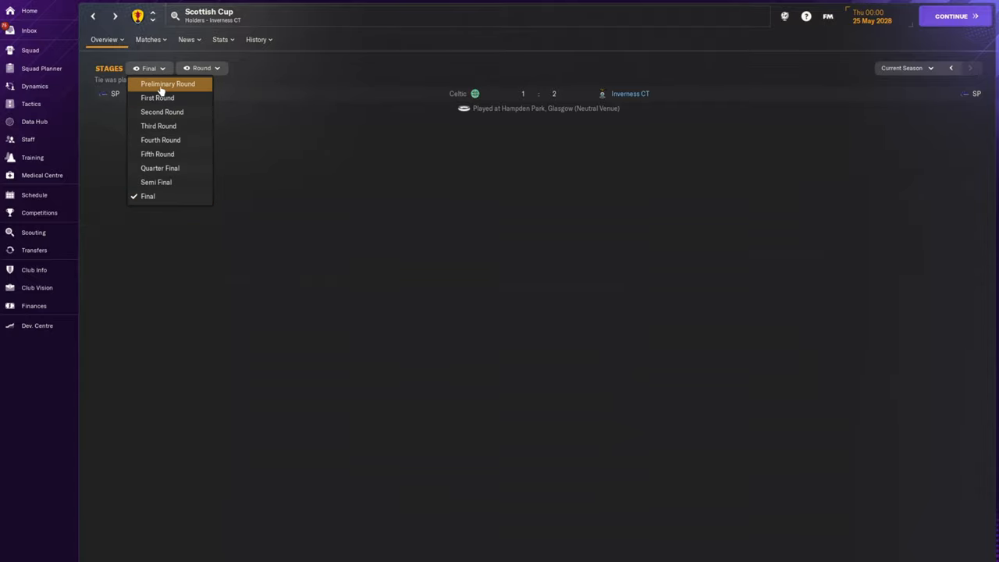
{"action": "left_click", "coordinate": [158, 124]}
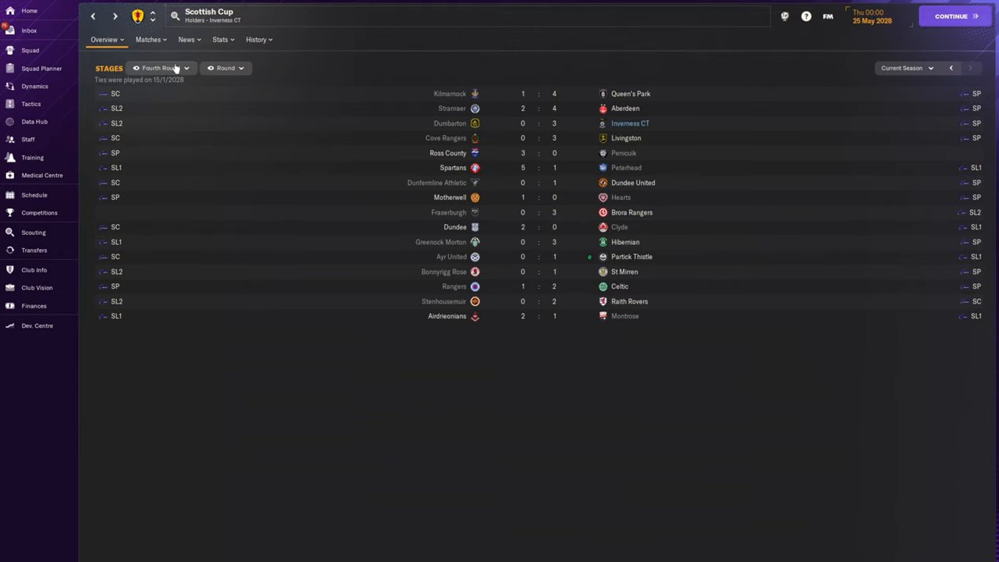
Step: Step through Fifth Round, Quarter Final, Semi Final and Final, ending on the 2-1 final report against Celtic
{"action": "left_click", "coordinate": [163, 68]}
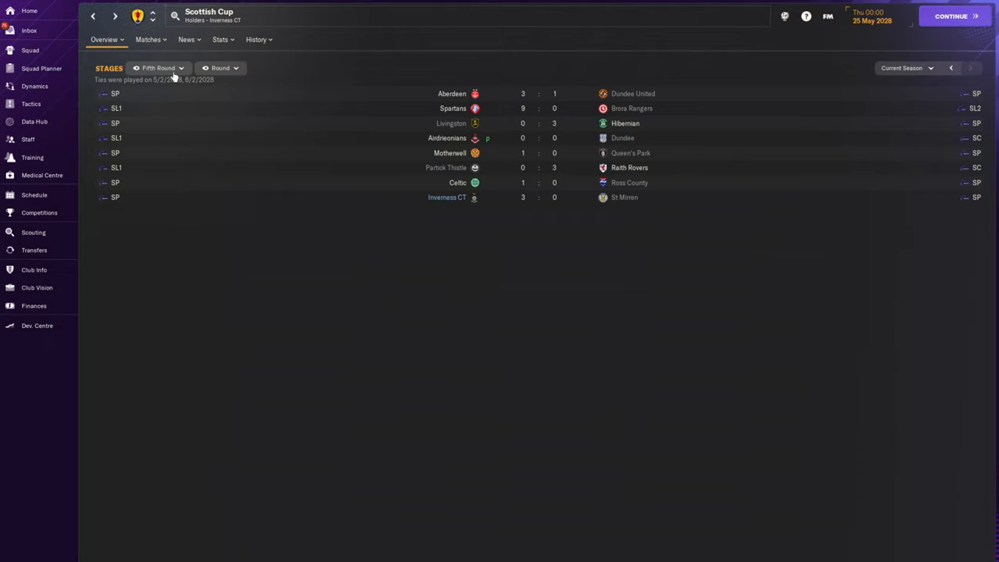
{"action": "left_click", "coordinate": [159, 69]}
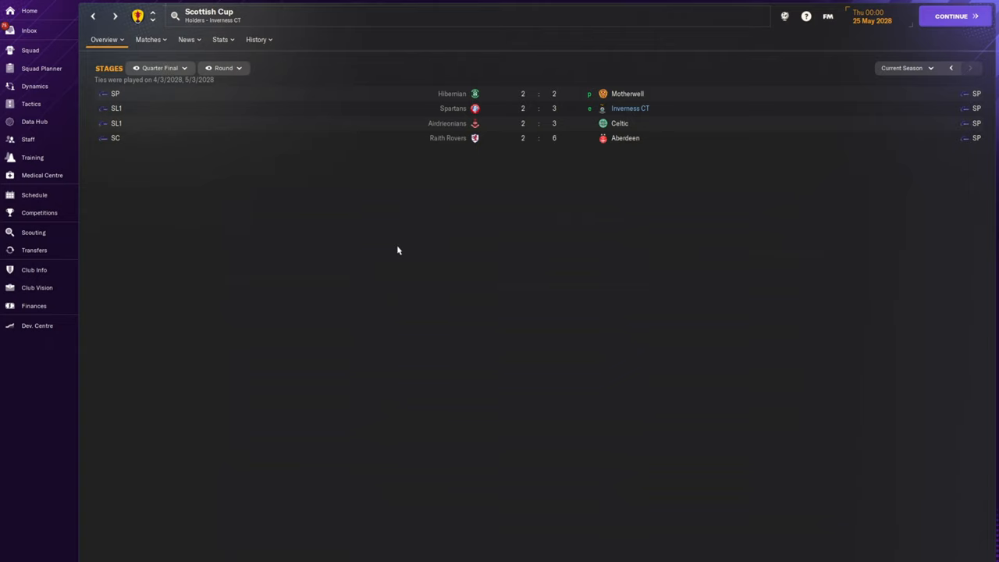
{"action": "mouse_move", "coordinate": [411, 250]}
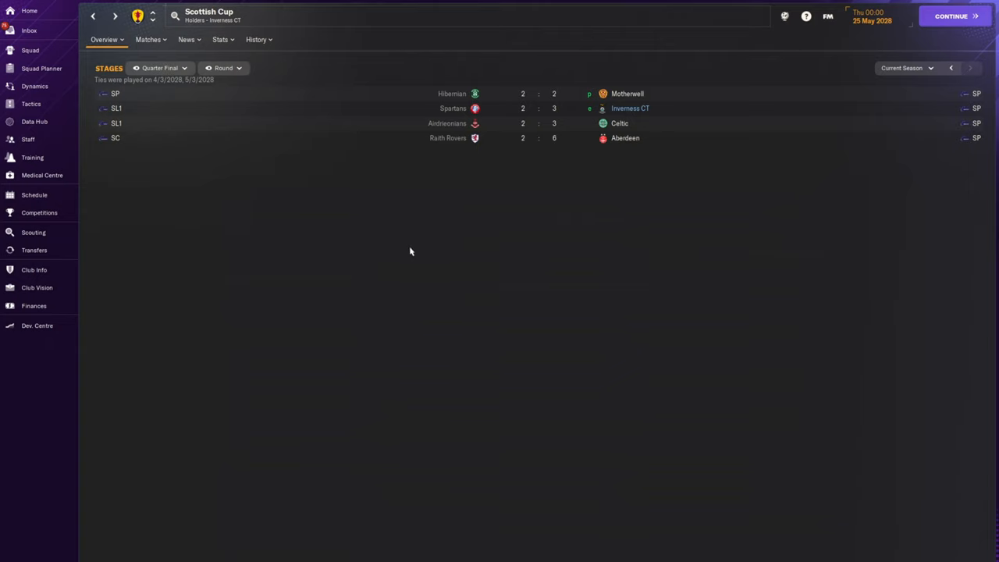
{"action": "left_click", "coordinate": [159, 69]}
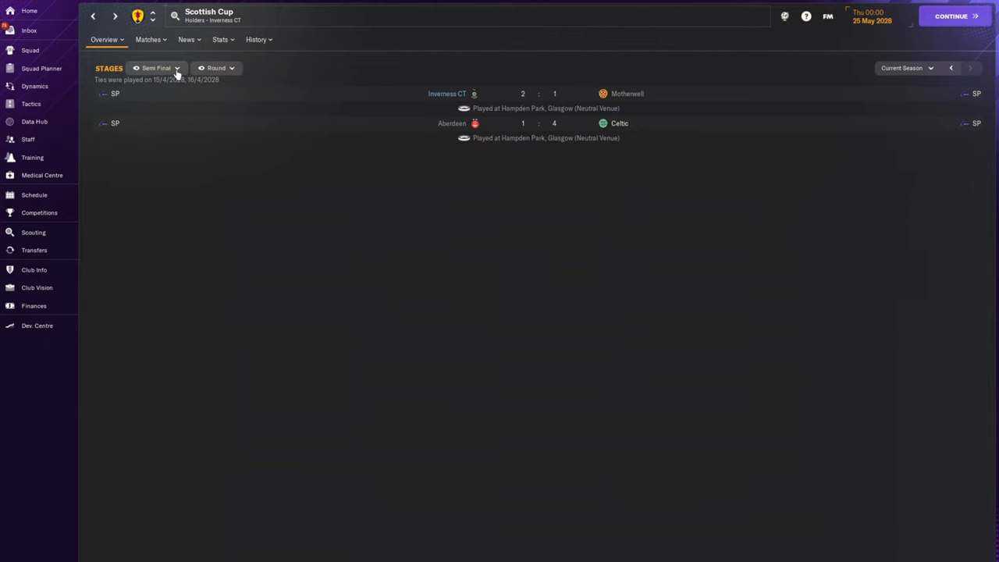
{"action": "mouse_move", "coordinate": [587, 249]}
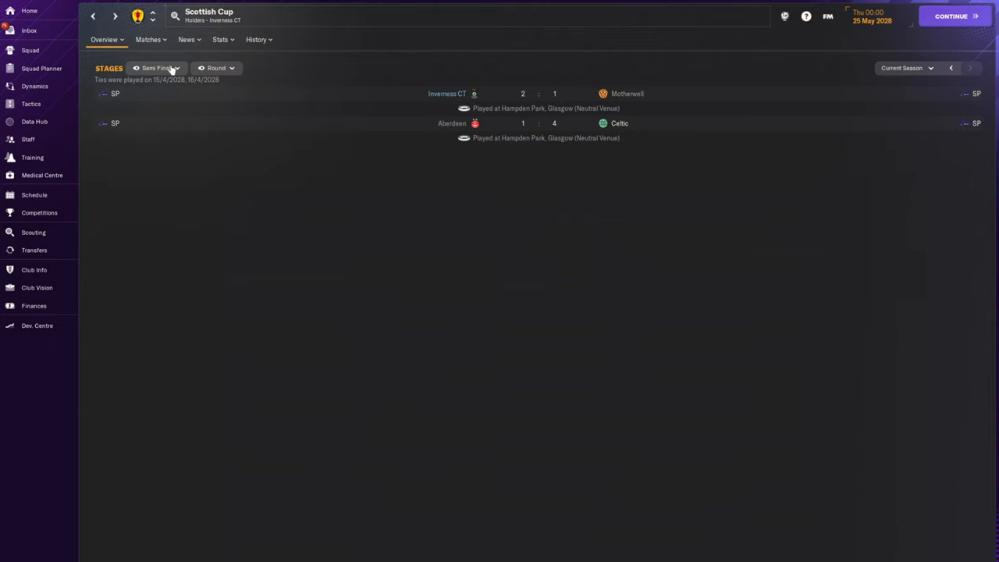
{"action": "left_click", "coordinate": [157, 69]}
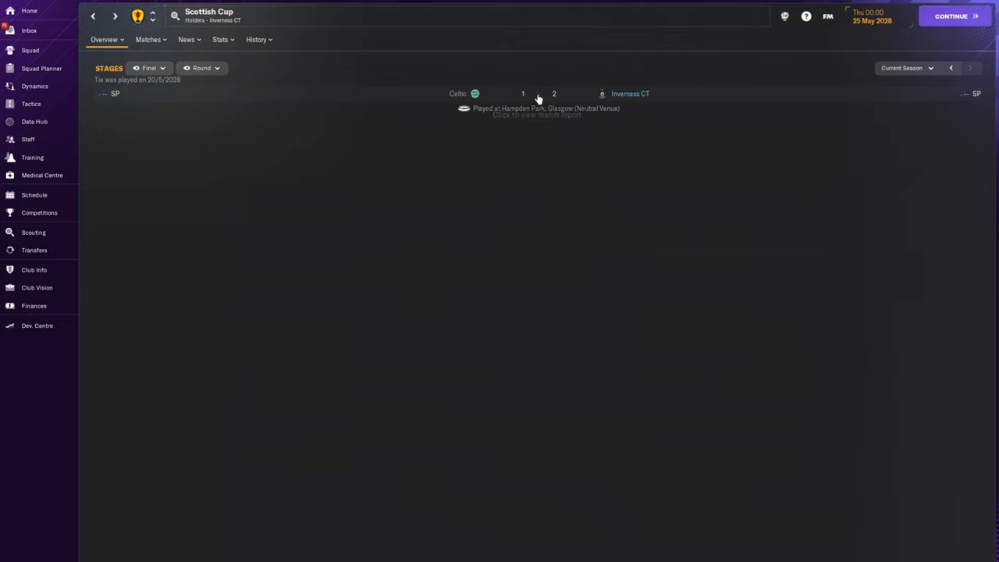
{"action": "left_click", "coordinate": [537, 97]}
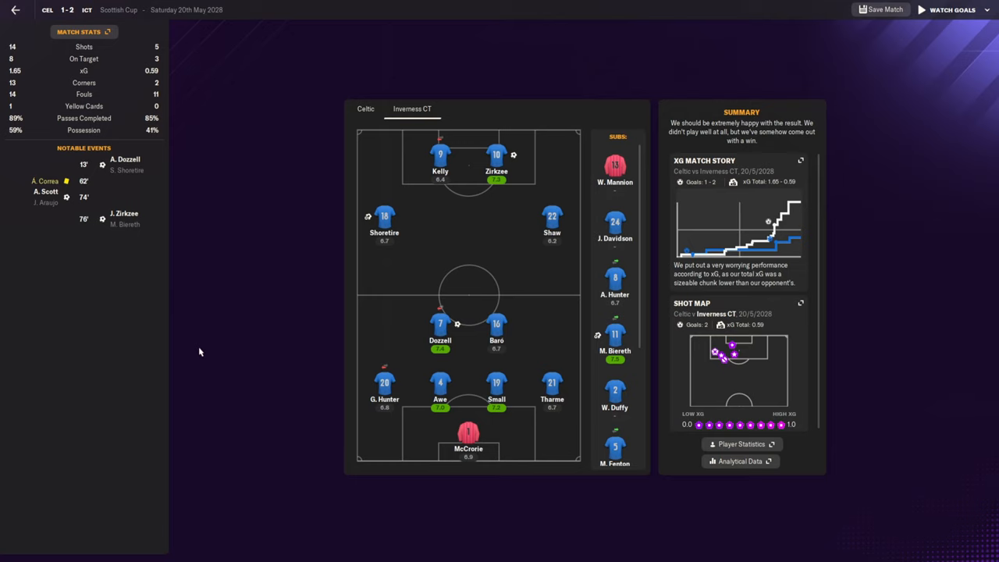
{"action": "mouse_move", "coordinate": [755, 299]}
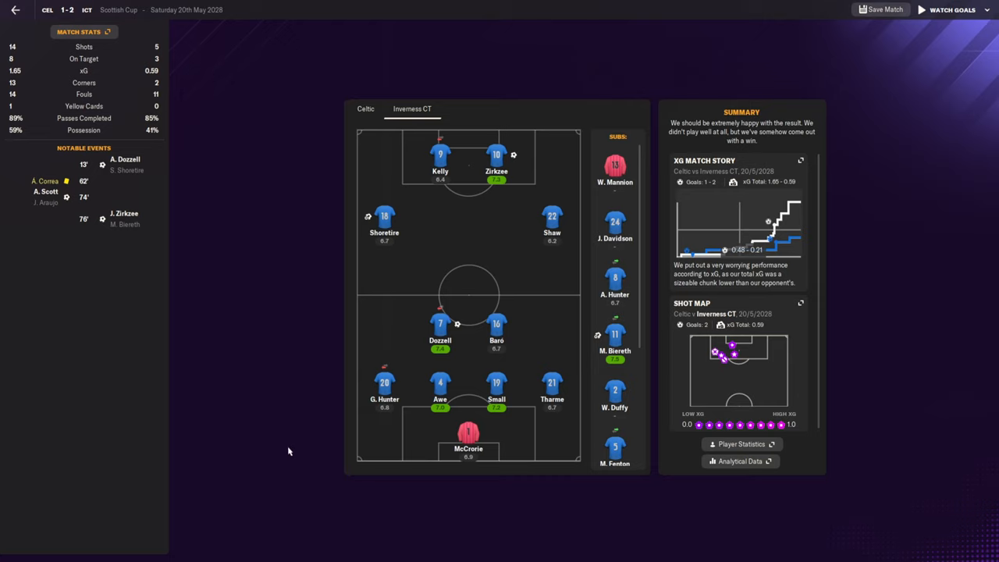
{"action": "mouse_move", "coordinate": [284, 440]}
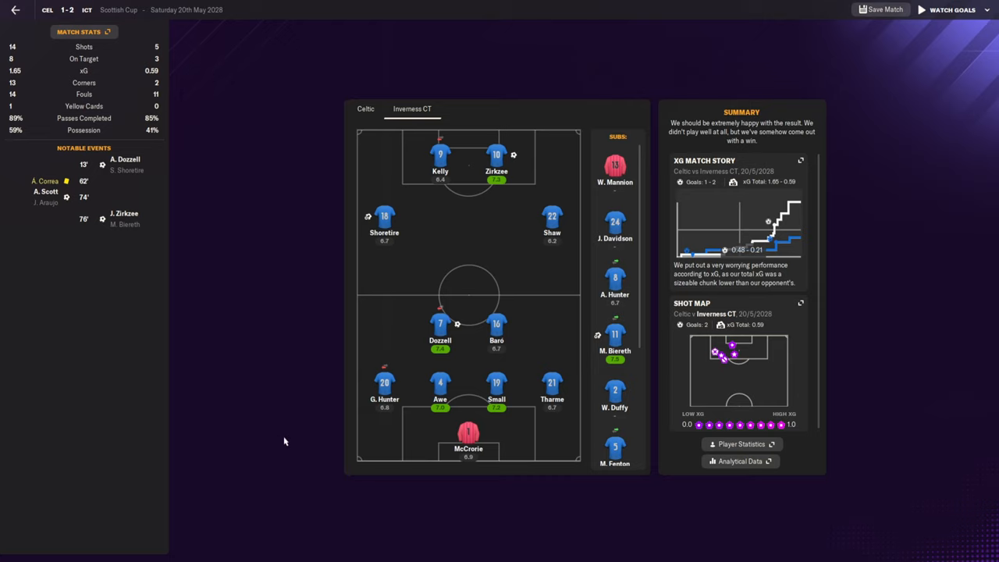
{"action": "mouse_move", "coordinate": [493, 409]}
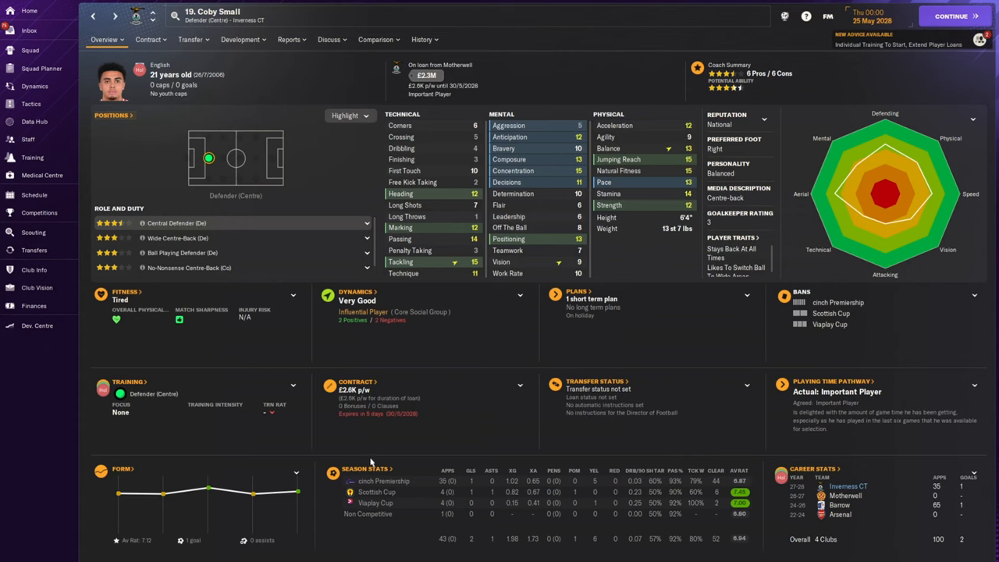
{"action": "mouse_move", "coordinate": [476, 433]}
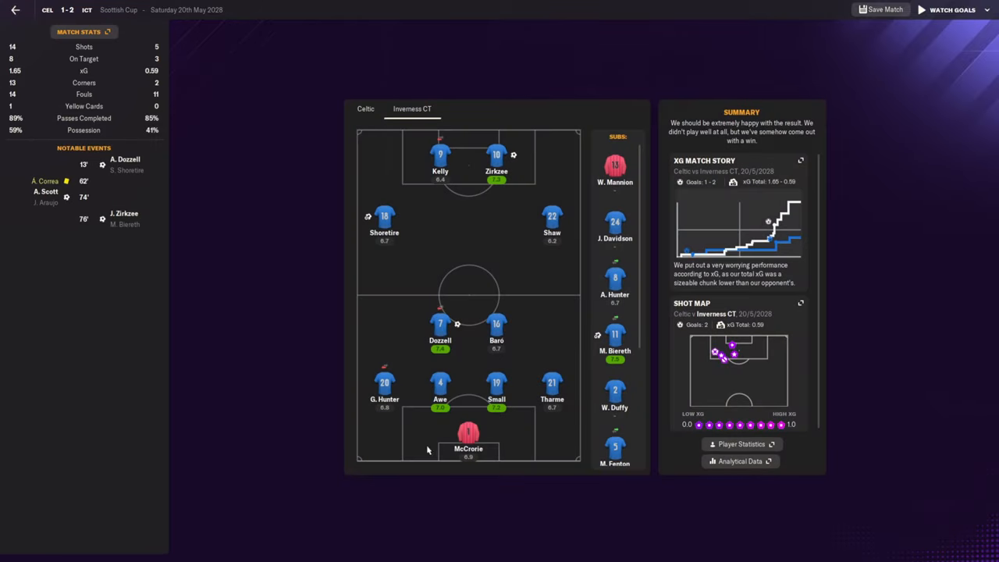
{"action": "mouse_move", "coordinate": [439, 228]}
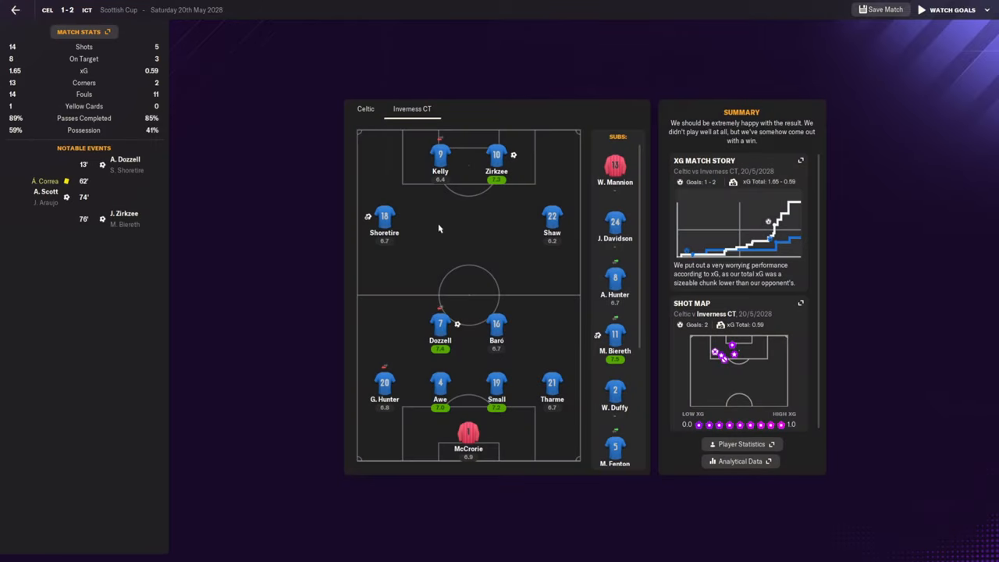
{"action": "mouse_move", "coordinate": [294, 273]}
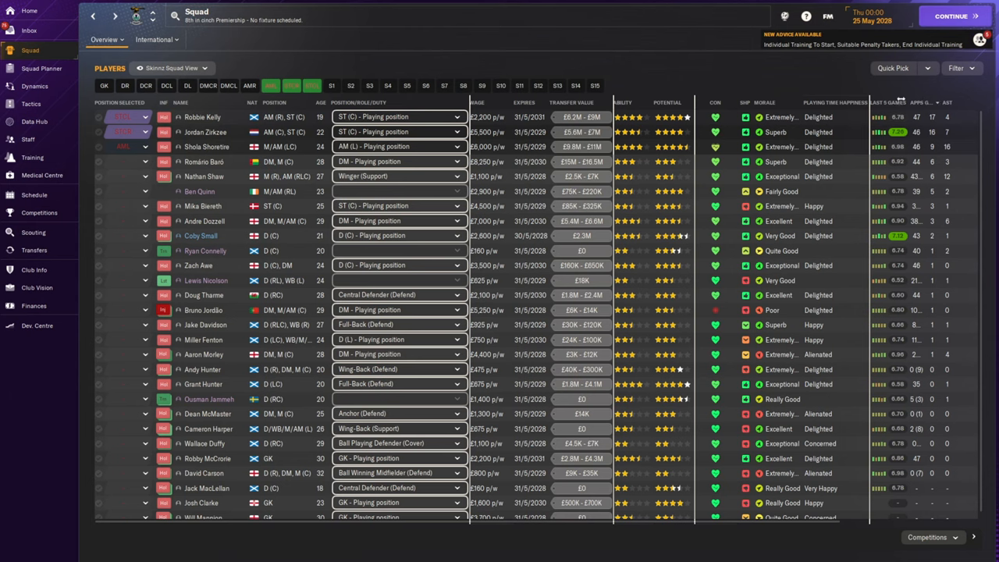
{"action": "mouse_move", "coordinate": [203, 117]}
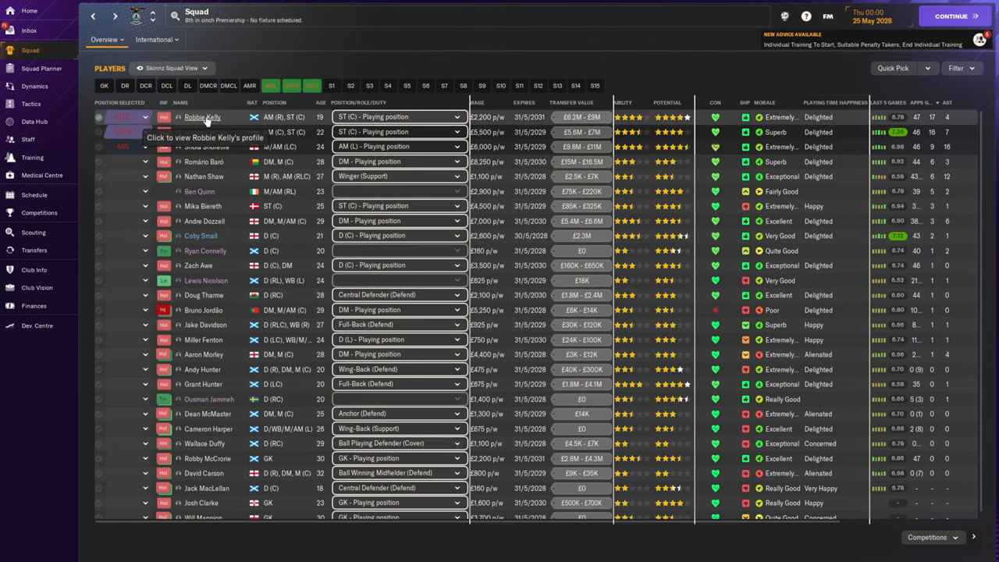
Step: Check the profiles of Robbie Kelly, Jordan Zirkzee, Shola Shoretire, Romário Baró and Nathan Shaw
{"action": "left_click", "coordinate": [203, 125]}
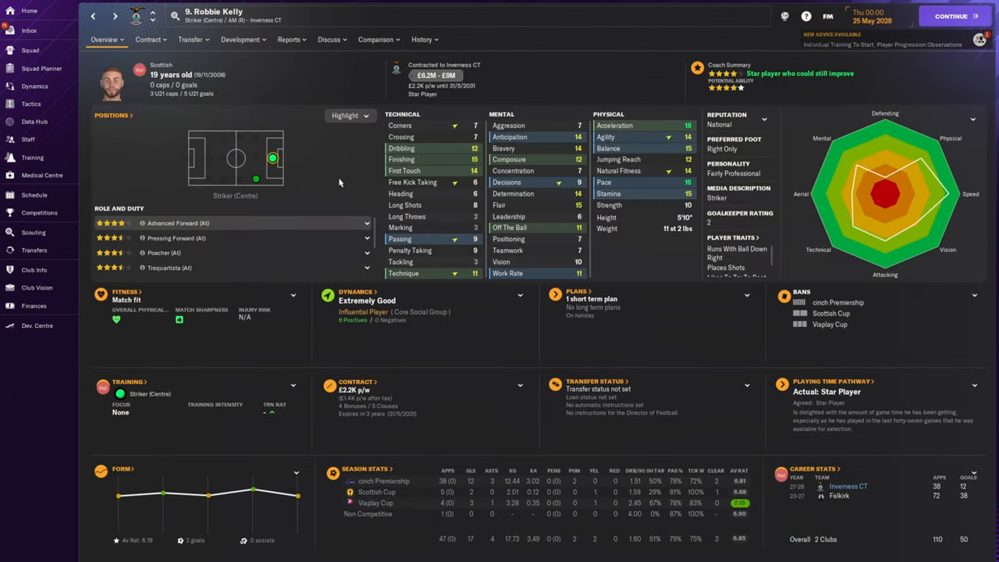
{"action": "mouse_move", "coordinate": [335, 173]}
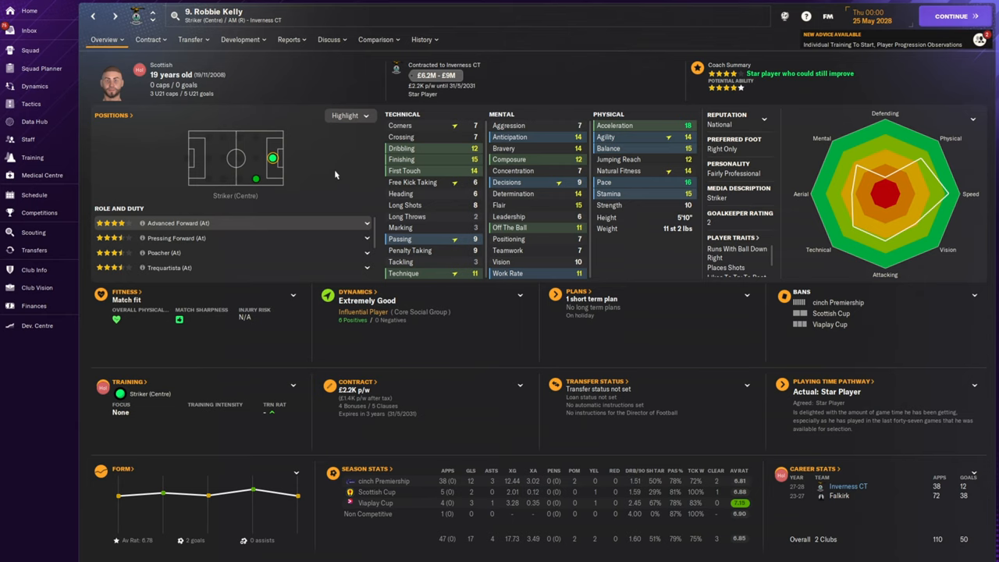
{"action": "mouse_move", "coordinate": [324, 170]}
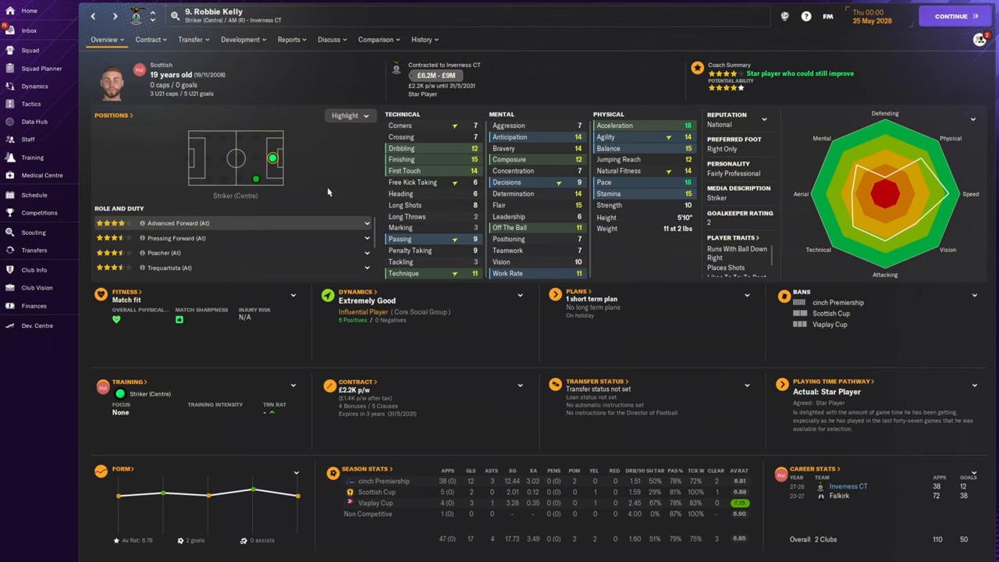
{"action": "left_click", "coordinate": [24, 50]}
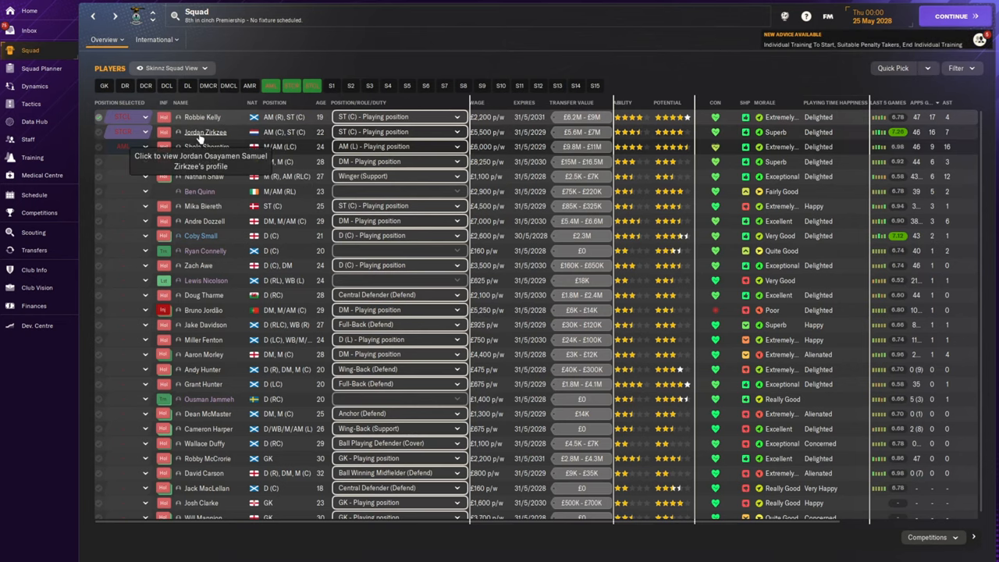
{"action": "left_click", "coordinate": [204, 131]}
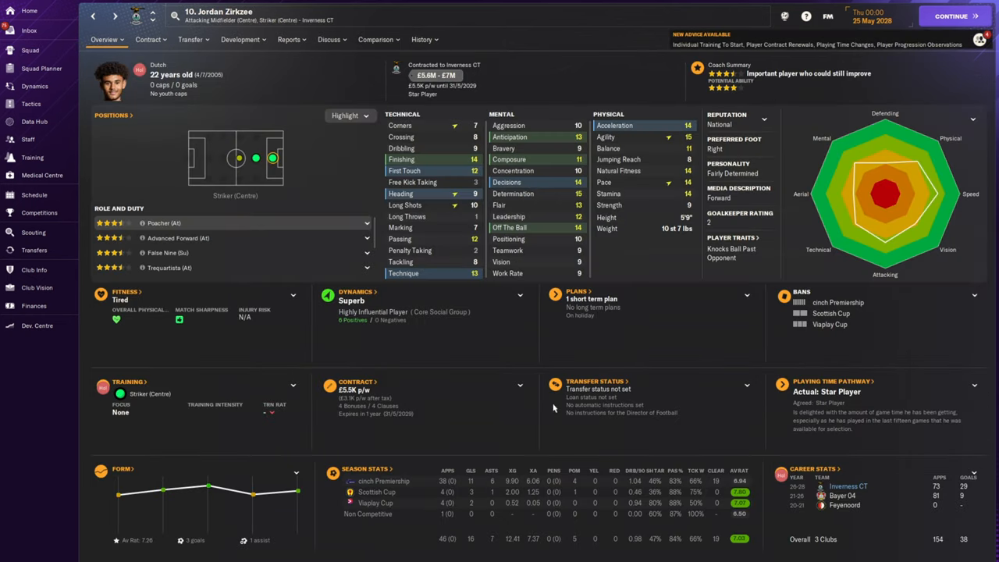
{"action": "left_click", "coordinate": [25, 61]}
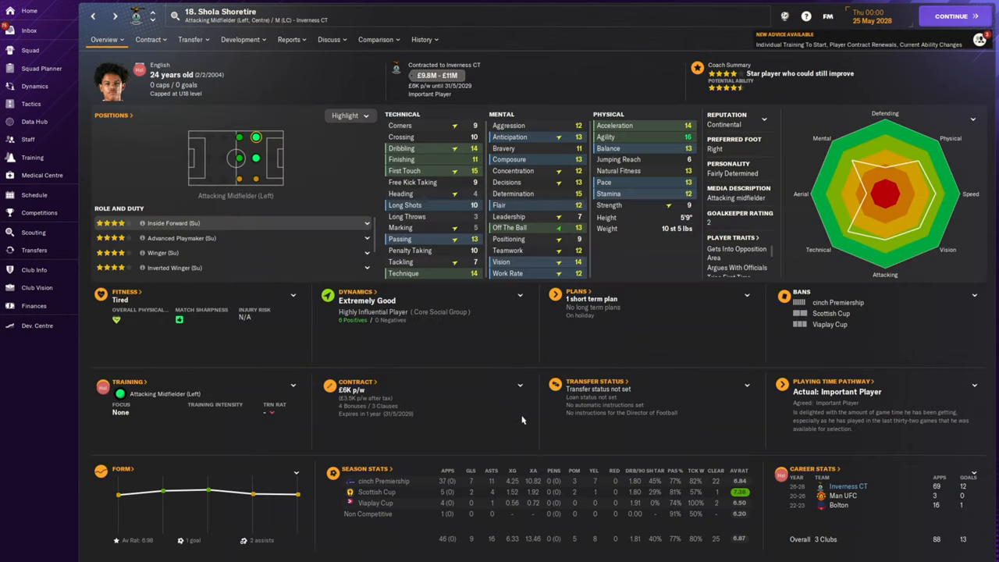
{"action": "mouse_move", "coordinate": [518, 383]}
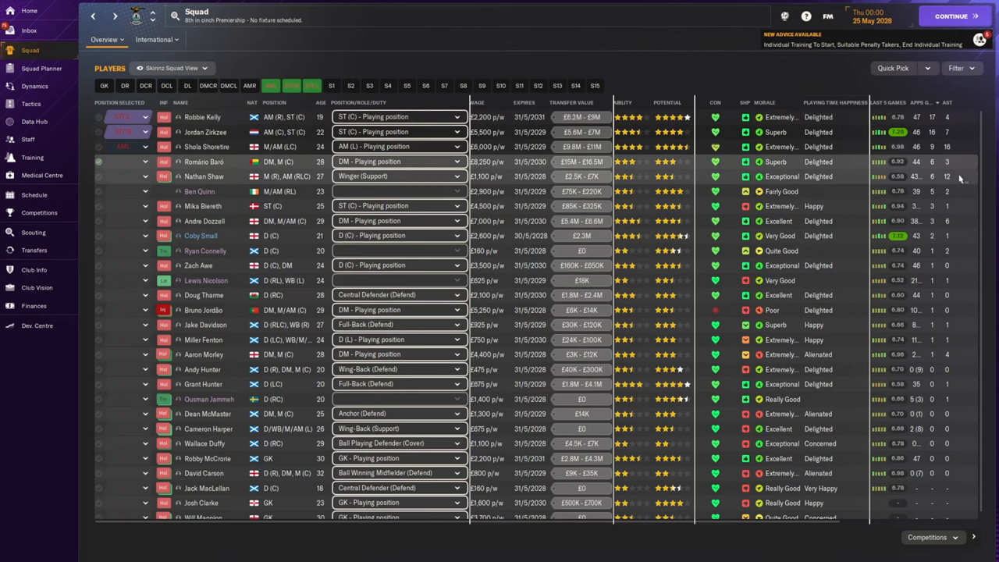
{"action": "mouse_move", "coordinate": [209, 165]}
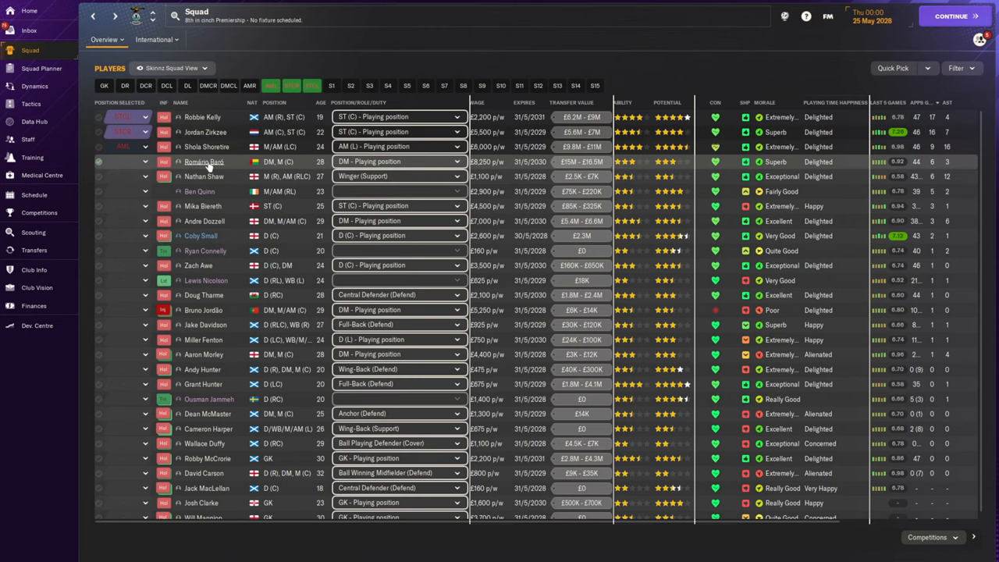
{"action": "double_click", "coordinate": [205, 161]}
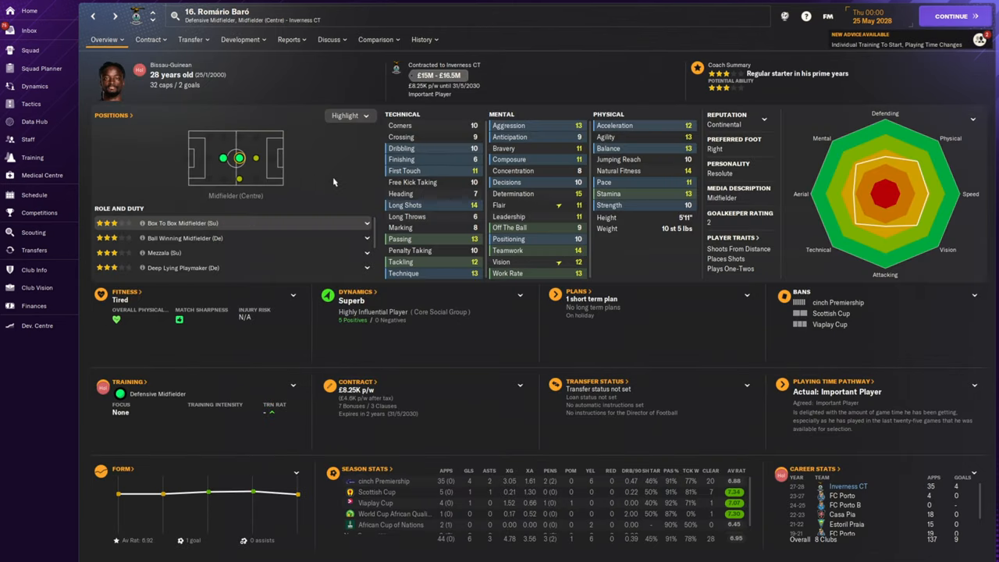
{"action": "left_click", "coordinate": [28, 50]}
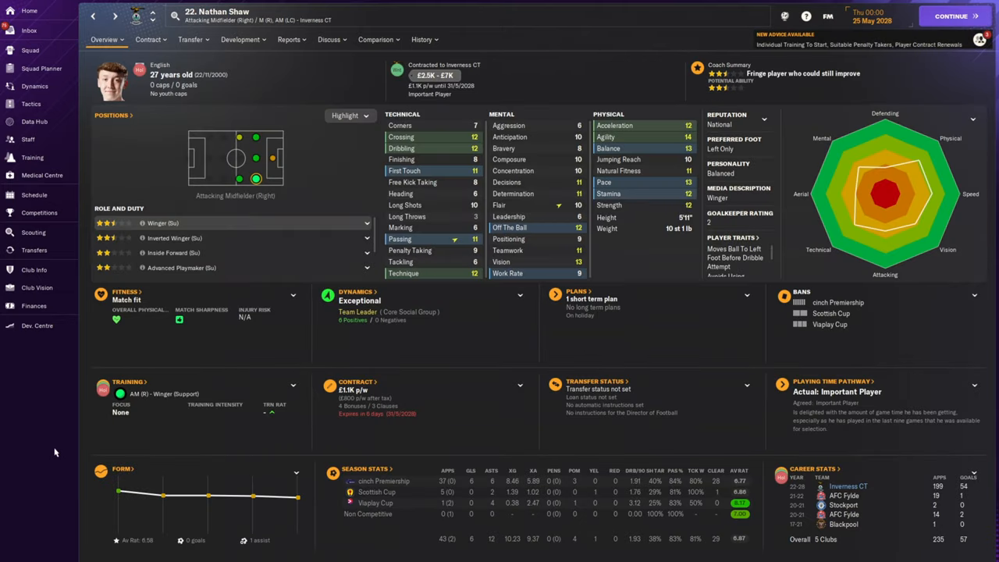
{"action": "mouse_move", "coordinate": [666, 253]}
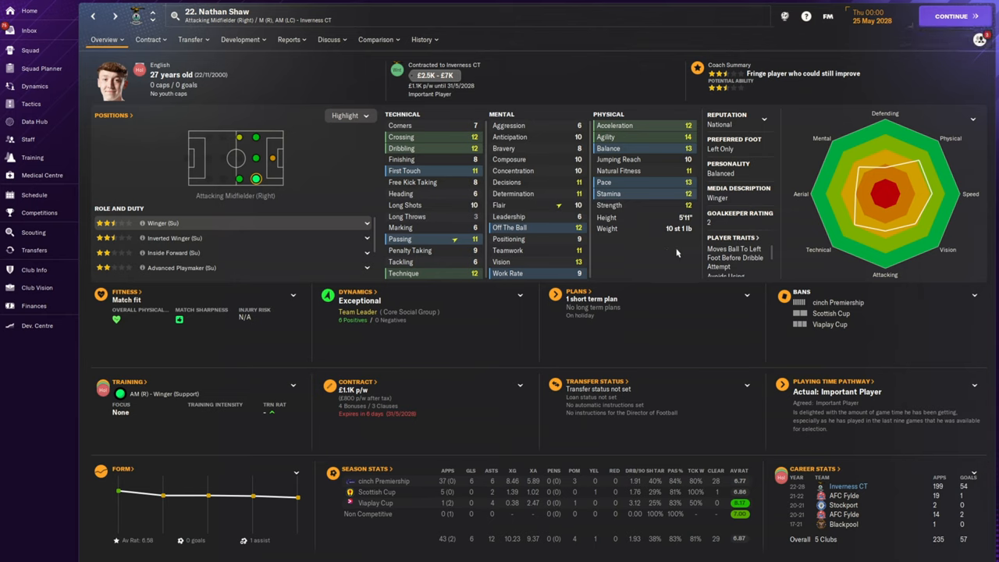
{"action": "mouse_move", "coordinate": [639, 271]}
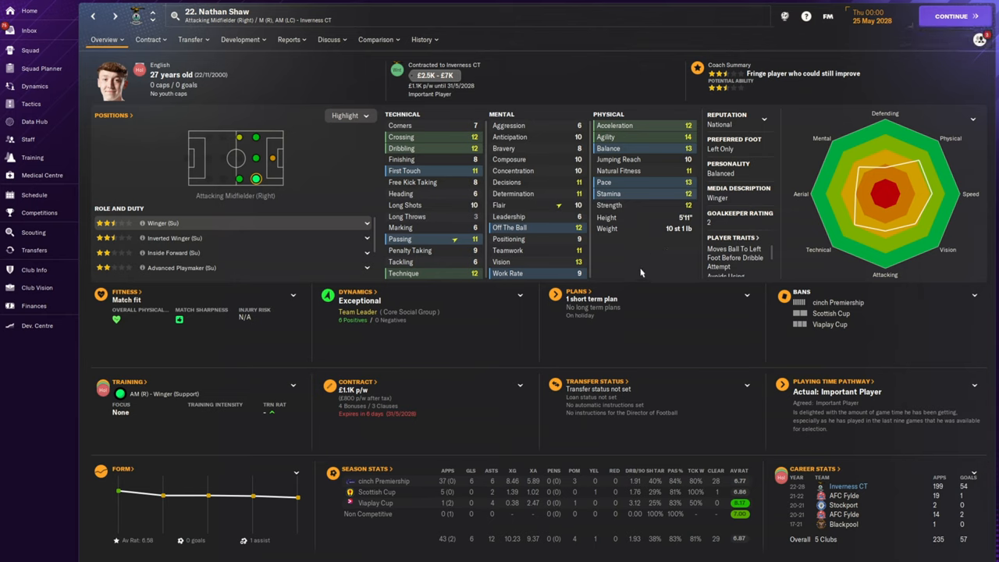
{"action": "mouse_move", "coordinate": [638, 262]}
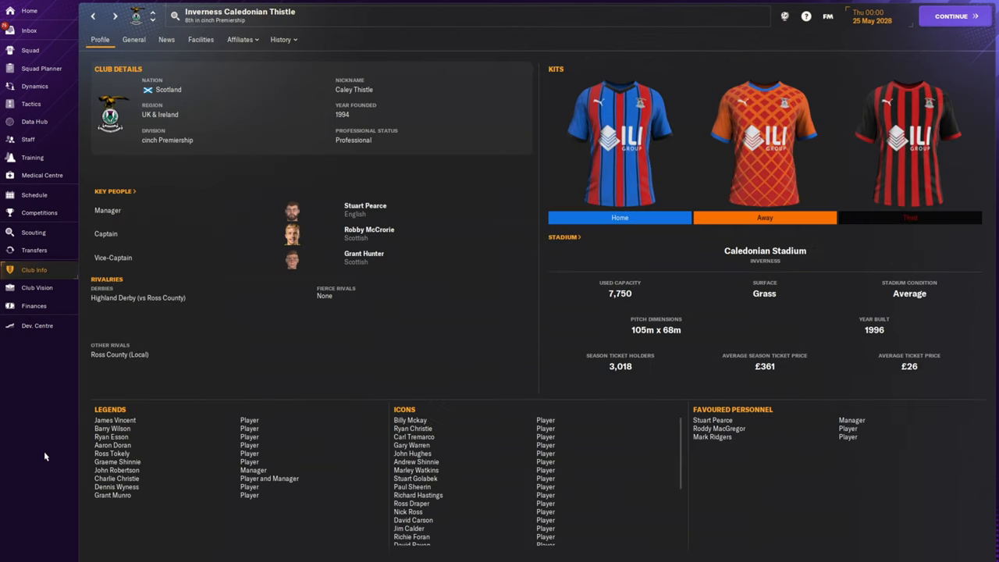
{"action": "mouse_move", "coordinate": [702, 420]}
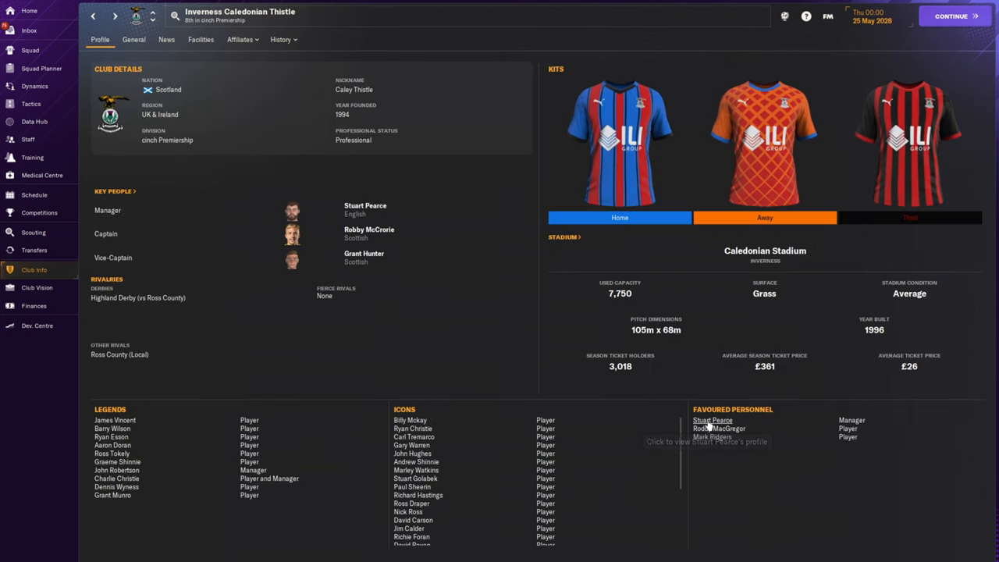
{"action": "mouse_move", "coordinate": [752, 456]}
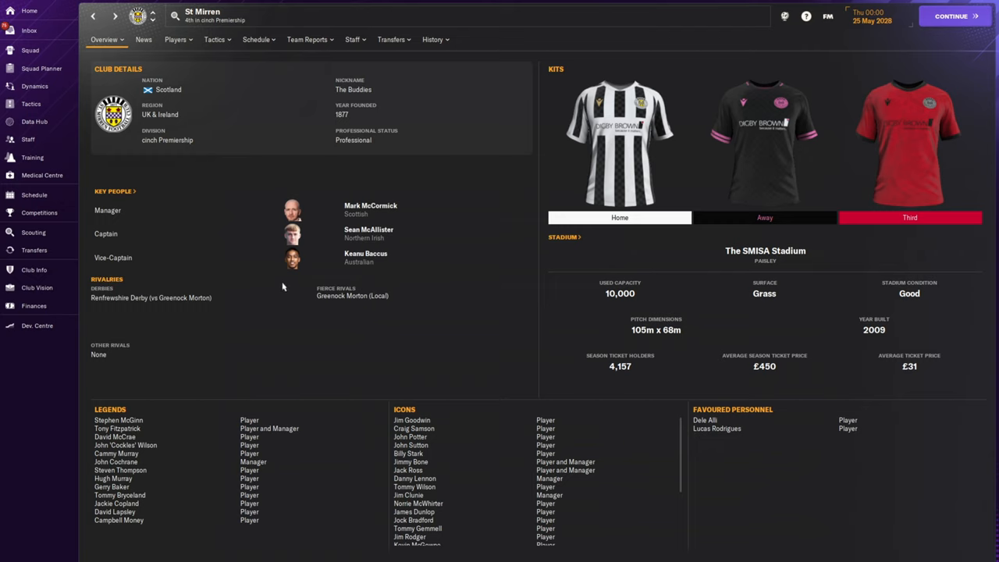
Step: View St Mirren's History overview of honours and league finishes, then return to the Home dashboard
{"action": "left_click", "coordinate": [178, 40]}
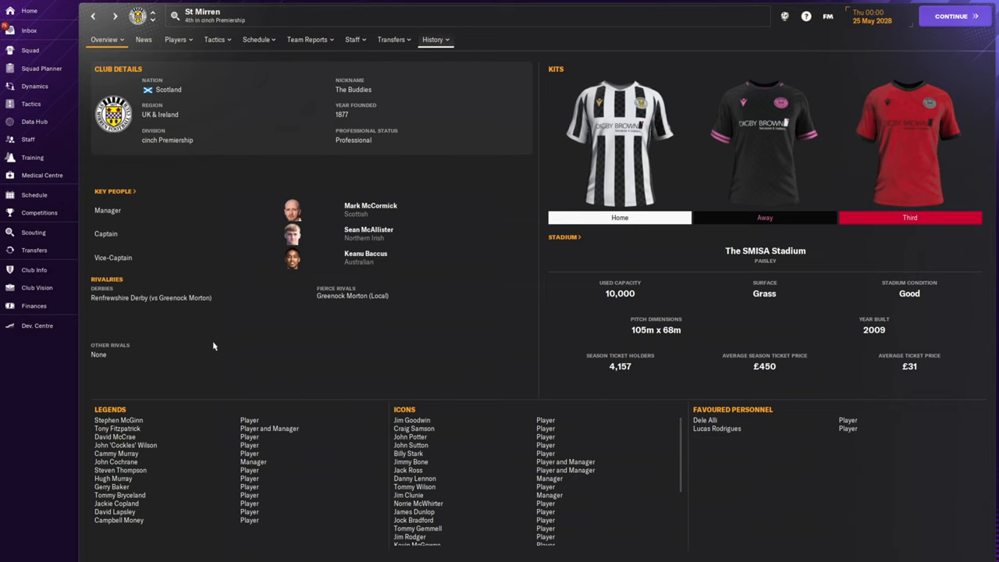
{"action": "left_click", "coordinate": [431, 39]}
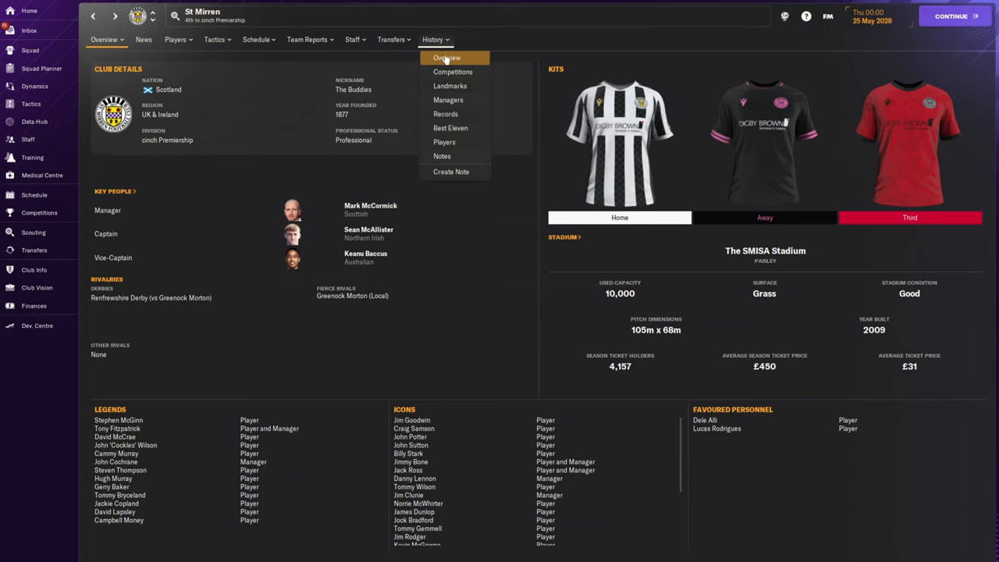
{"action": "left_click", "coordinate": [449, 56]}
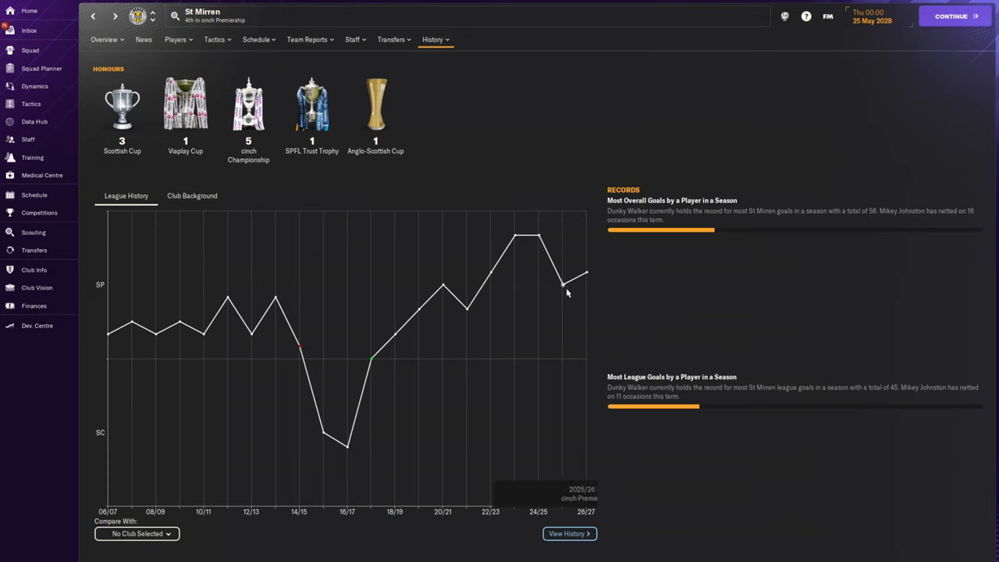
{"action": "mouse_move", "coordinate": [562, 288]}
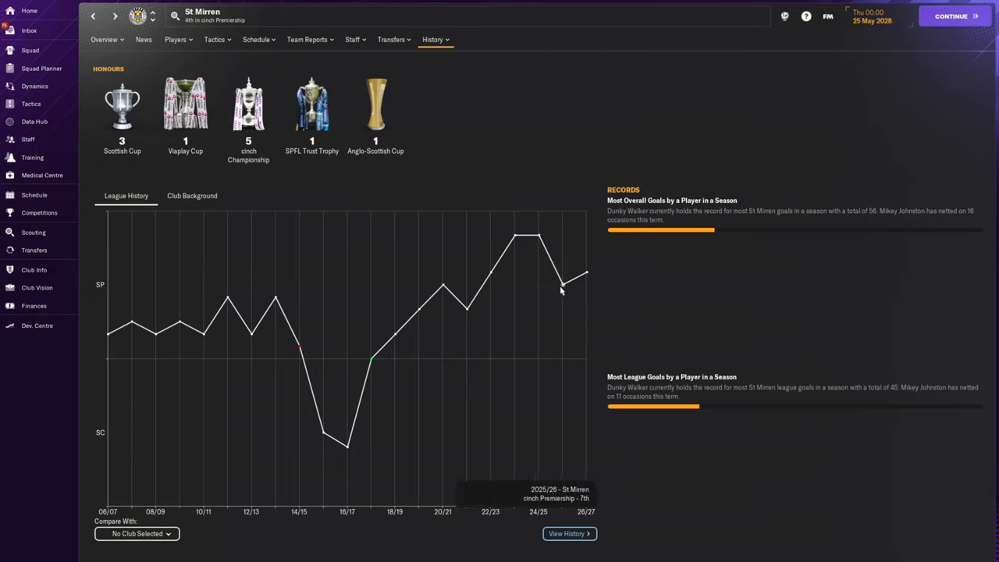
{"action": "mouse_move", "coordinate": [646, 304]}
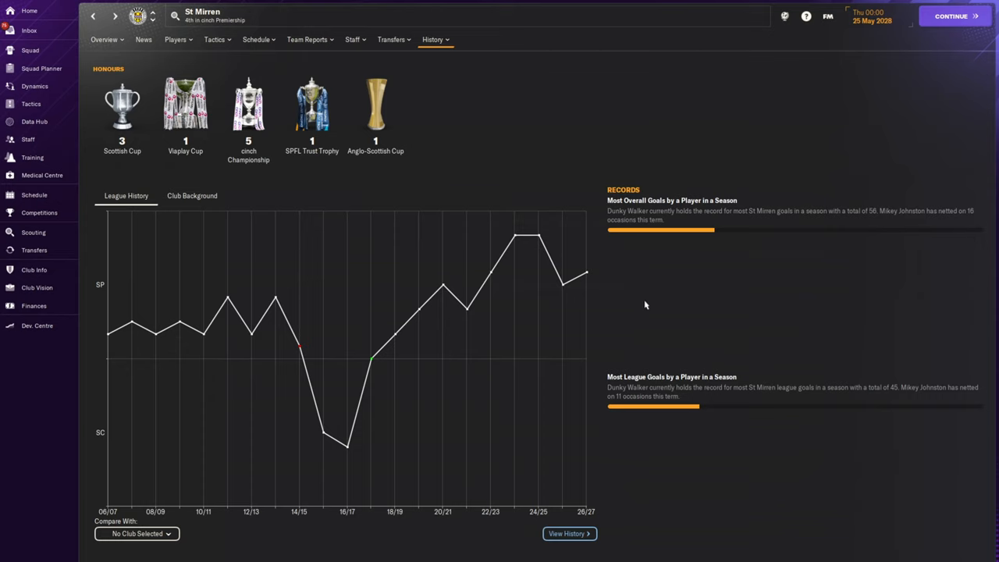
{"action": "mouse_move", "coordinate": [657, 296]}
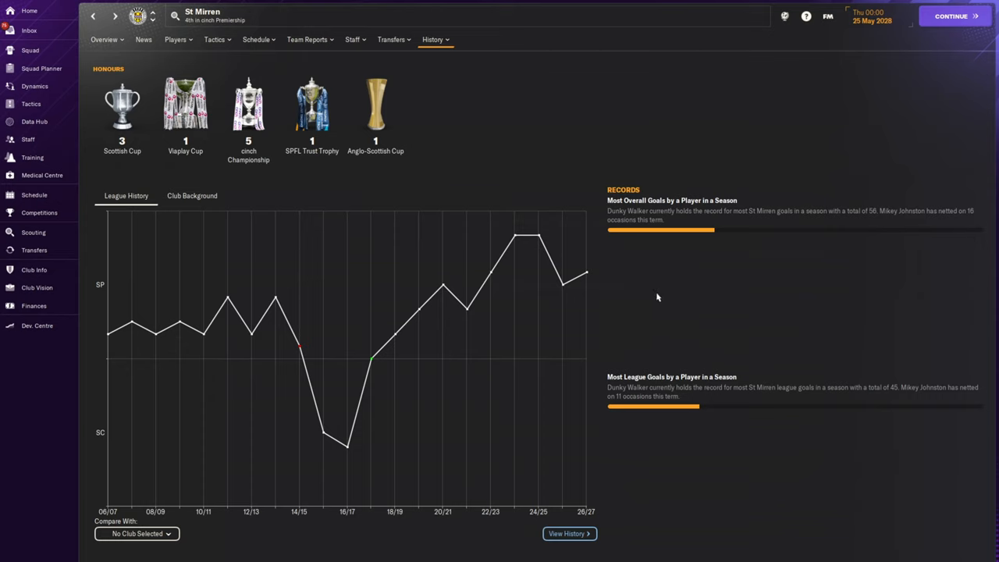
{"action": "mouse_move", "coordinate": [559, 170]}
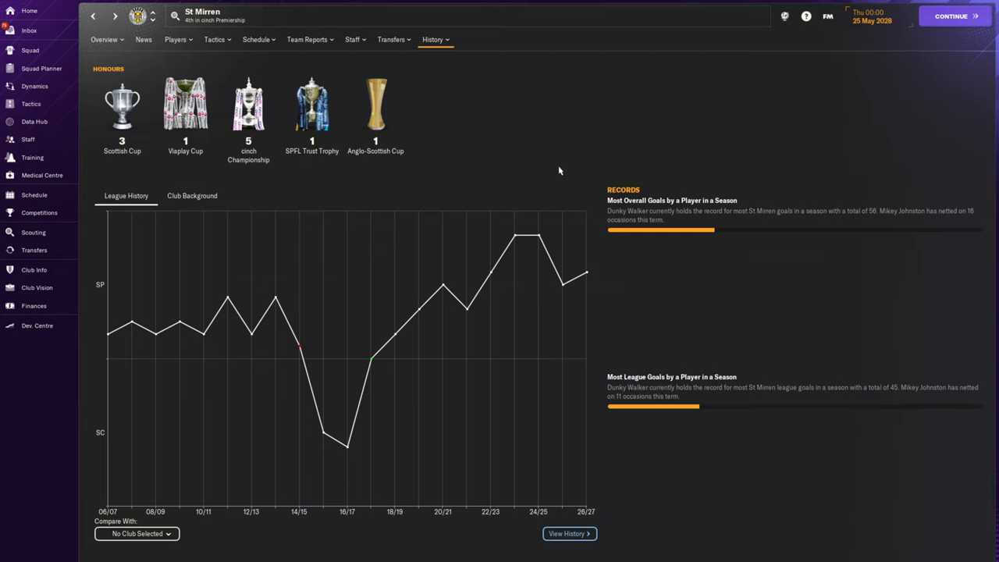
{"action": "mouse_move", "coordinate": [30, 12]}
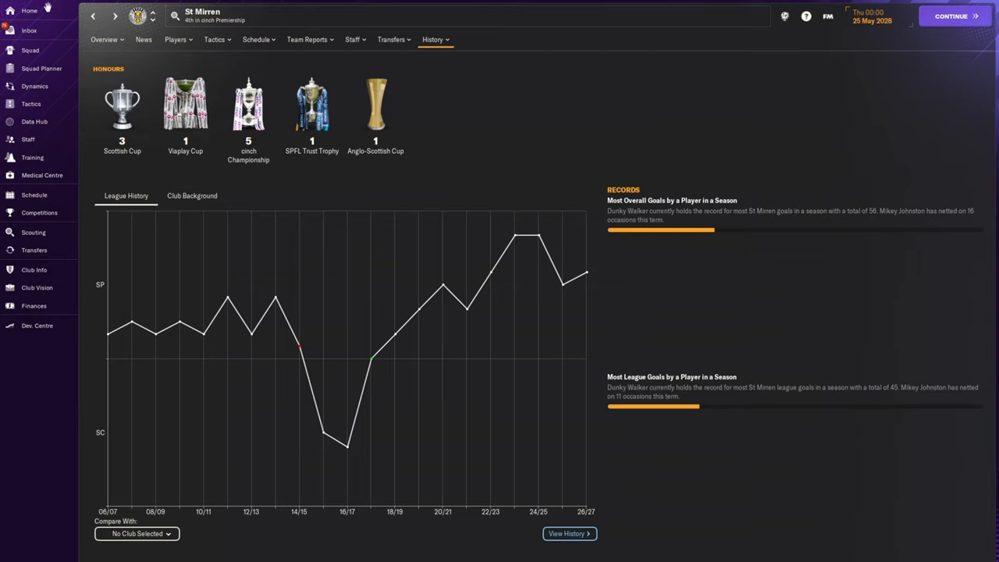
{"action": "left_click", "coordinate": [28, 13]}
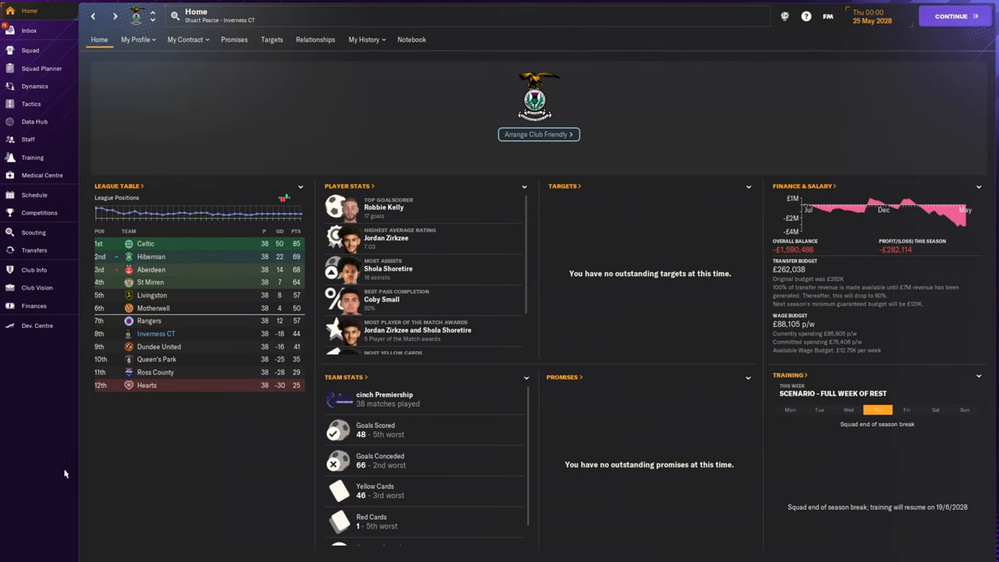
{"action": "mouse_move", "coordinate": [56, 468]}
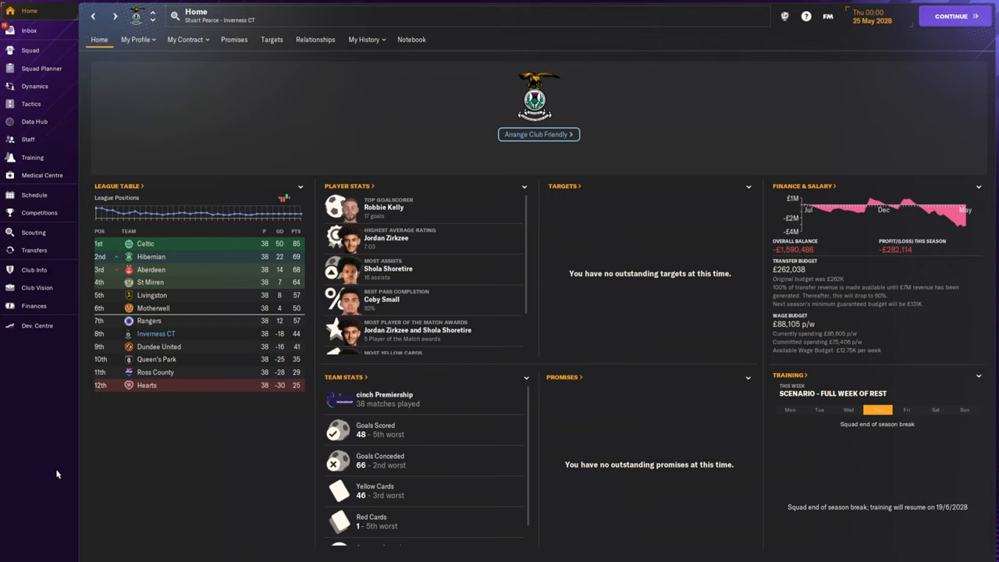
{"action": "mouse_move", "coordinate": [60, 474]}
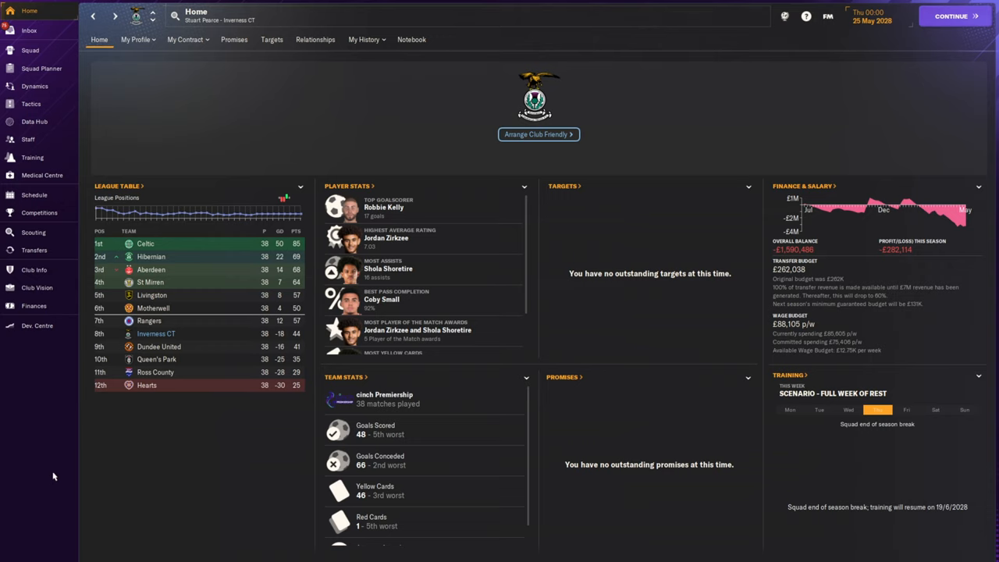
{"action": "mouse_move", "coordinate": [81, 478]}
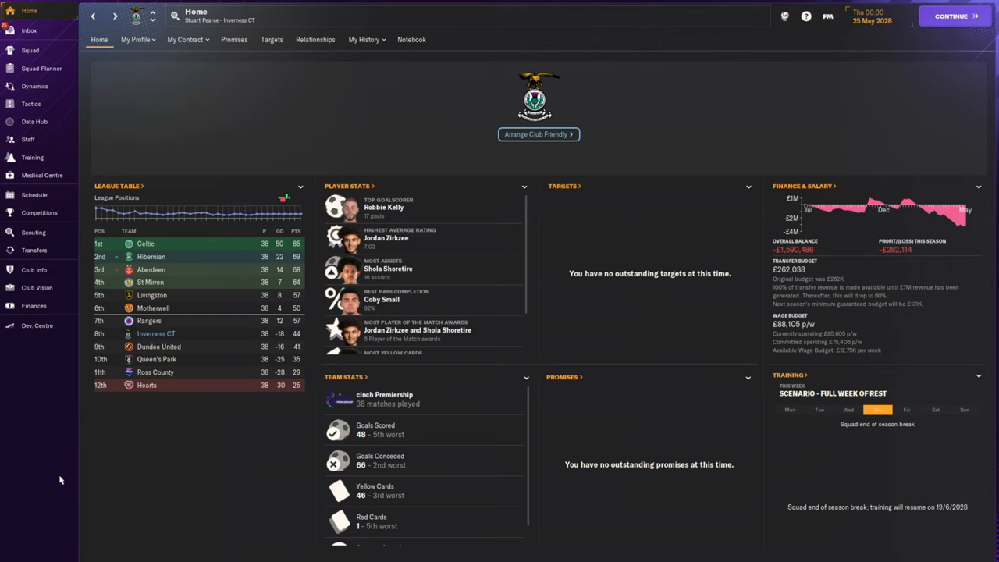